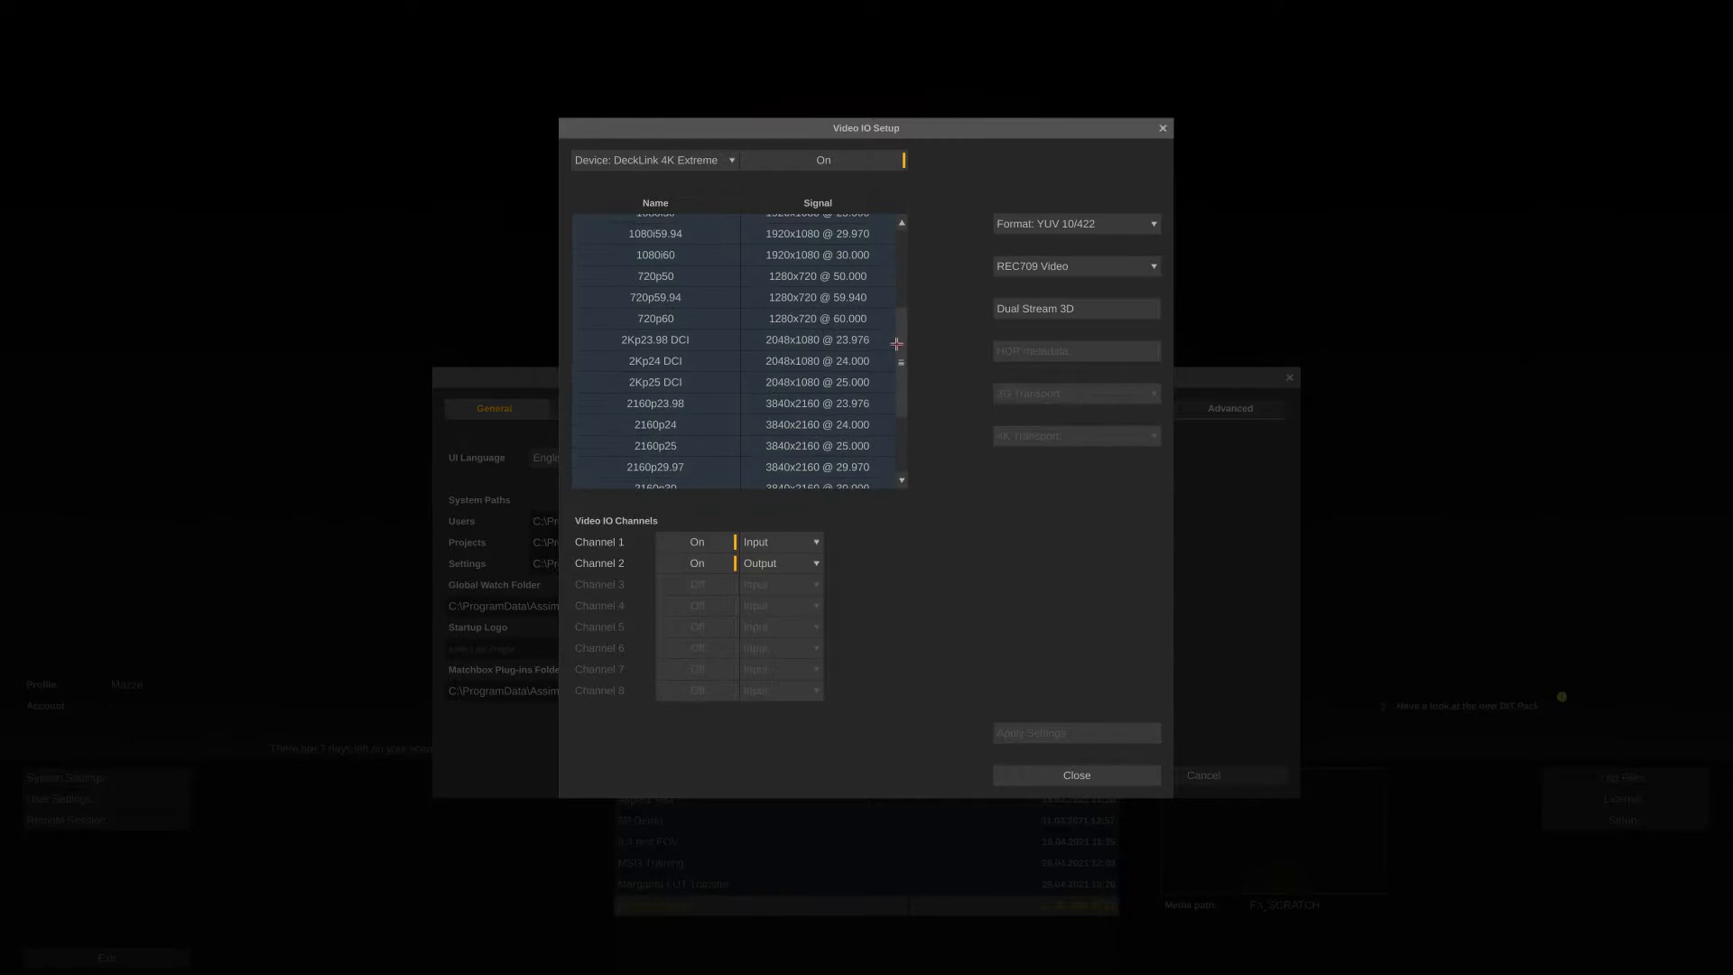
# Step: Set DeckLink output to 2160p24 with REC2020 Video, re-enable Channel 2, and apply
pyautogui.click(654, 379)
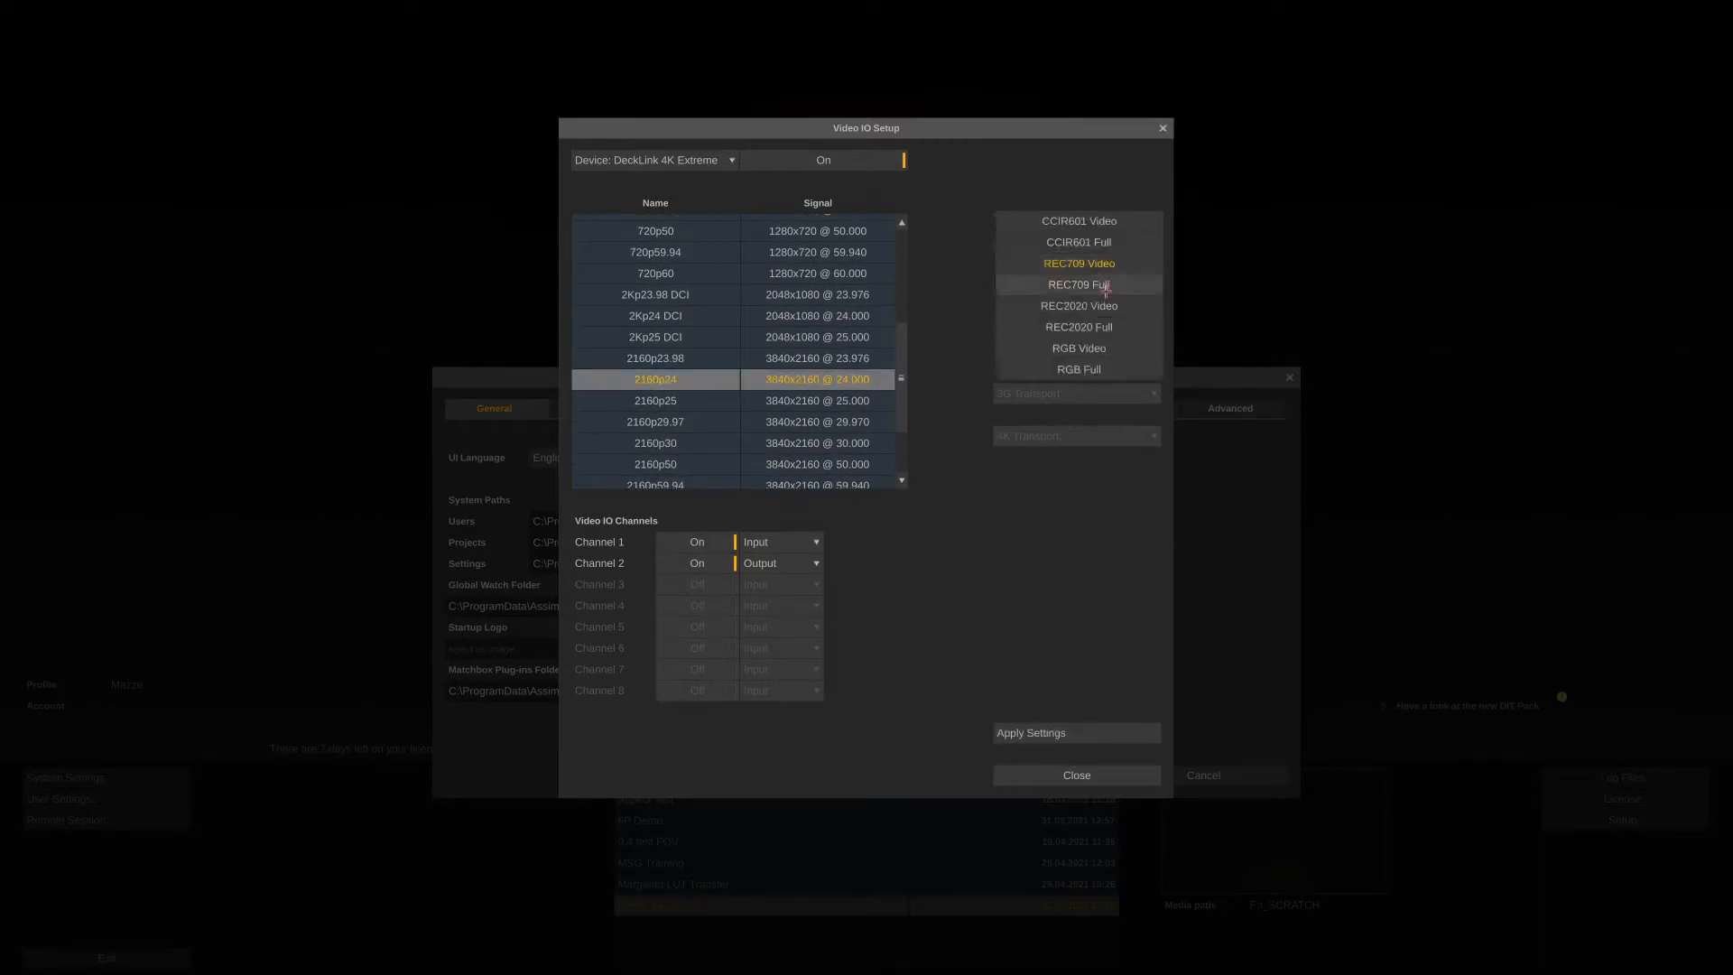
pyautogui.click(1077, 305)
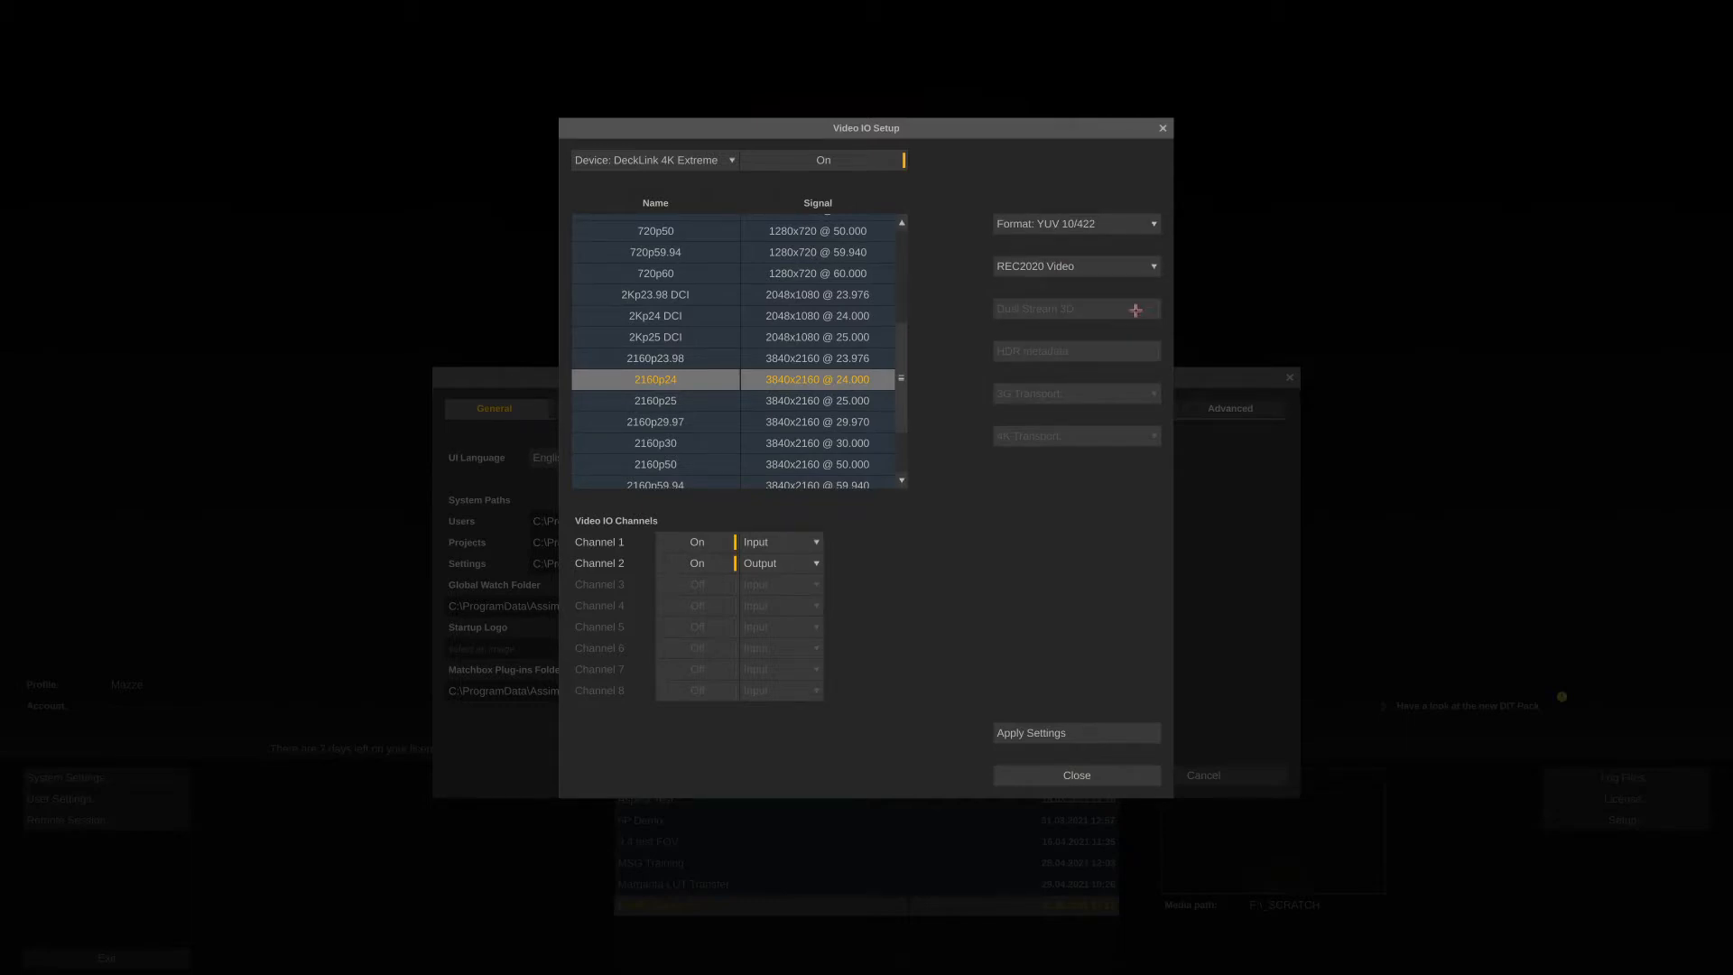
pyautogui.click(696, 563)
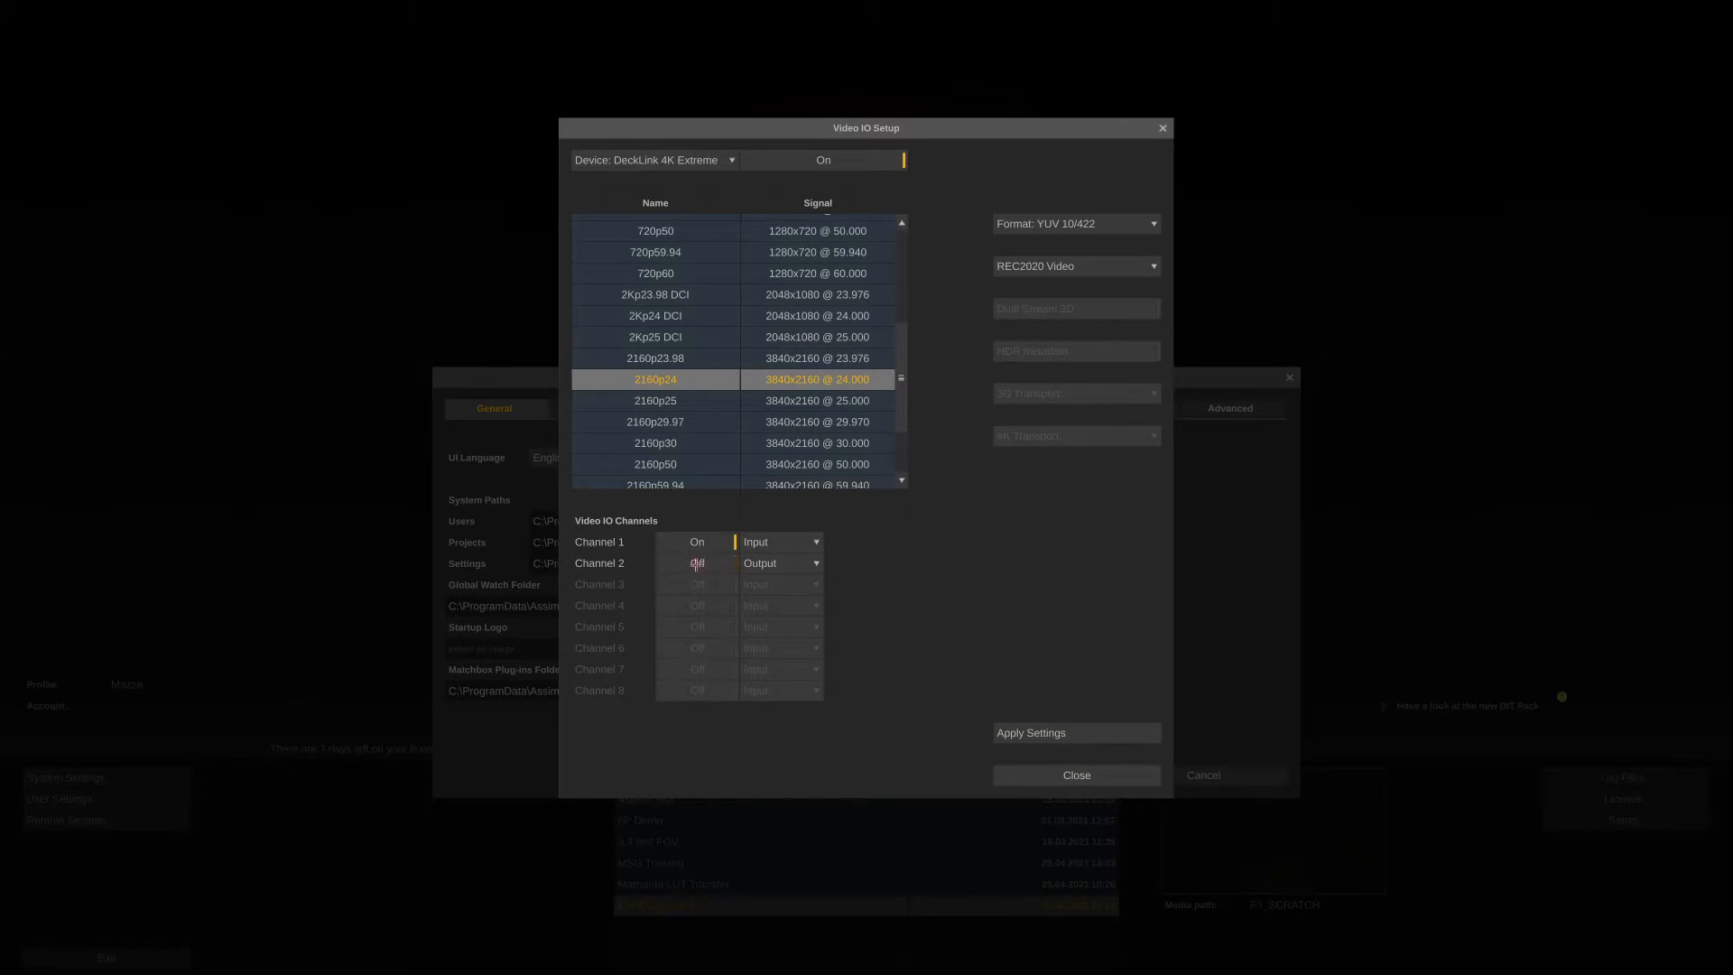
pyautogui.click(696, 562)
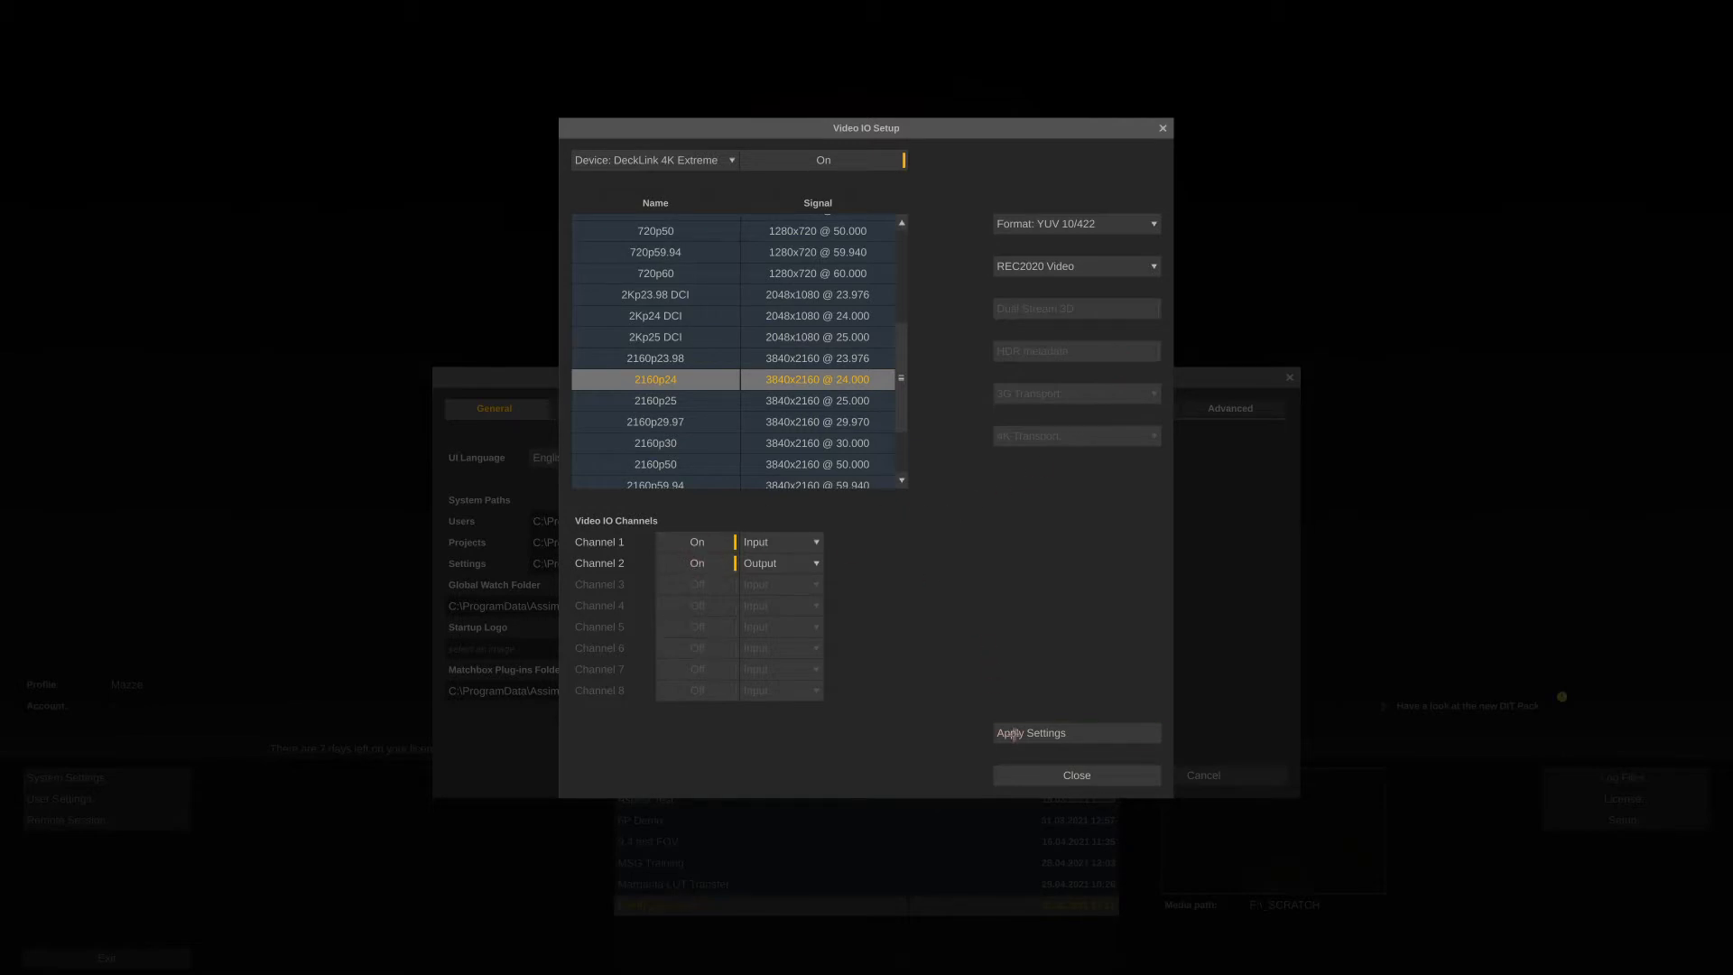
pyautogui.click(1074, 774)
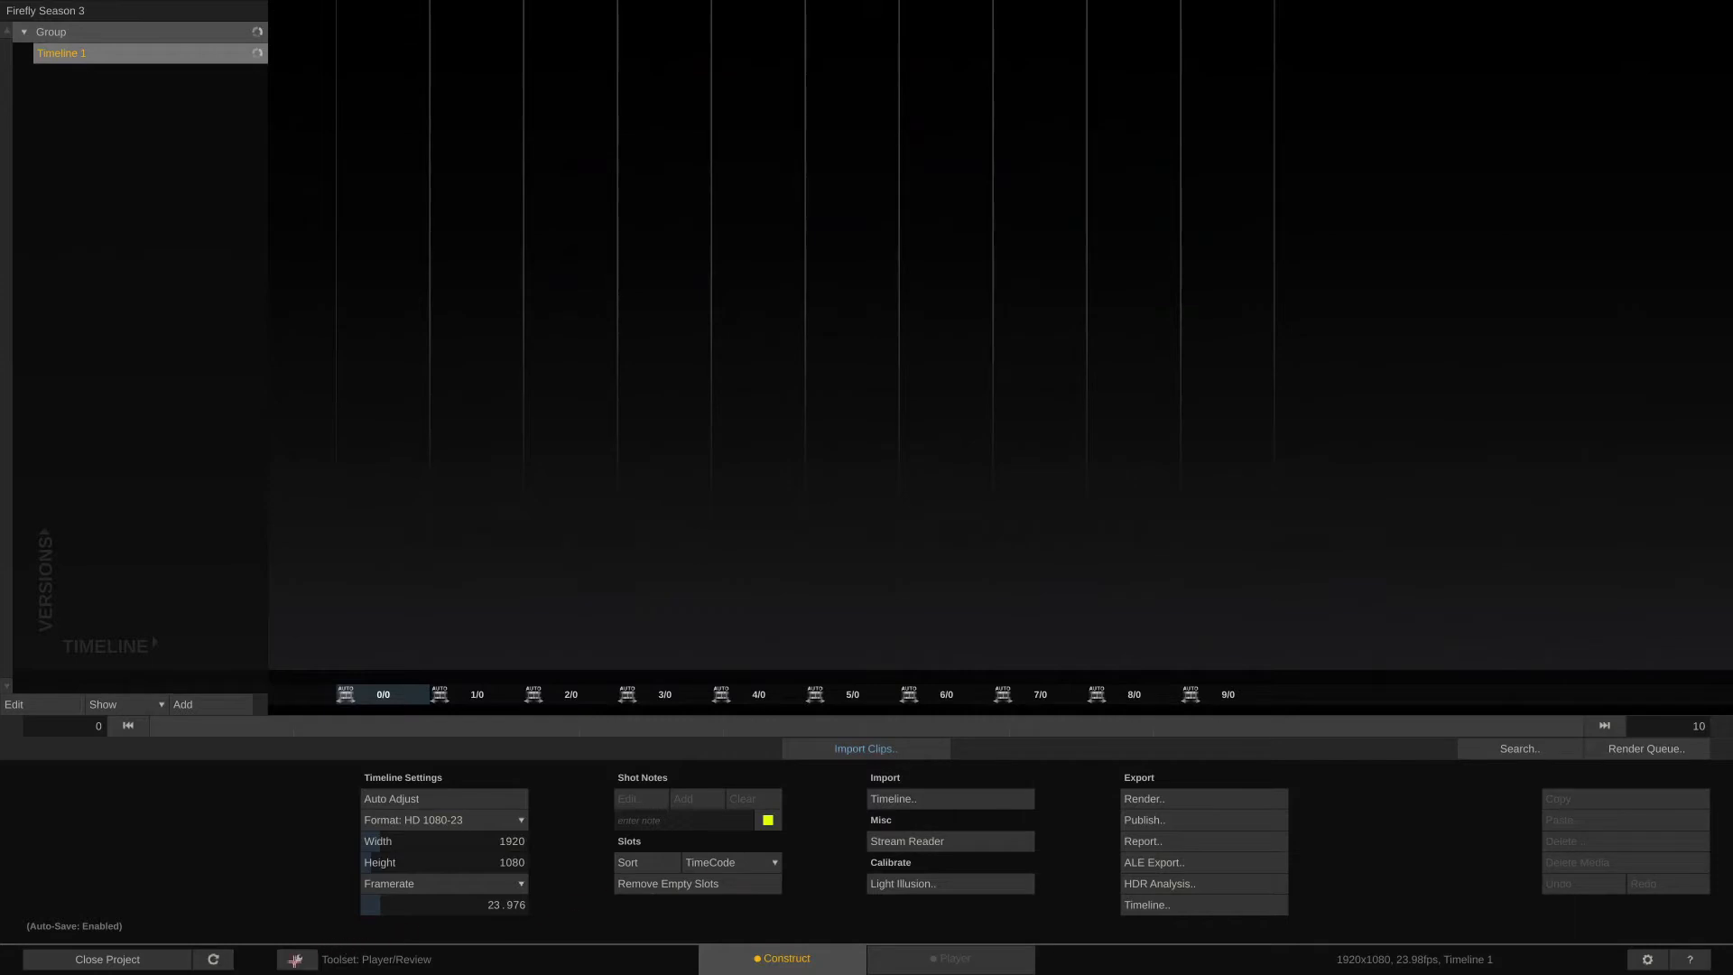
# Step: Switch to the Finish/Full toolset, open Light Illusion calibration and fit the white patch
pyautogui.click(295, 958)
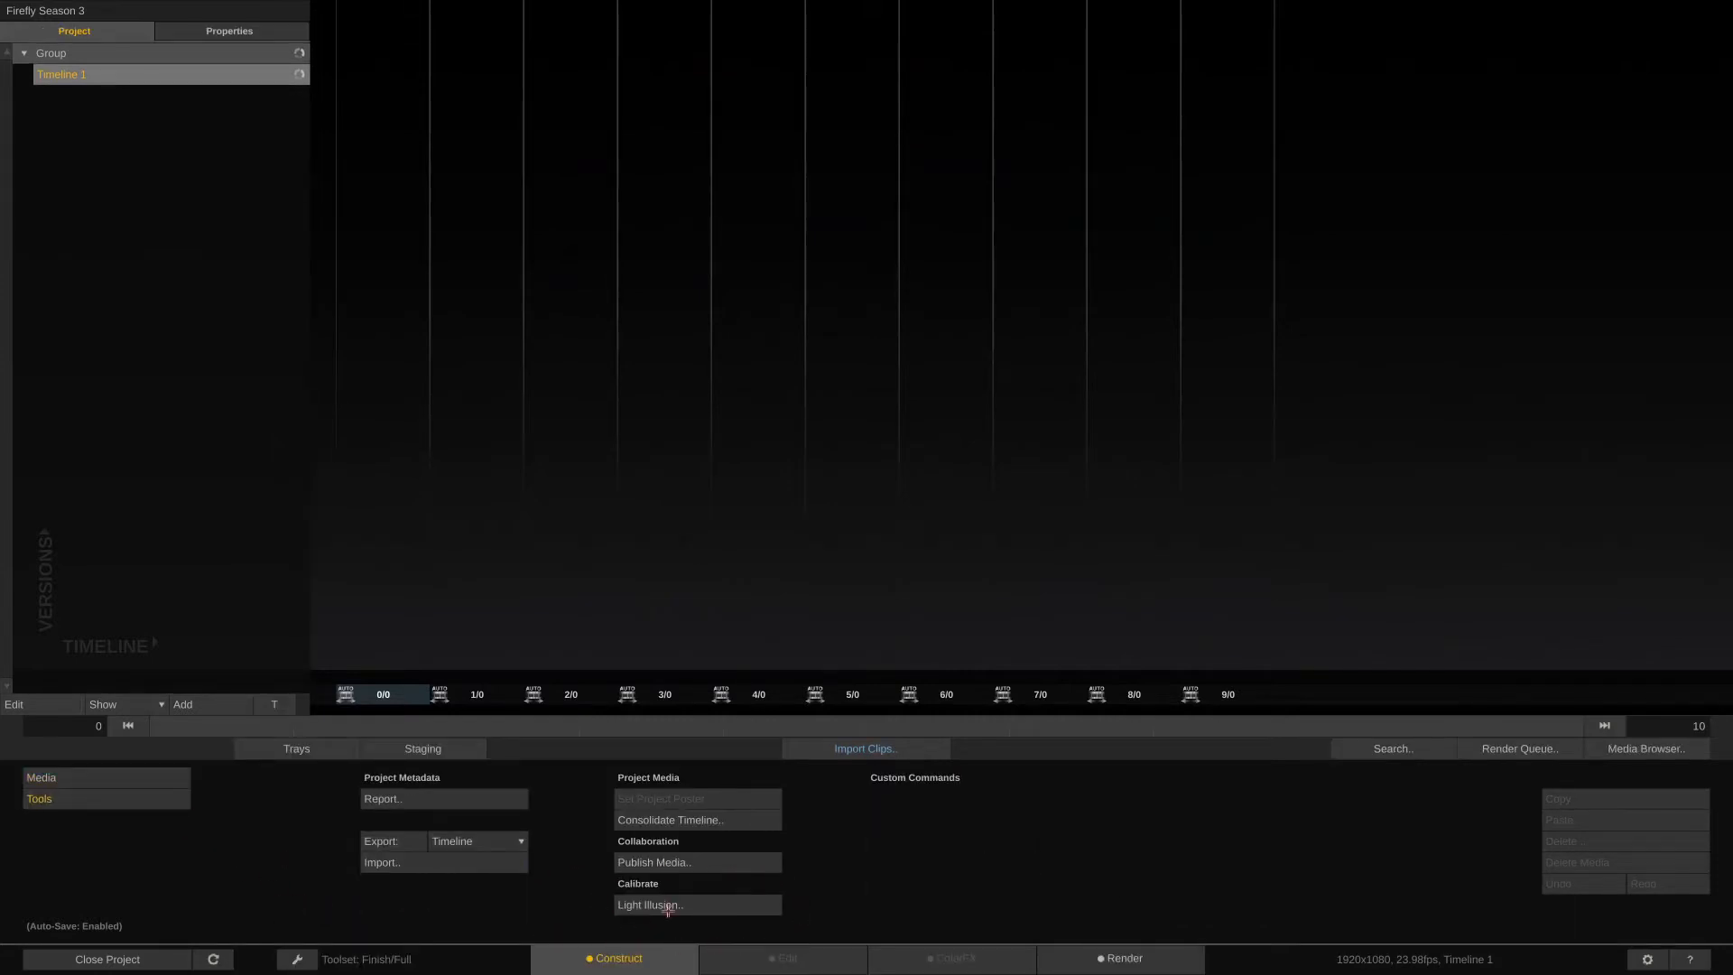
pyautogui.click(650, 904)
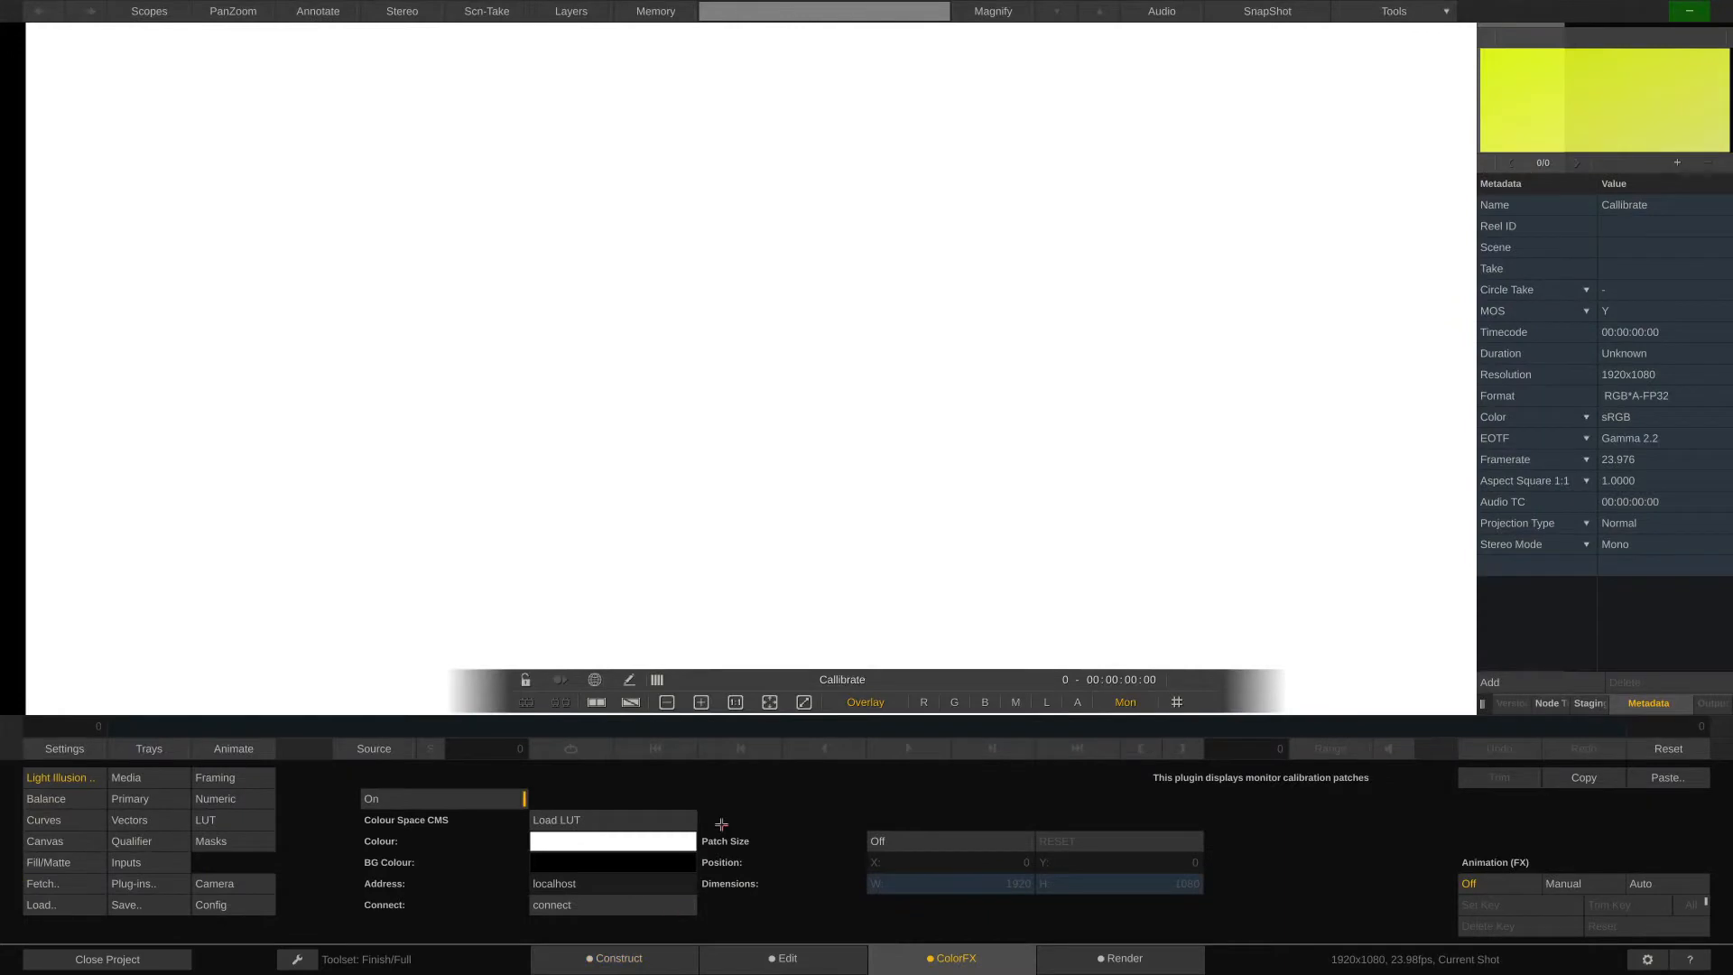
pyautogui.click(769, 702)
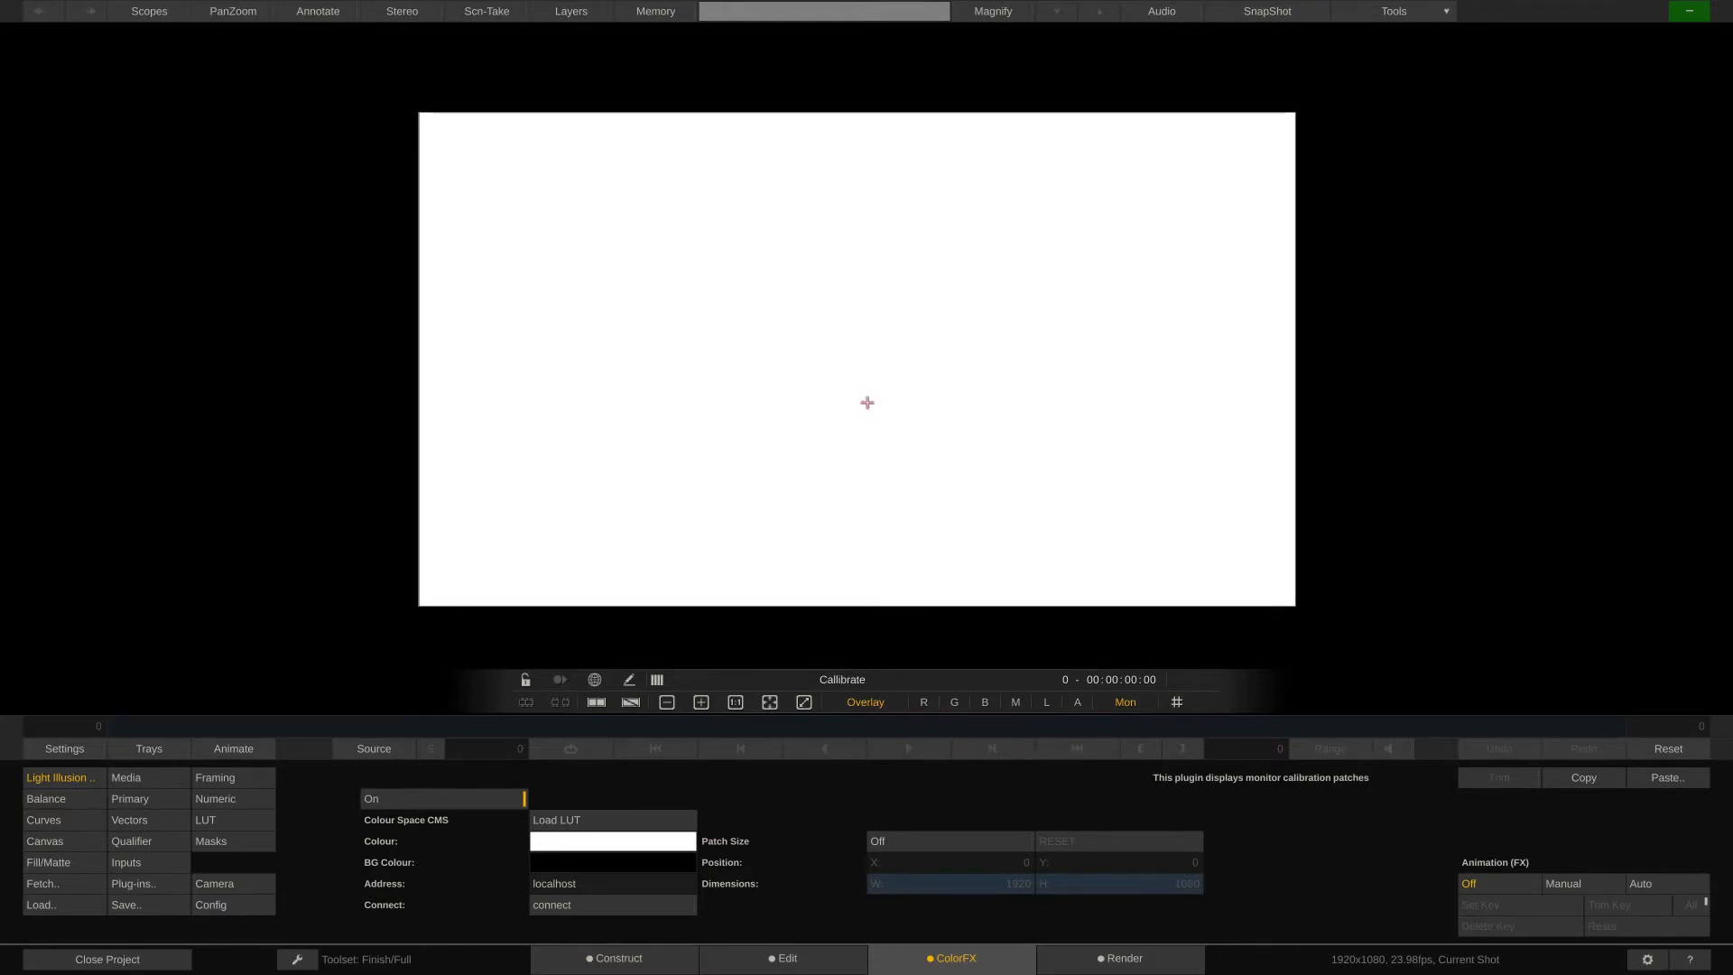
pyautogui.moveTo(822, 636)
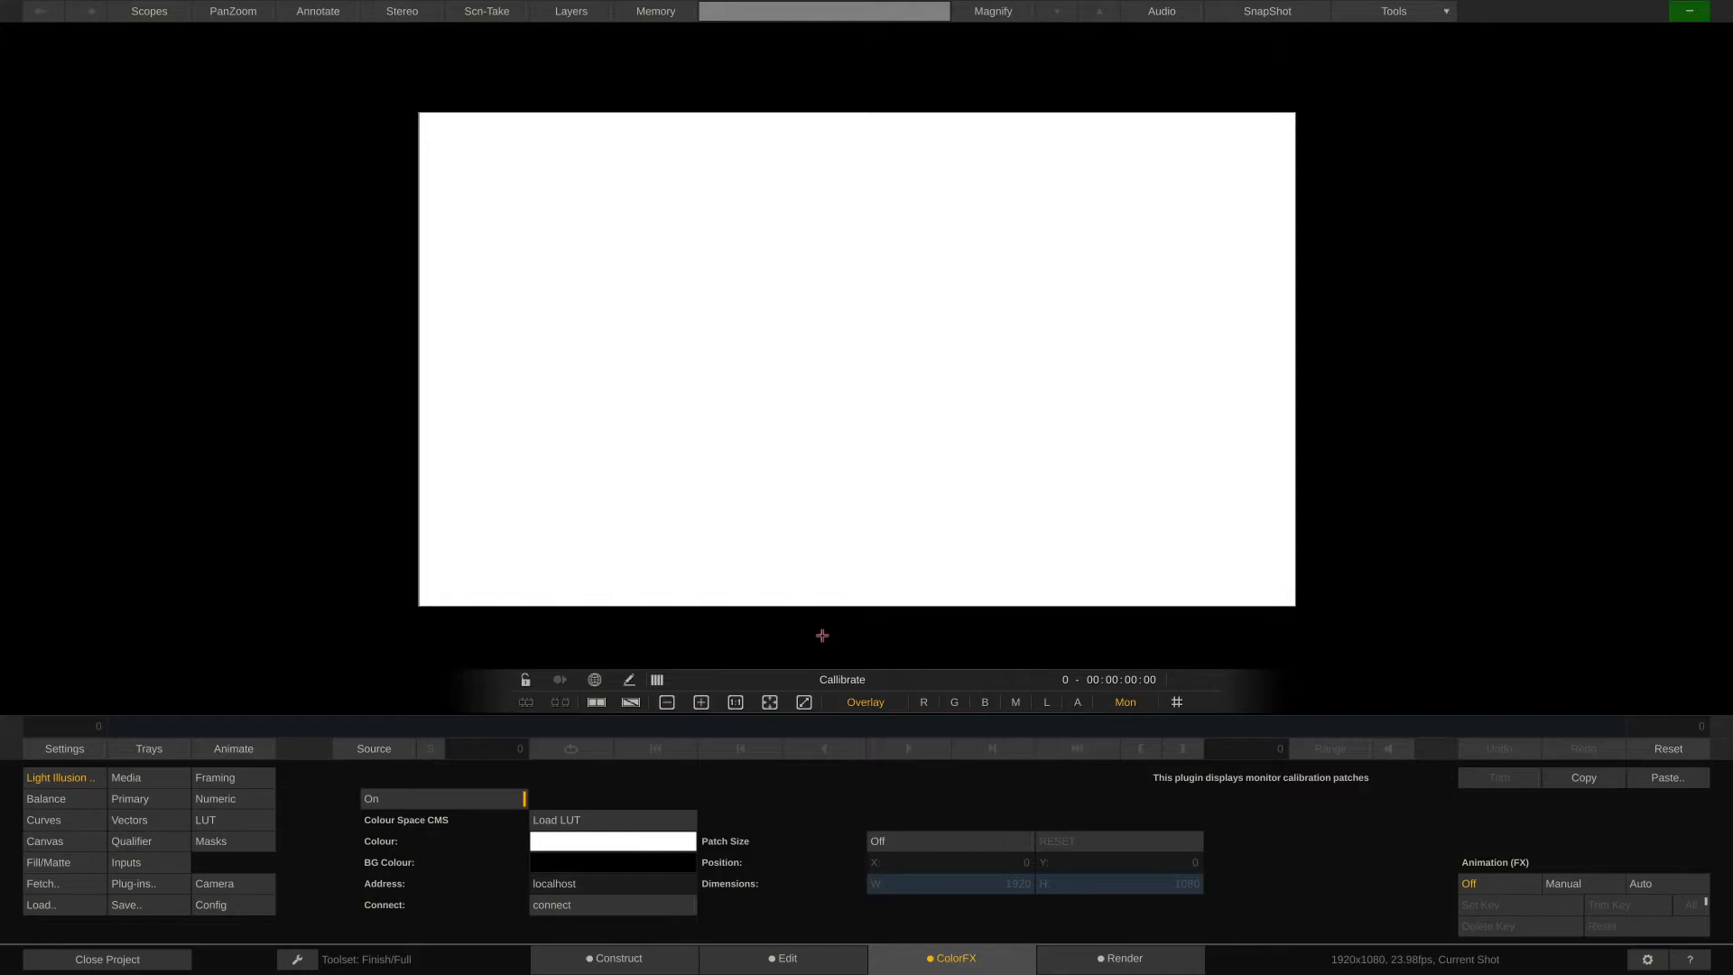
# Step: View the Monitors settings with the Display LUT column, then minimise SCRATCH
pyautogui.click(64, 748)
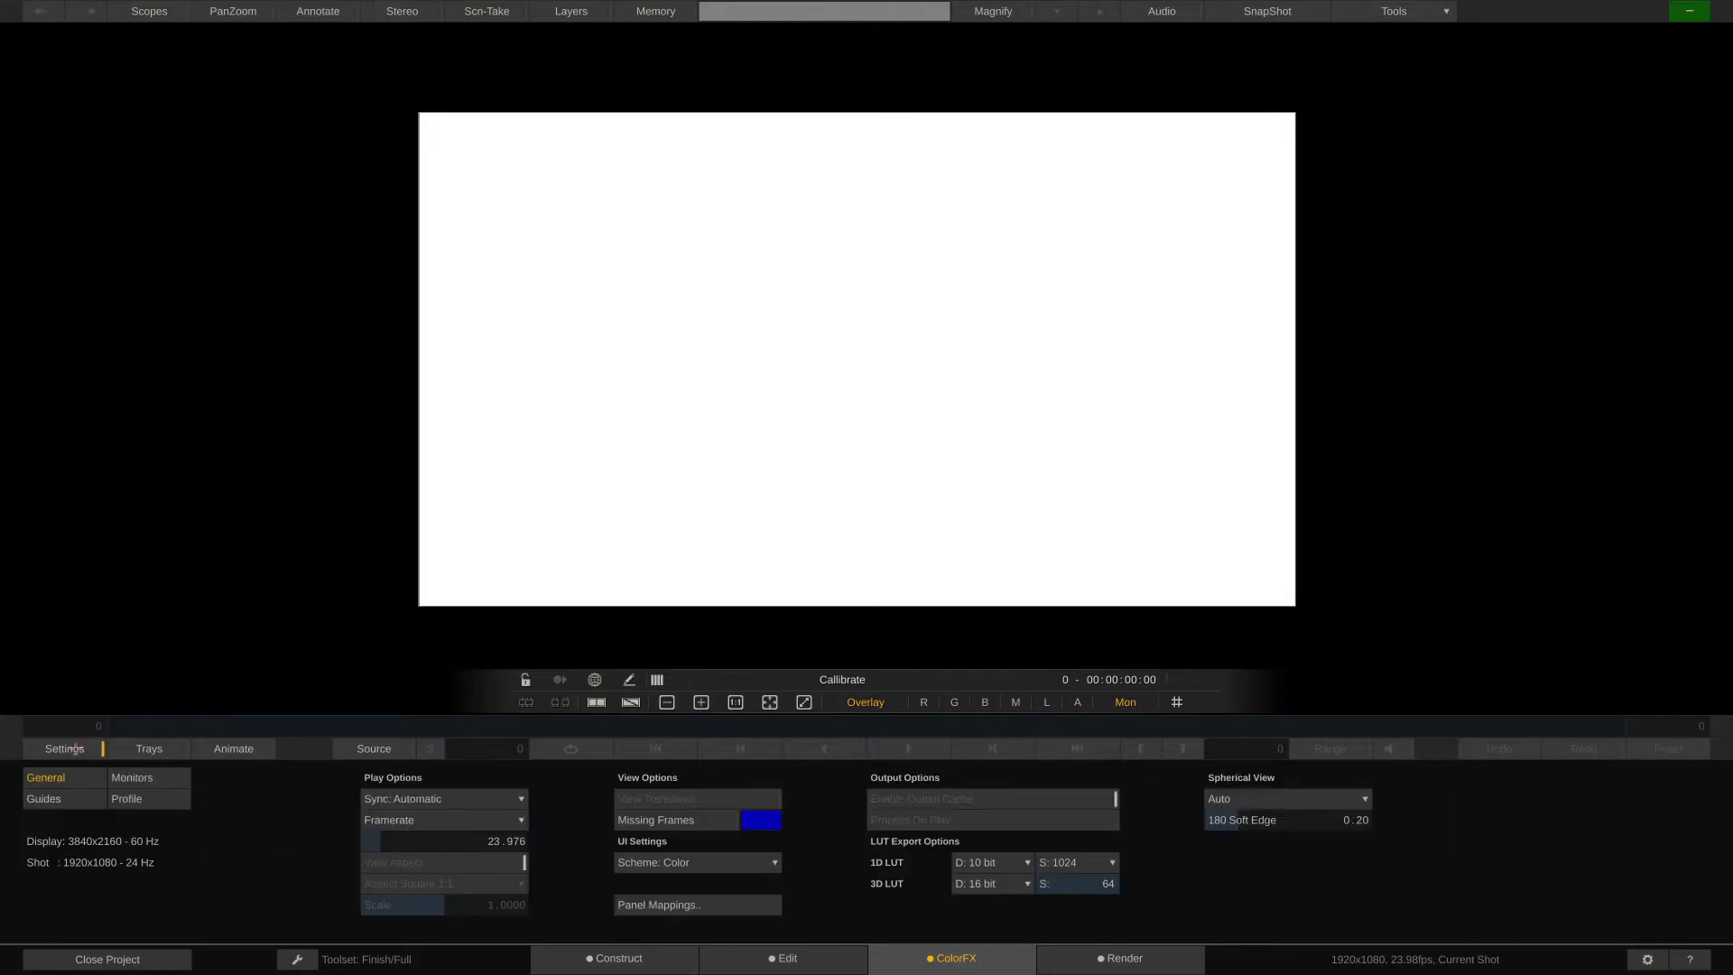
pyautogui.click(130, 777)
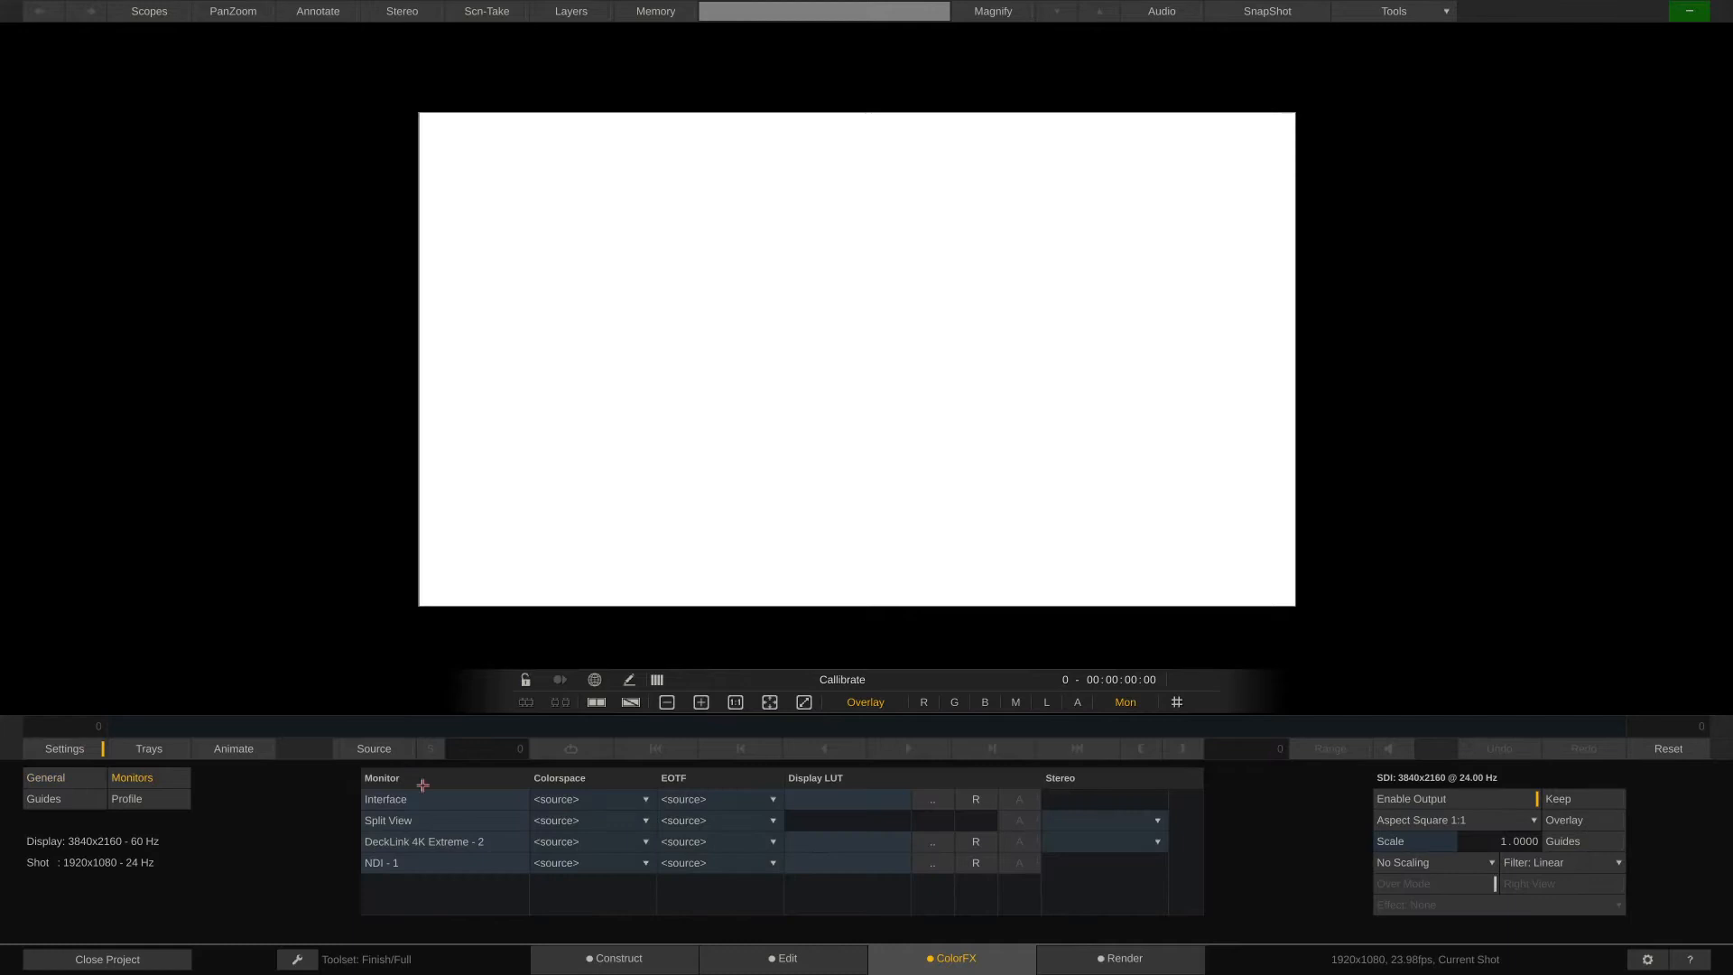
pyautogui.click(645, 798)
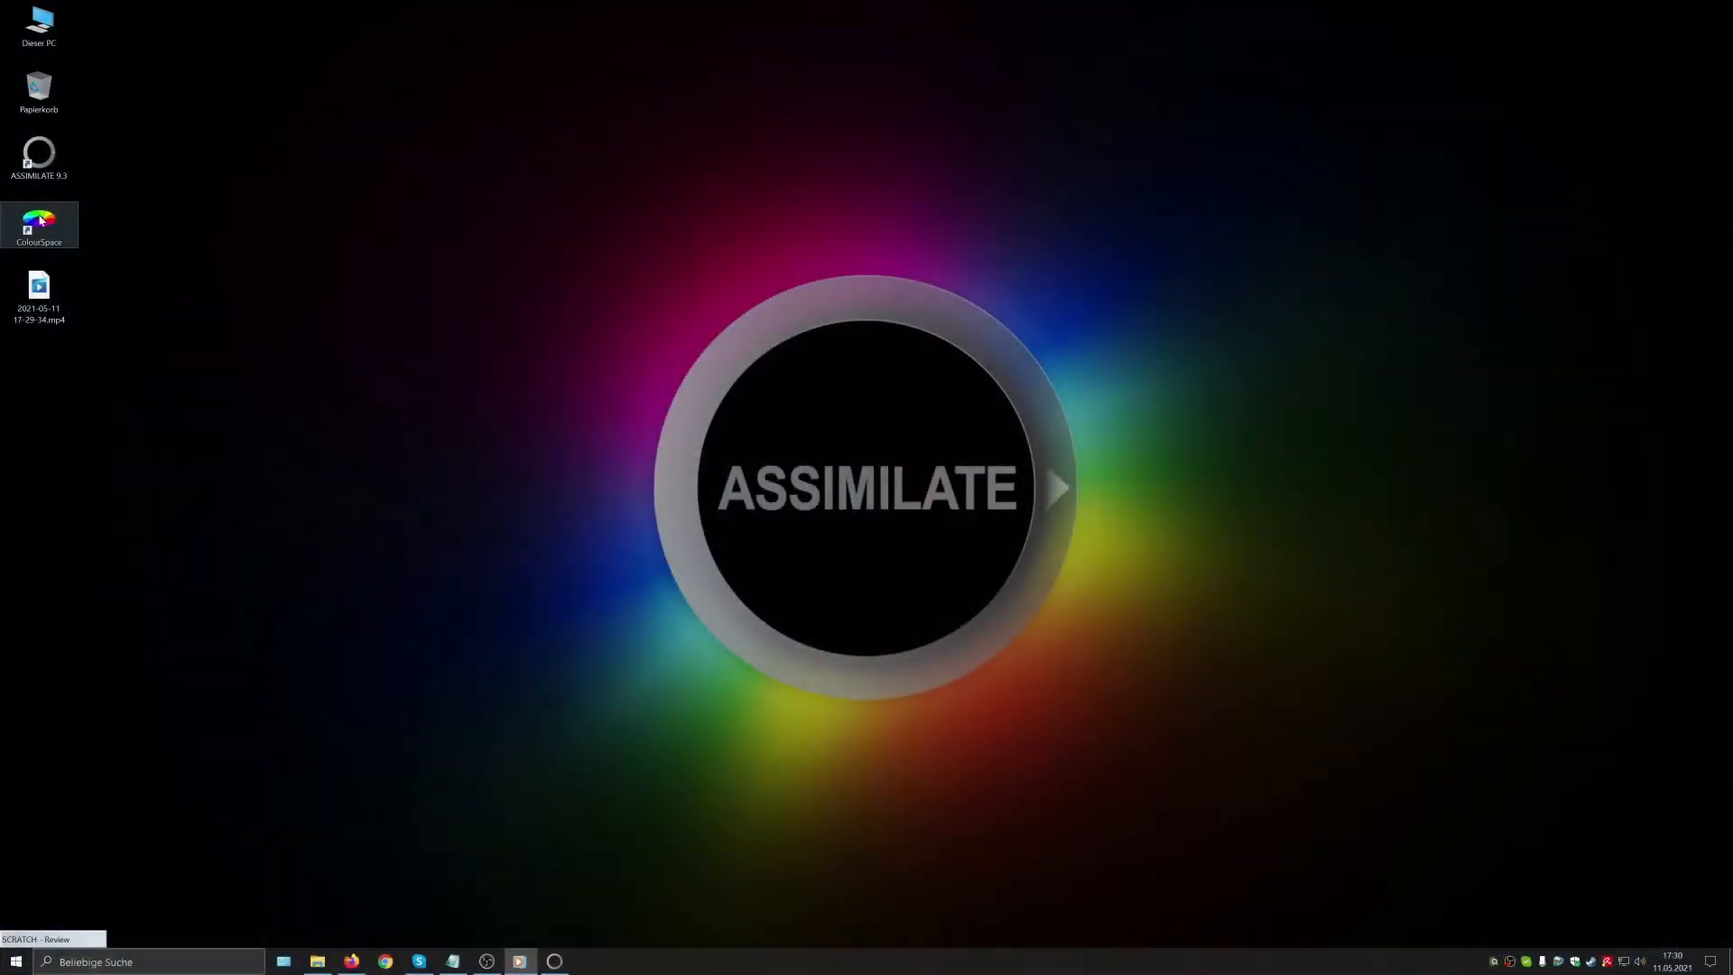
# Step: Launch ColourSpace from its desktop shortcut
pyautogui.doubleClick(39, 226)
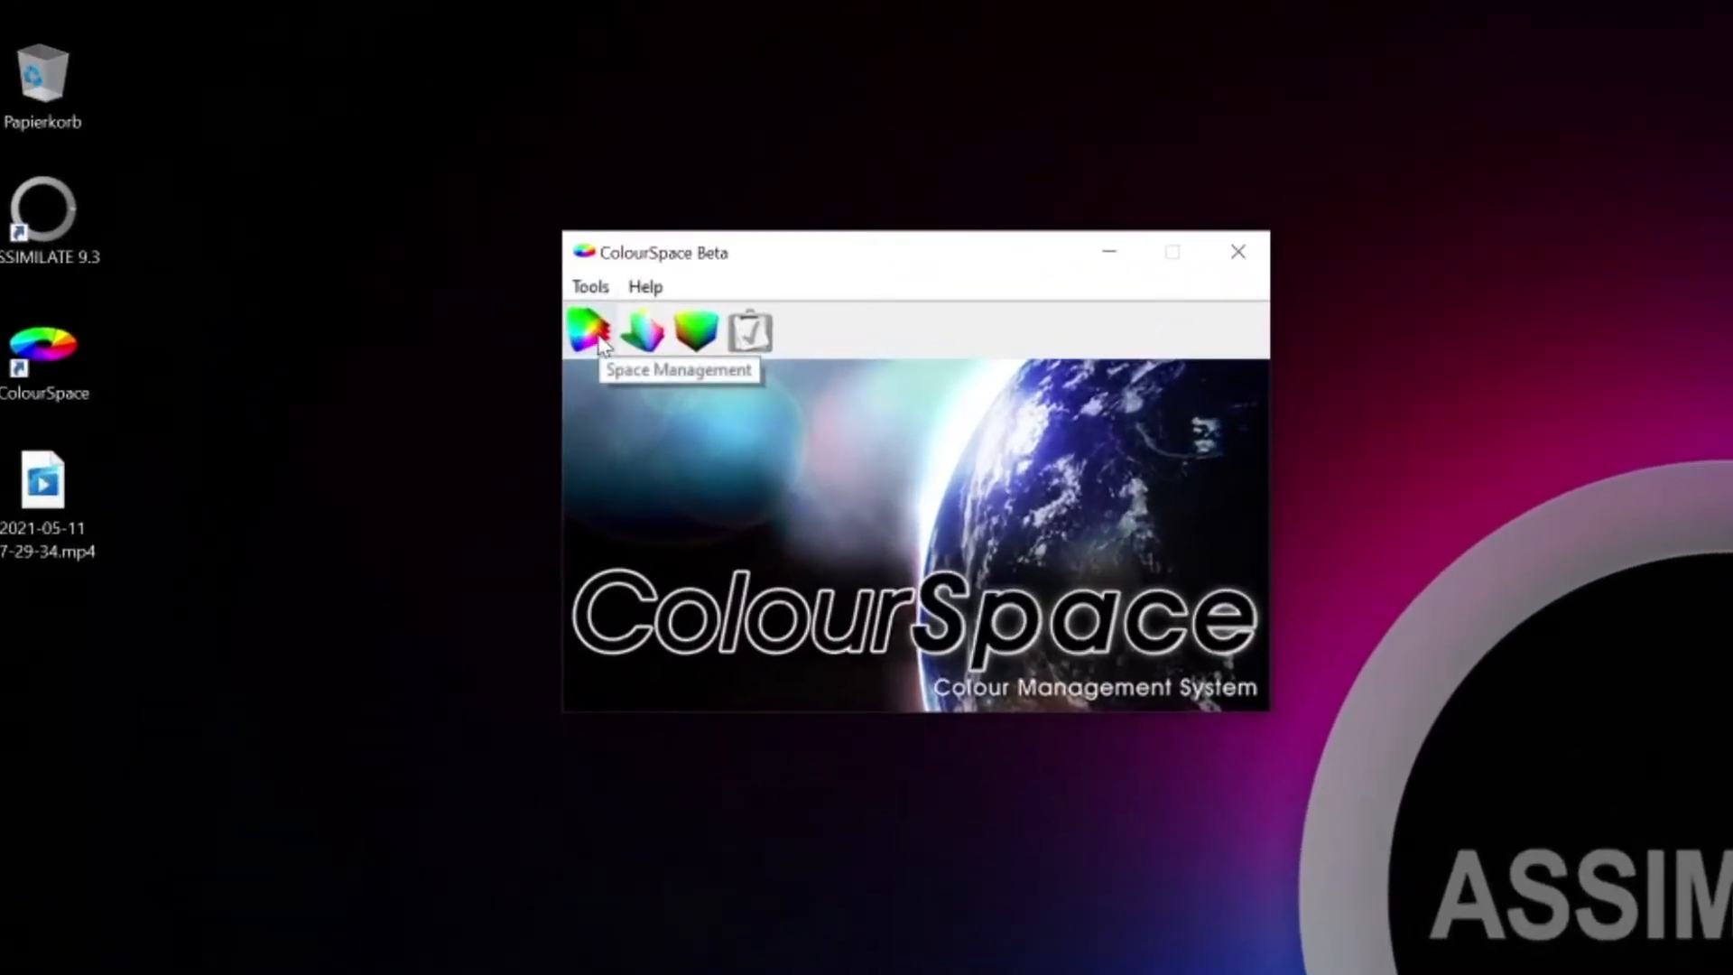
pyautogui.moveTo(606, 354)
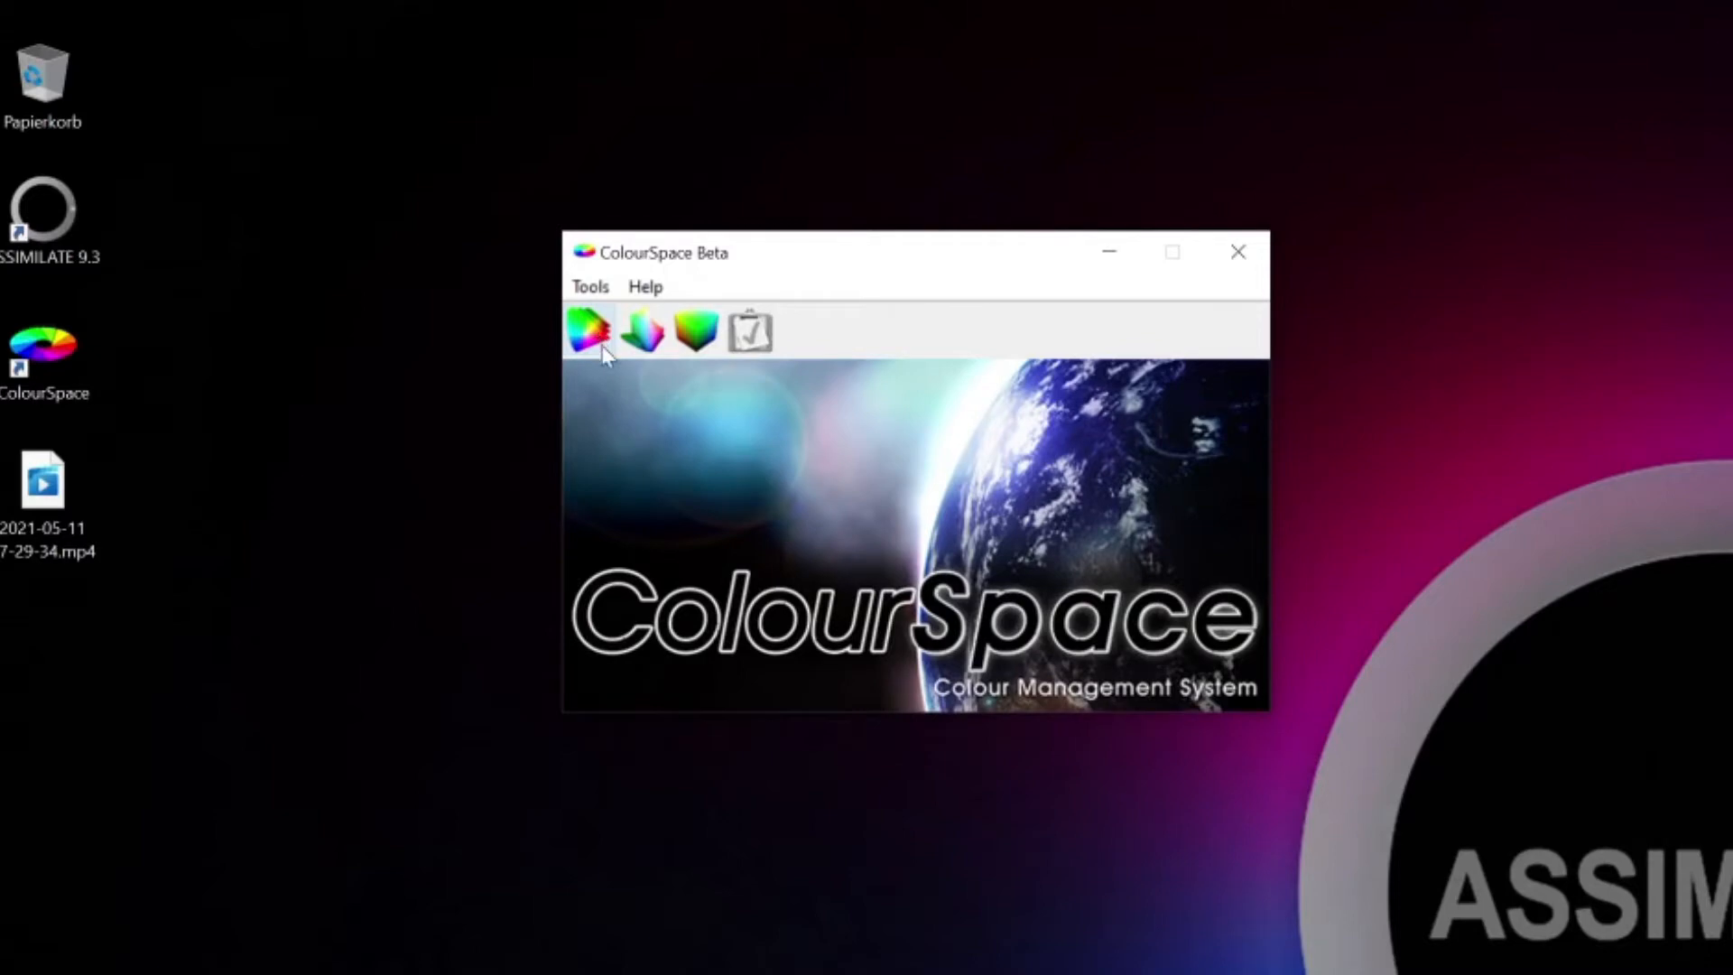
pyautogui.moveTo(644, 332)
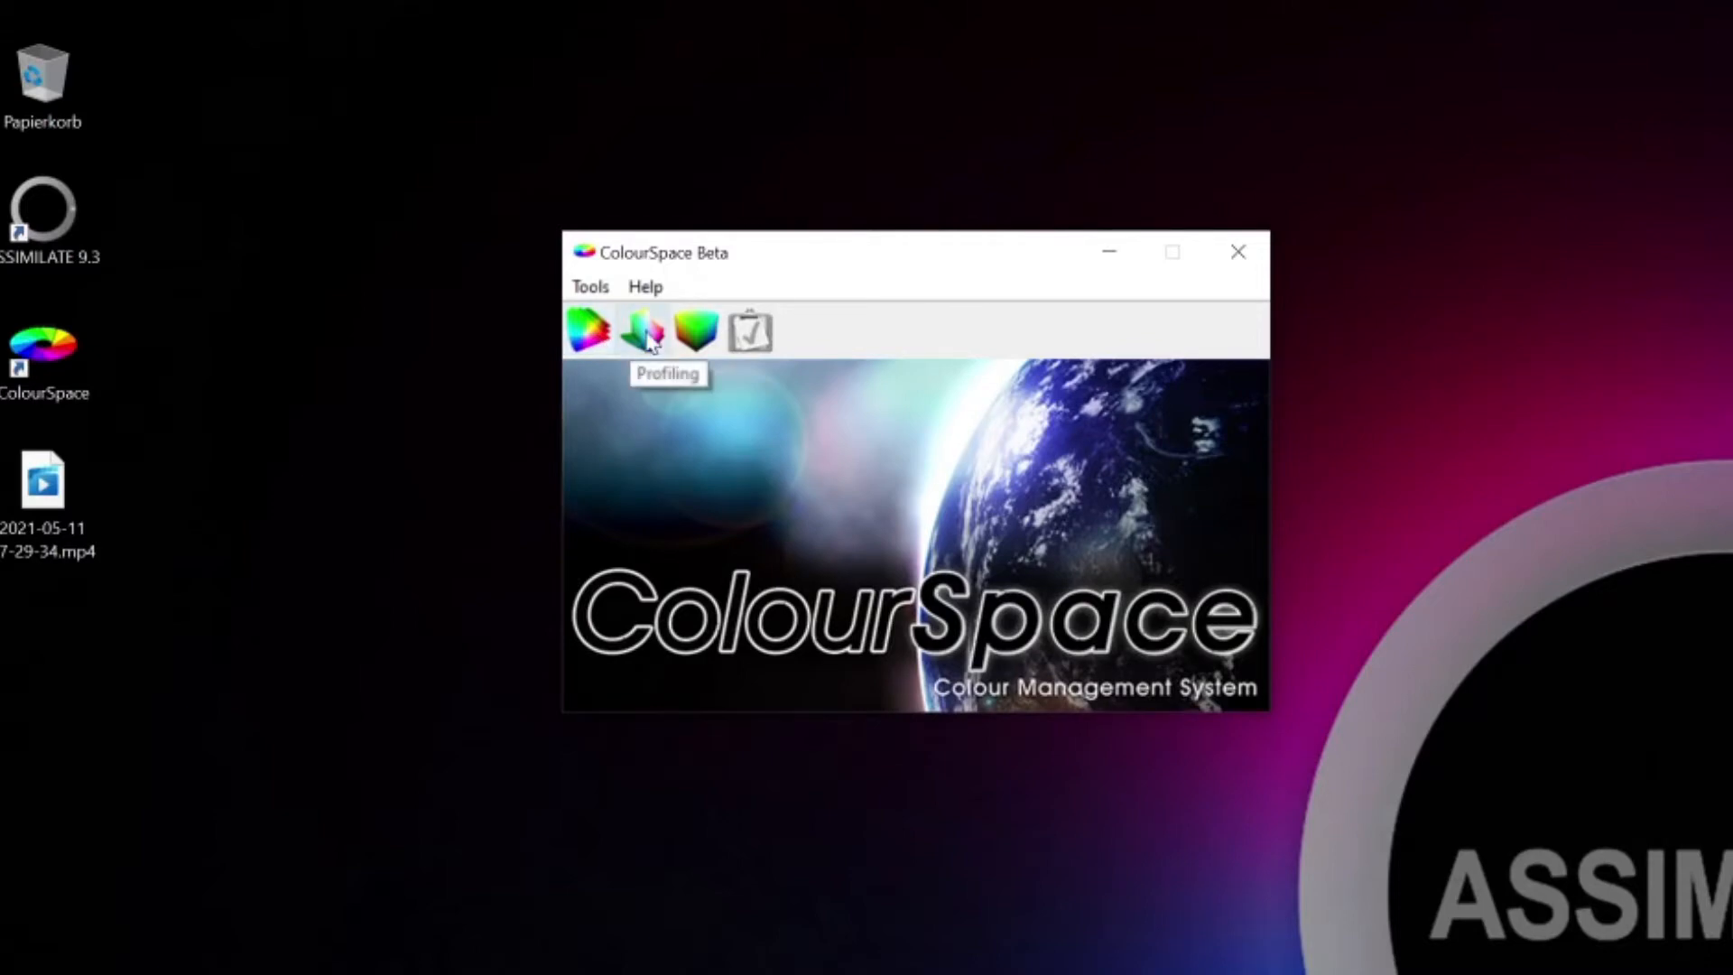
pyautogui.moveTo(696, 333)
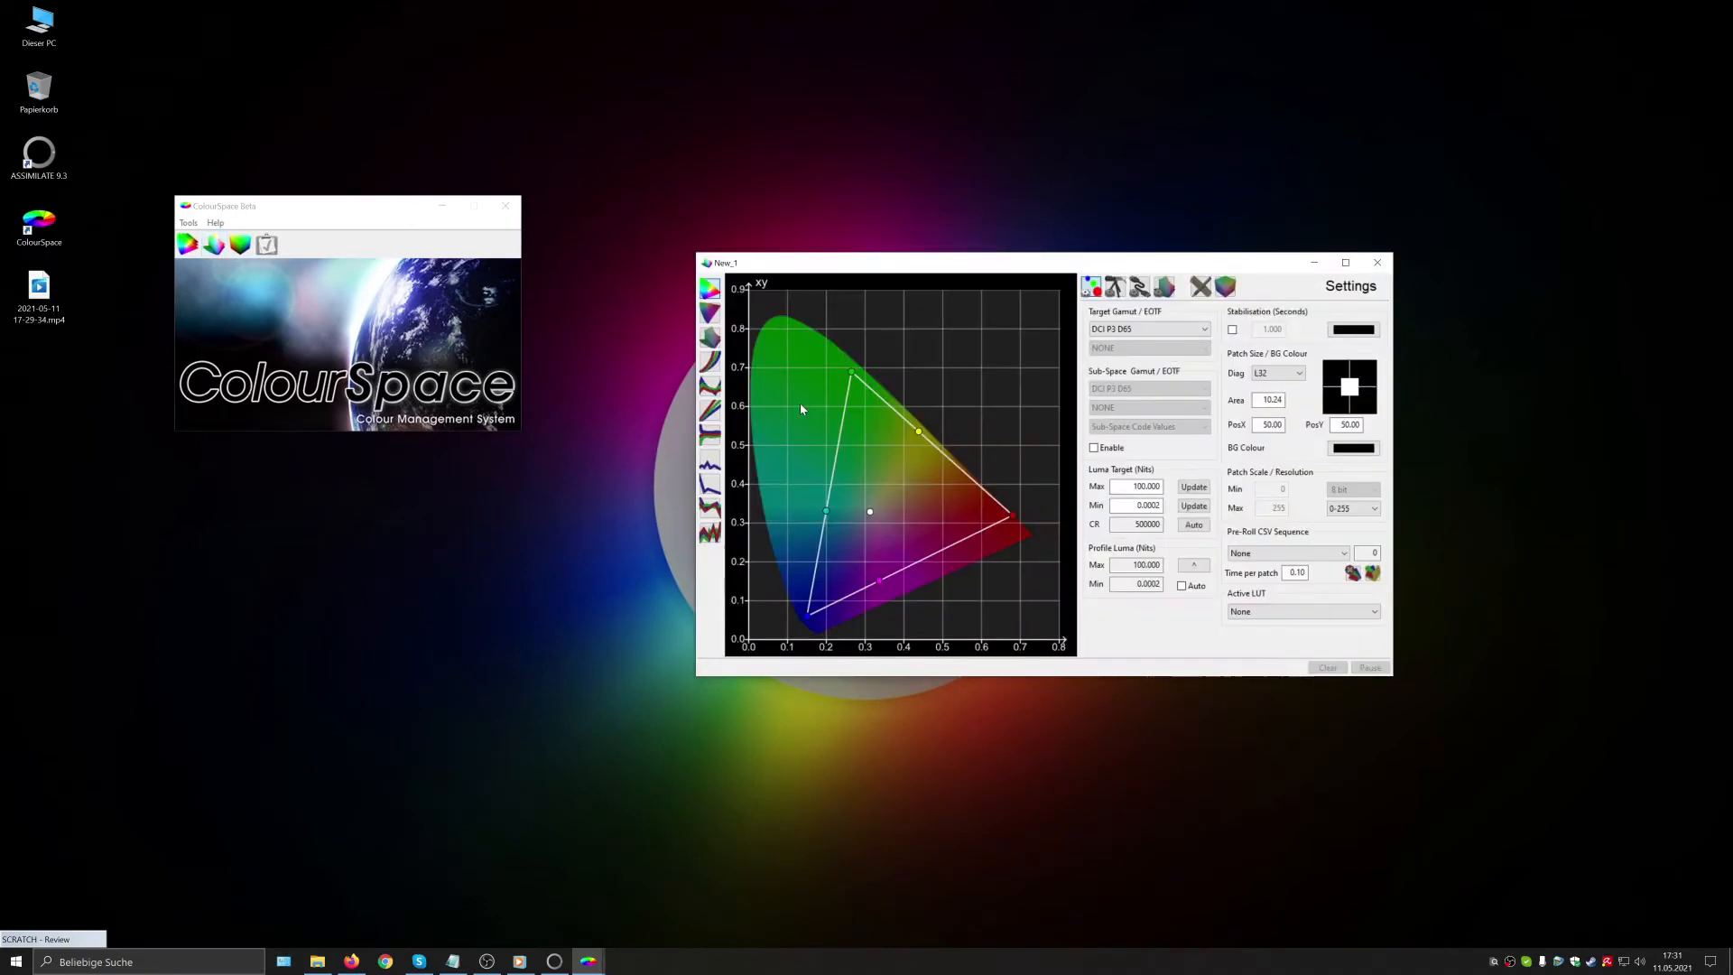
# Step: Preview the target gamut in 3D, return to CIE xy and open the zoomed chart
pyautogui.click(711, 337)
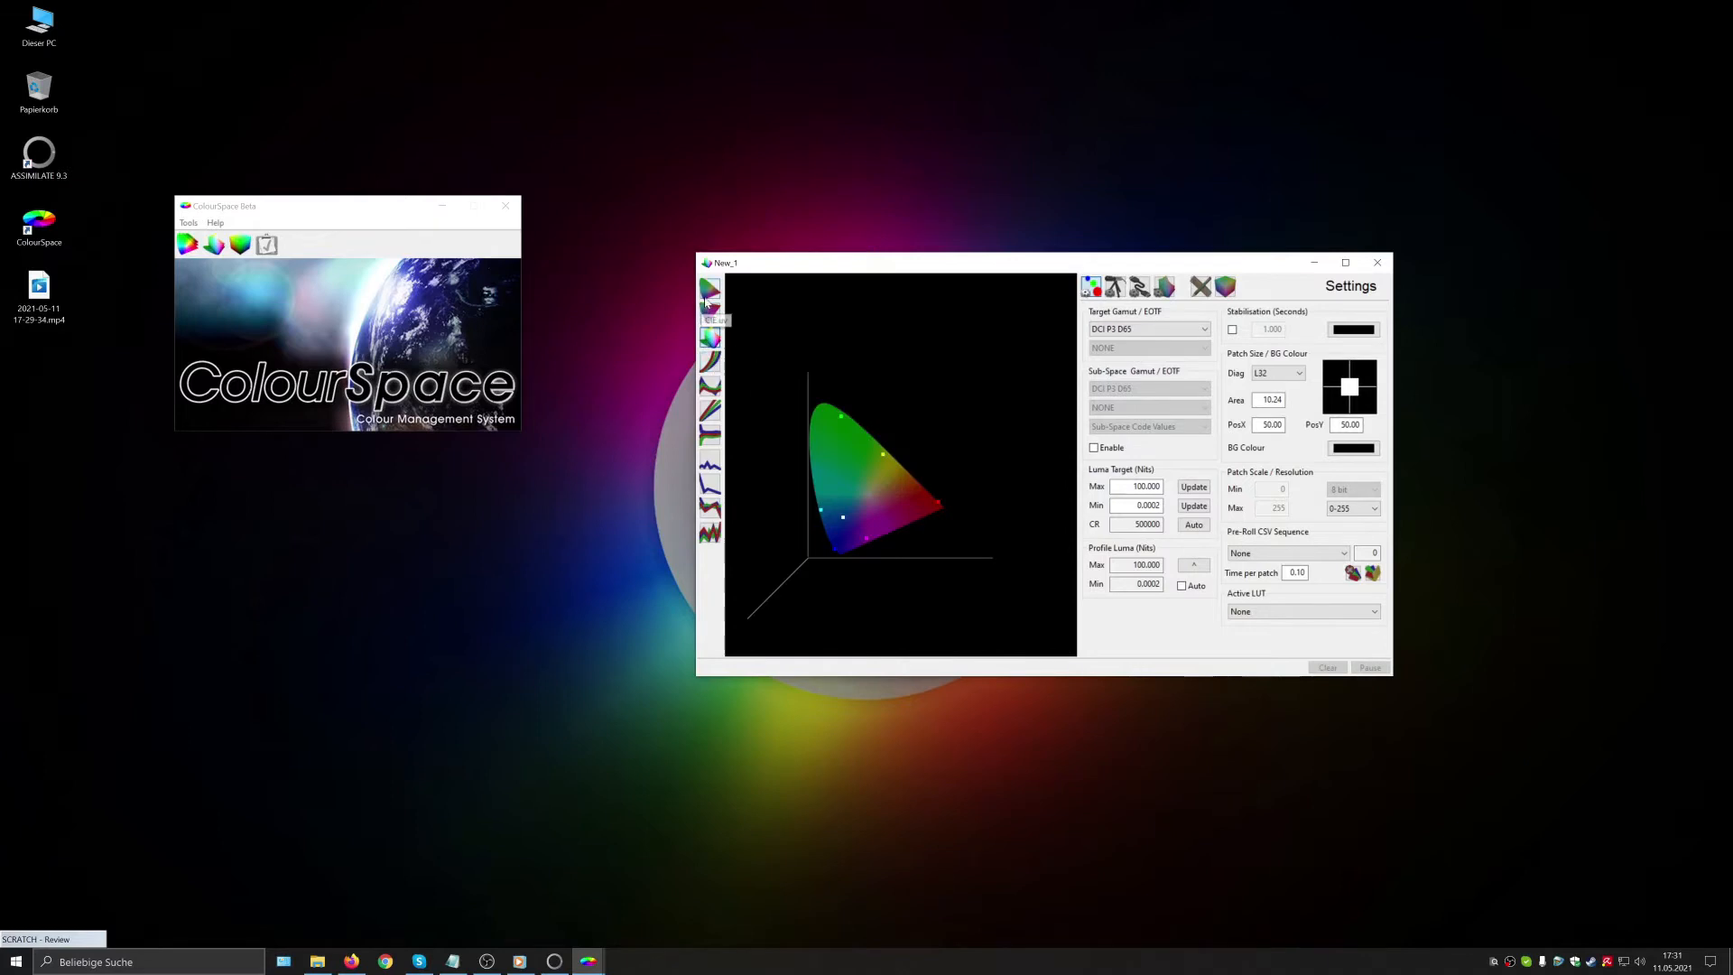
pyautogui.click(712, 310)
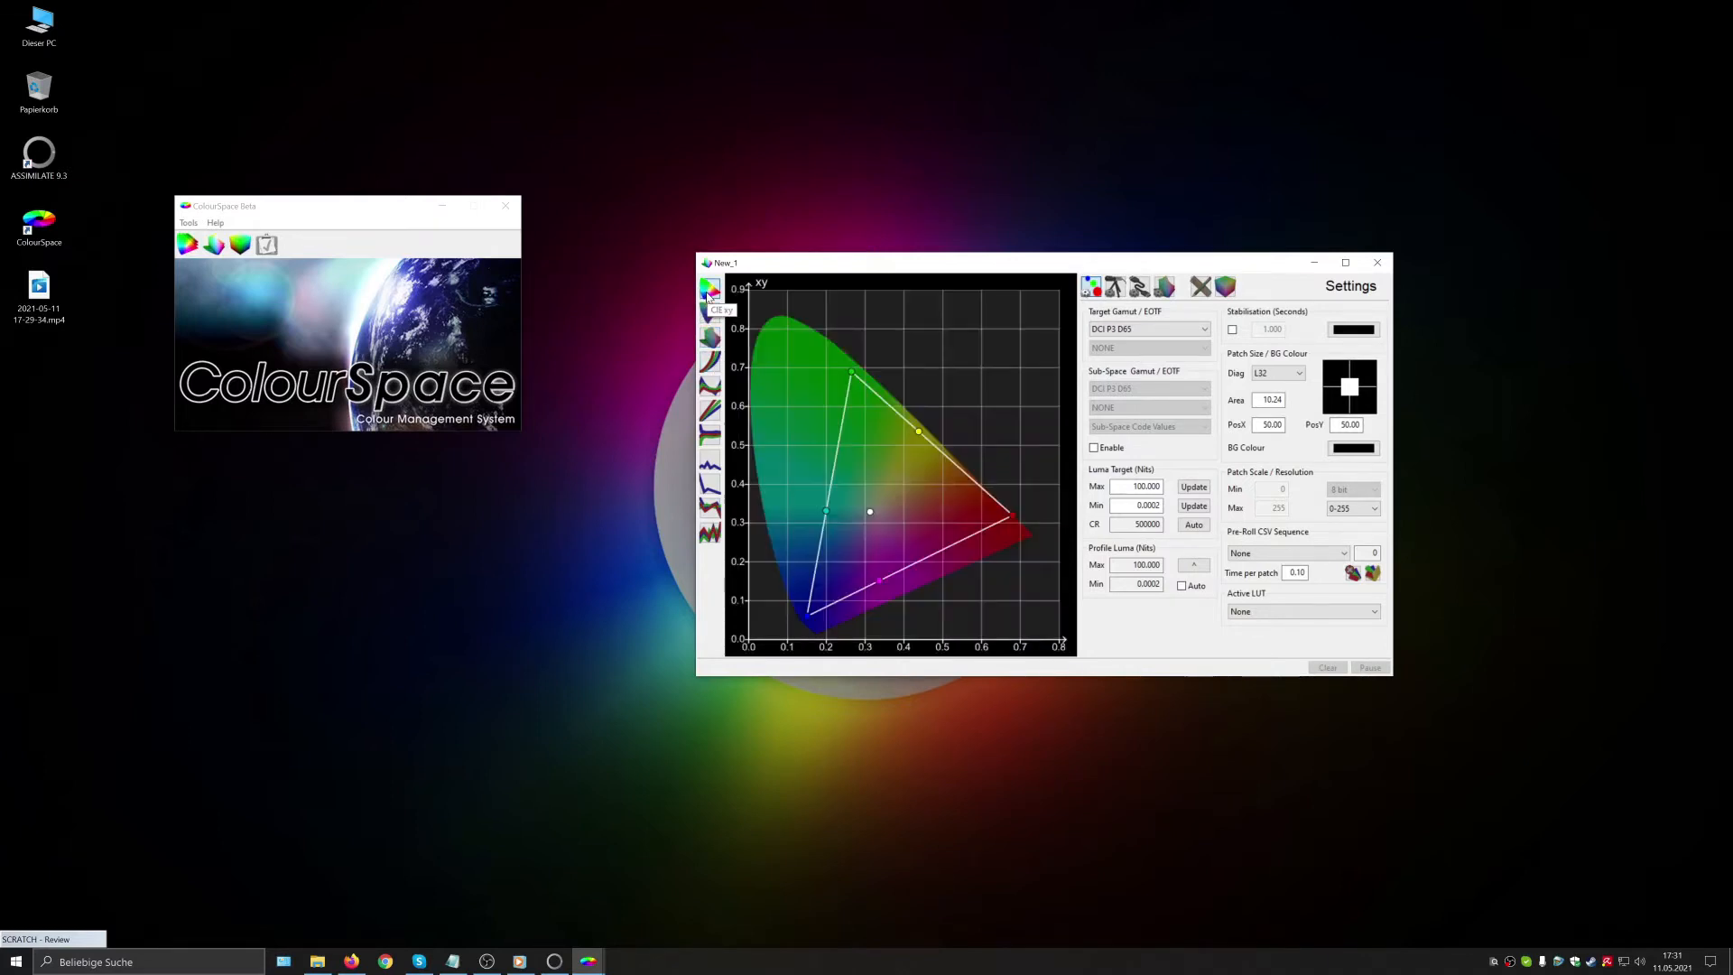
pyautogui.moveTo(893, 276)
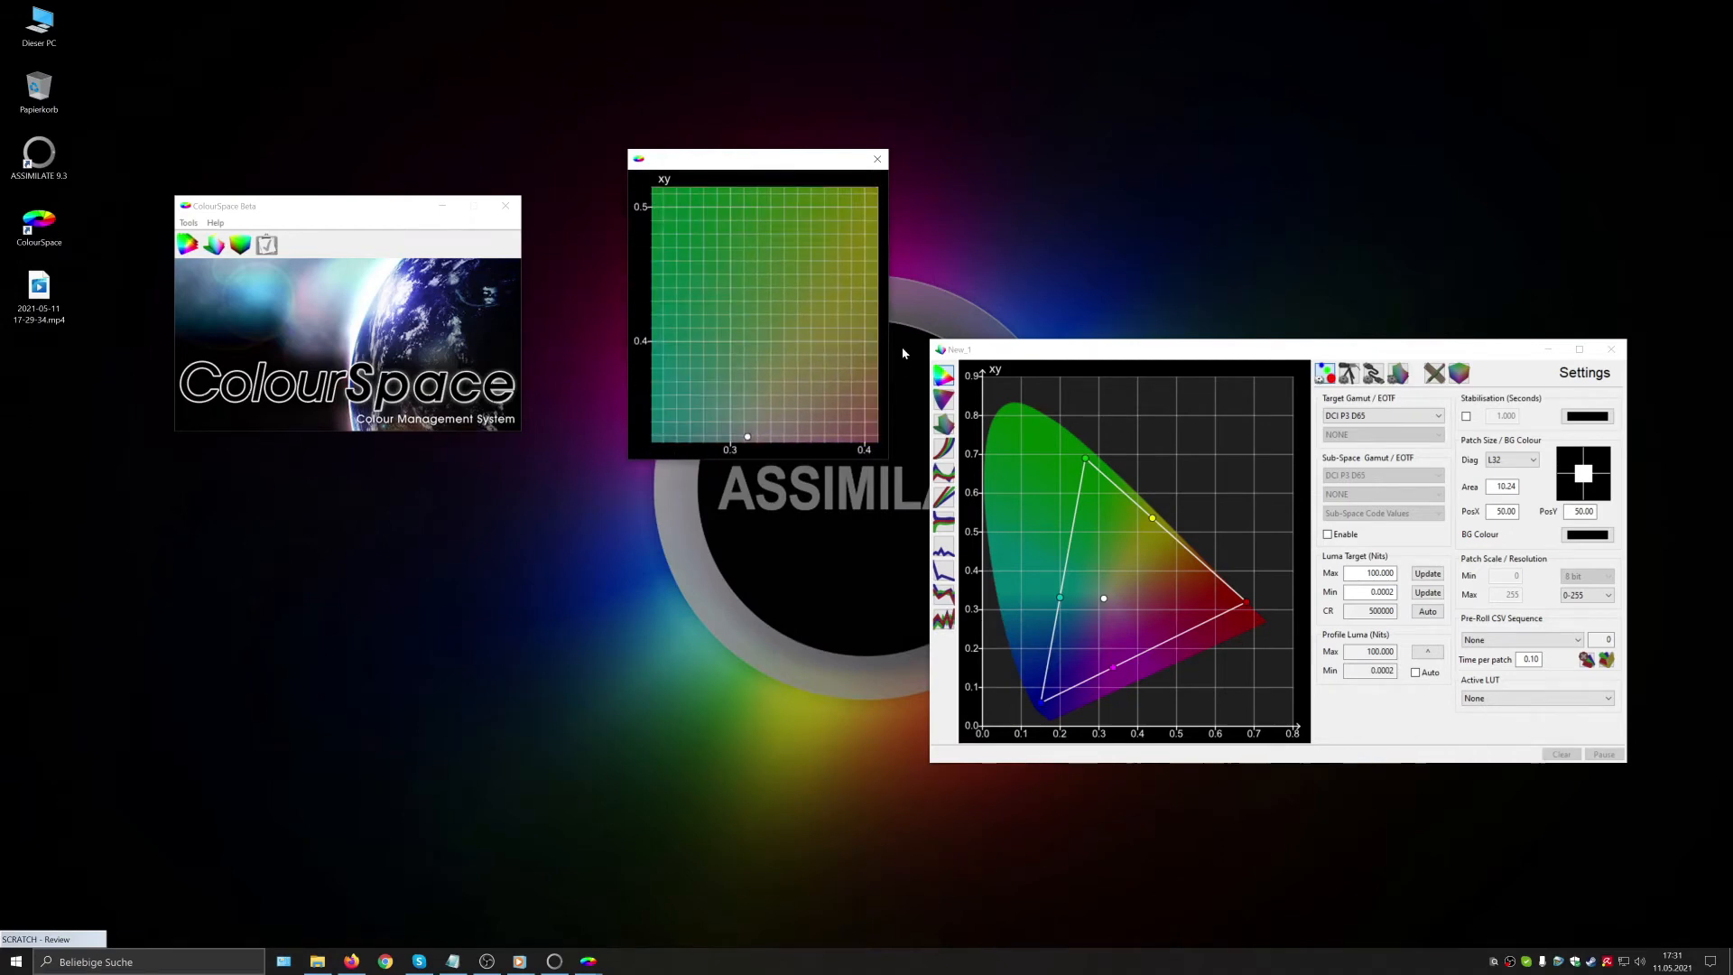
pyautogui.doubleClick(770, 312)
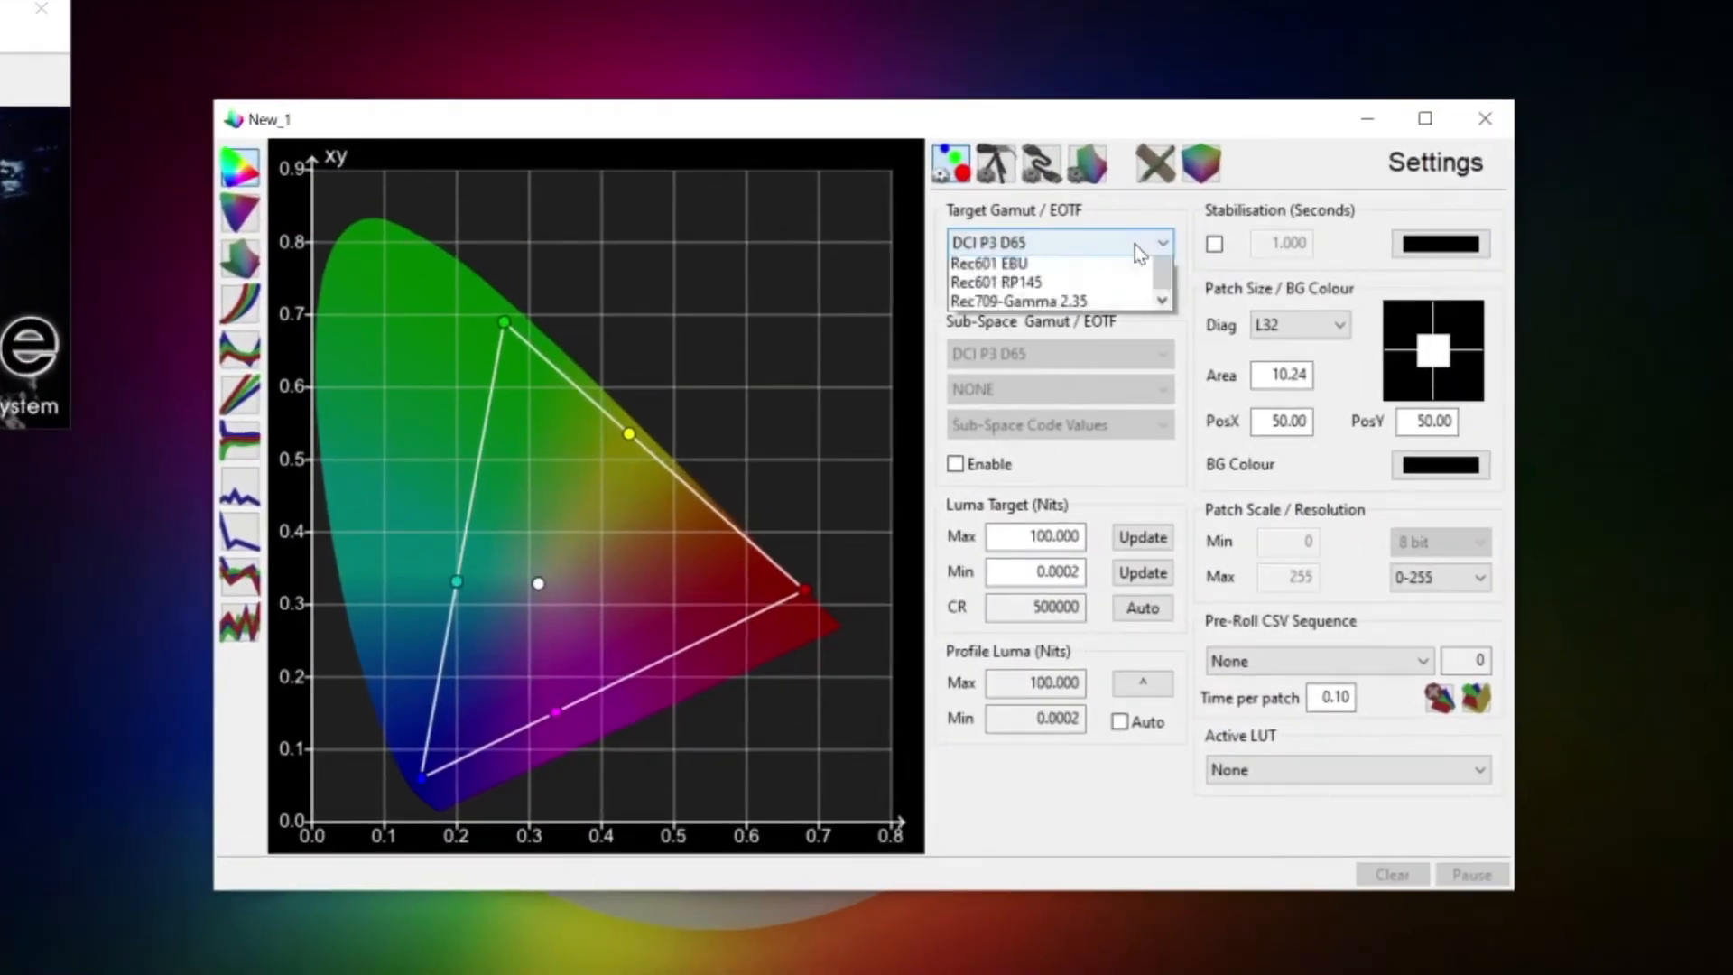
# Step: Keep DCI P3 D65 as the target gamut and L32 as the patch size
pyautogui.click(1159, 242)
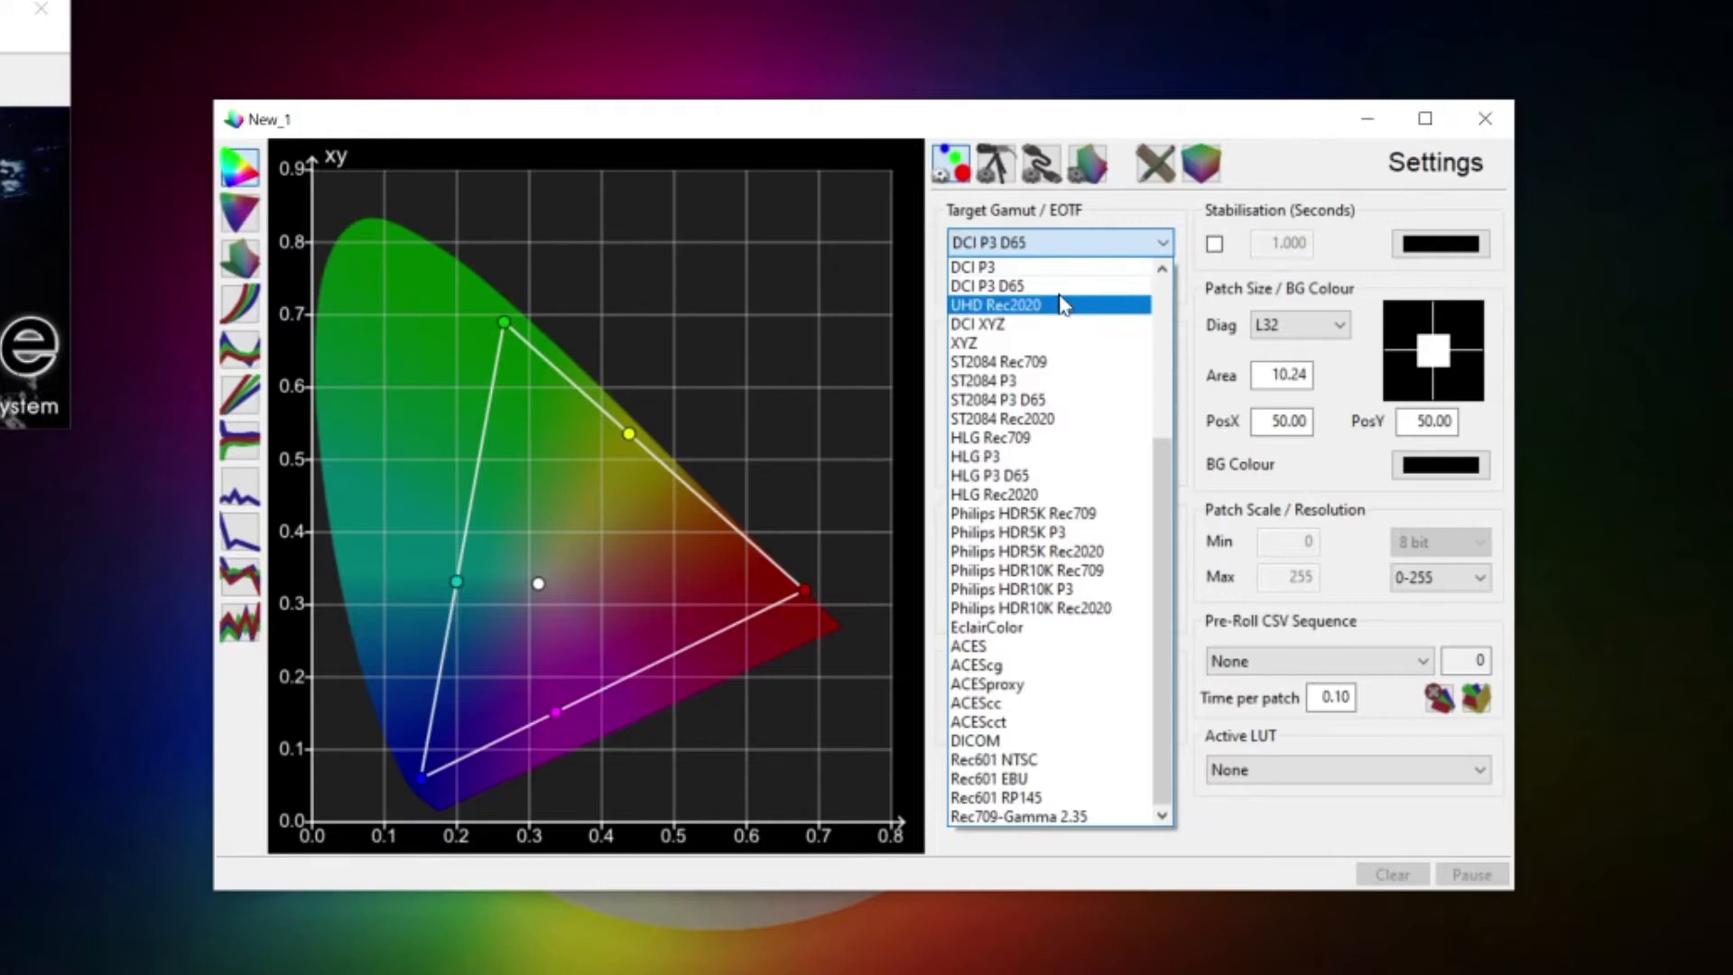
pyautogui.moveTo(1061, 285)
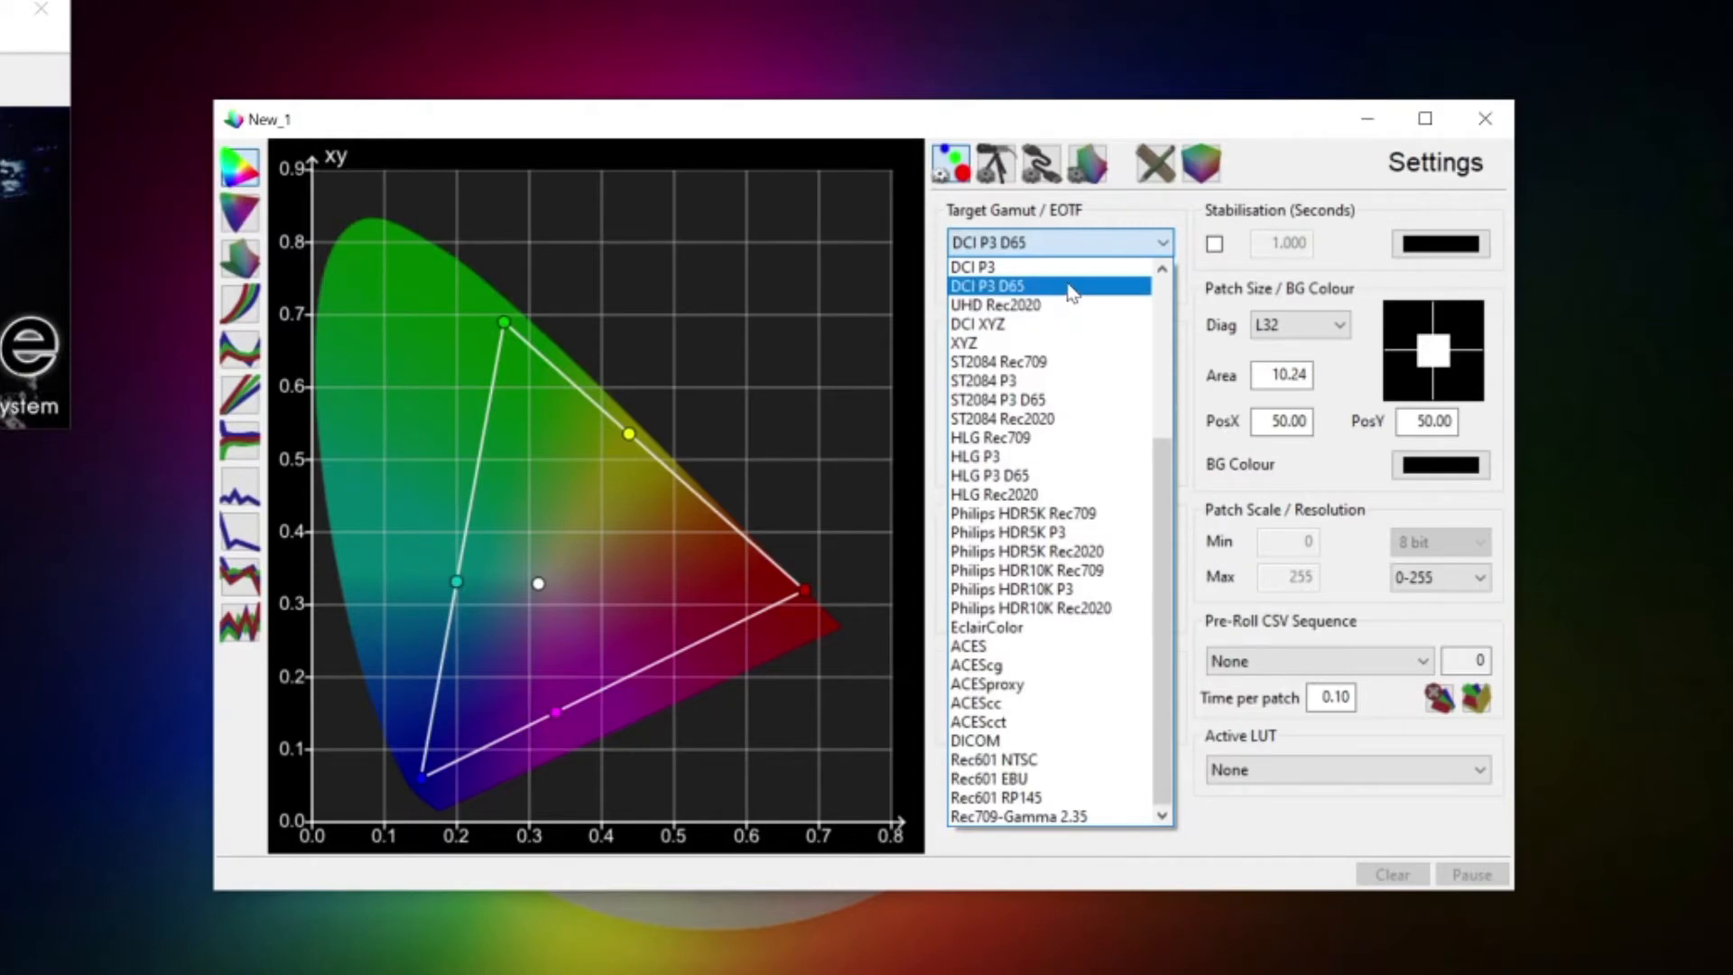
pyautogui.click(985, 285)
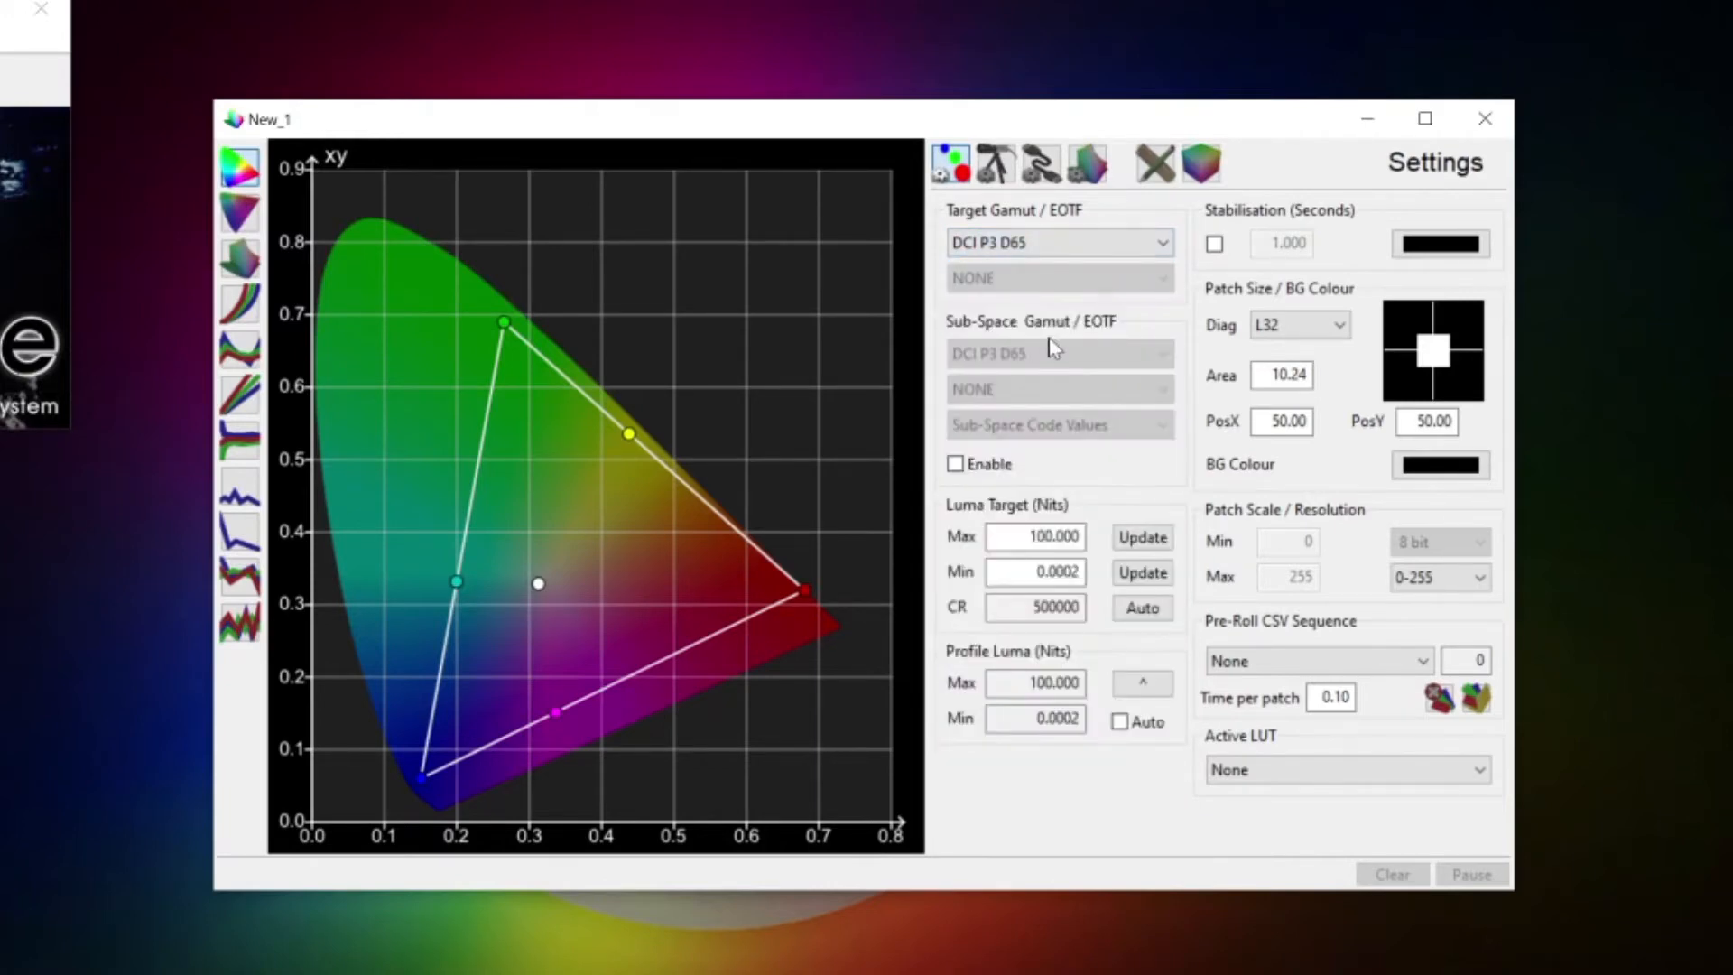
pyautogui.moveTo(1152, 296)
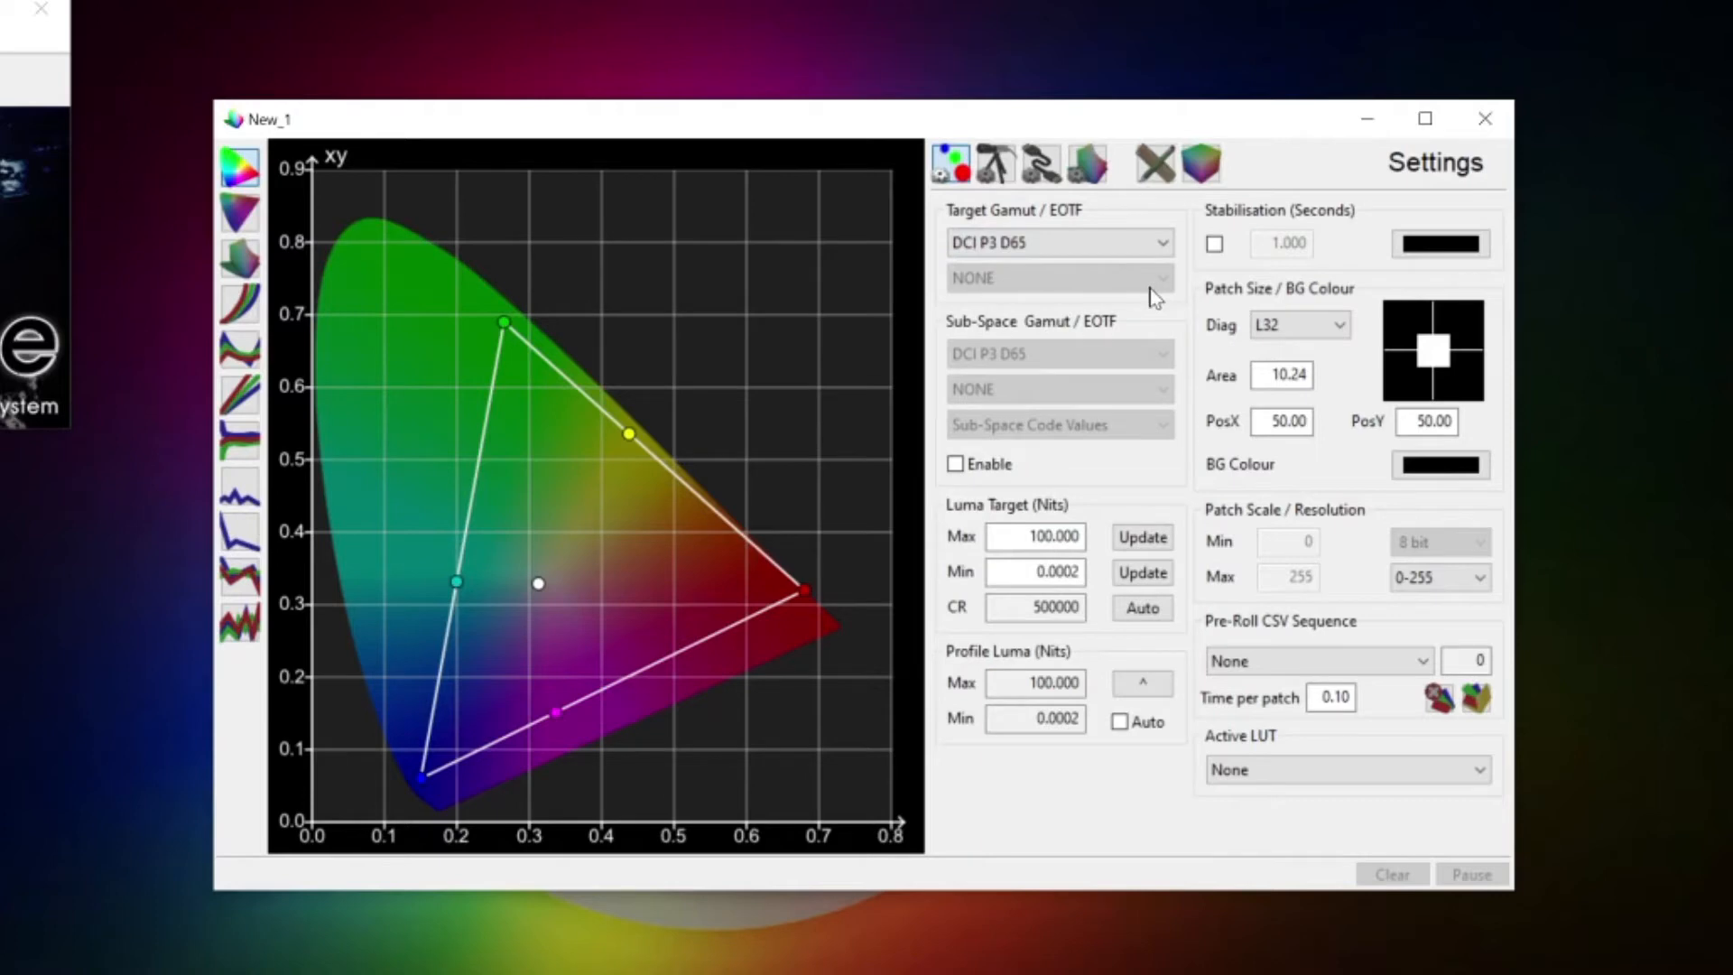
pyautogui.moveTo(1161, 351)
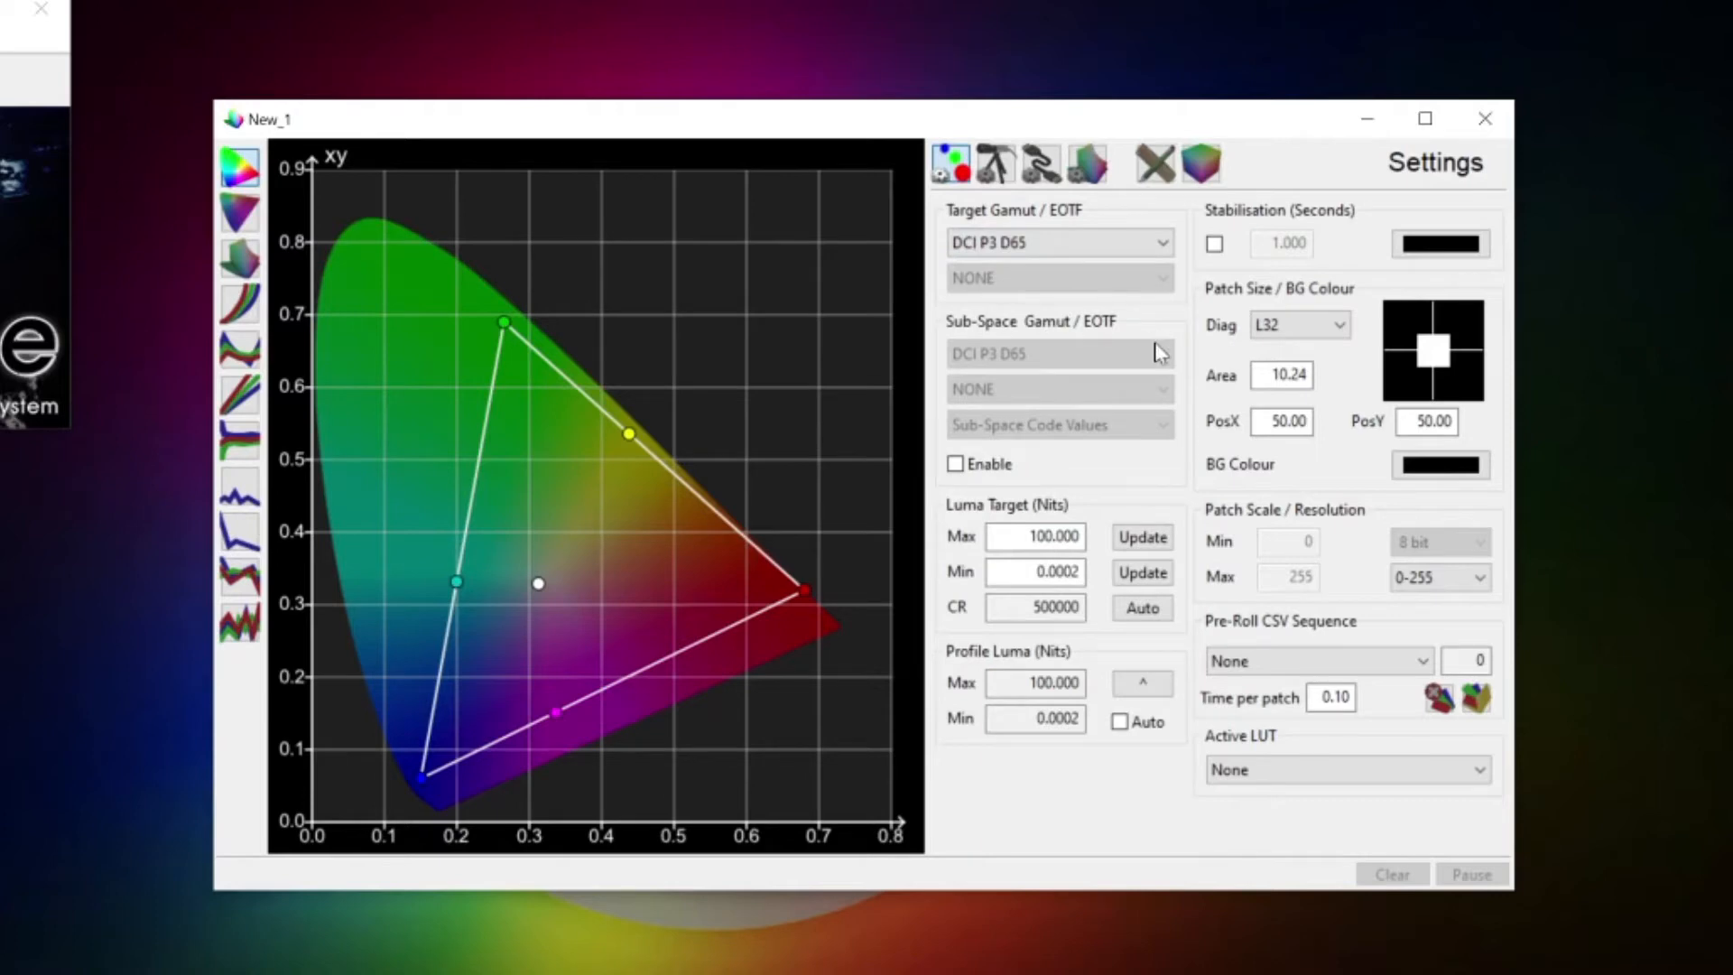
pyautogui.moveTo(1343, 349)
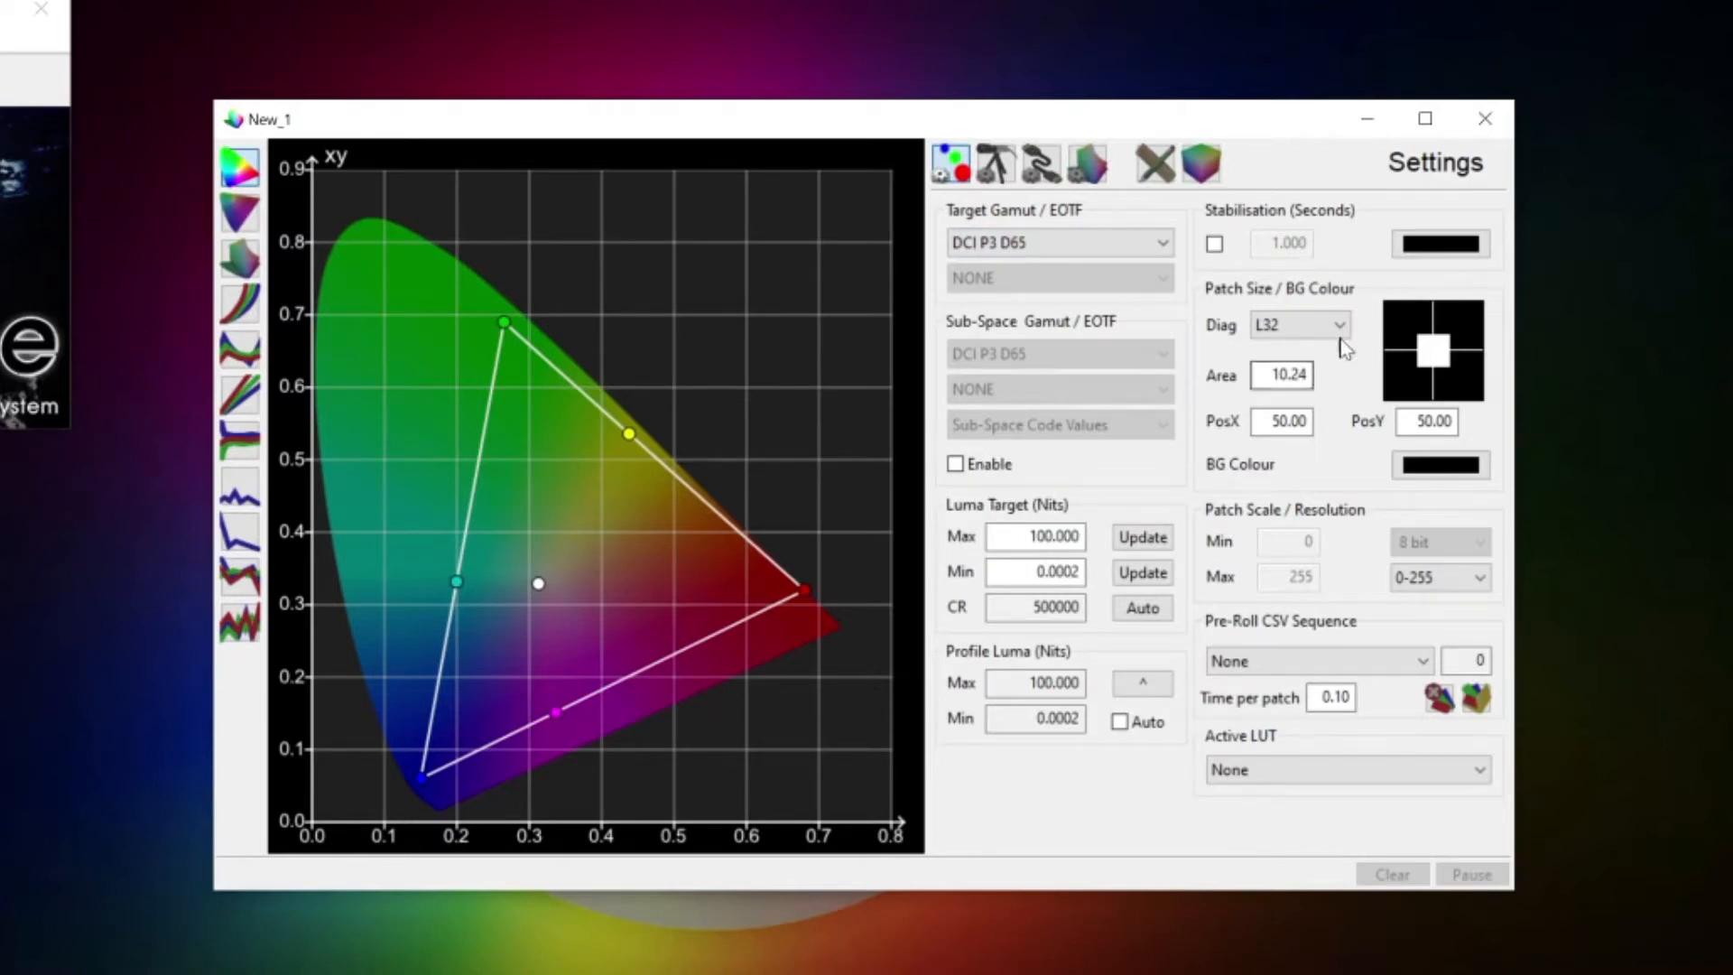
pyautogui.click(1338, 324)
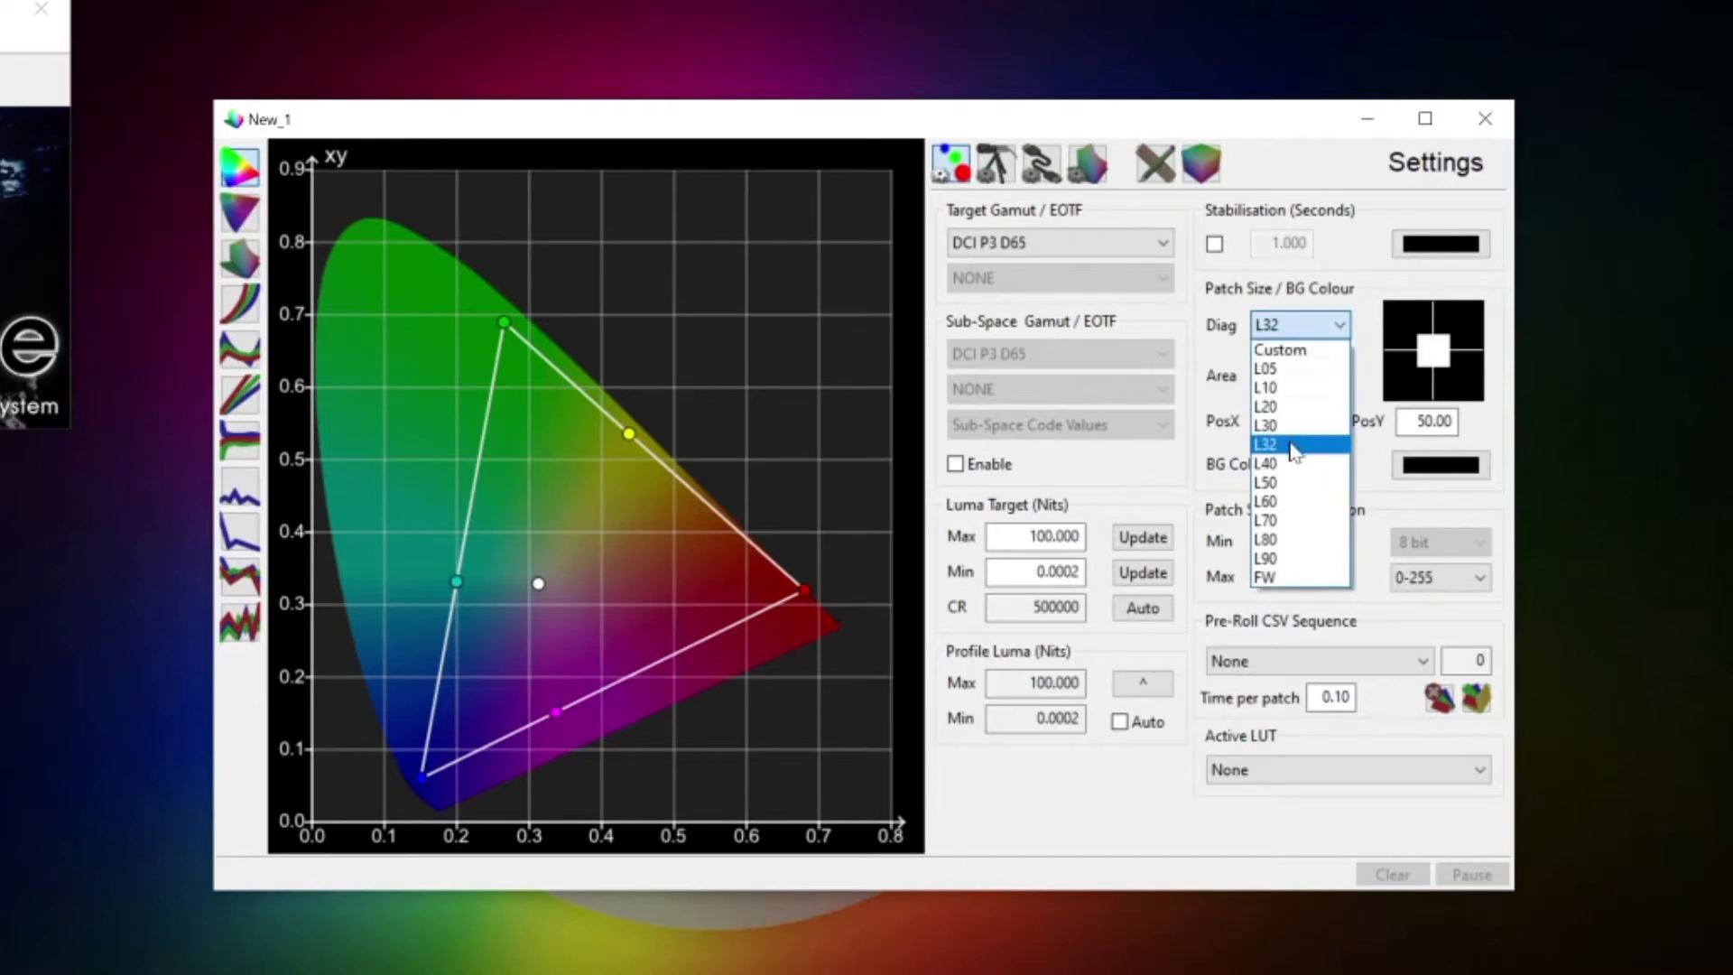
pyautogui.click(1265, 443)
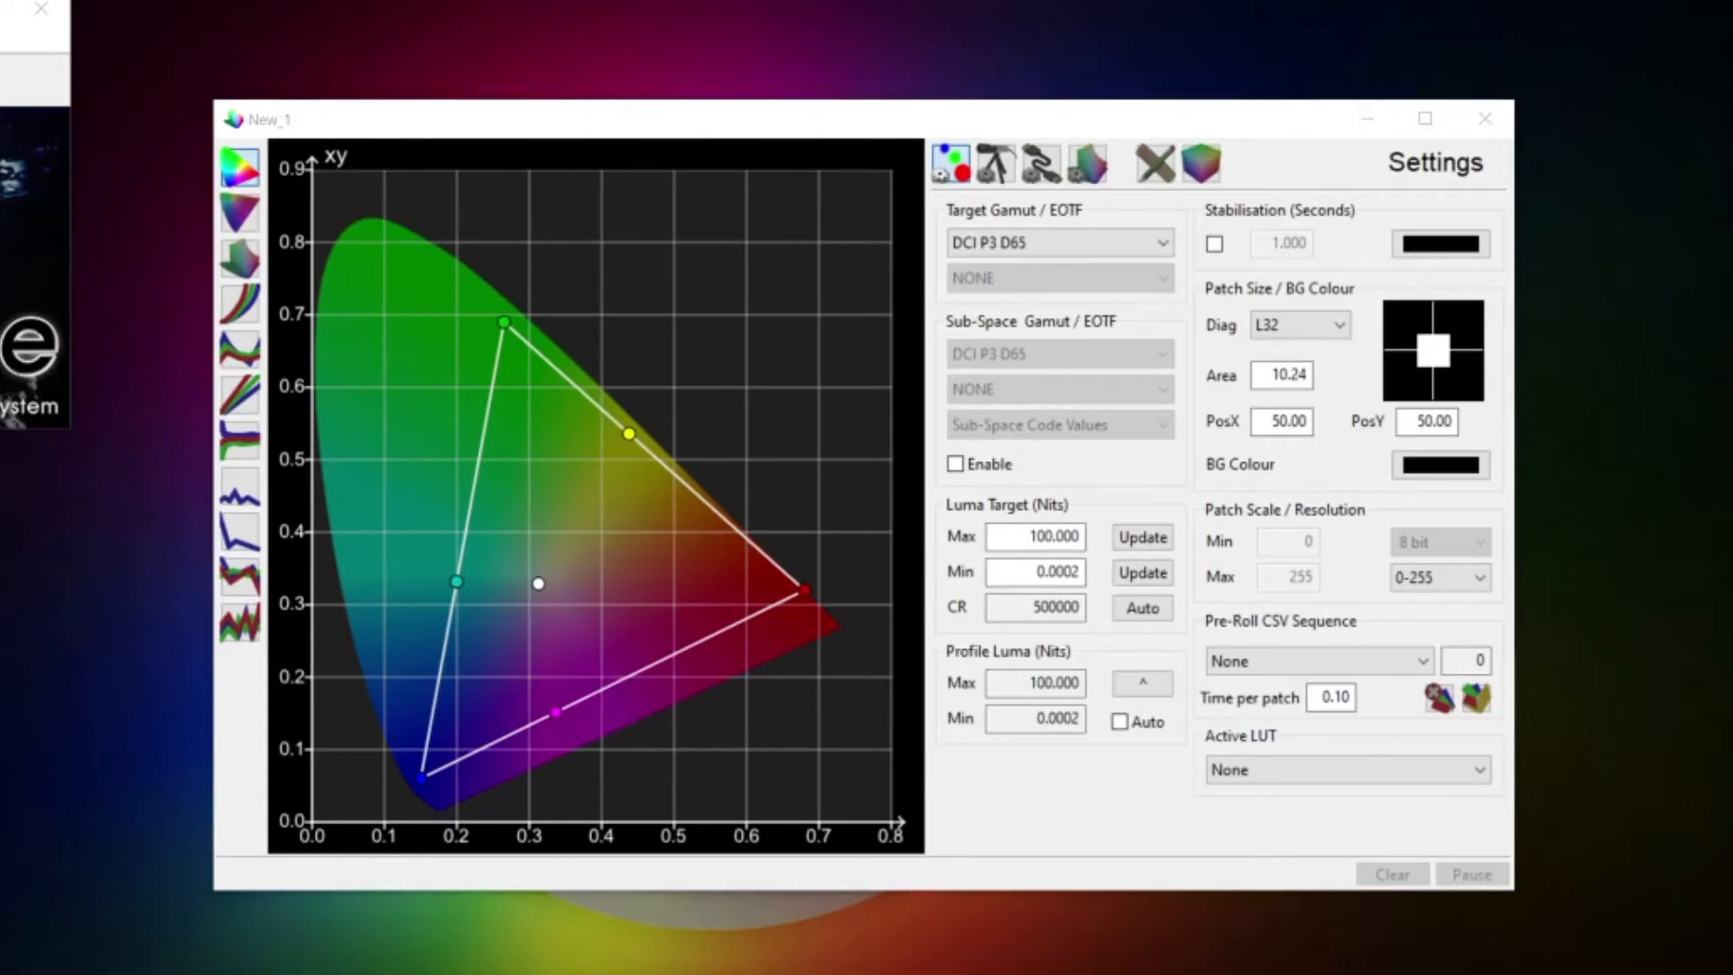
# Step: Turn off the stabilisation delay and keep the full 0–255 patch range
pyautogui.click(1212, 245)
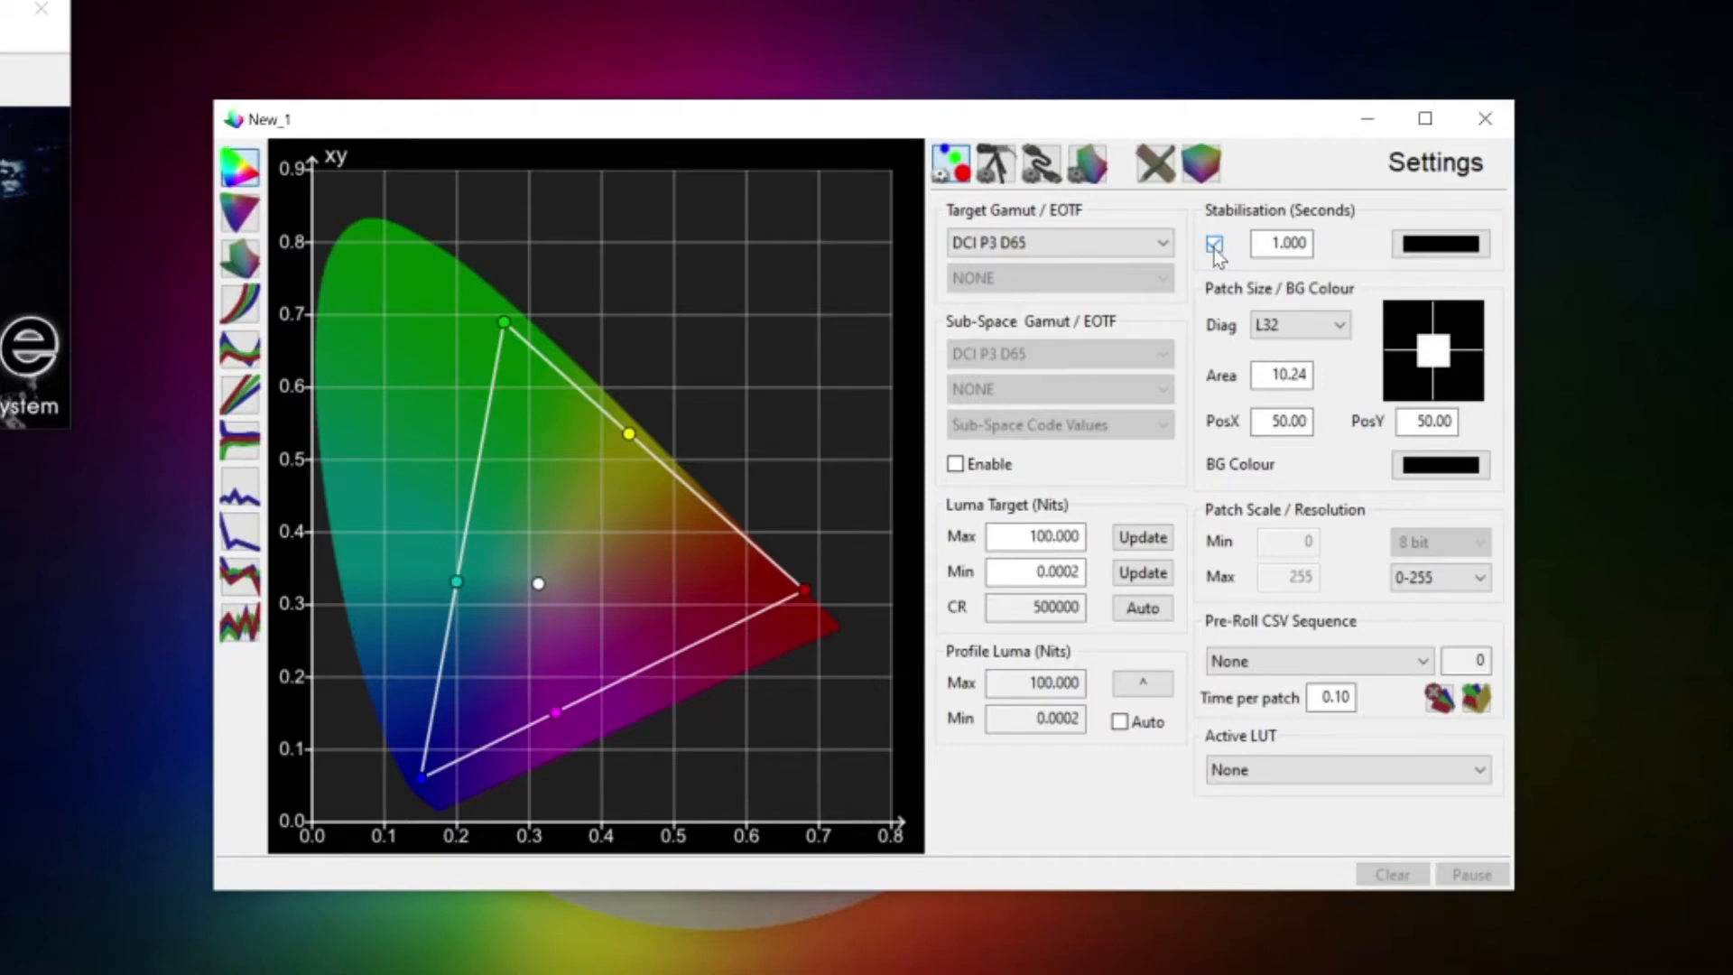
pyautogui.click(1213, 243)
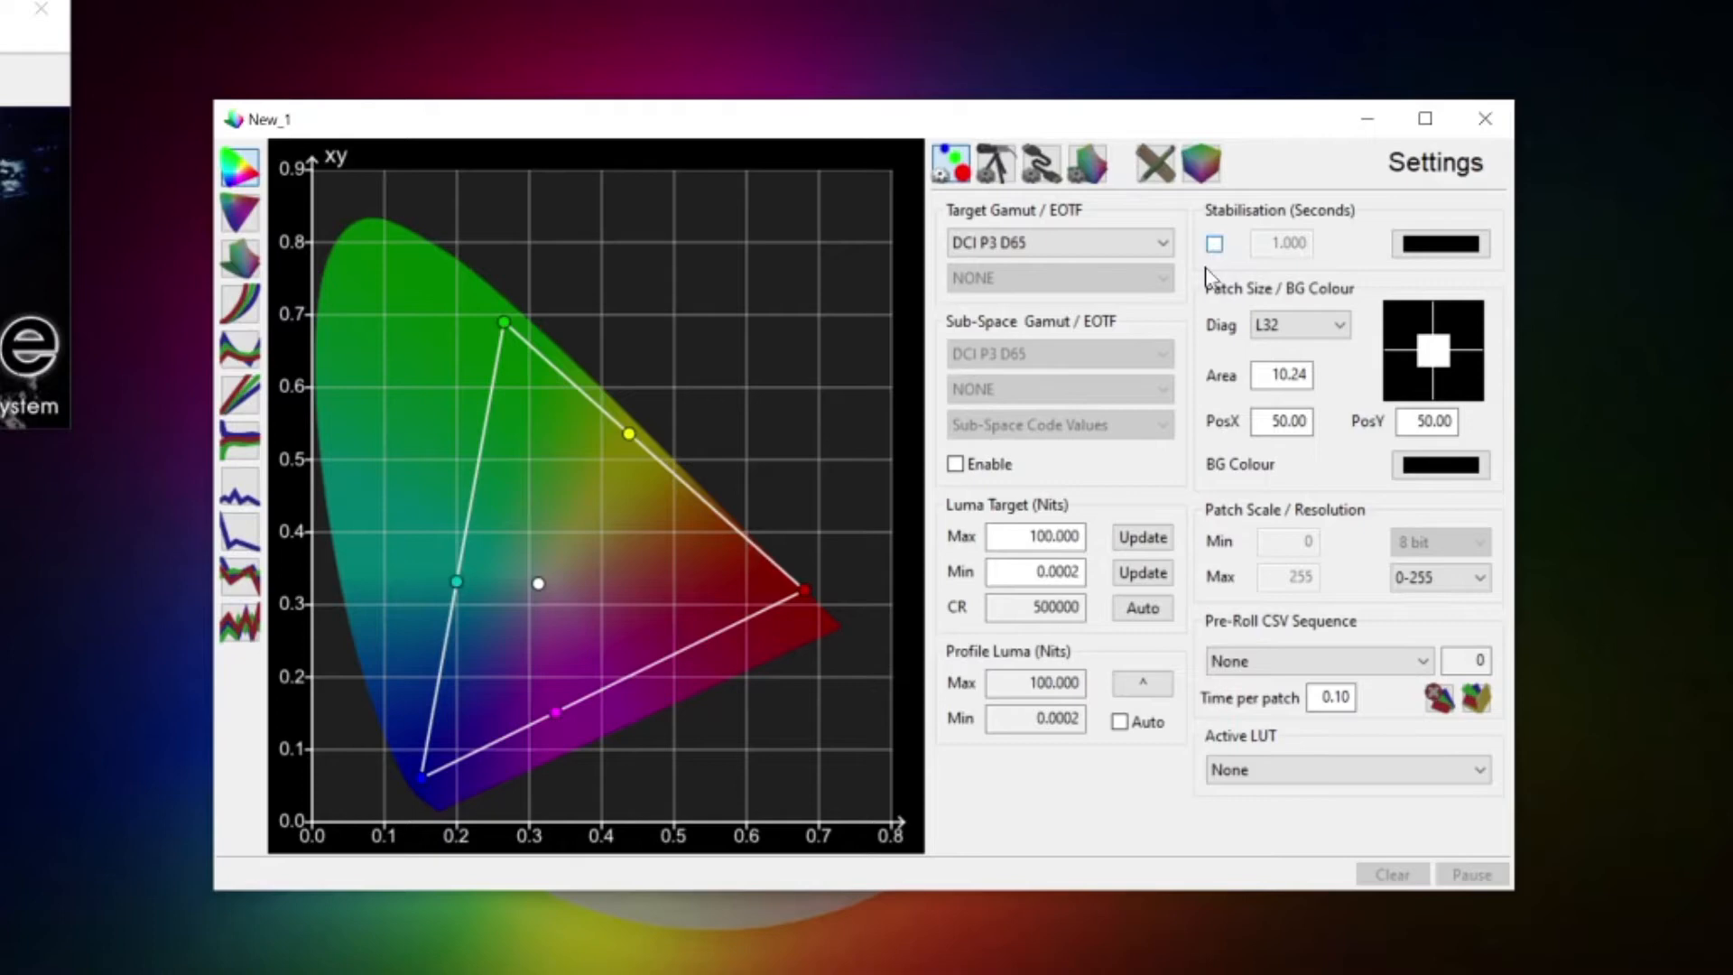
pyautogui.moveTo(1192, 313)
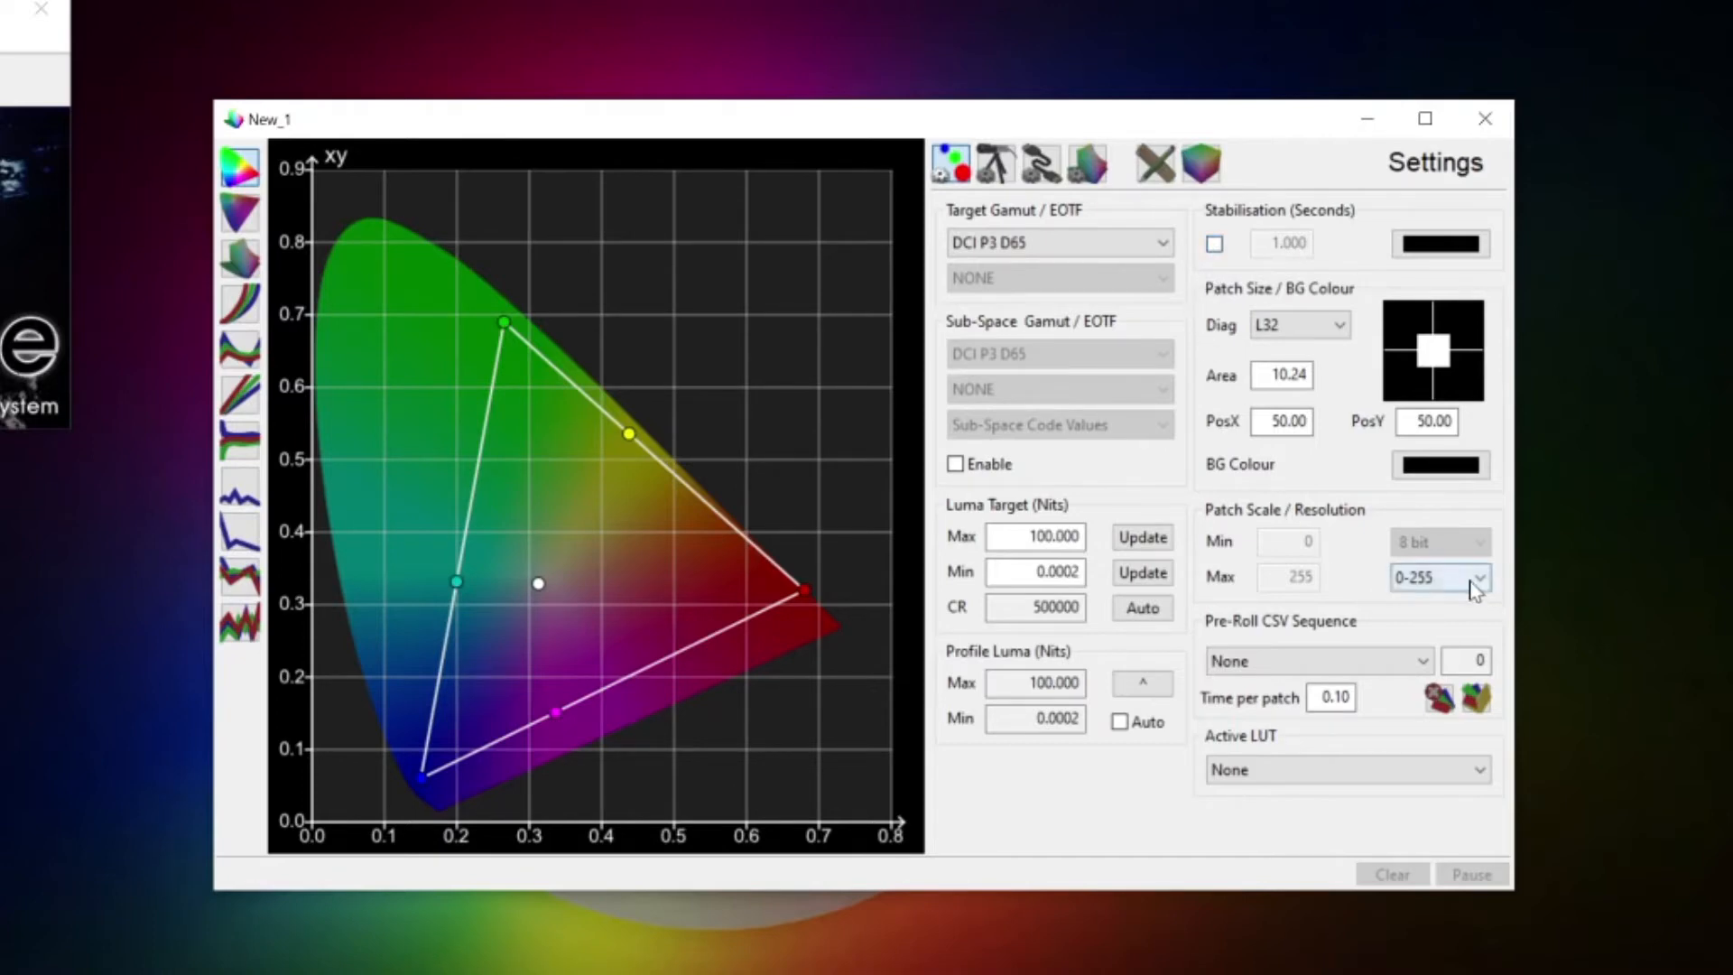
pyautogui.click(1481, 577)
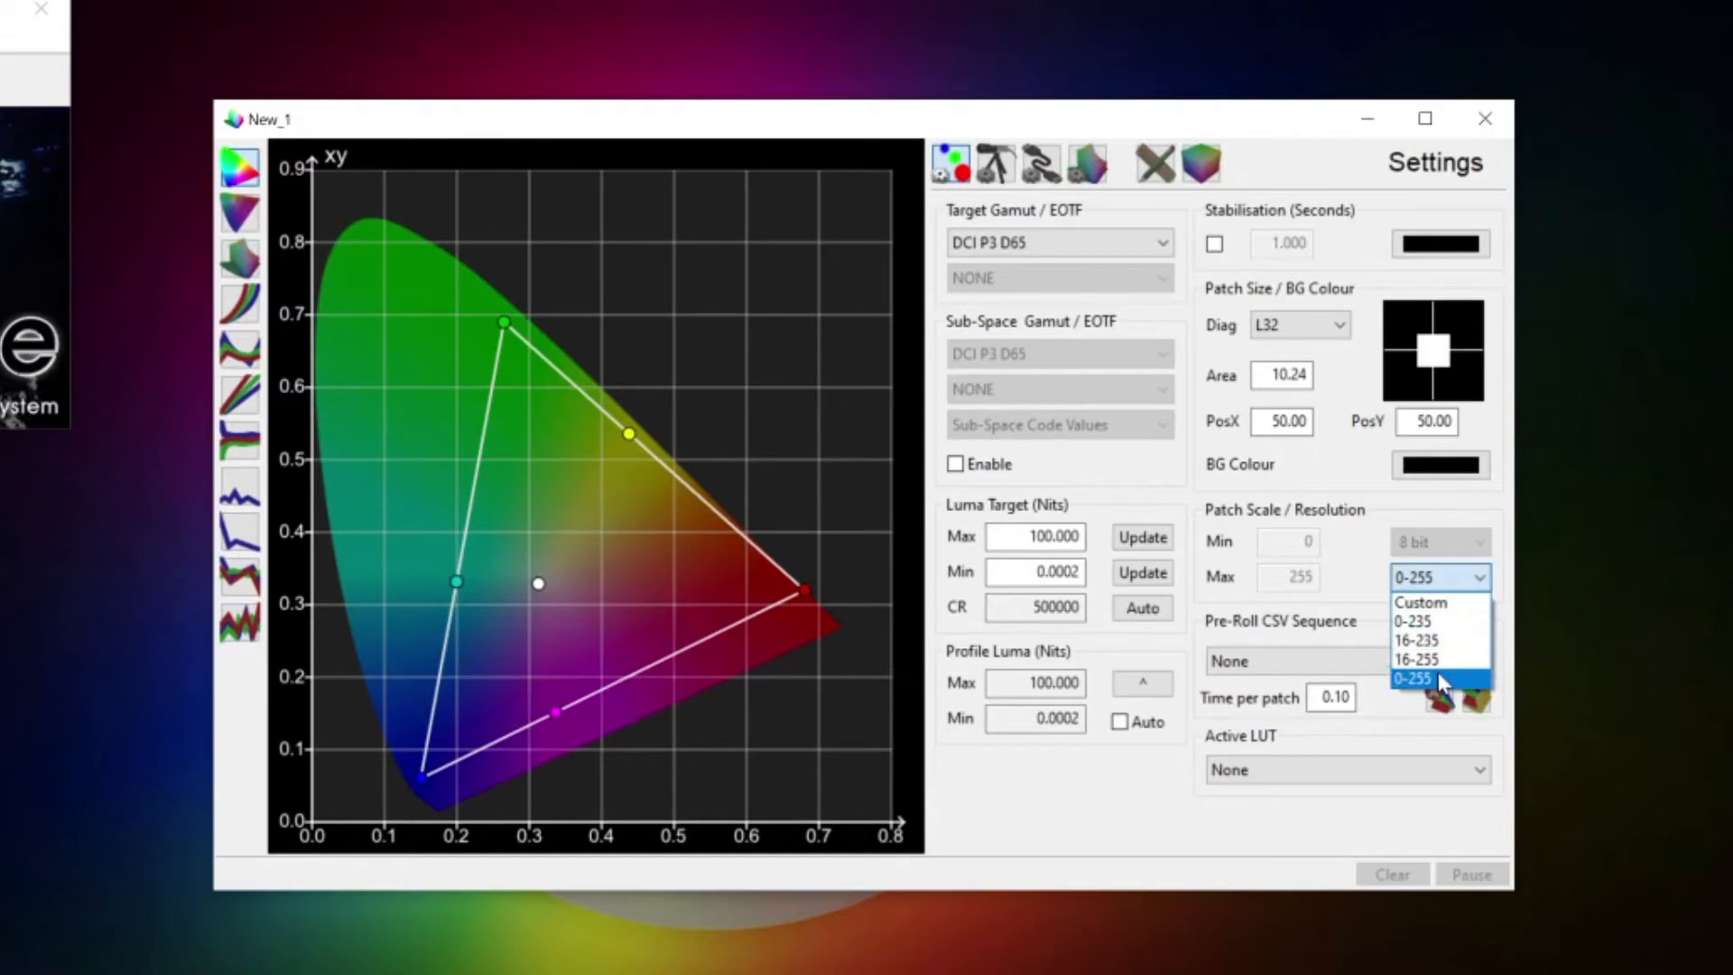
pyautogui.click(1416, 678)
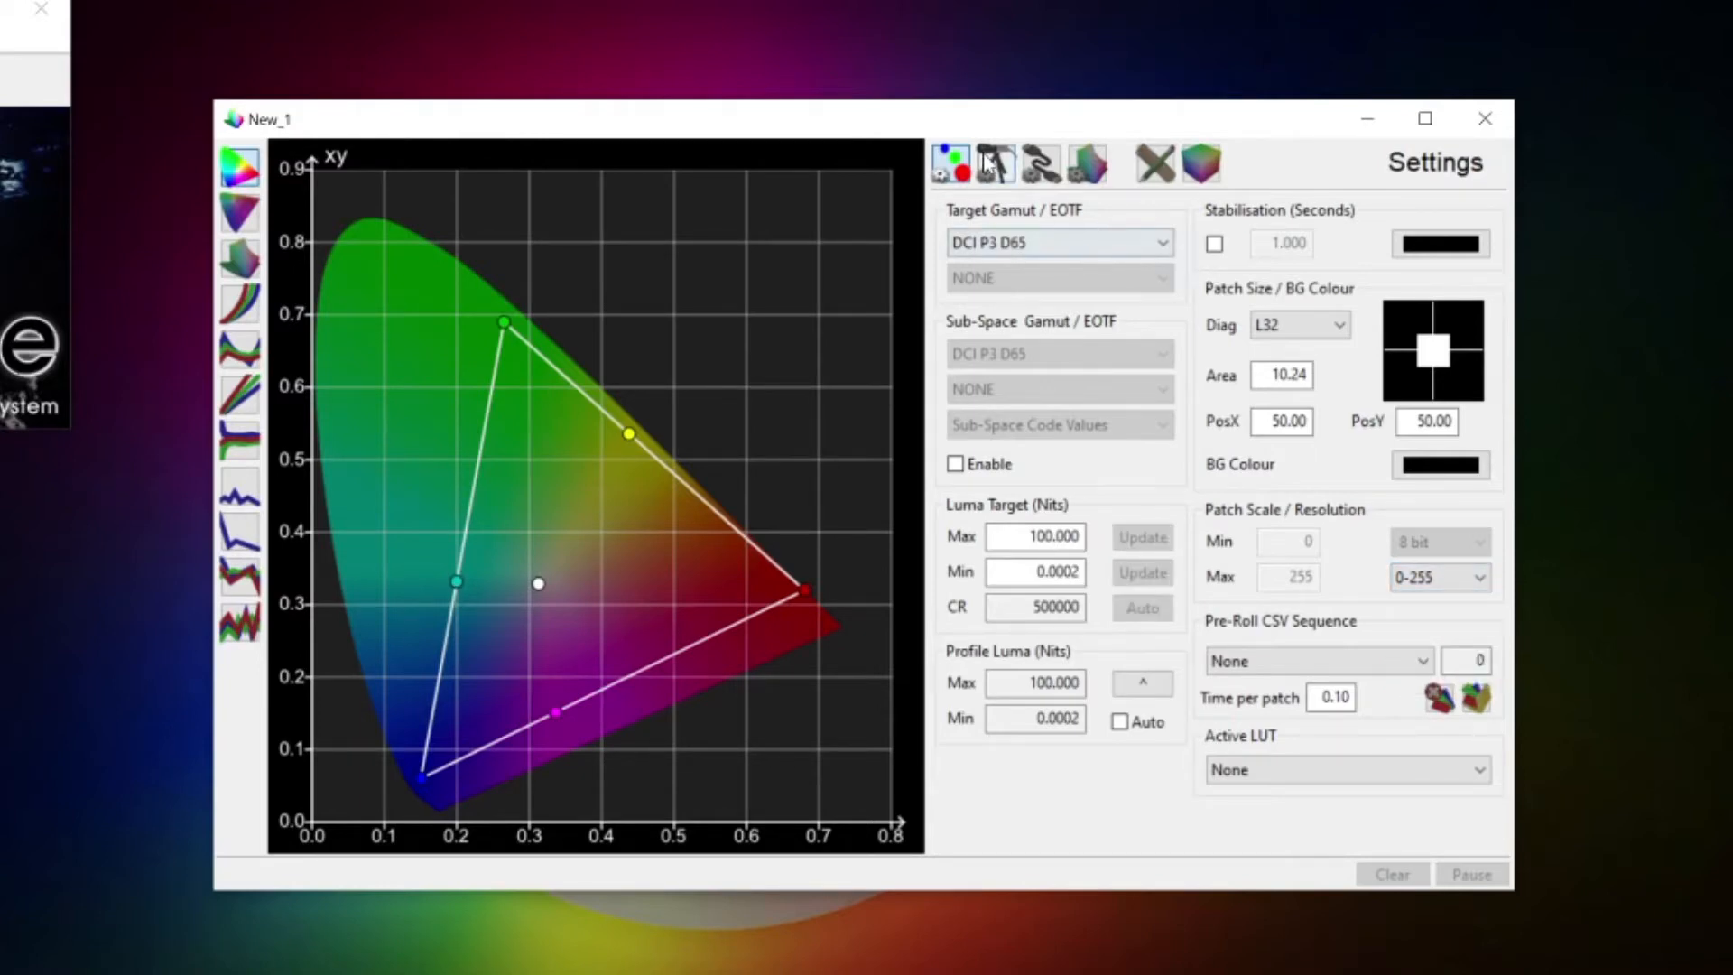
# Step: Choose the i1Display Pro OEM probe and select its extra delay time value
pyautogui.click(994, 162)
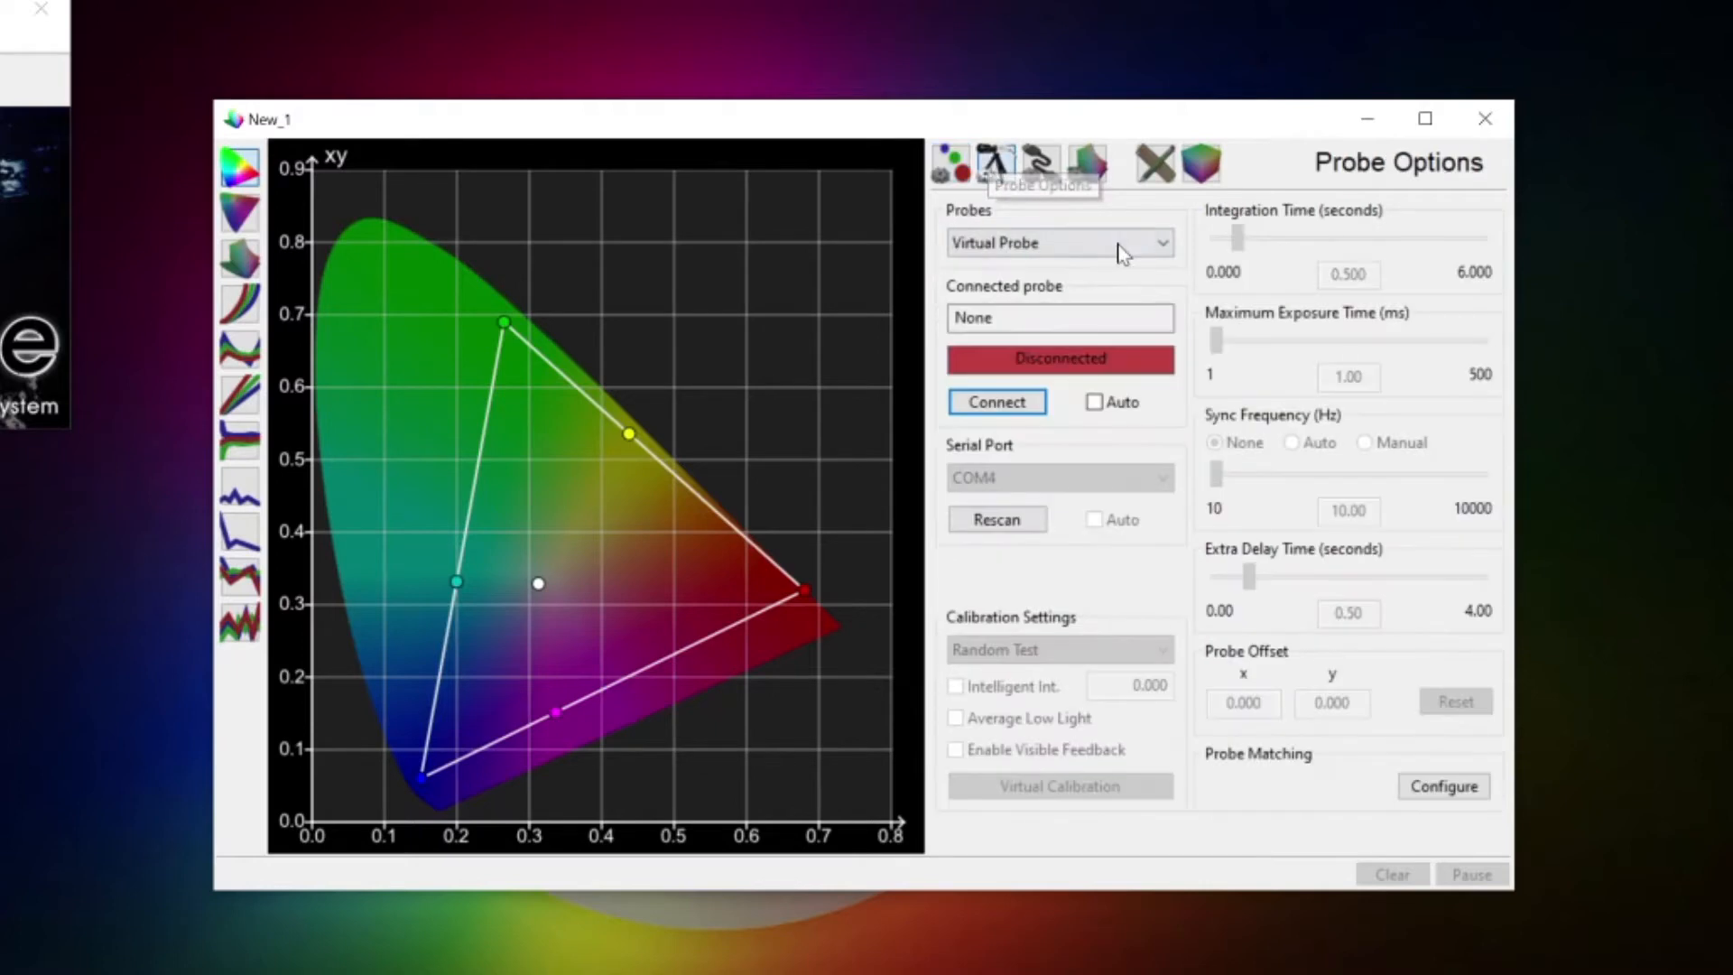
pyautogui.click(1161, 242)
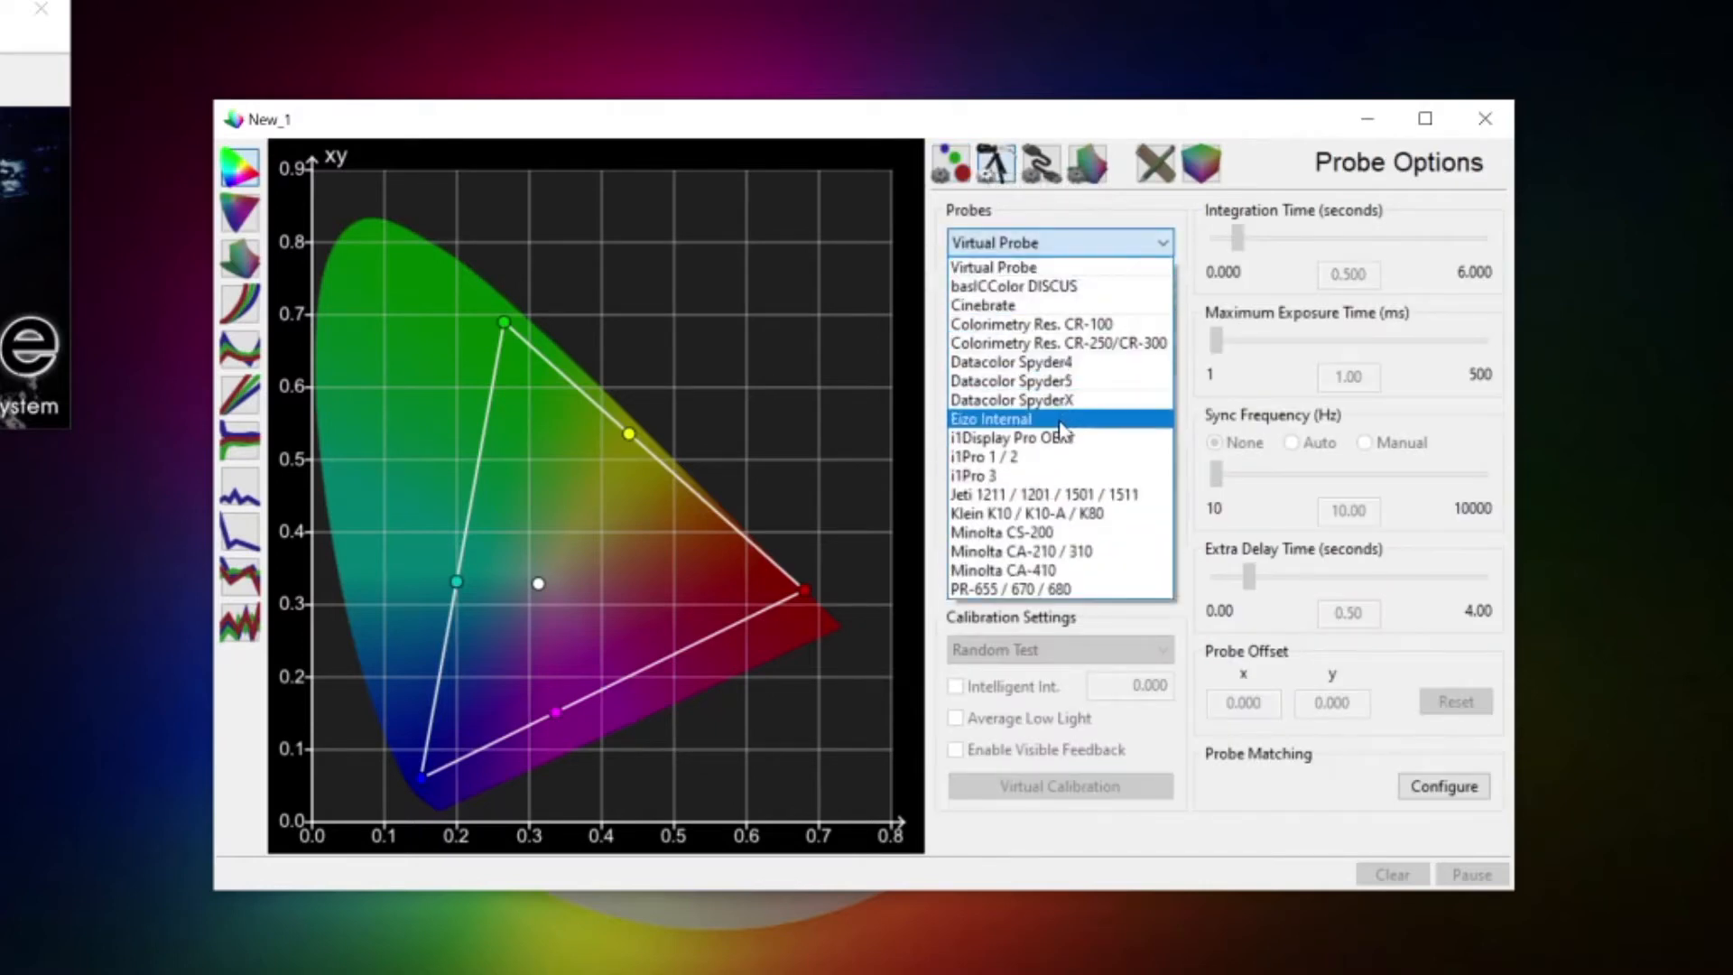
pyautogui.click(1011, 438)
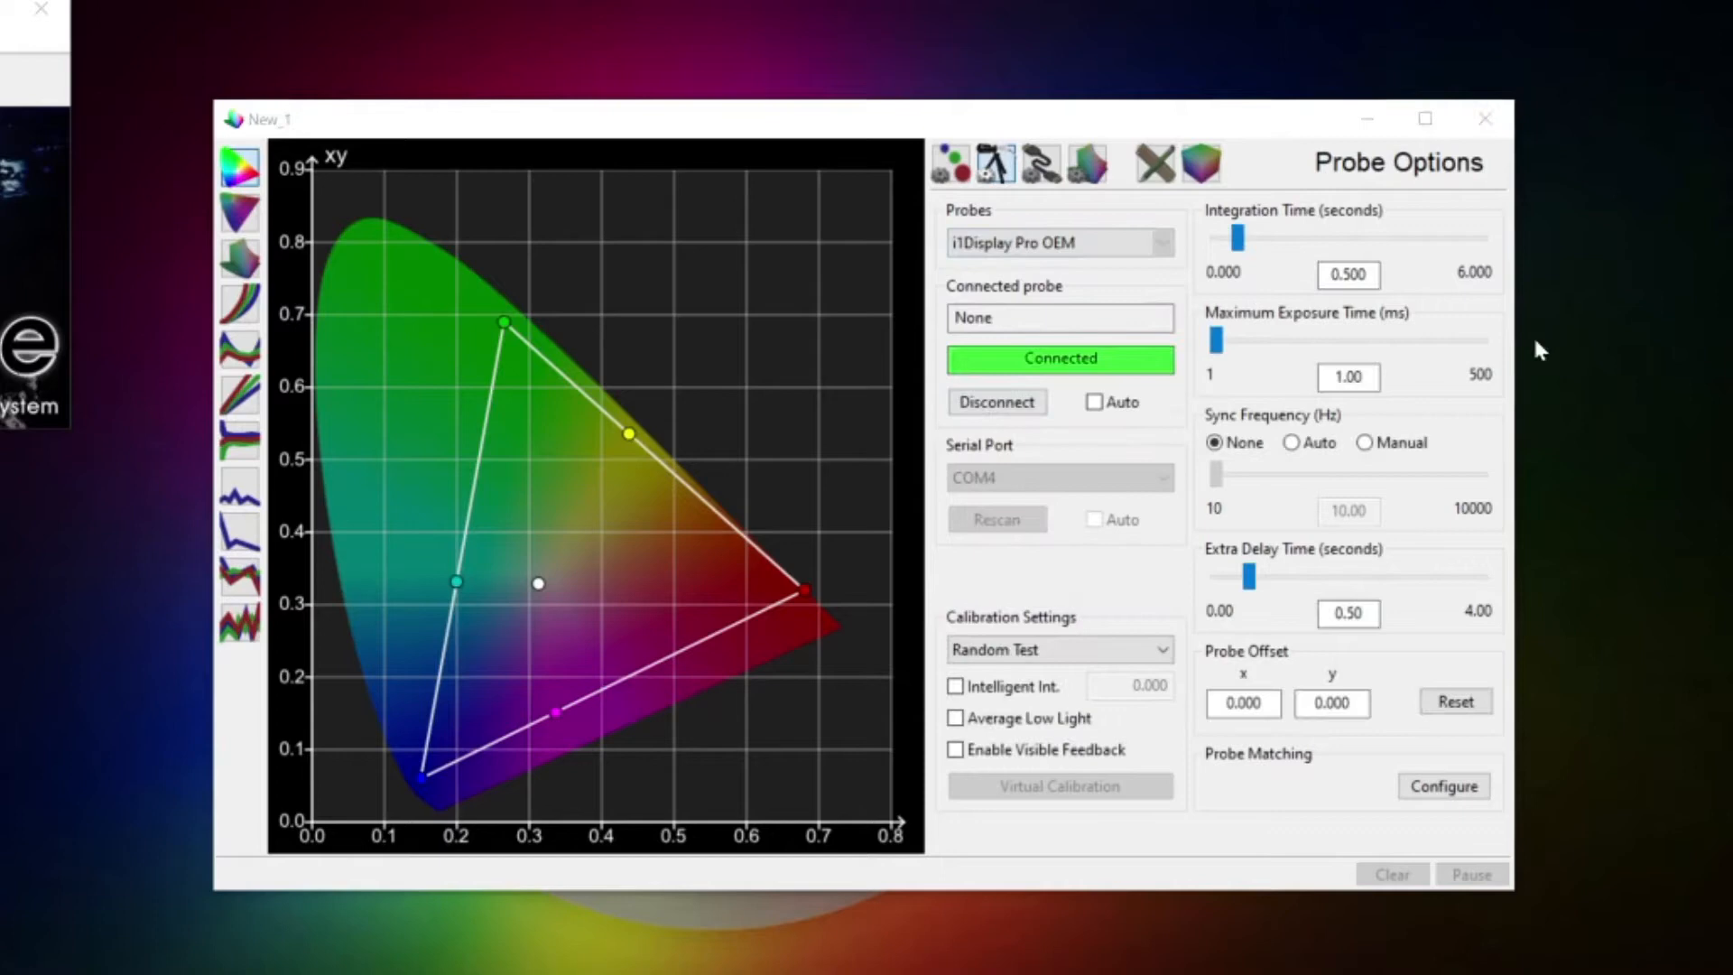
pyautogui.moveTo(1313, 306)
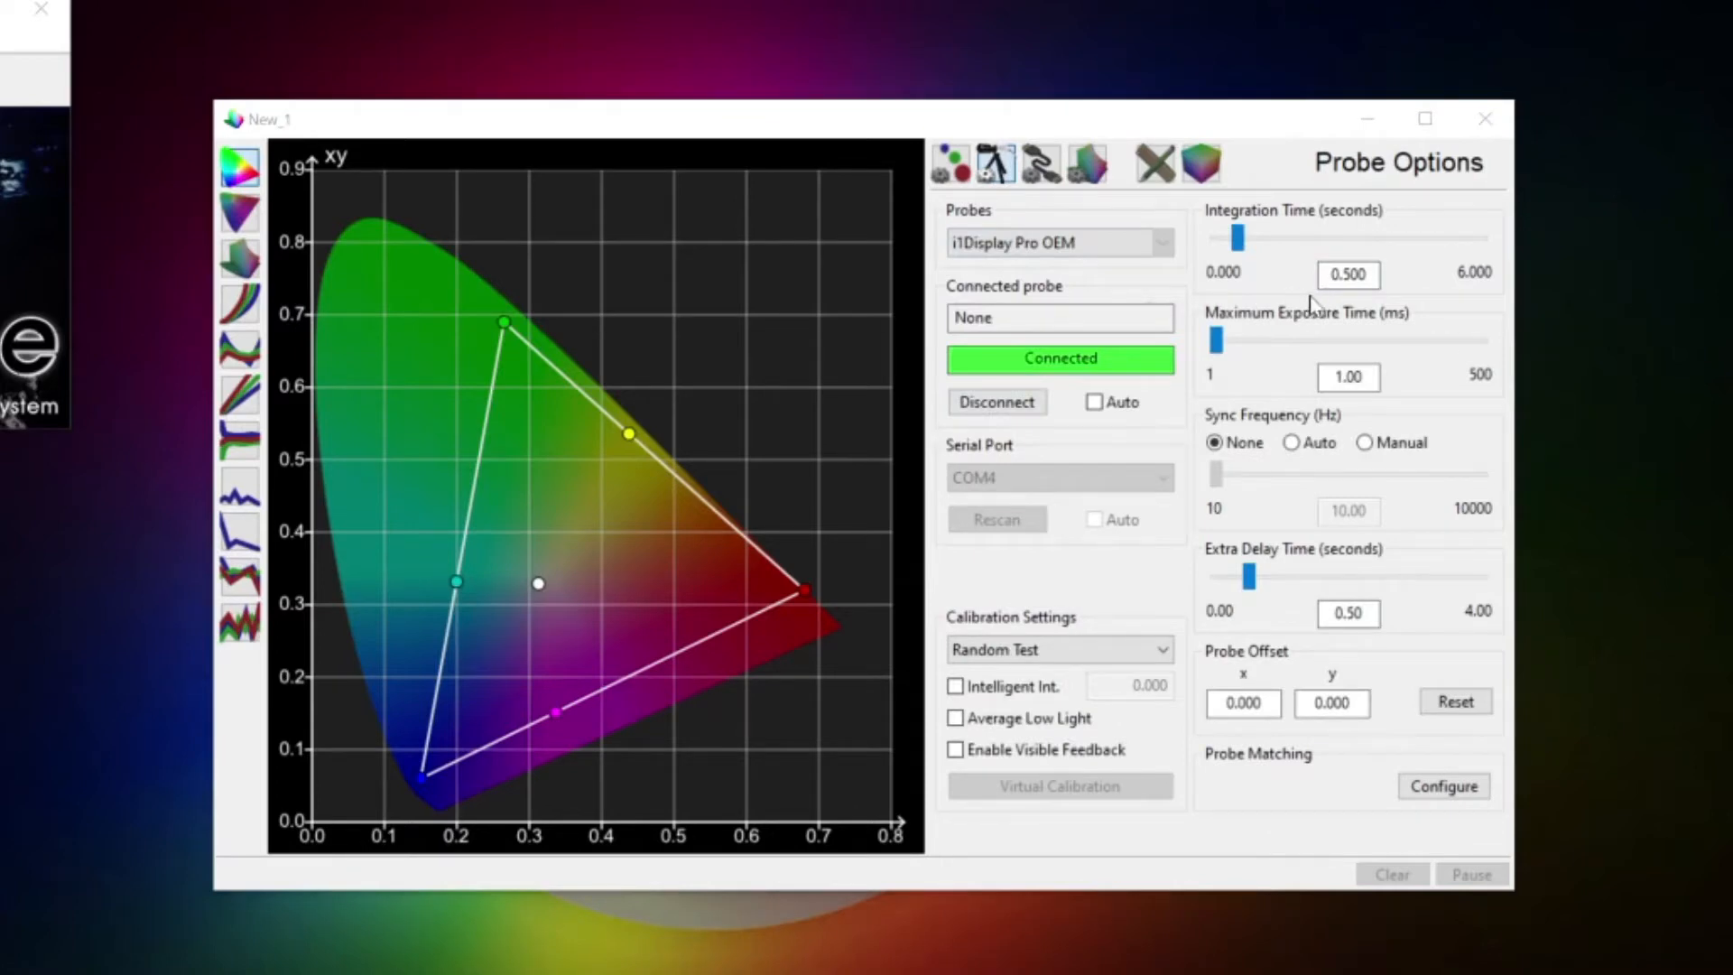
pyautogui.tripleClick(1348, 275)
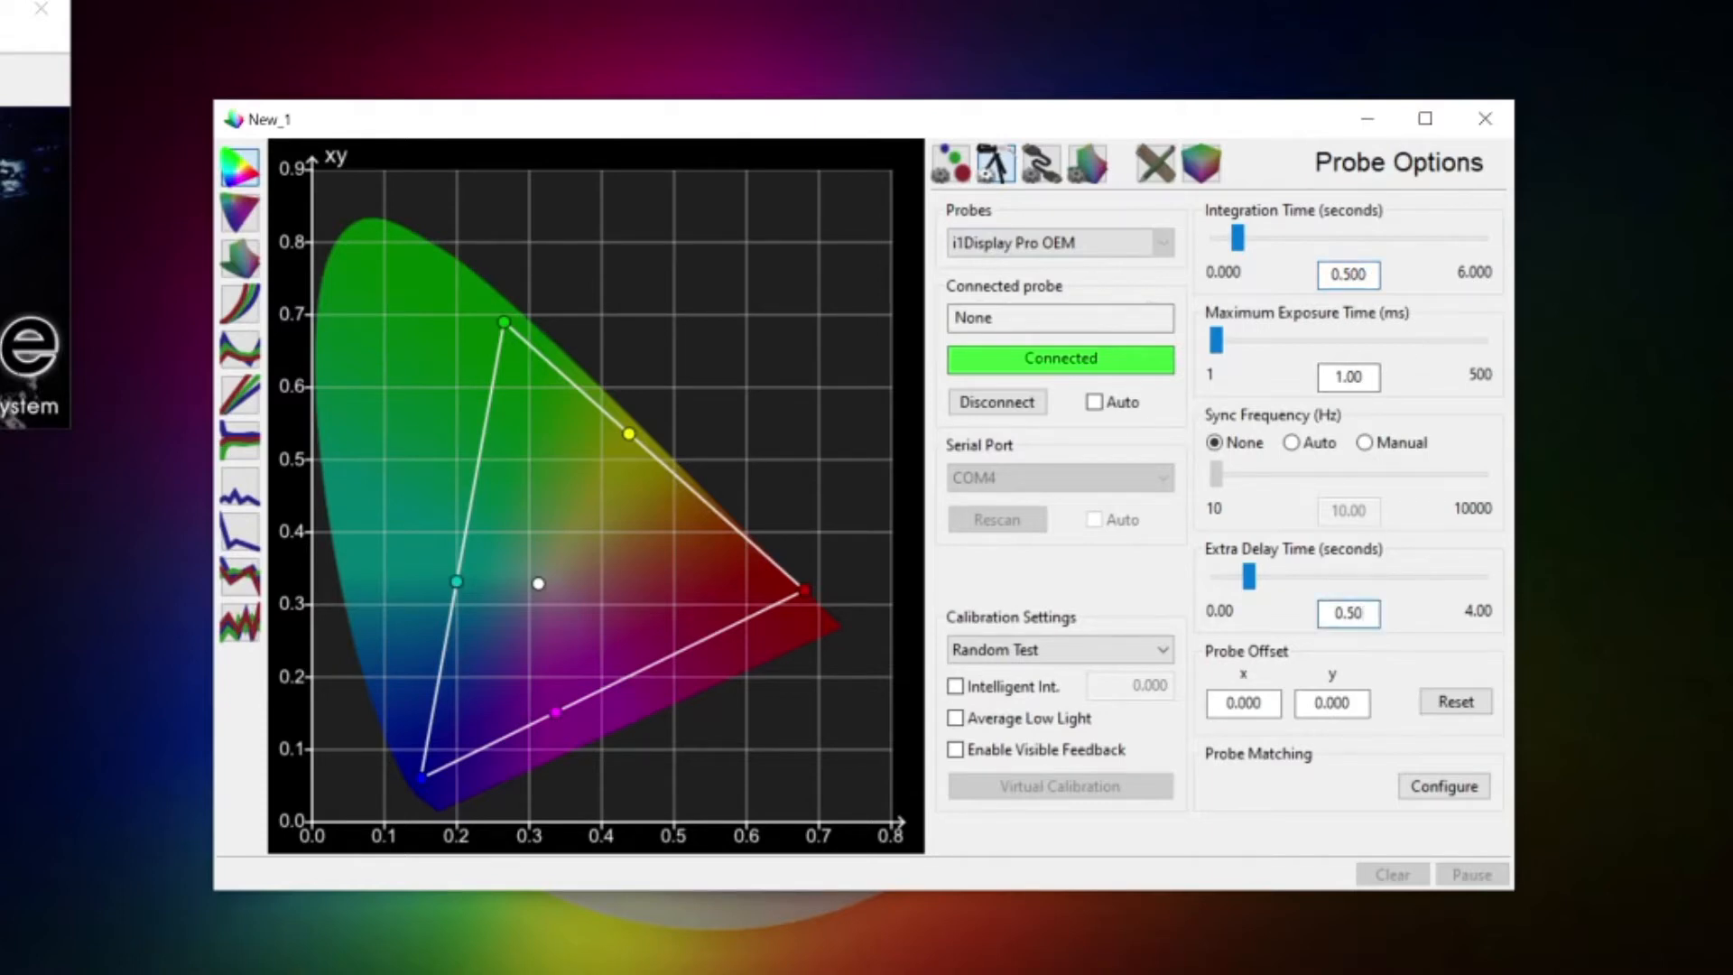
pyautogui.moveTo(1407, 625)
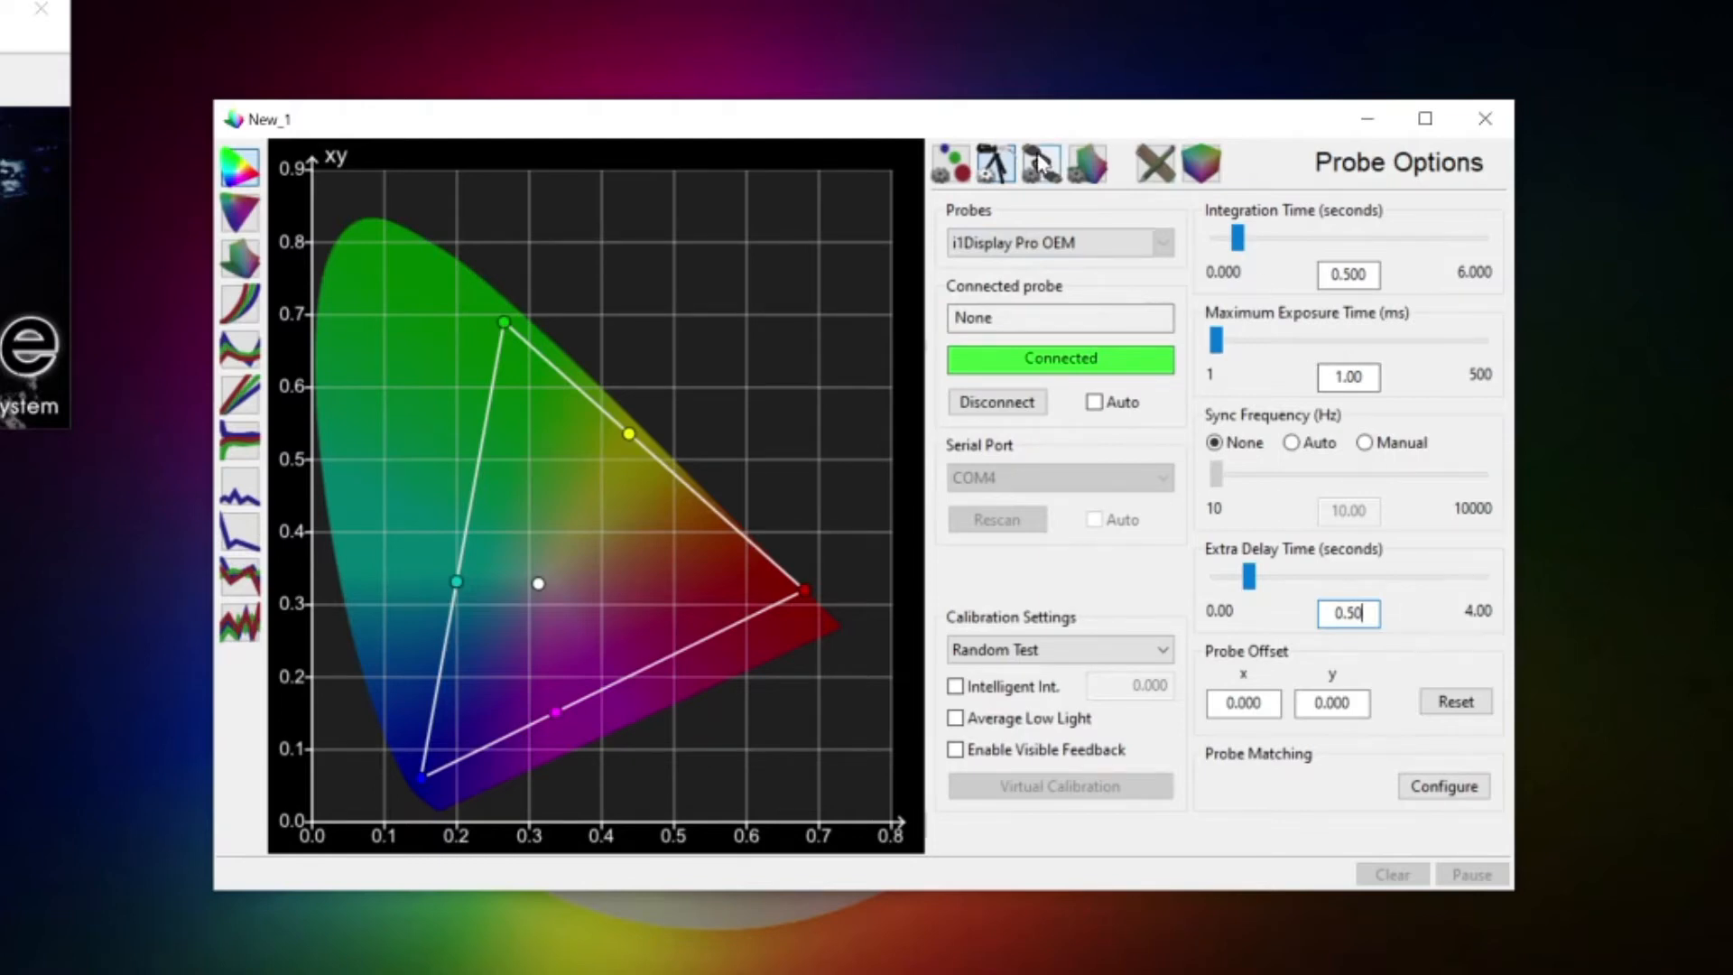
pyautogui.click(1039, 164)
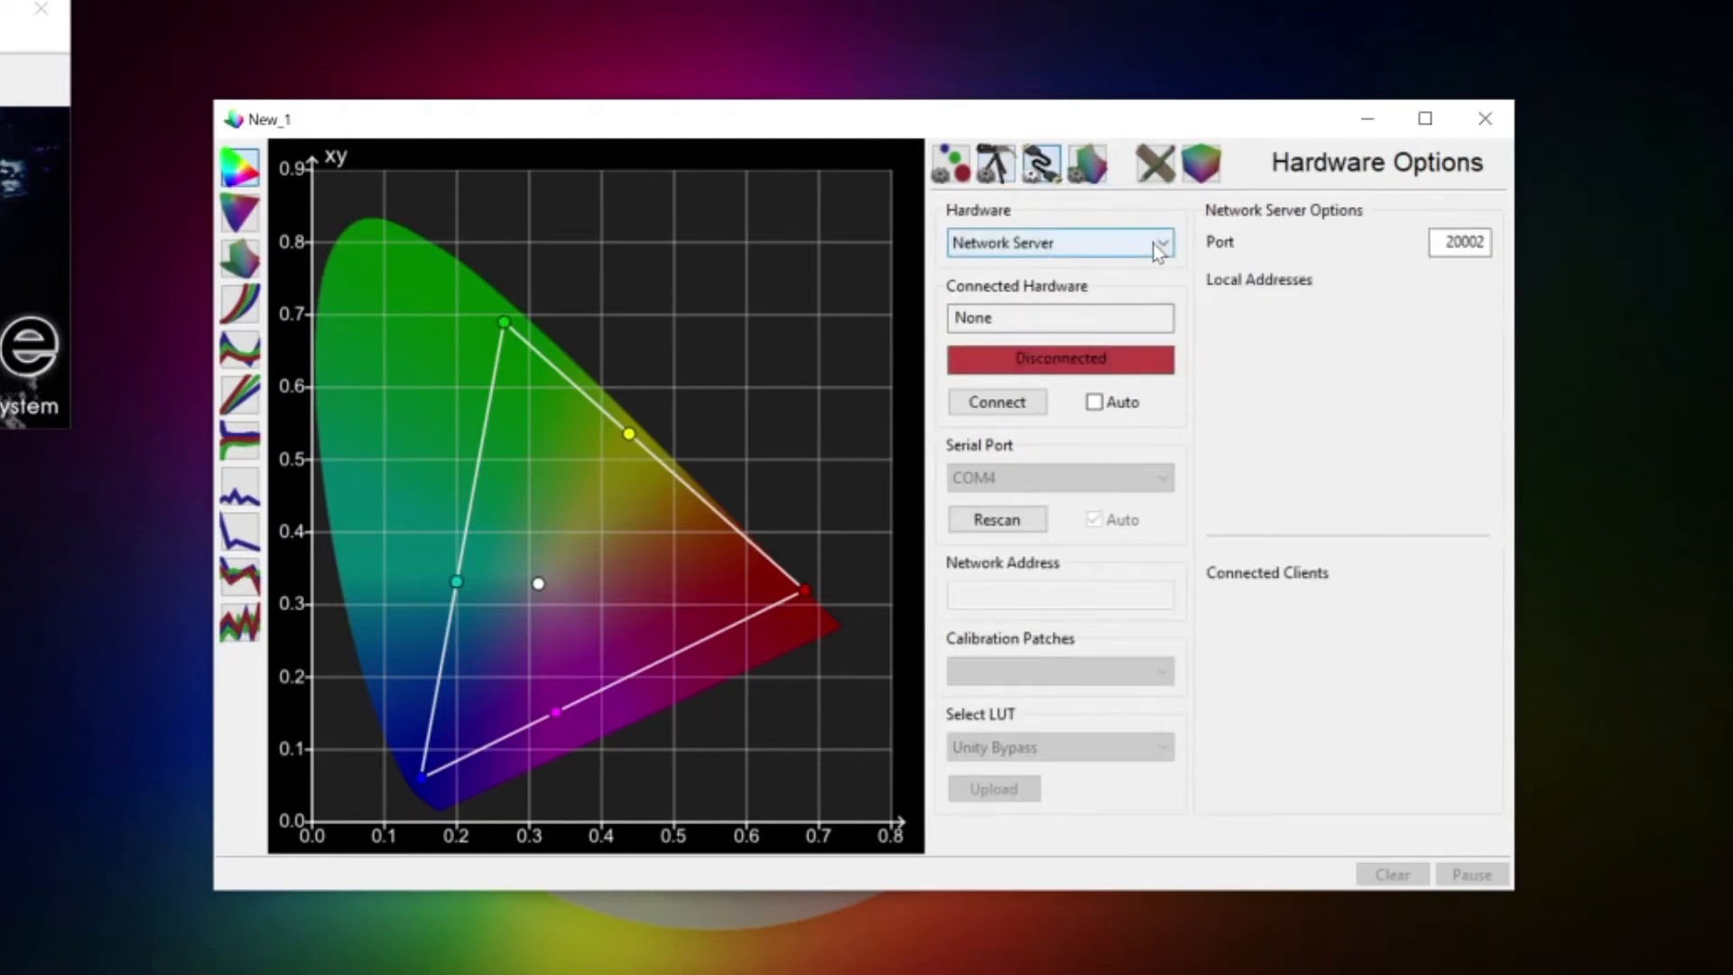
# Step: Set the hardware to Network Server and start accepting client connections
pyautogui.click(1161, 242)
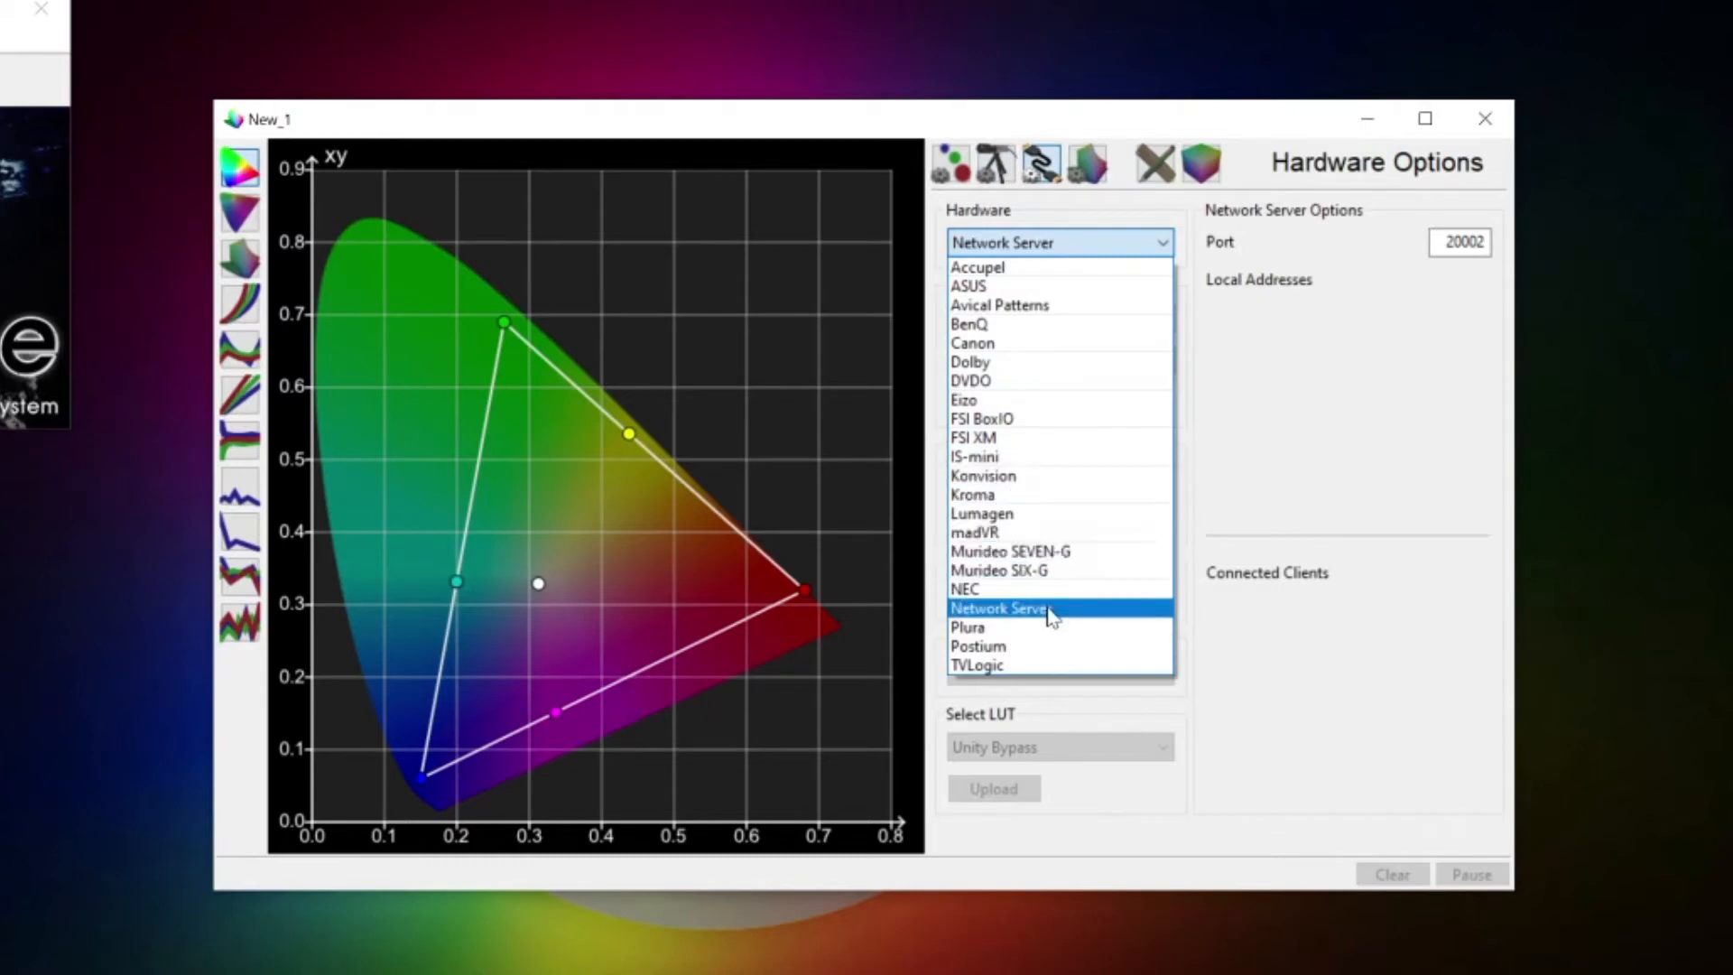
pyautogui.click(996, 606)
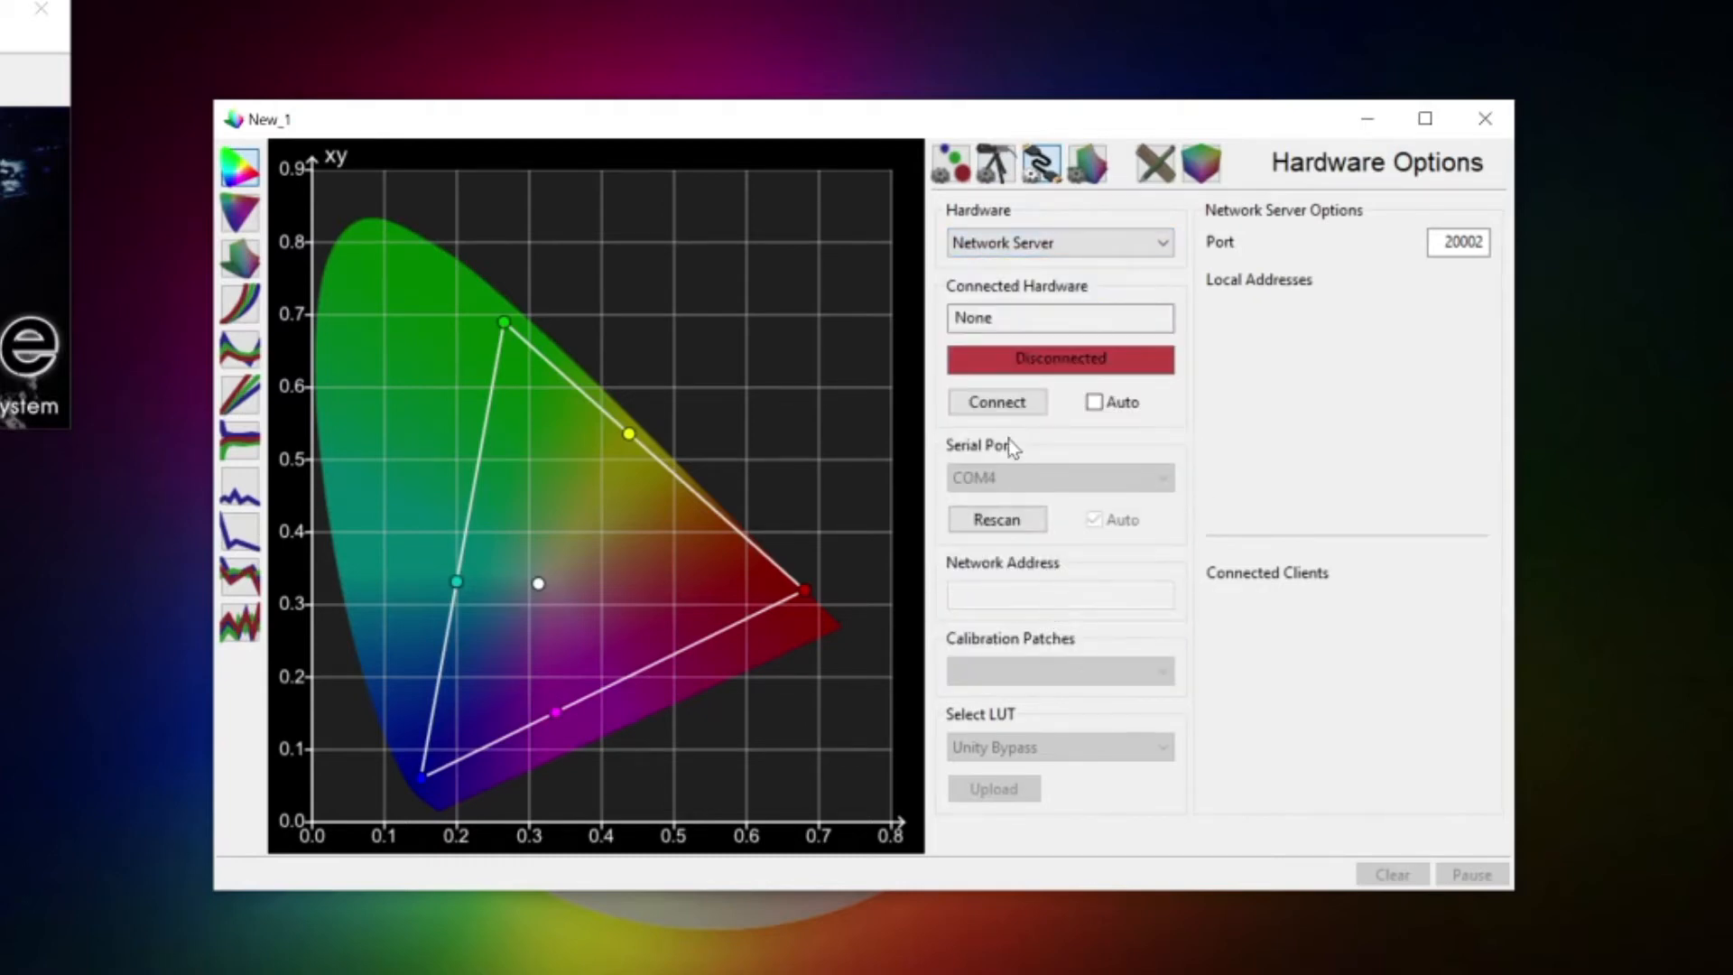
pyautogui.click(994, 400)
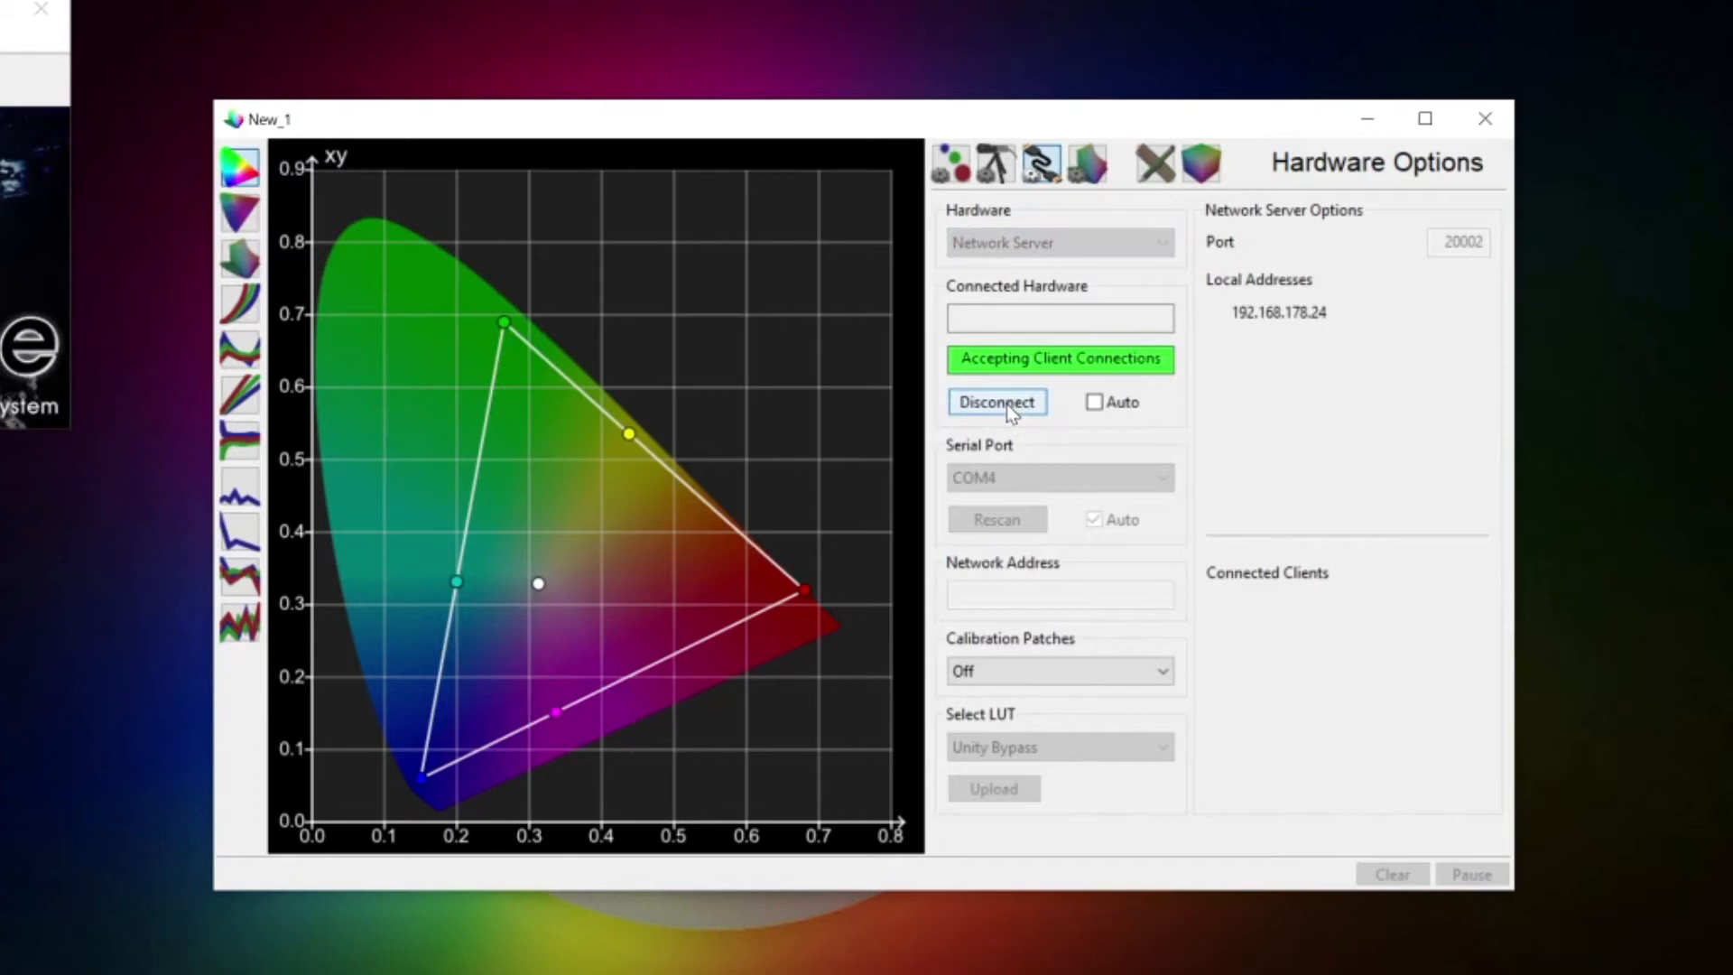
pyautogui.click(1058, 671)
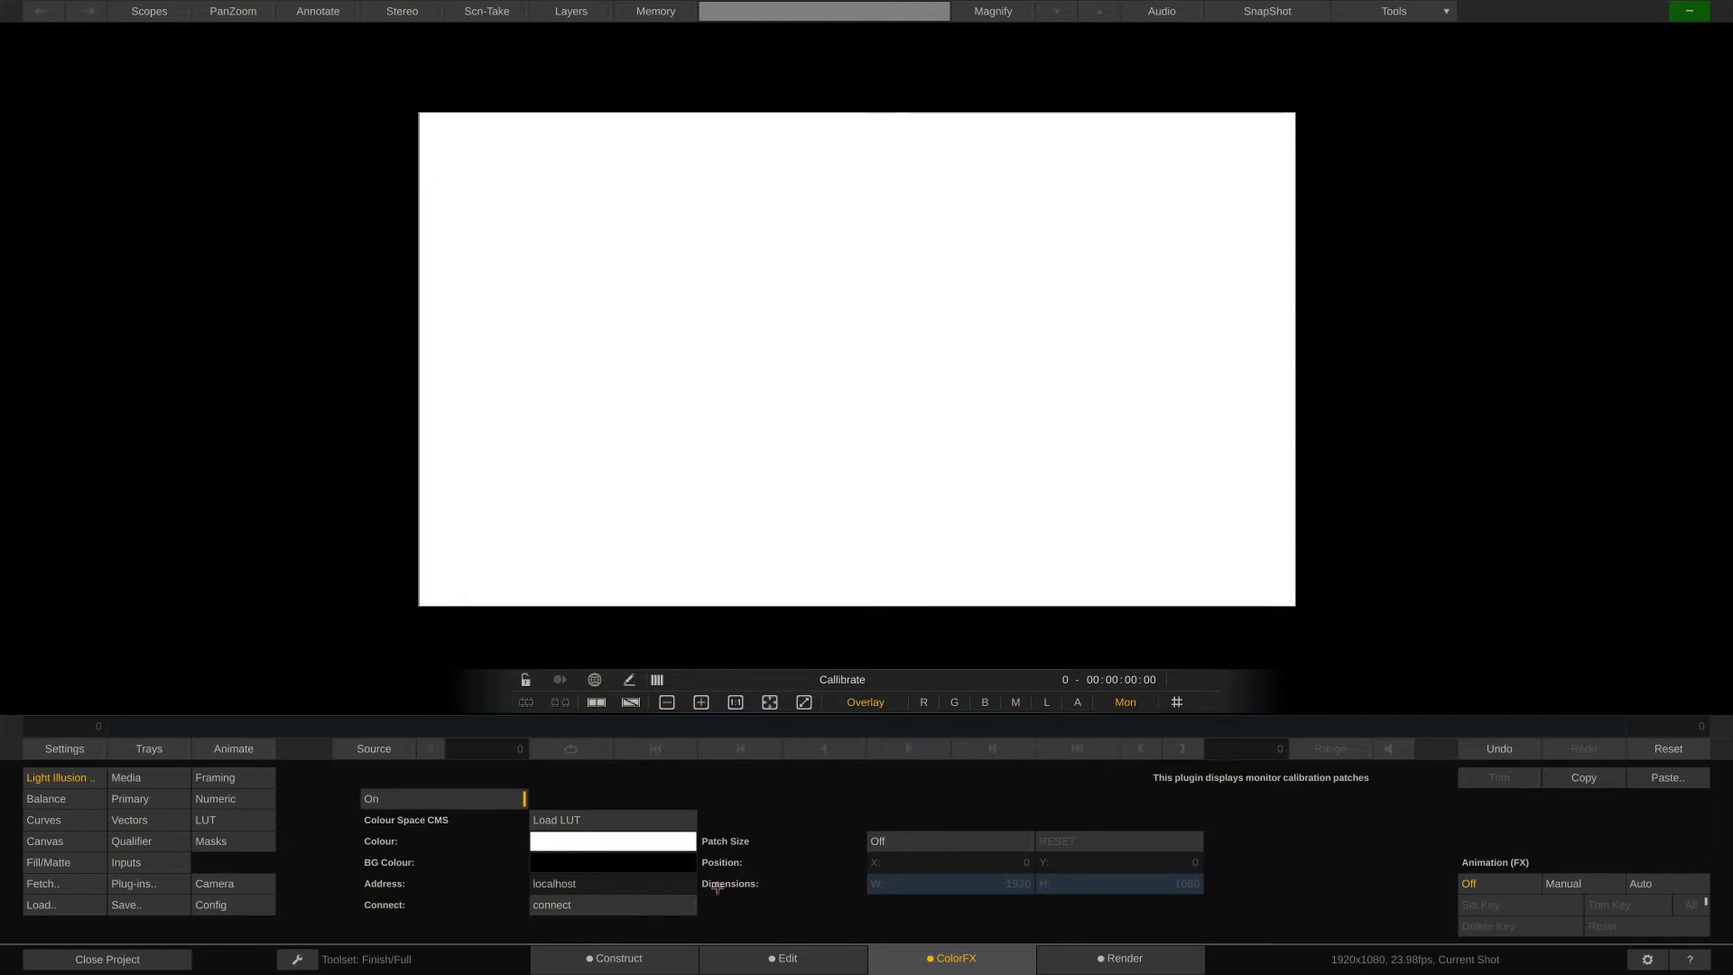
# Step: Bring ColourSpace back to the front showing its graph settings
pyautogui.click(612, 905)
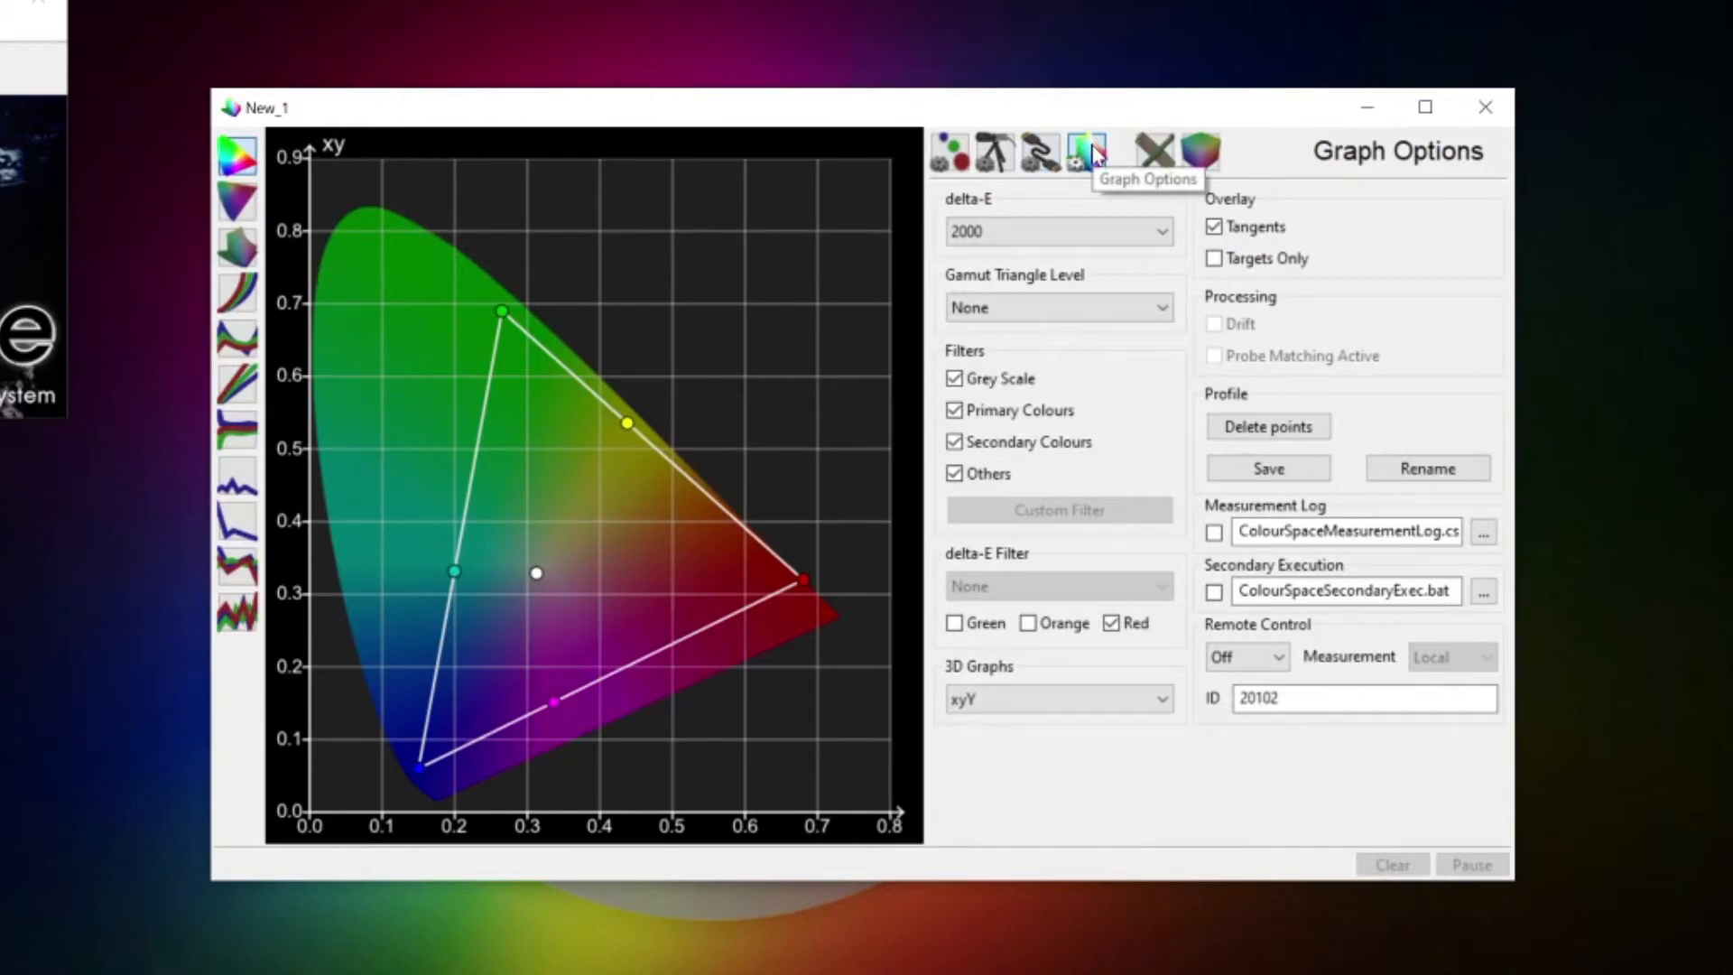
pyautogui.moveTo(1089, 152)
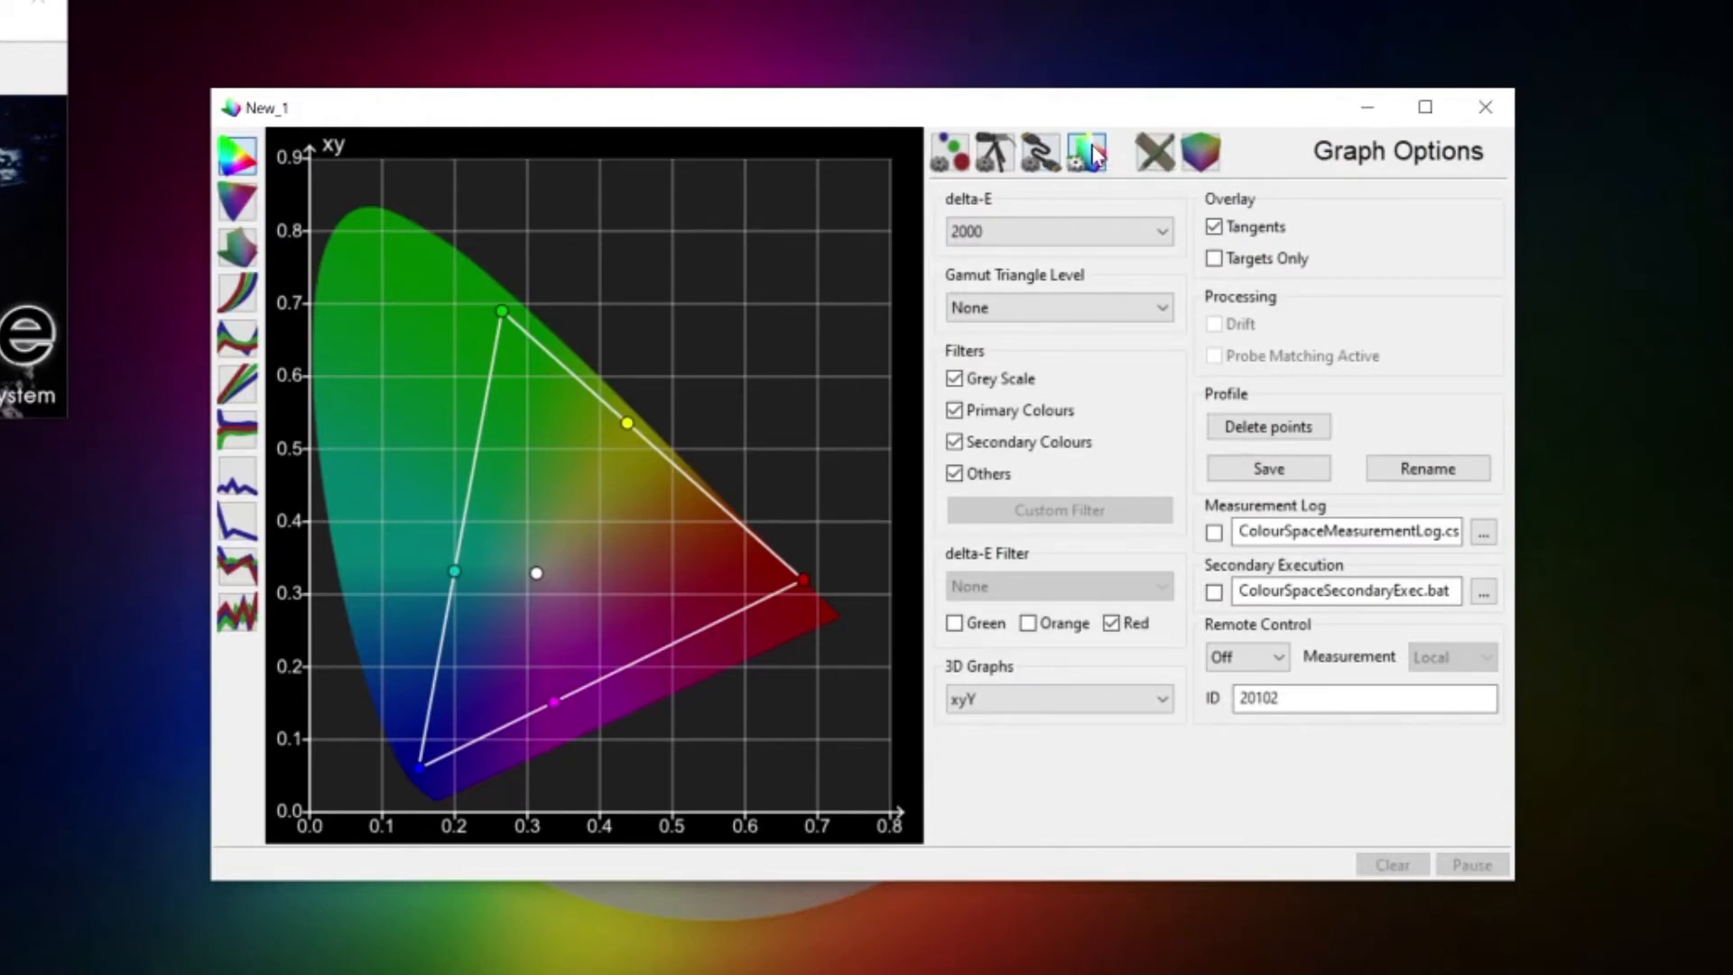
# Step: On Display Characterisation, enable drift compensation and start the 1009-frame cube-10 run
pyautogui.click(1152, 152)
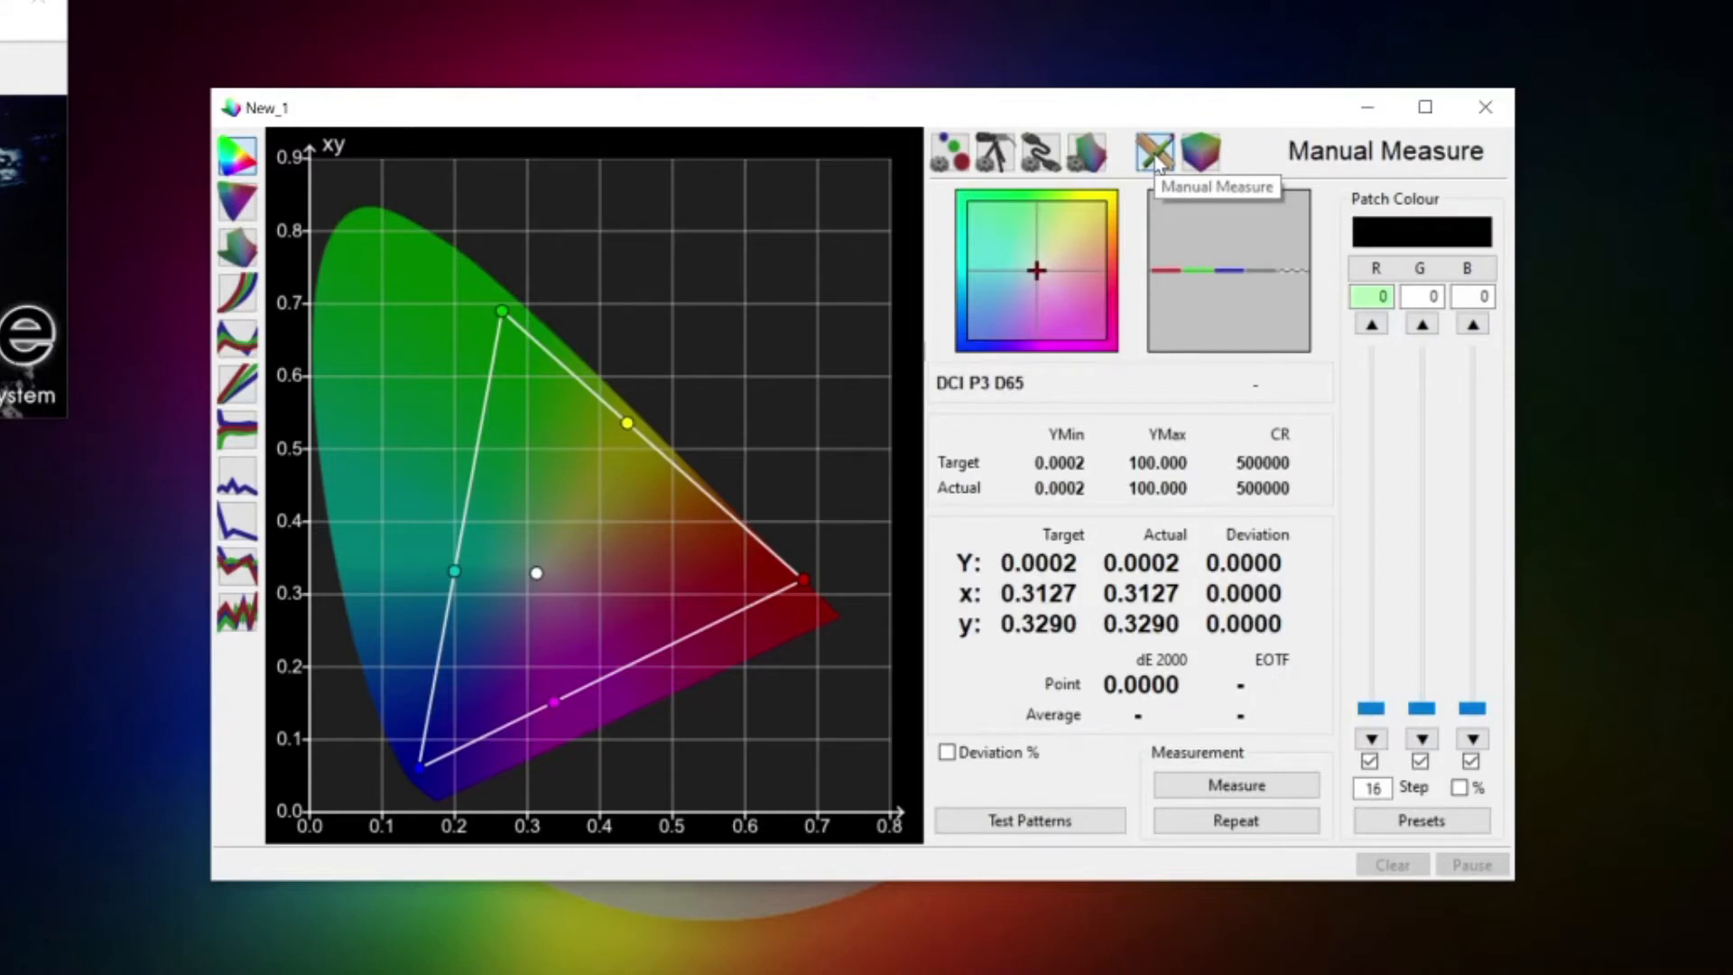
pyautogui.moveTo(1201, 153)
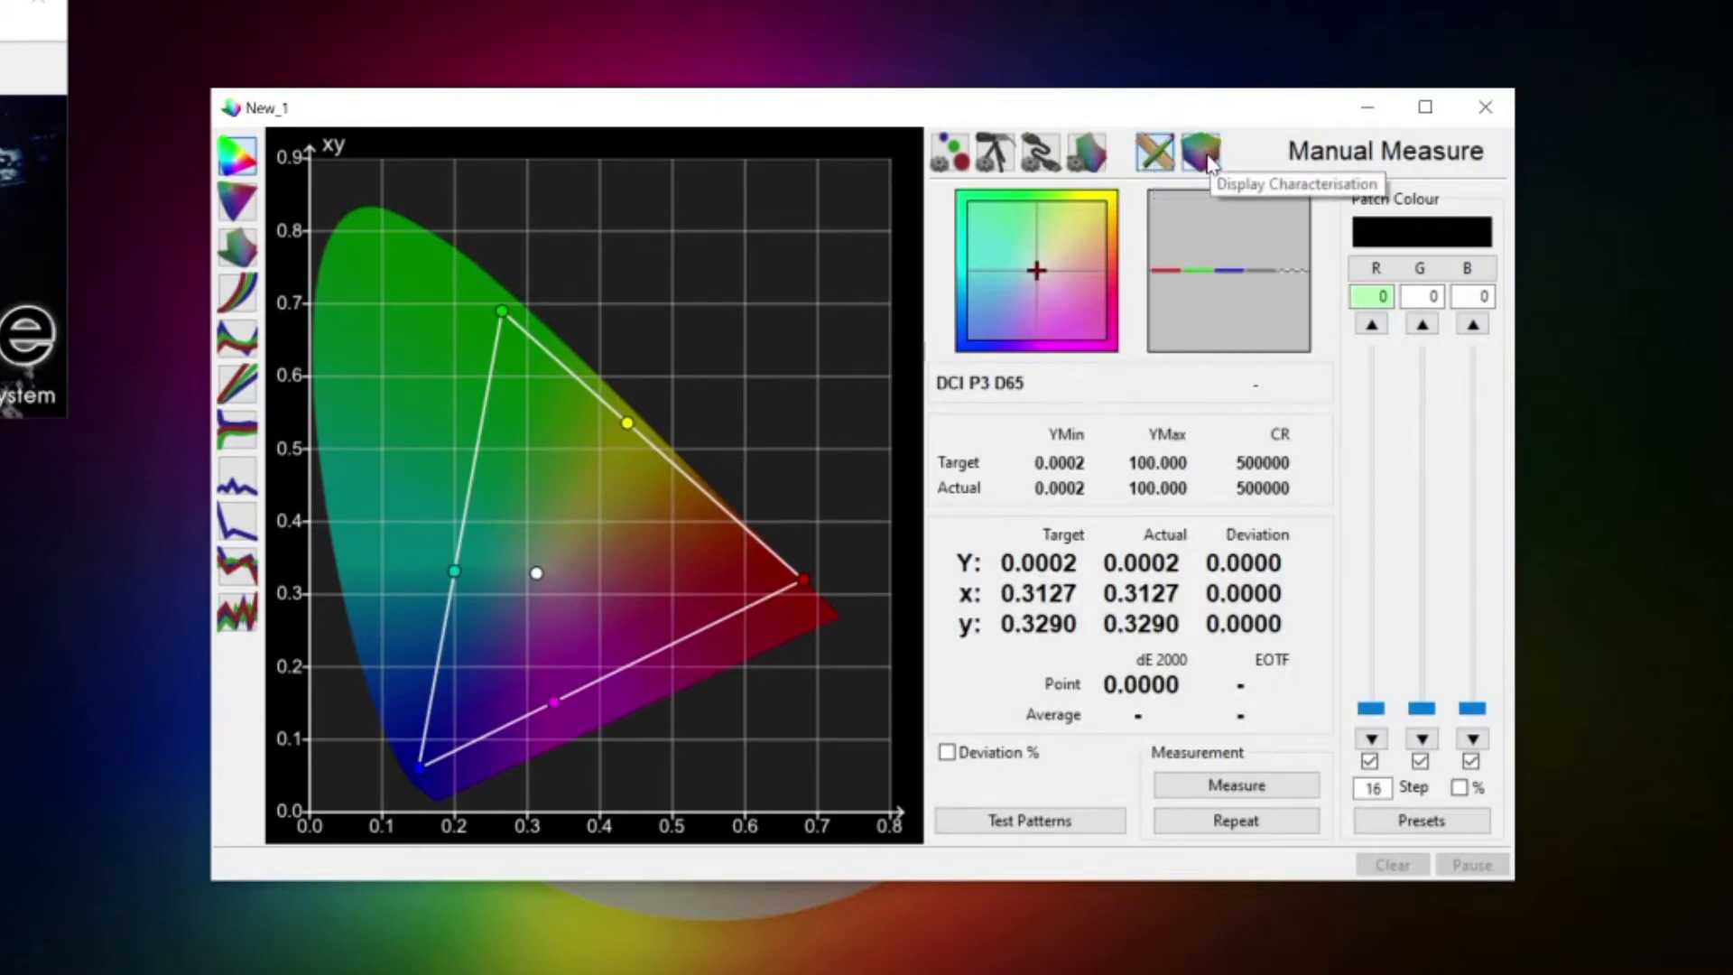
pyautogui.click(1199, 153)
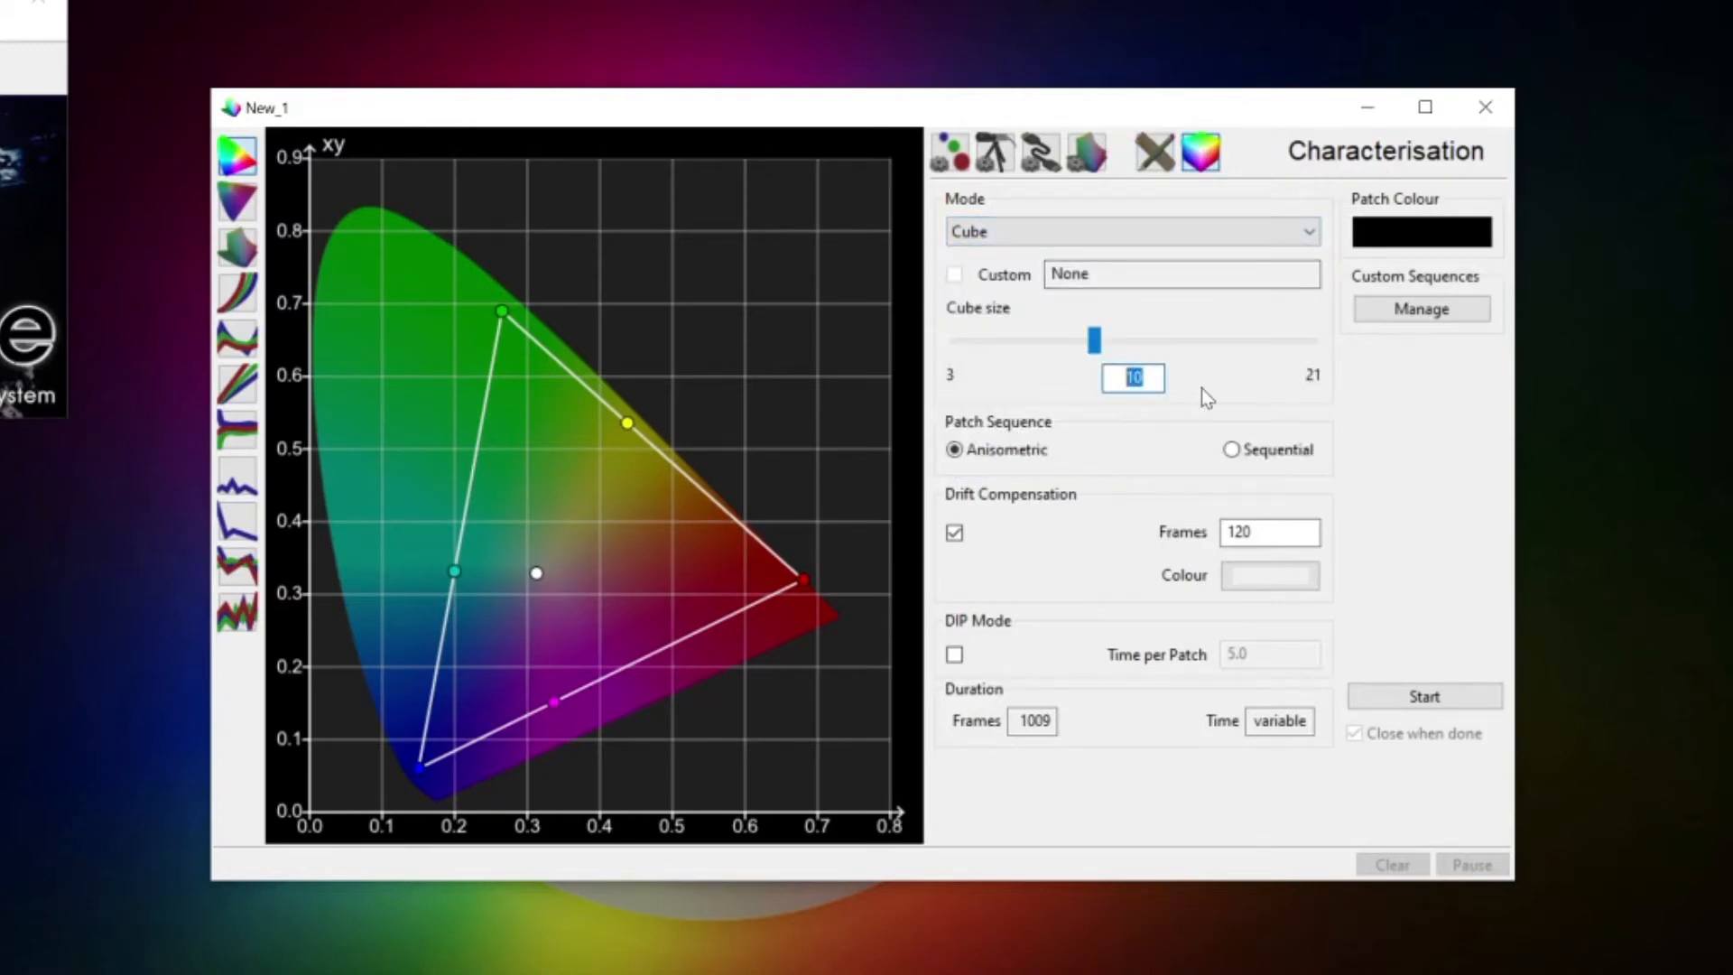
pyautogui.click(954, 532)
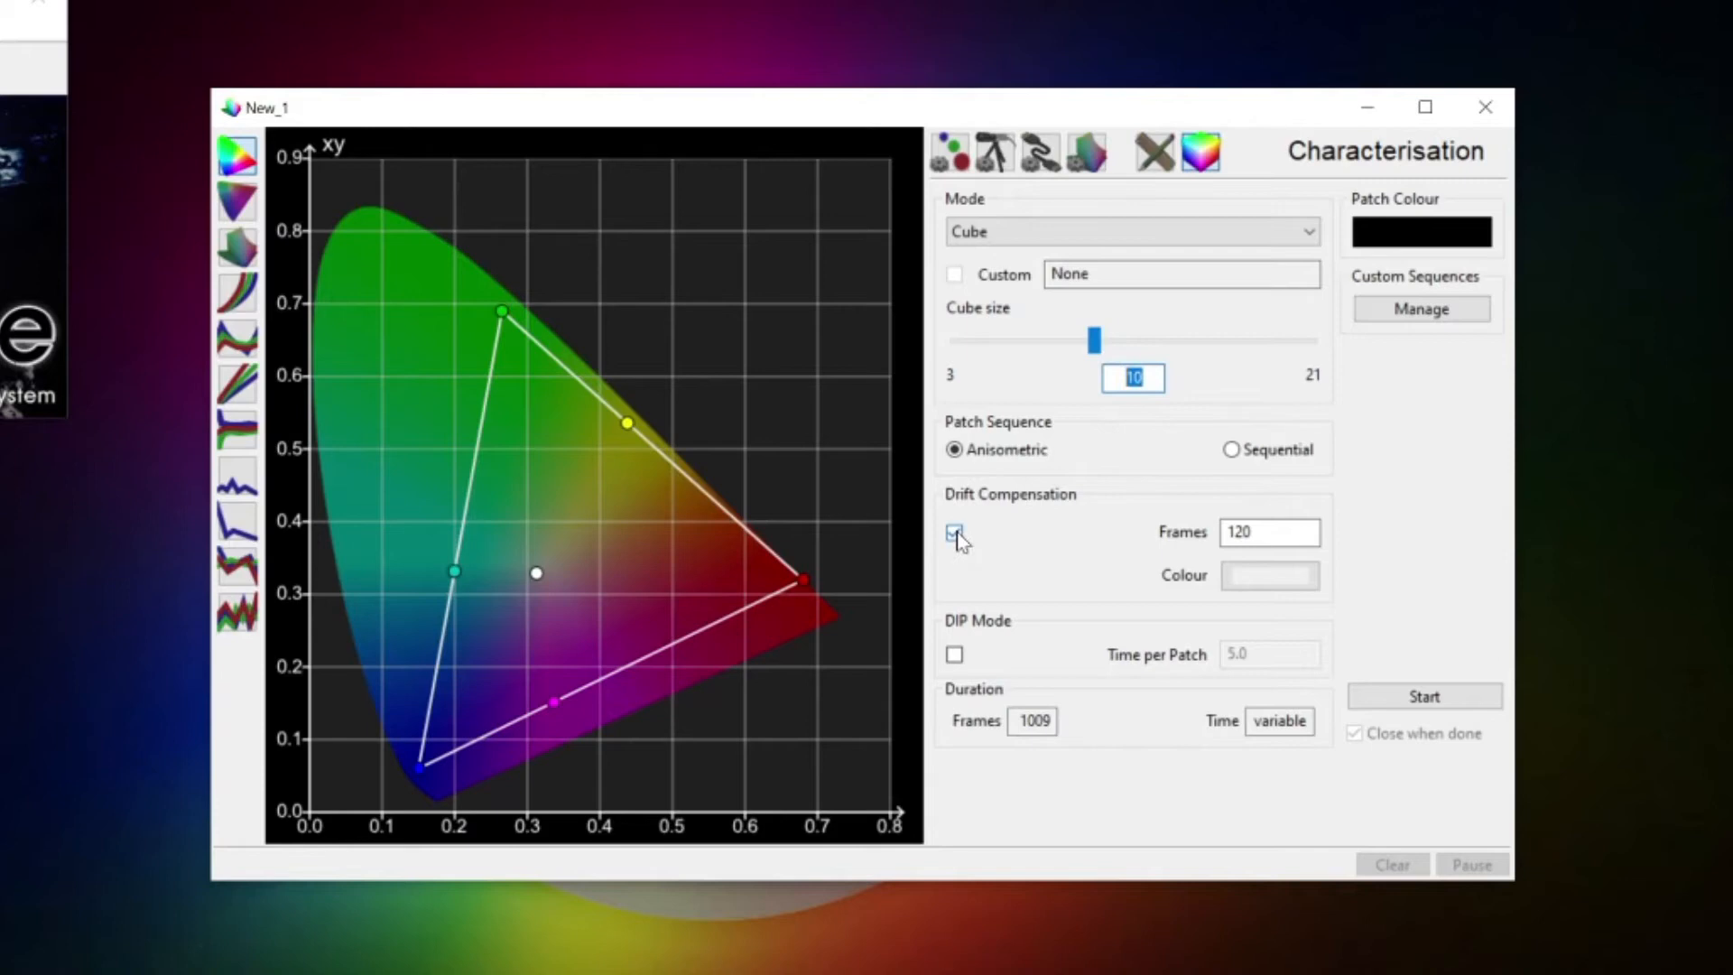
pyautogui.click(953, 531)
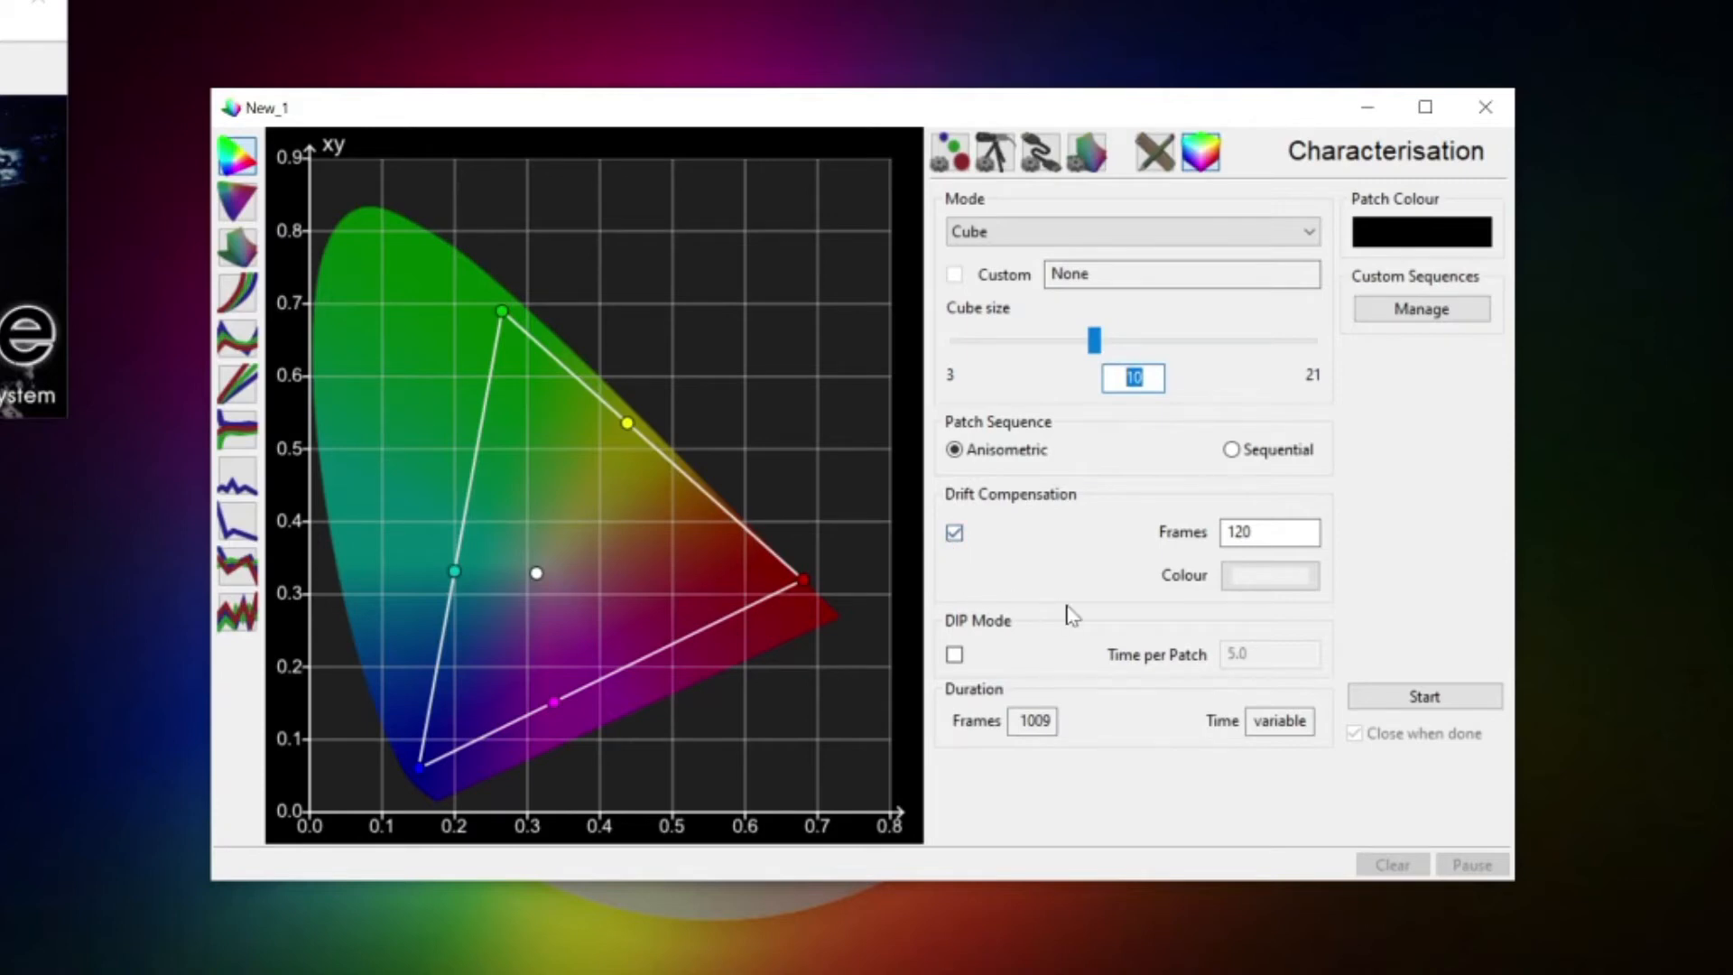
pyautogui.moveTo(1096, 558)
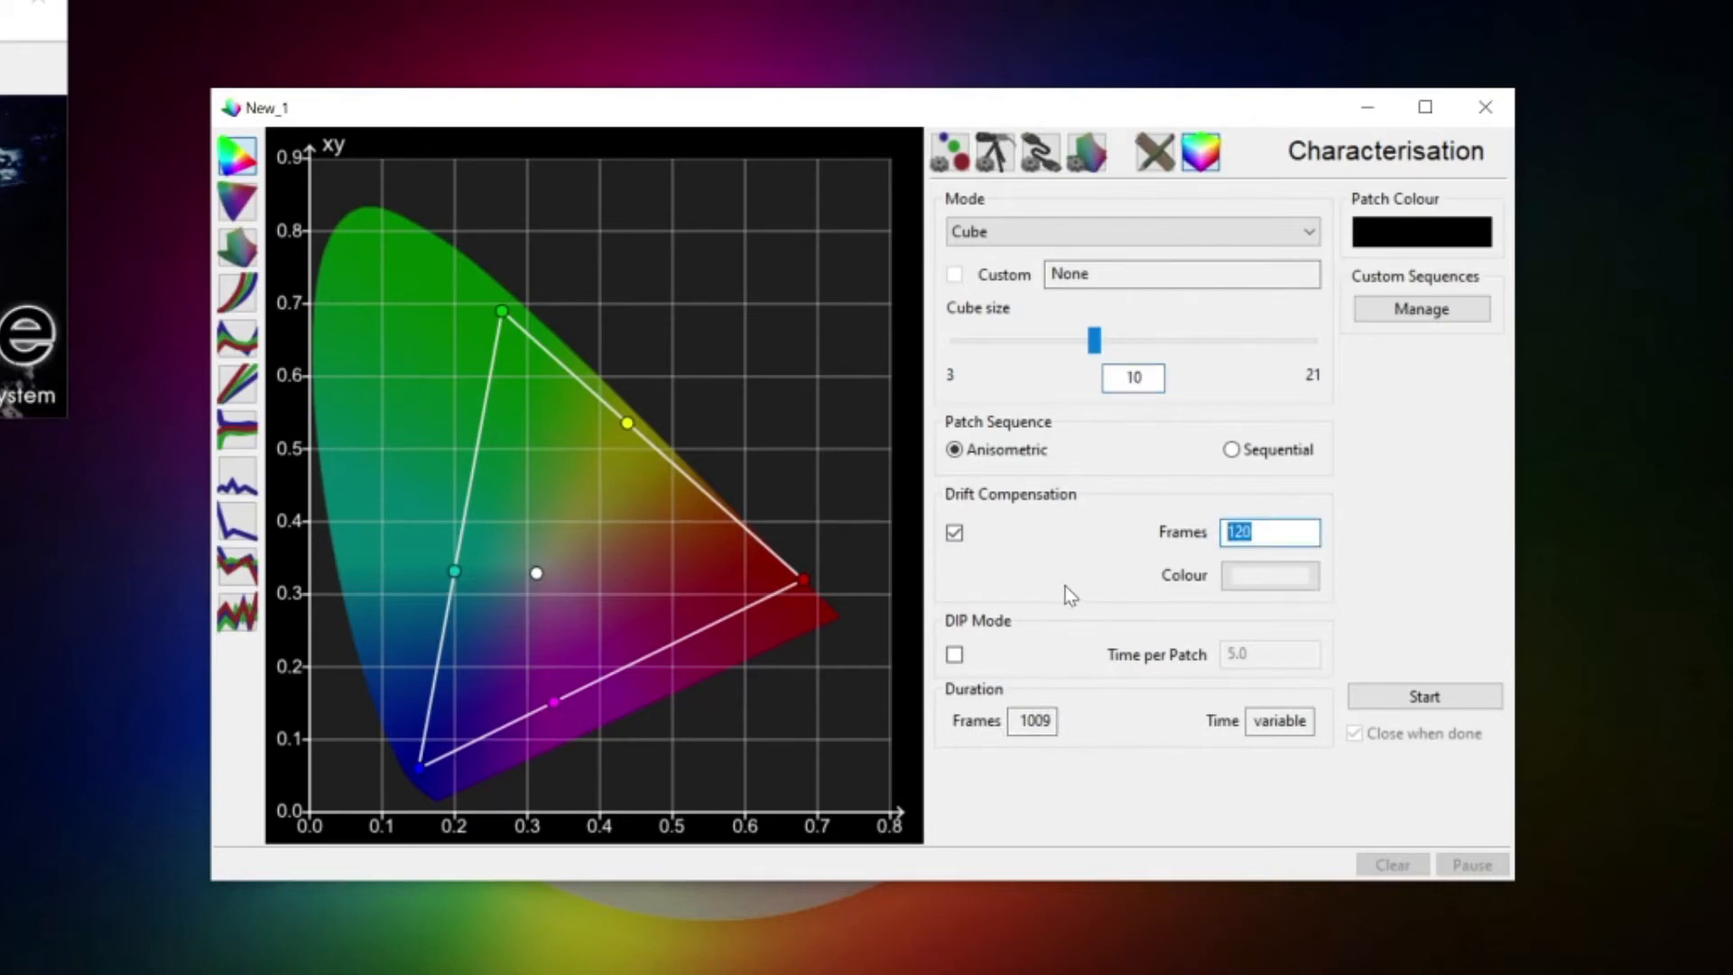
pyautogui.moveTo(1374, 566)
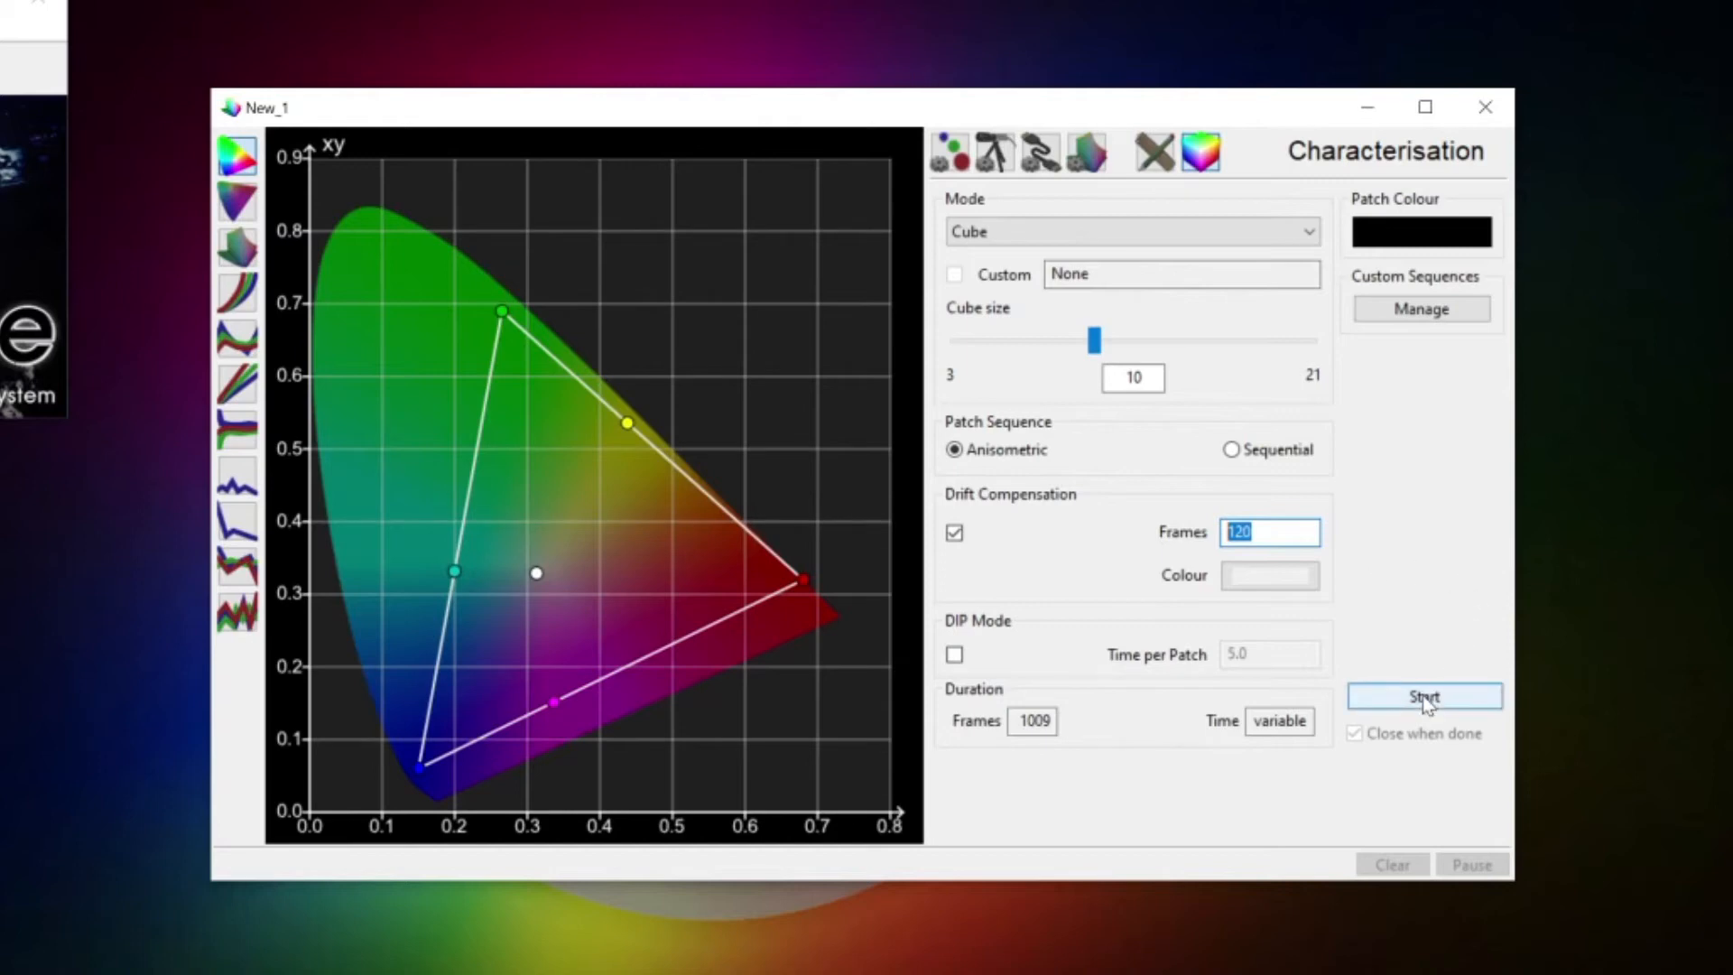
pyautogui.click(1423, 696)
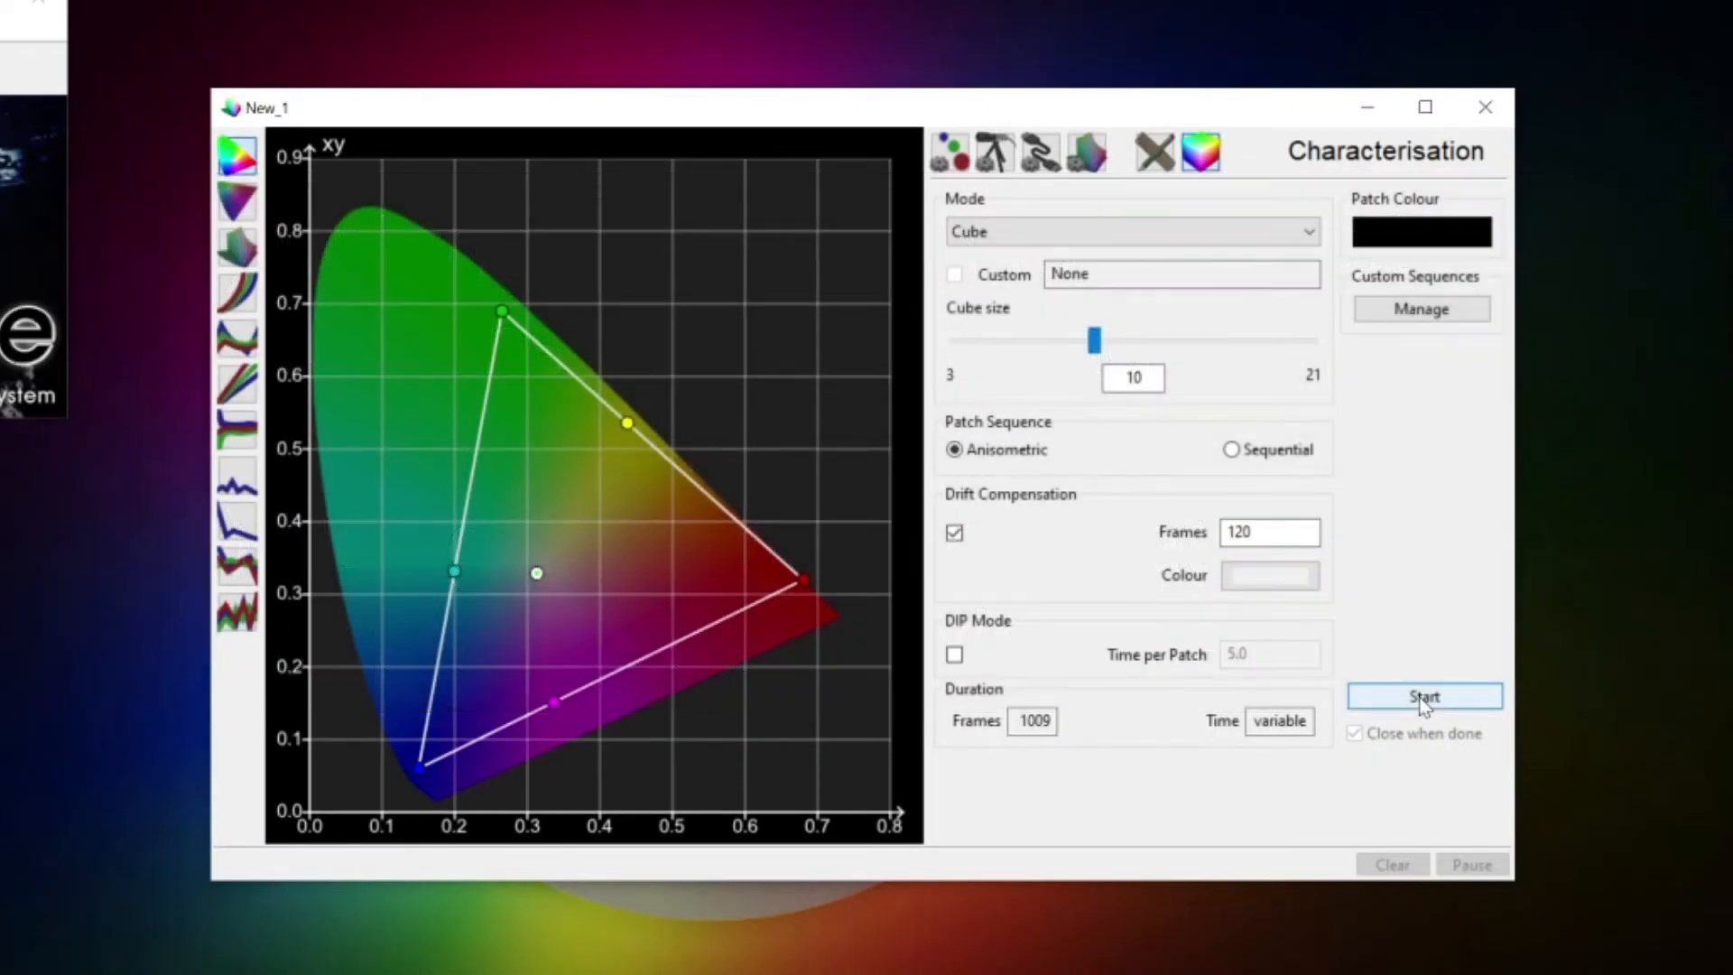
# Step: Start the characterisation run and let it measure the first 20 of 1009 patches
pyautogui.click(1424, 696)
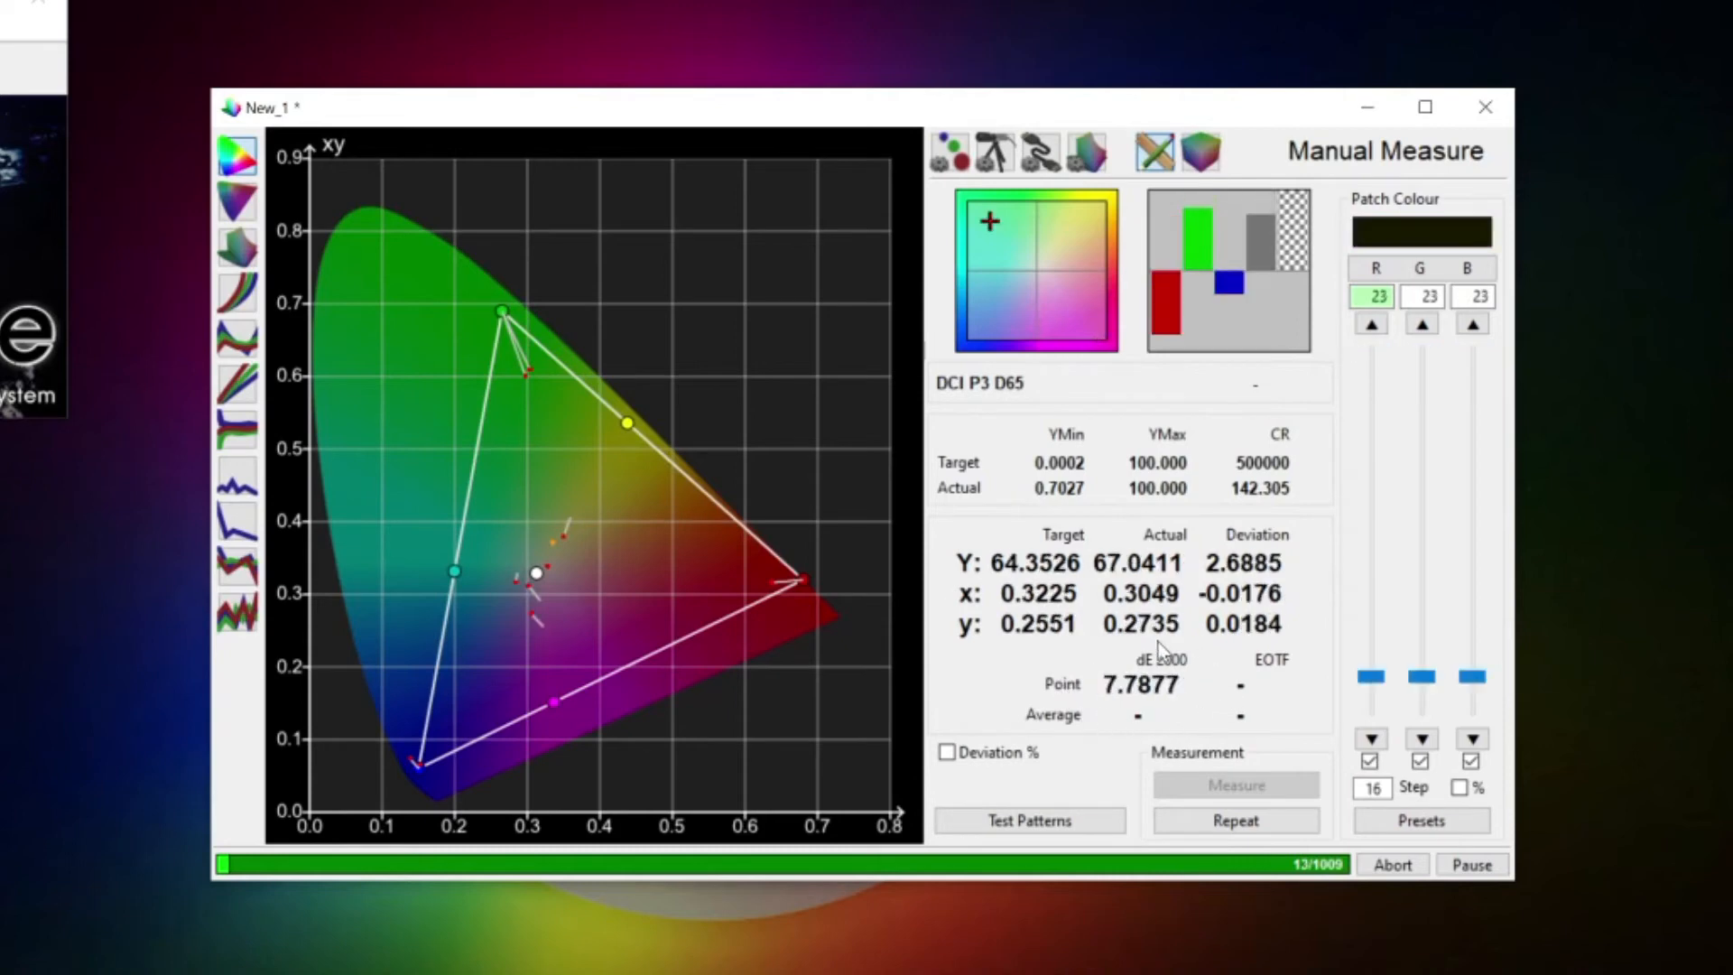
pyautogui.click(1235, 820)
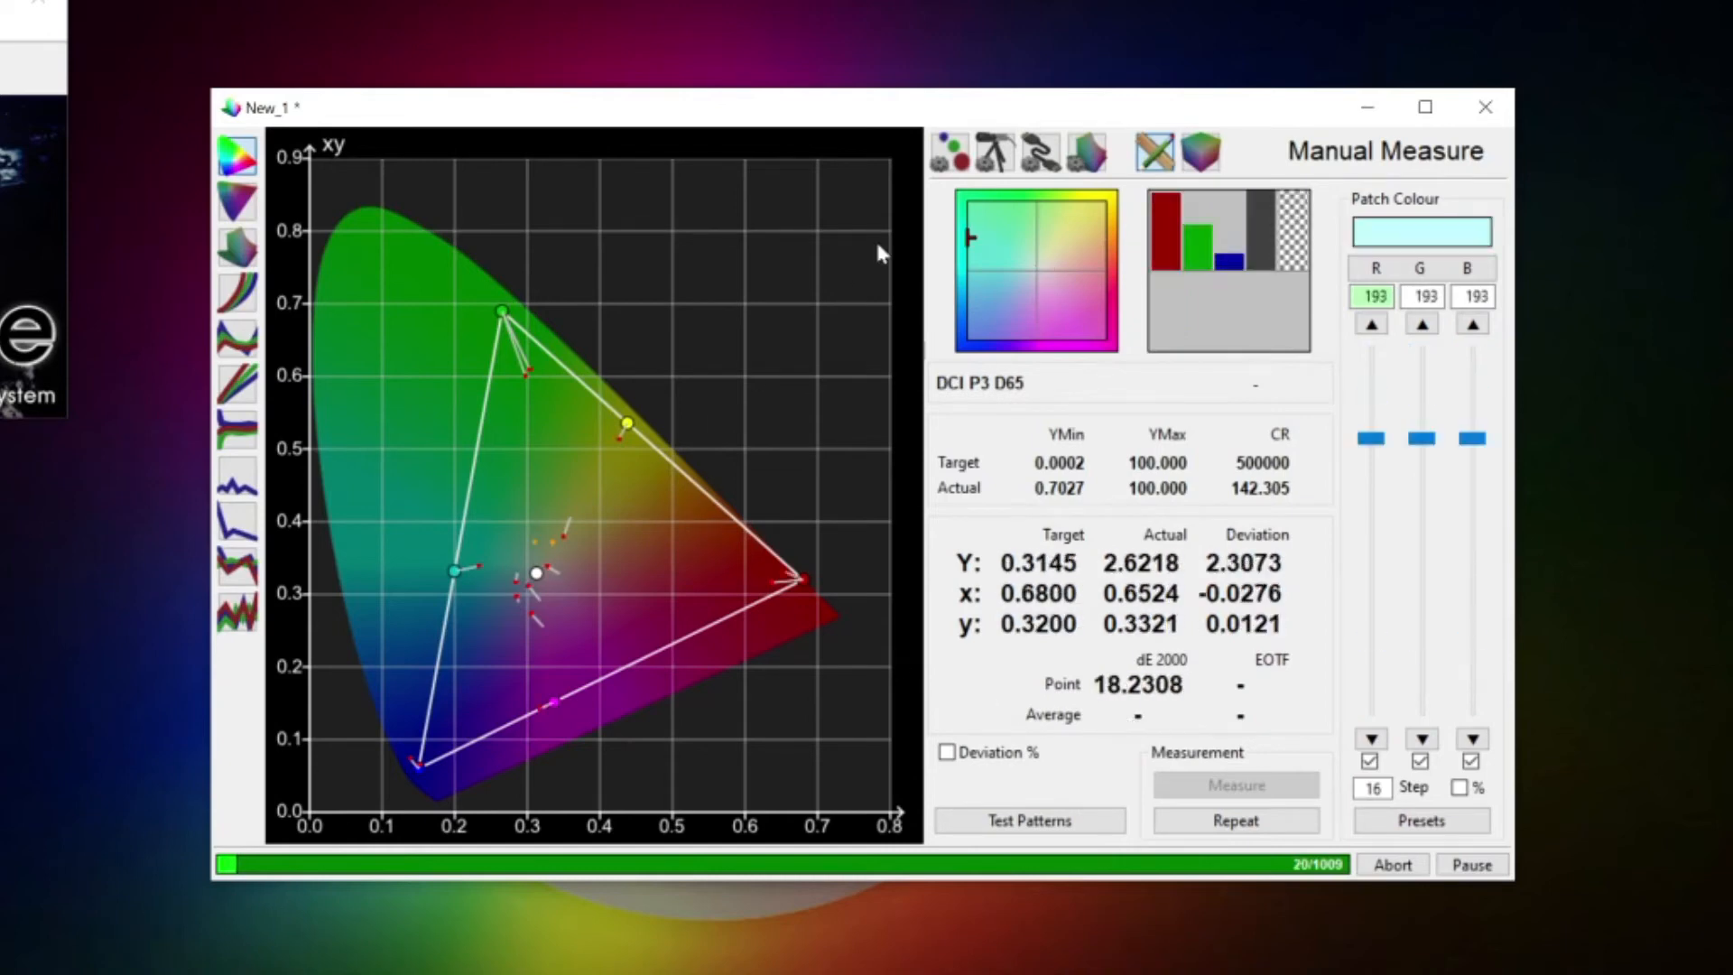
# Step: Open graph options and toggle the Green and Orange delta-E filters to inspect measured patches
pyautogui.click(1086, 151)
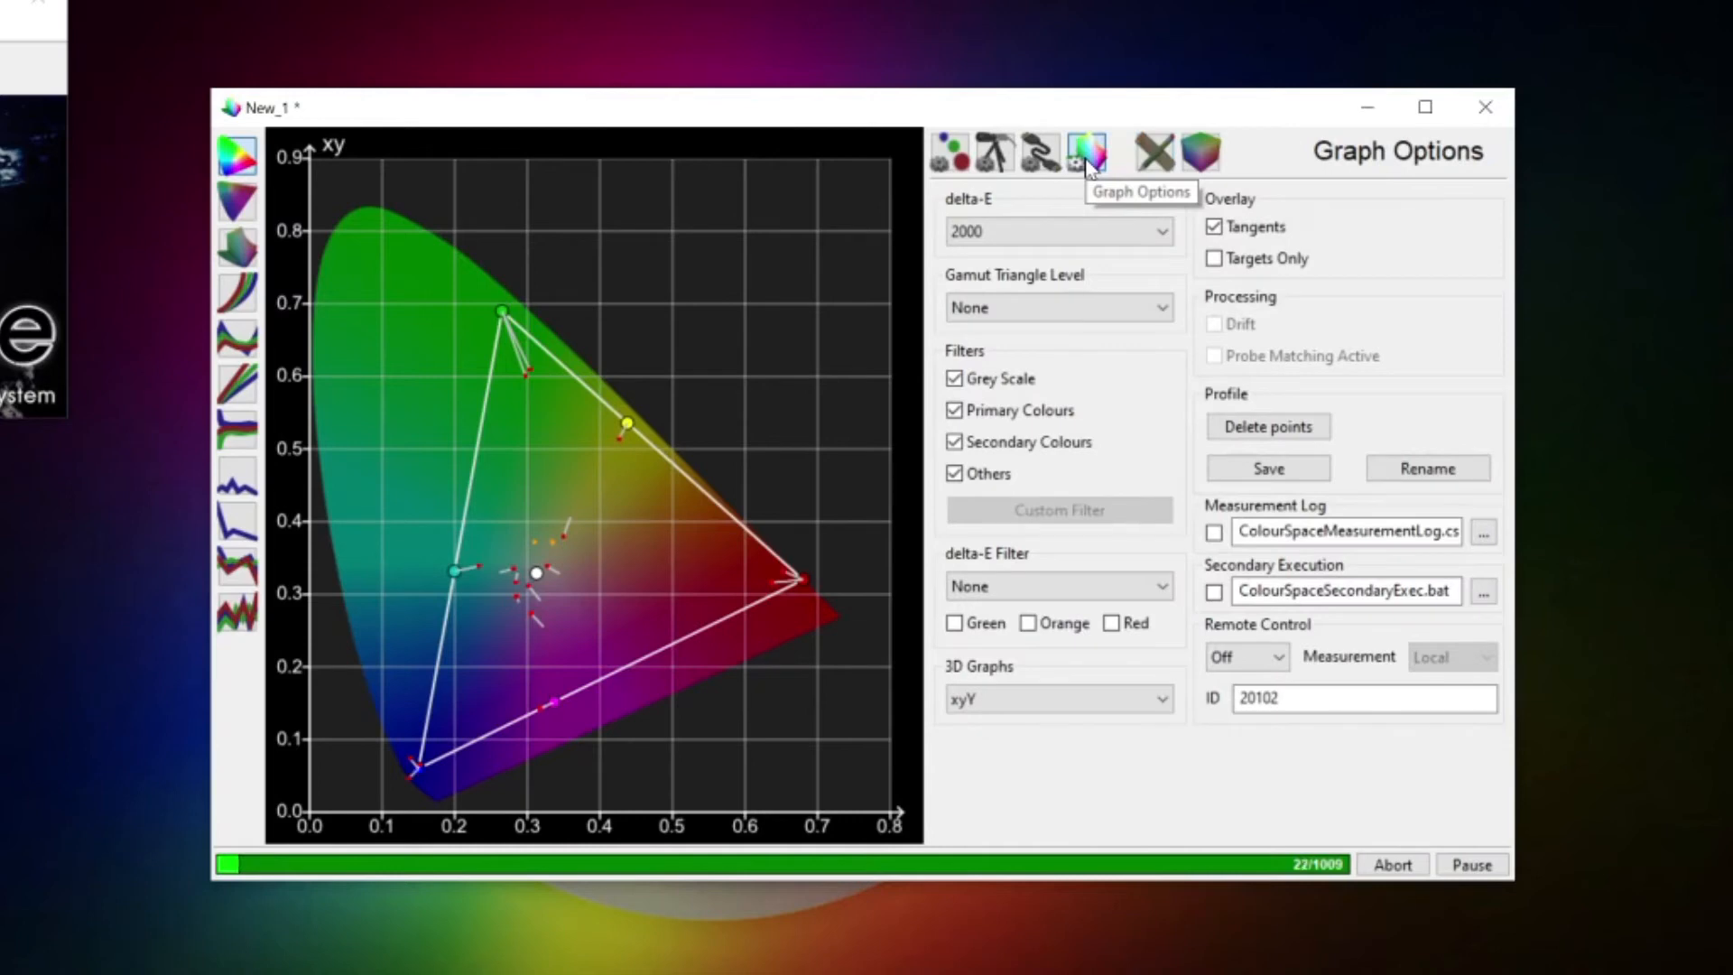
pyautogui.moveTo(891, 670)
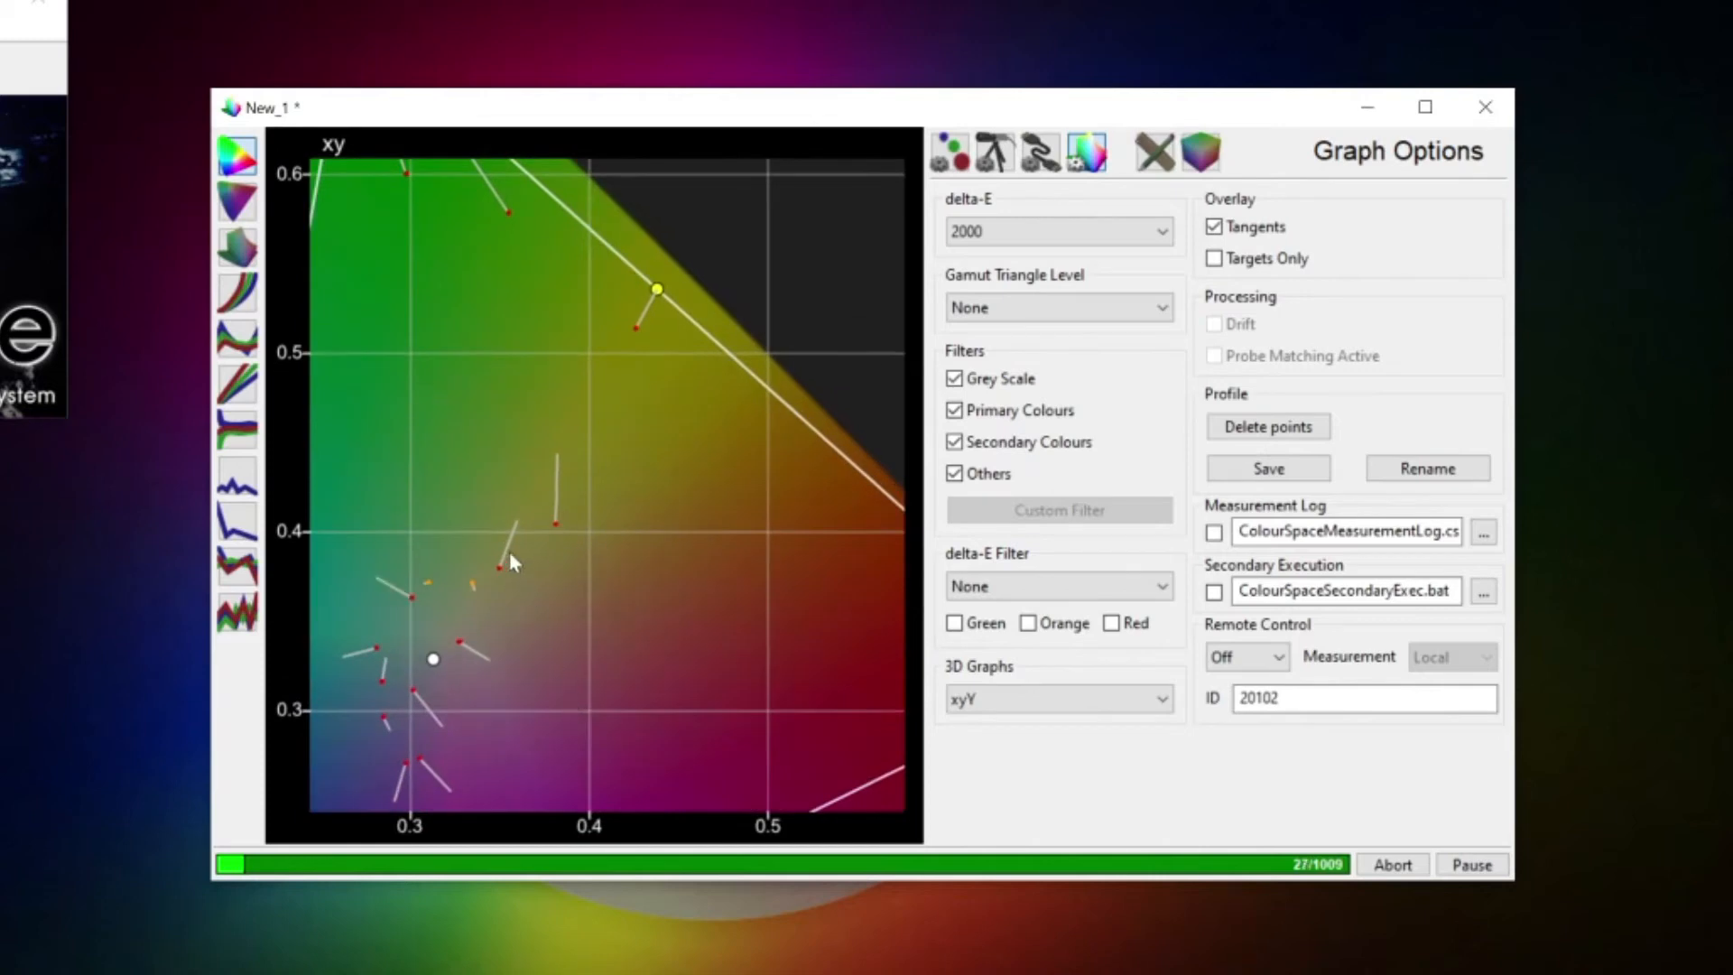
pyautogui.moveTo(507, 582)
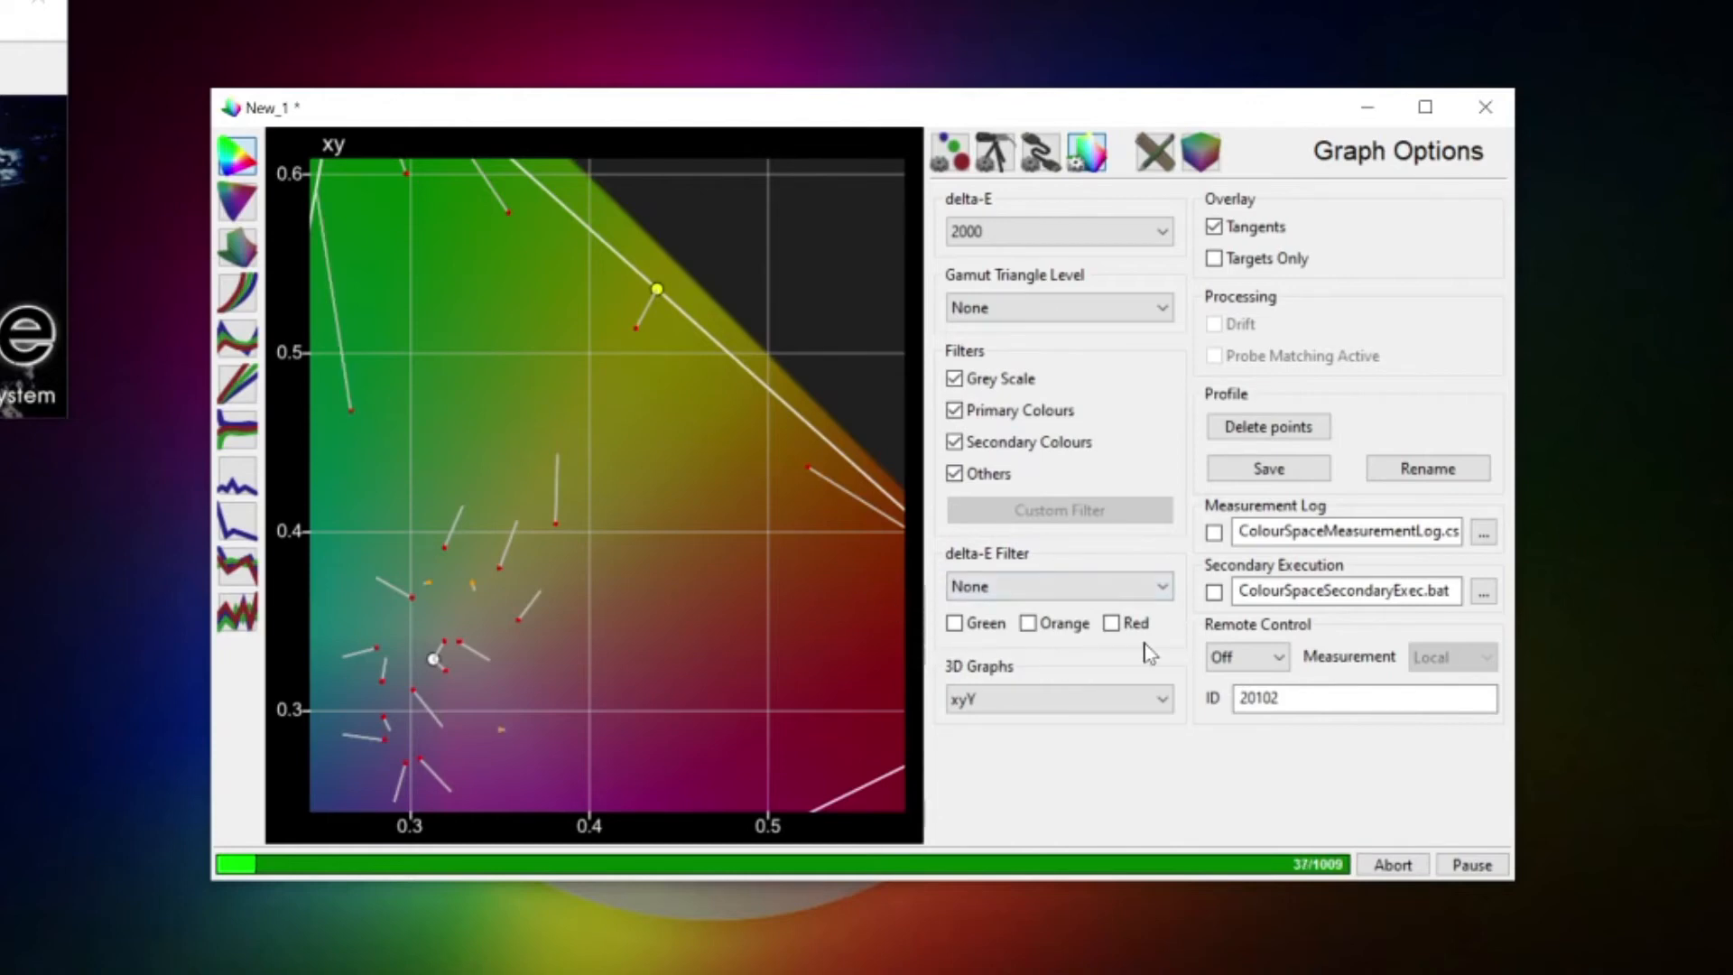
pyautogui.click(955, 621)
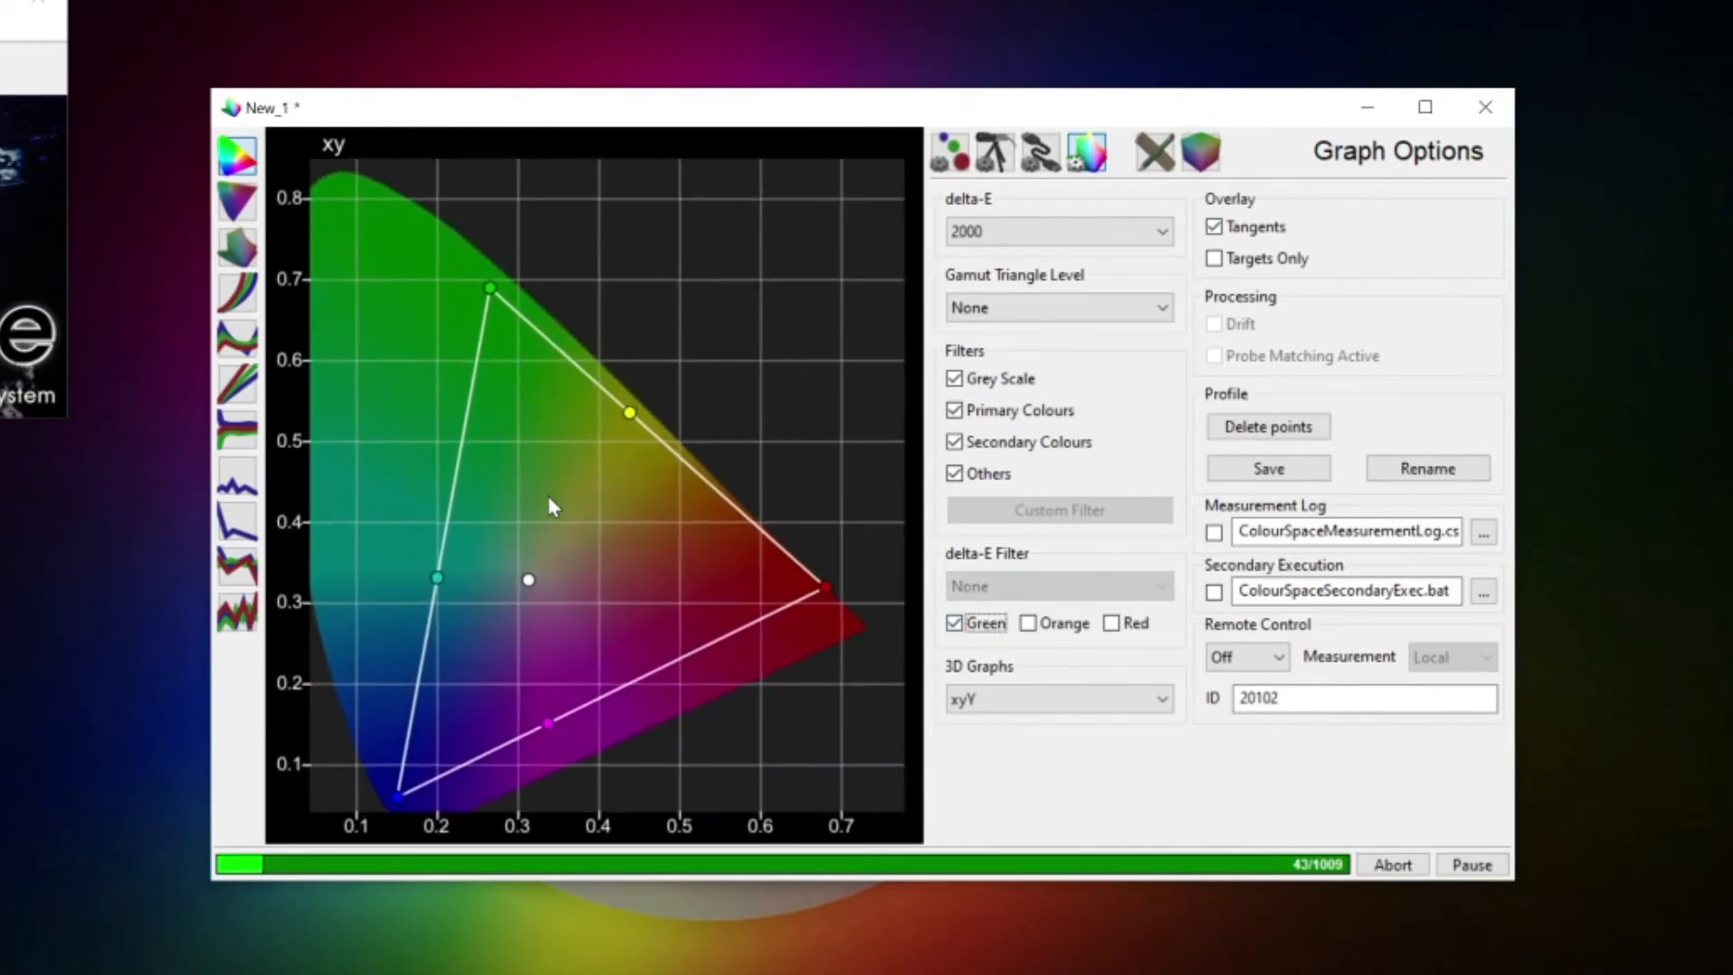
pyautogui.click(955, 622)
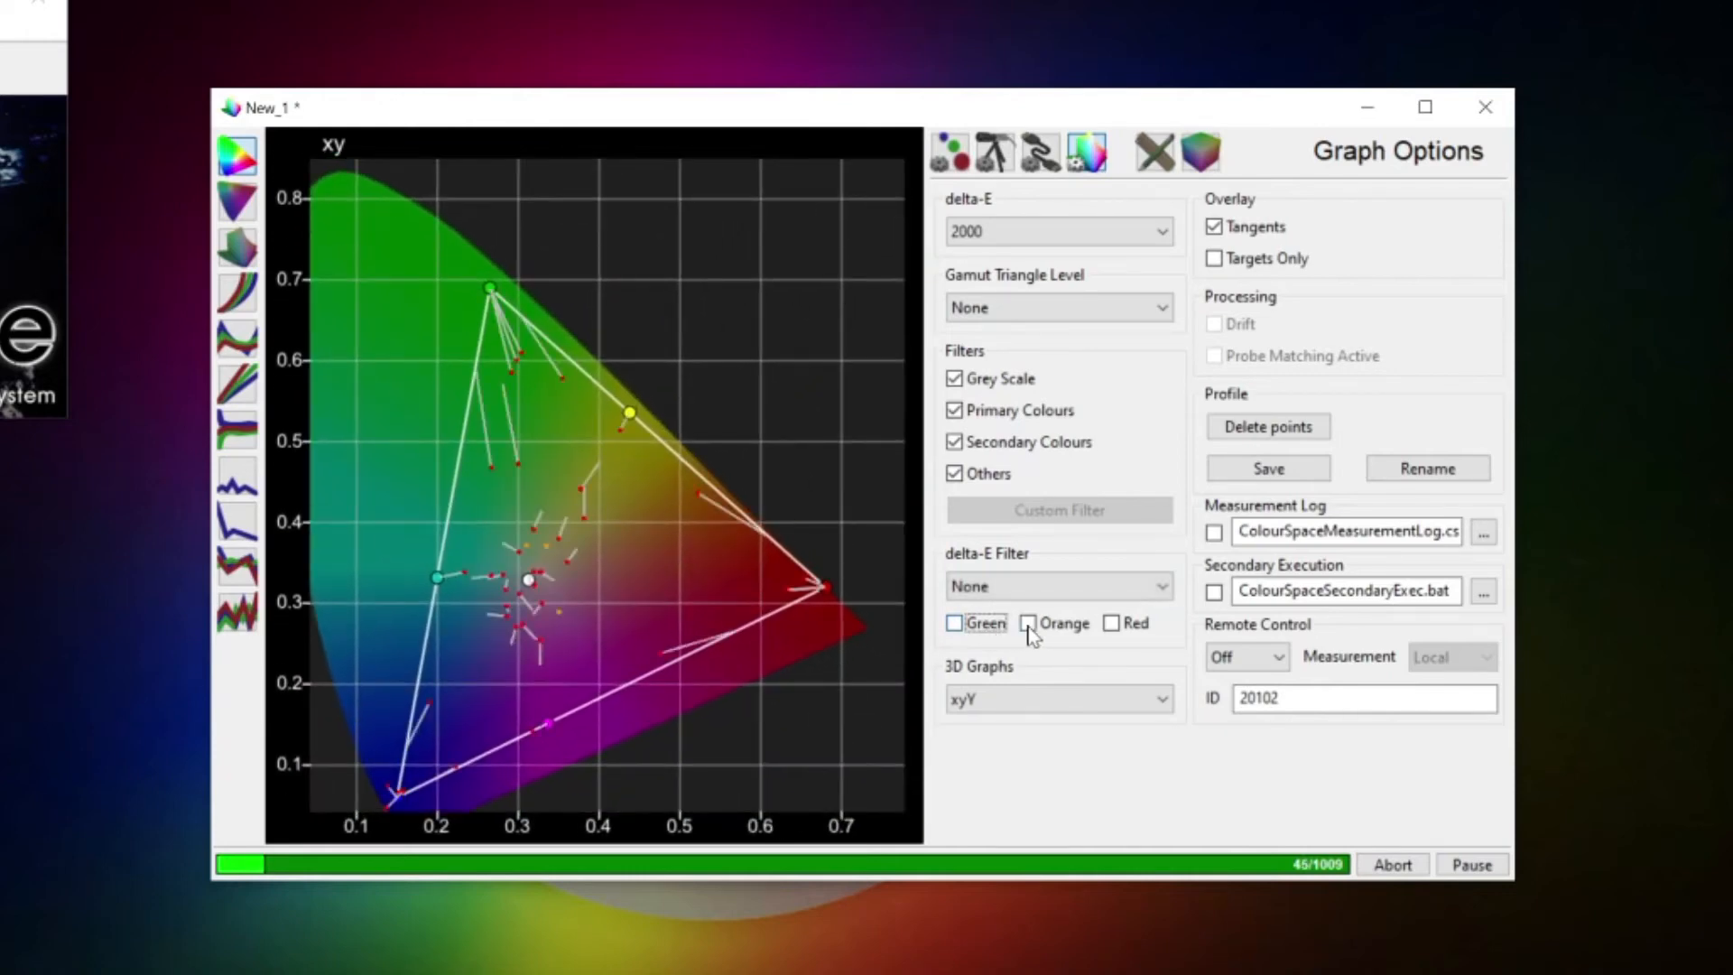
pyautogui.click(1028, 622)
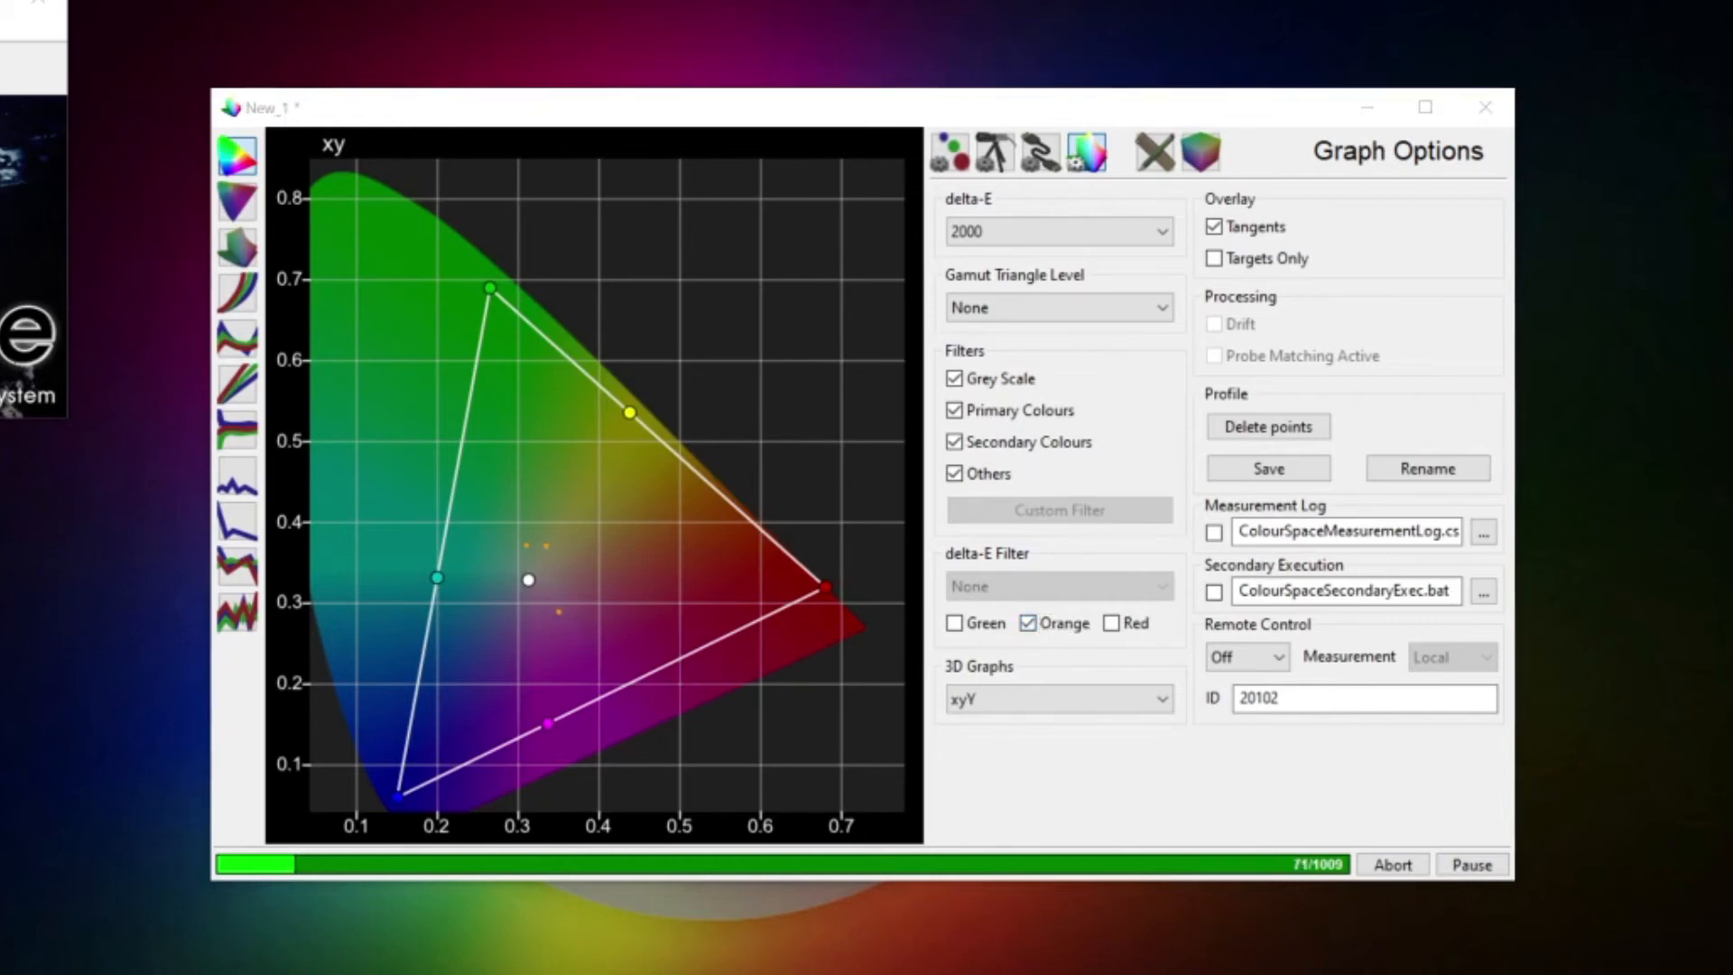
pyautogui.moveTo(1017, 124)
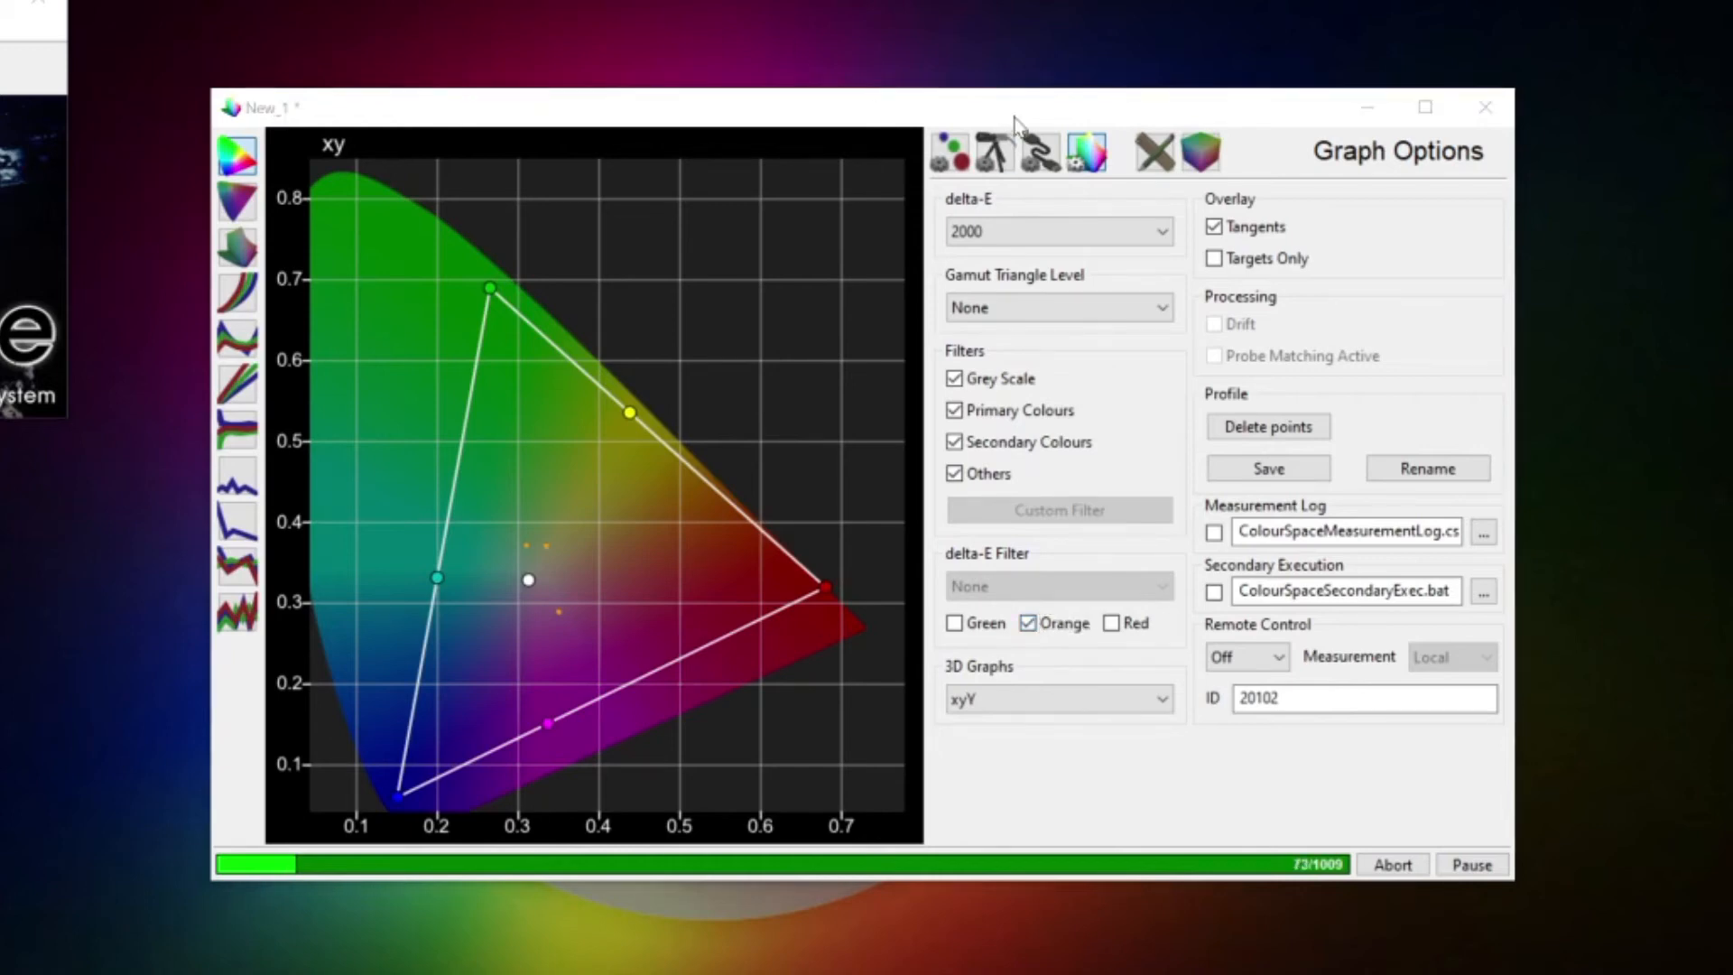
pyautogui.click(1027, 622)
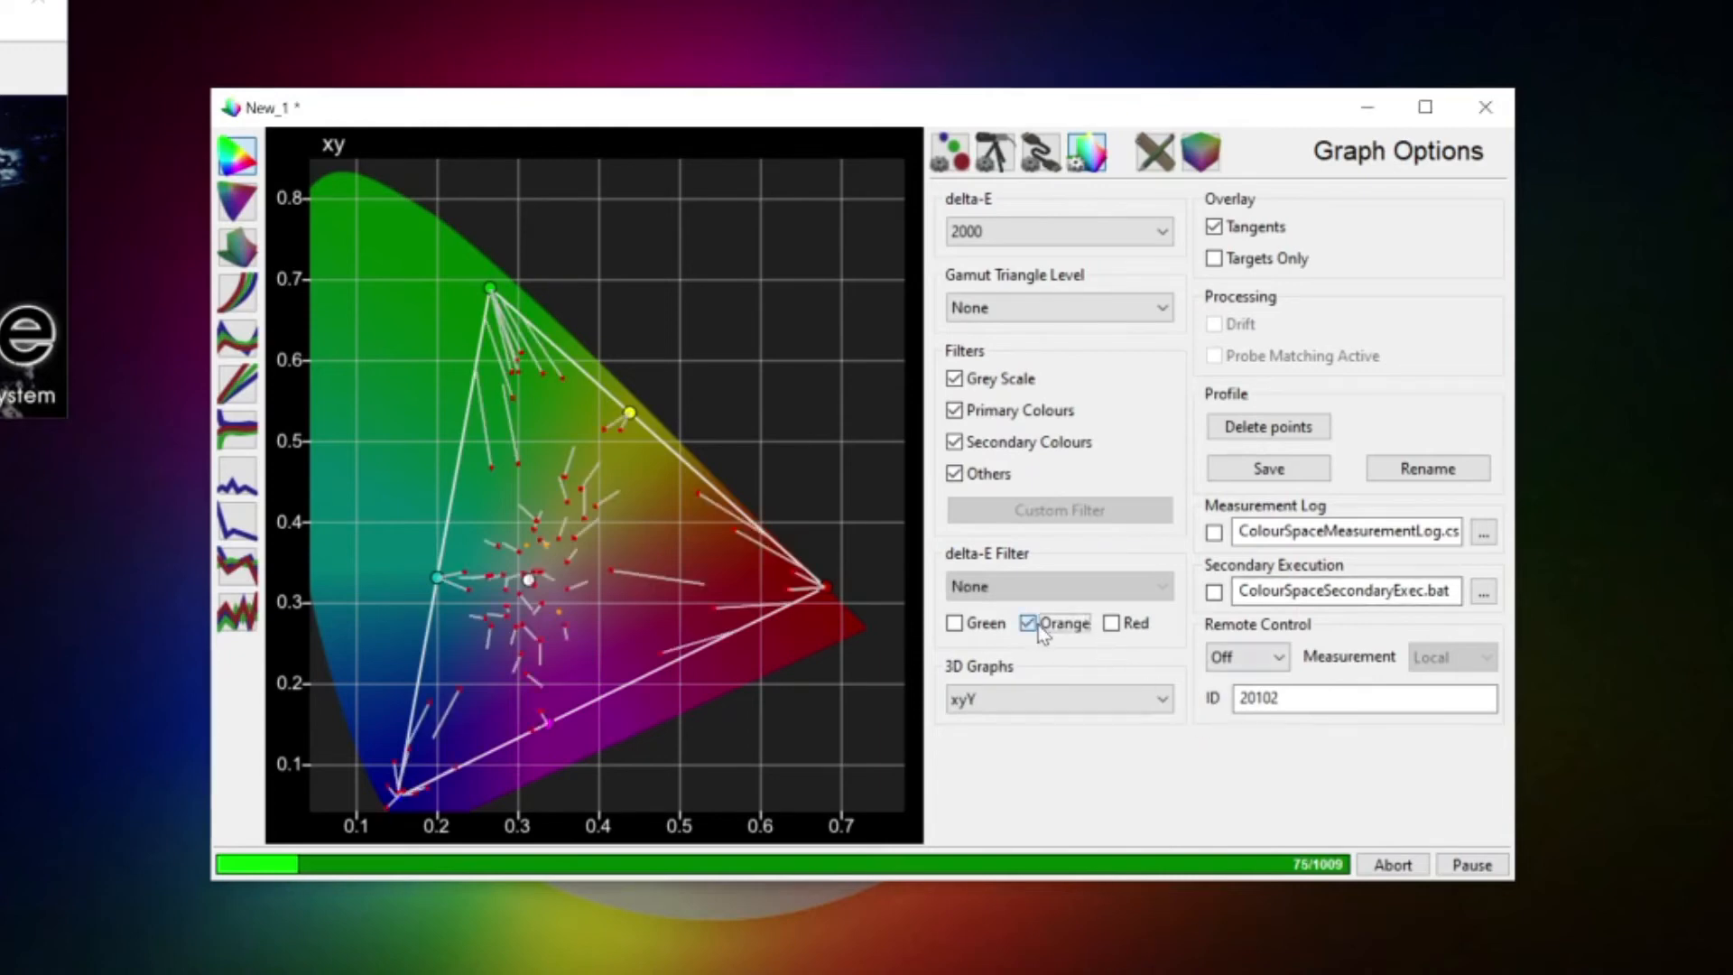
pyautogui.click(1111, 622)
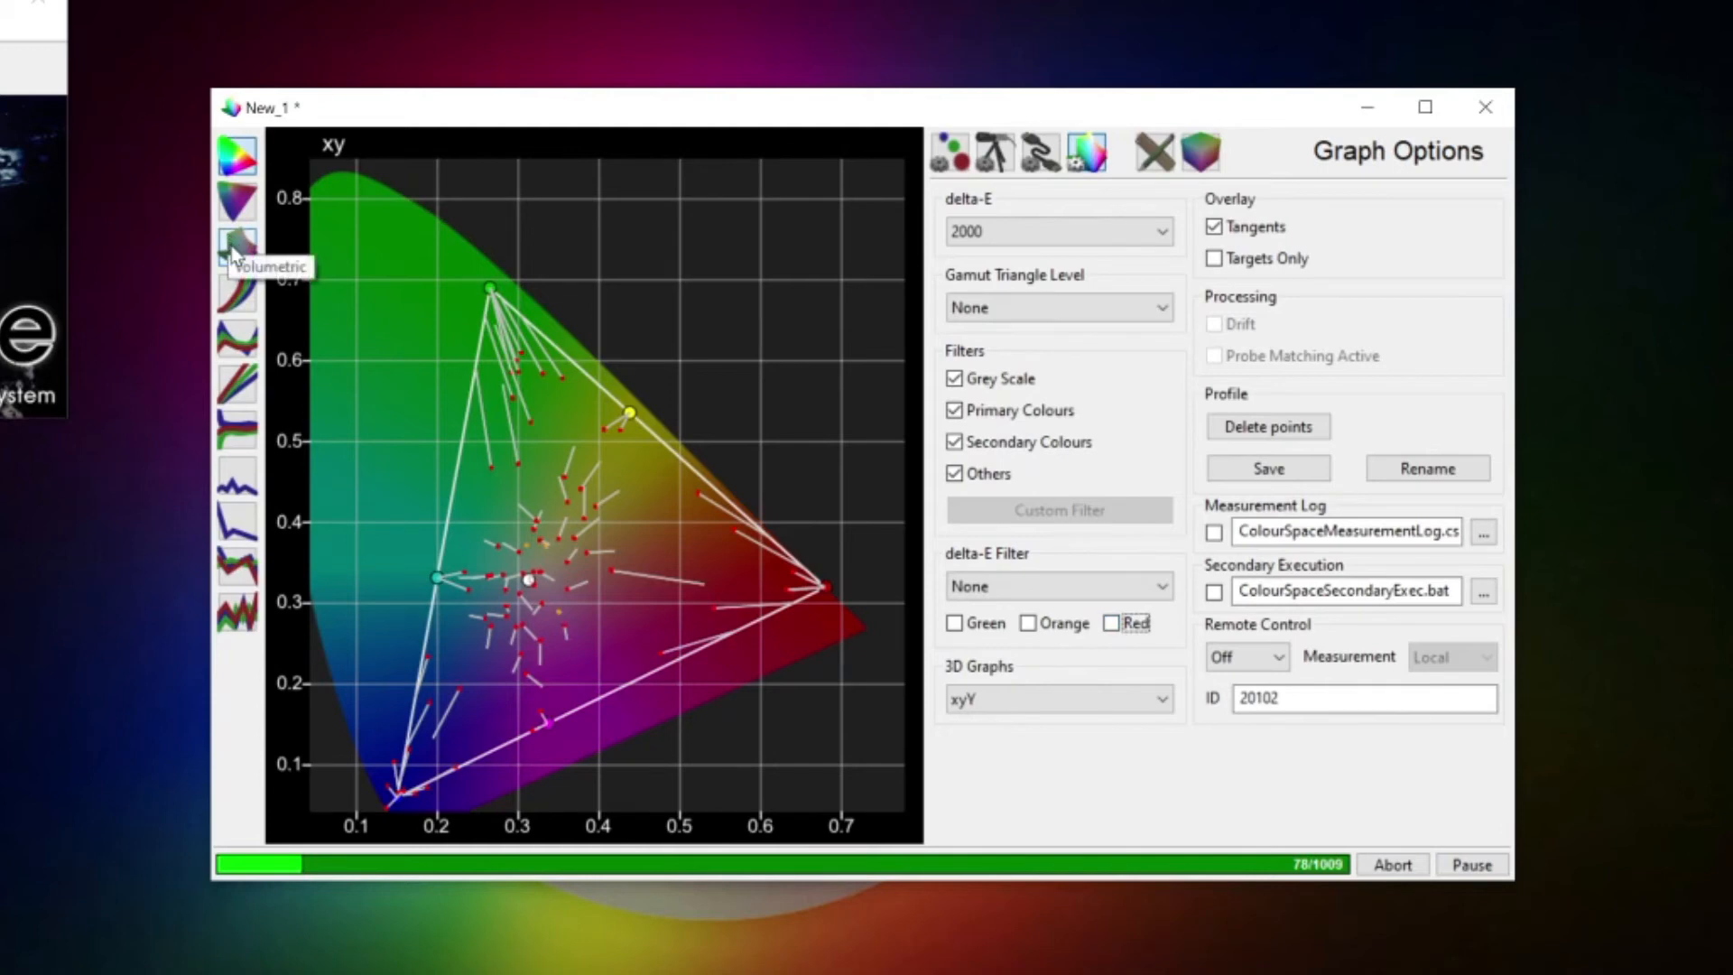
# Step: Switch to the volumetric view, rename the profile to 'My Profile' and close its window
pyautogui.click(236, 246)
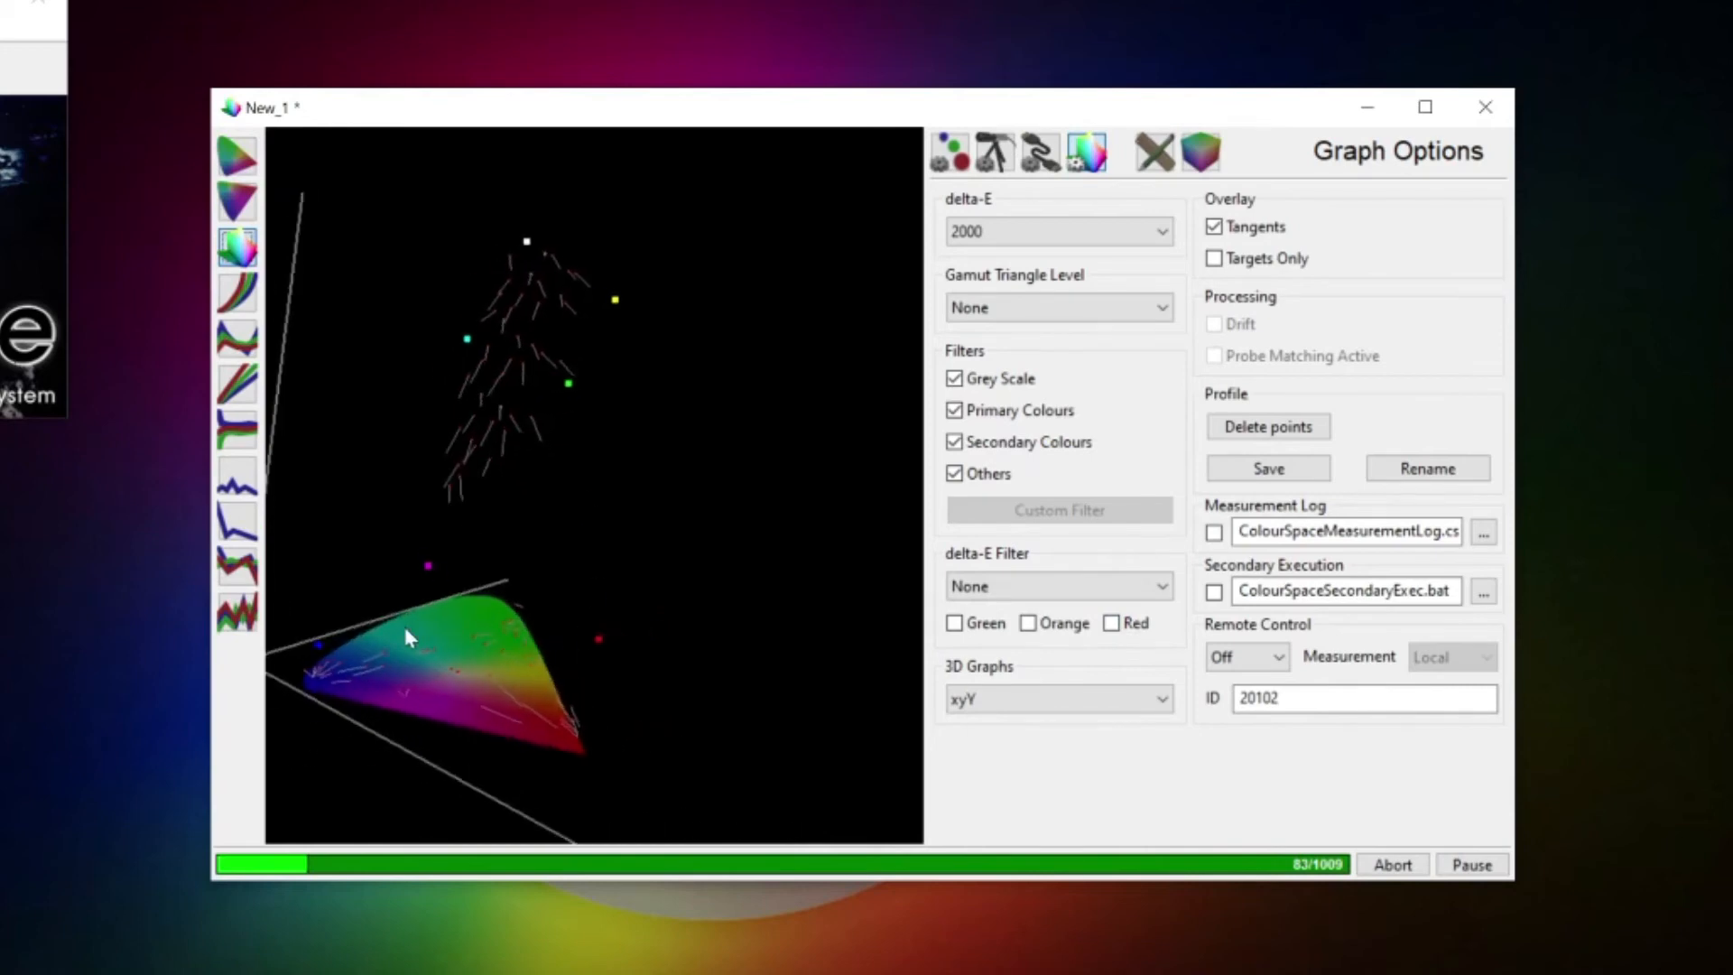
pyautogui.click(1055, 307)
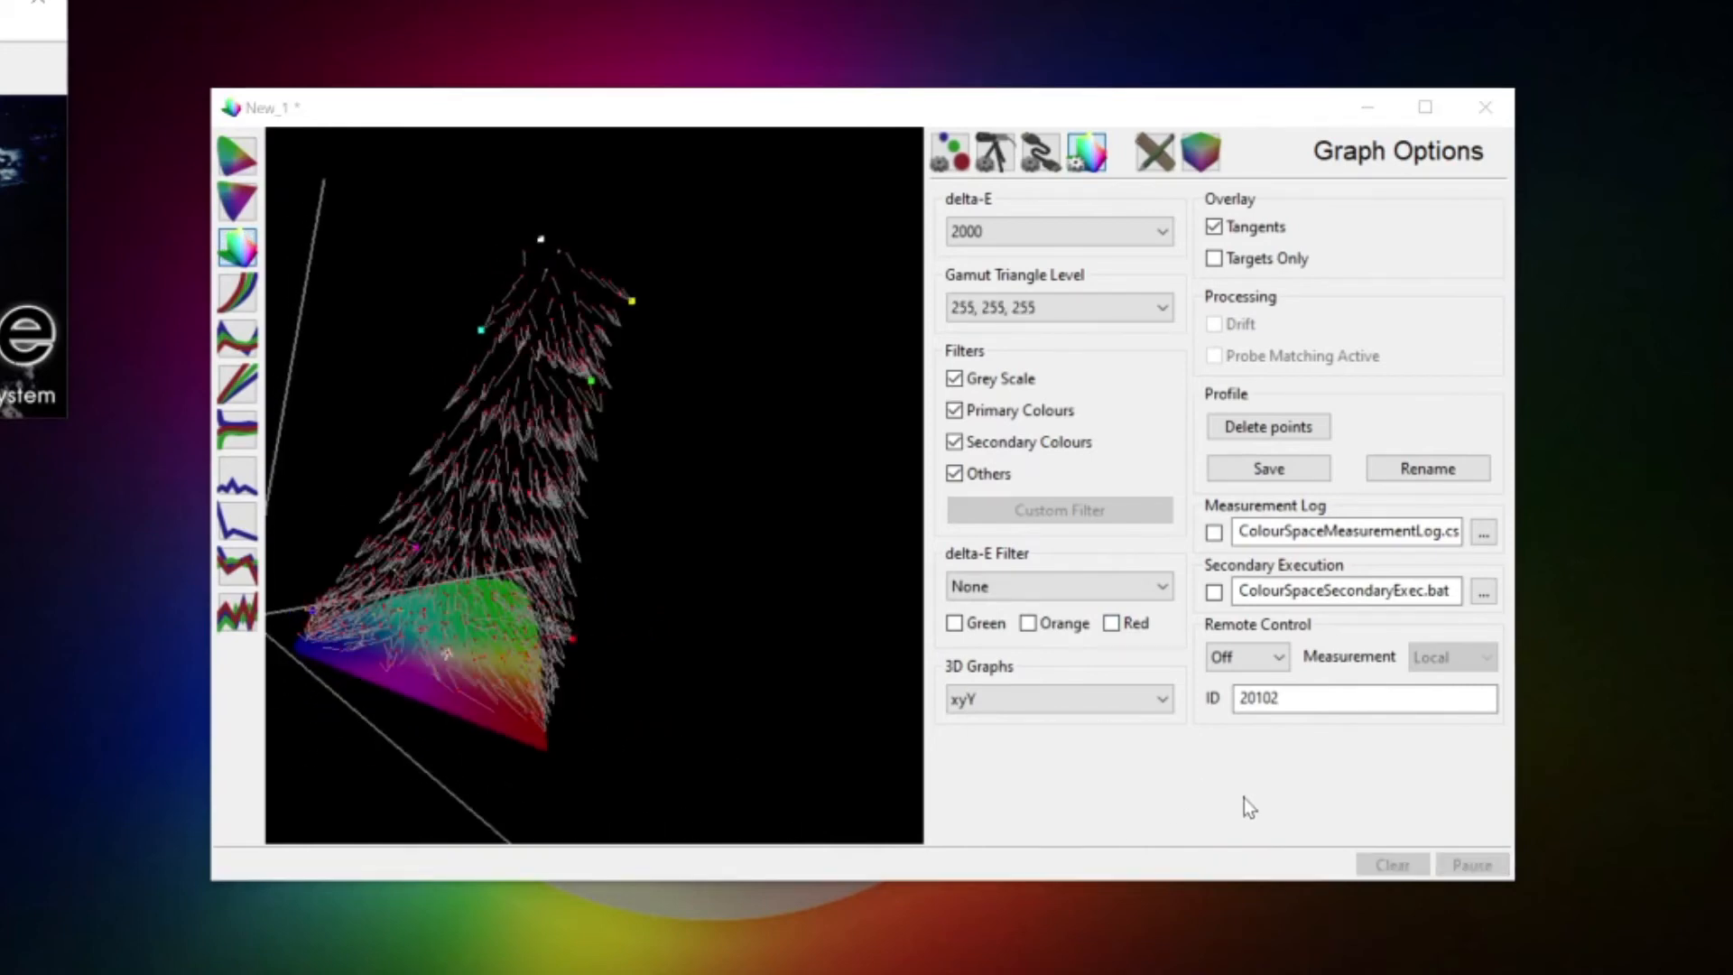
pyautogui.moveTo(1341, 784)
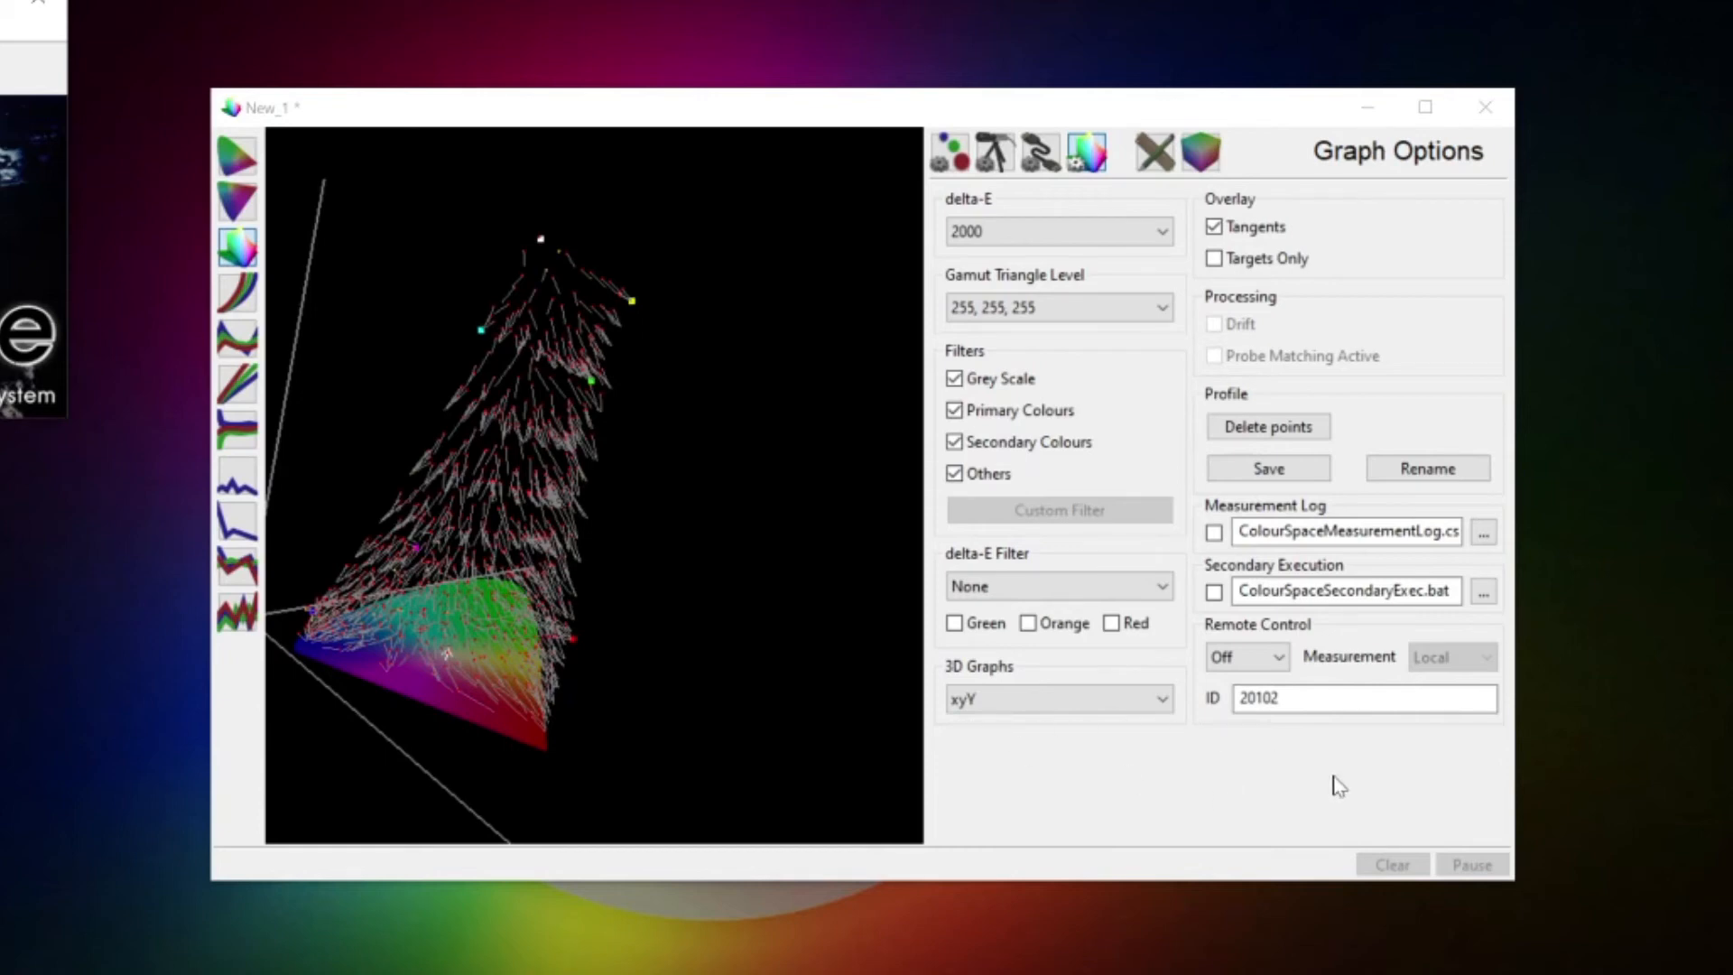
pyautogui.click(1427, 467)
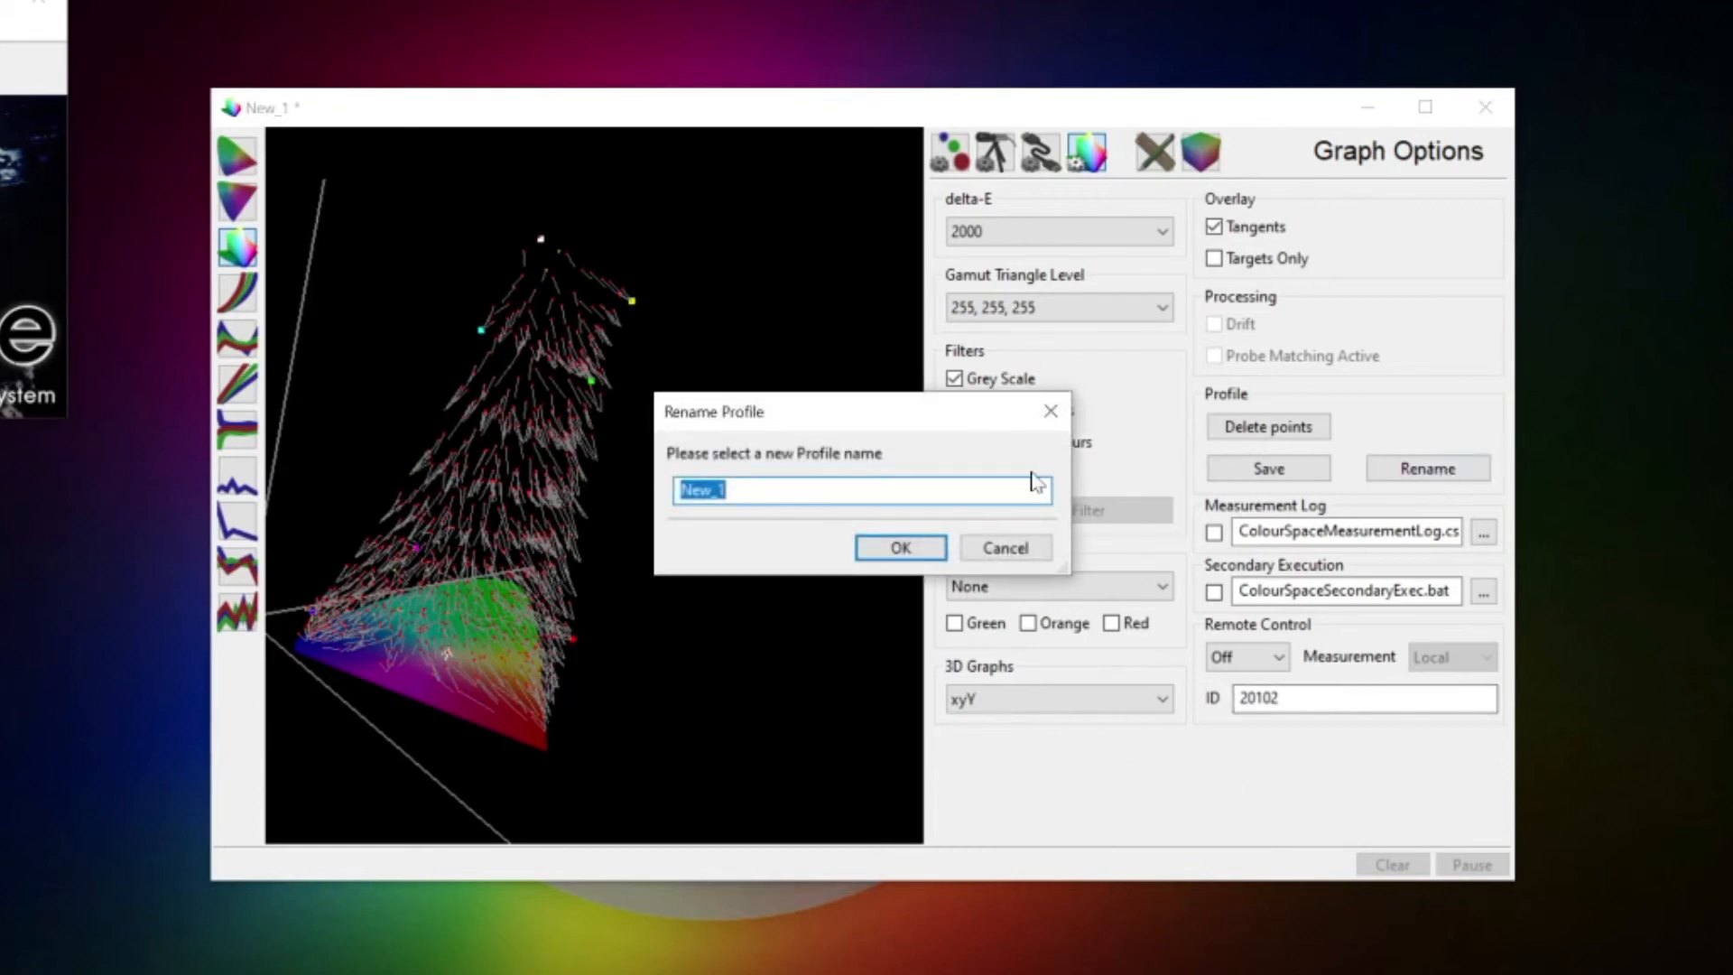
pyautogui.write('My')
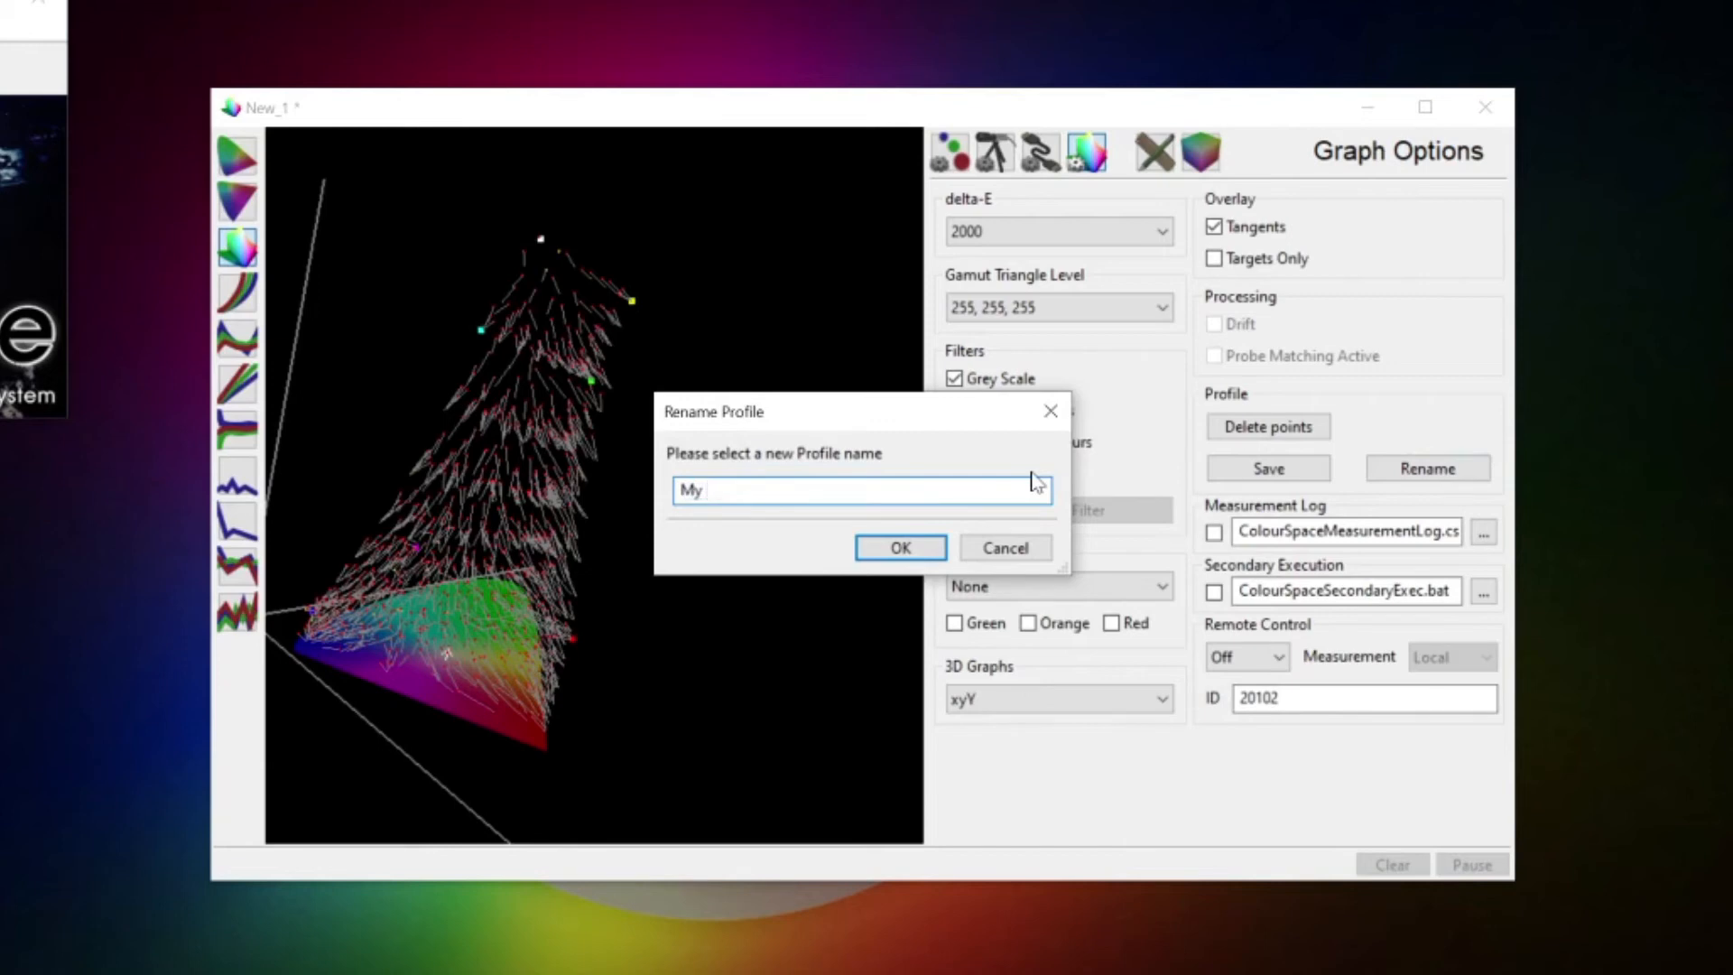
pyautogui.write('Profile')
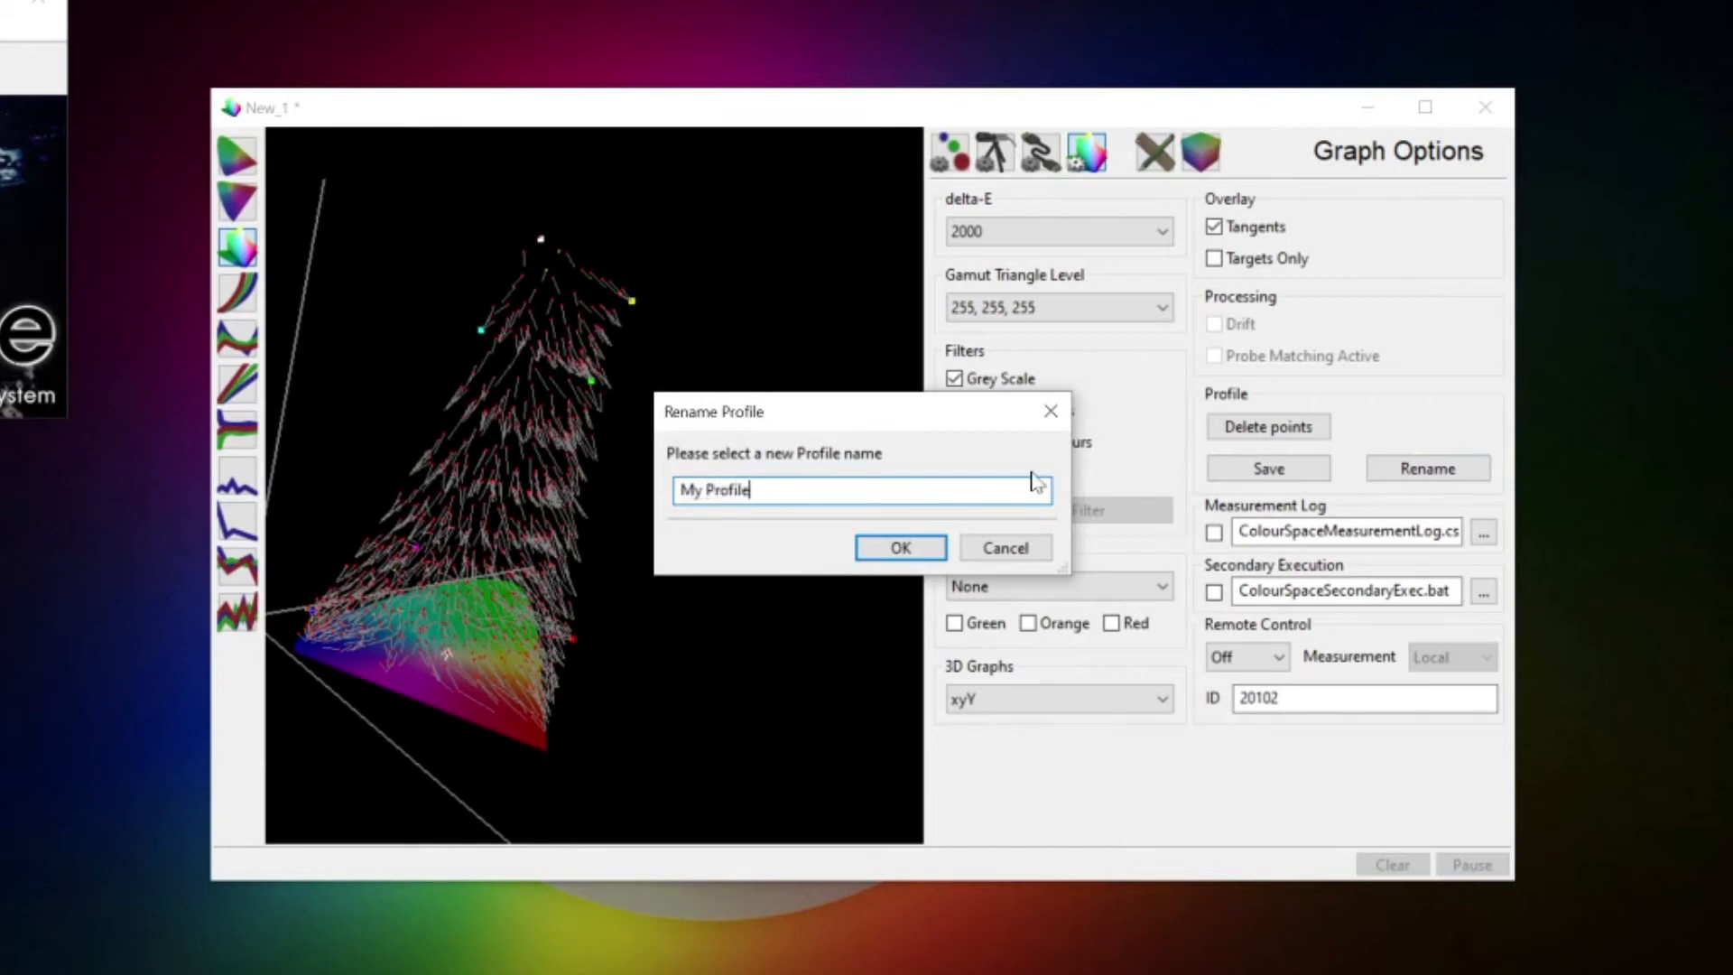
pyautogui.click(900, 547)
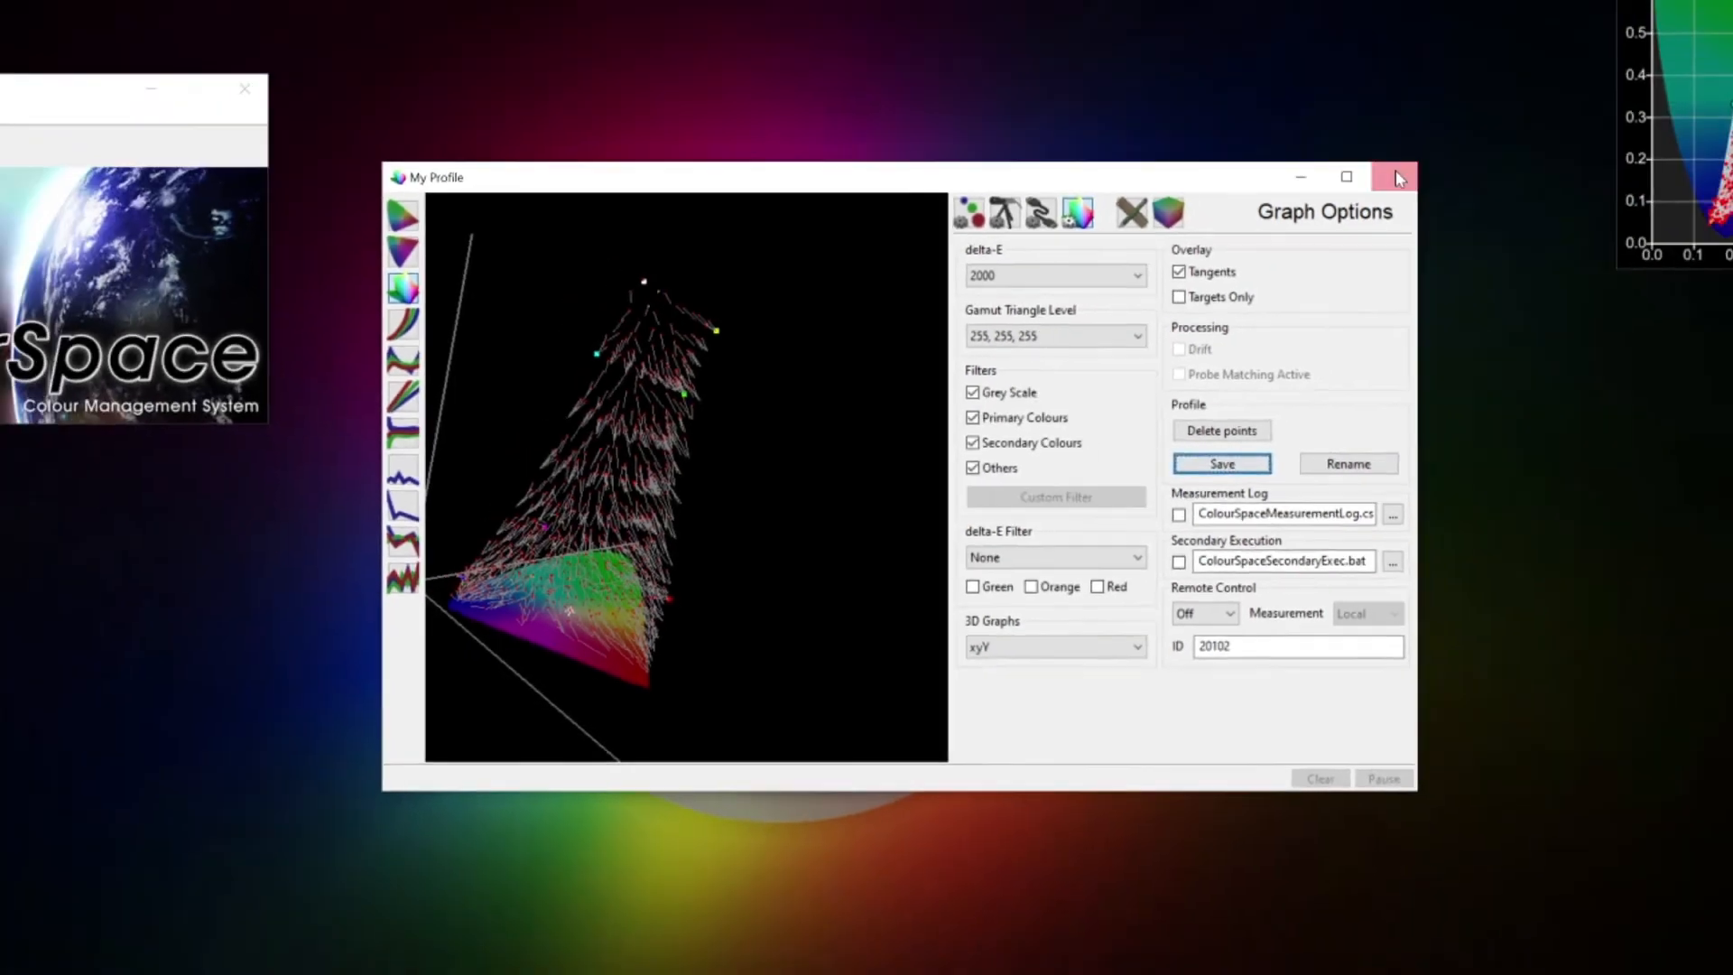
pyautogui.click(1396, 177)
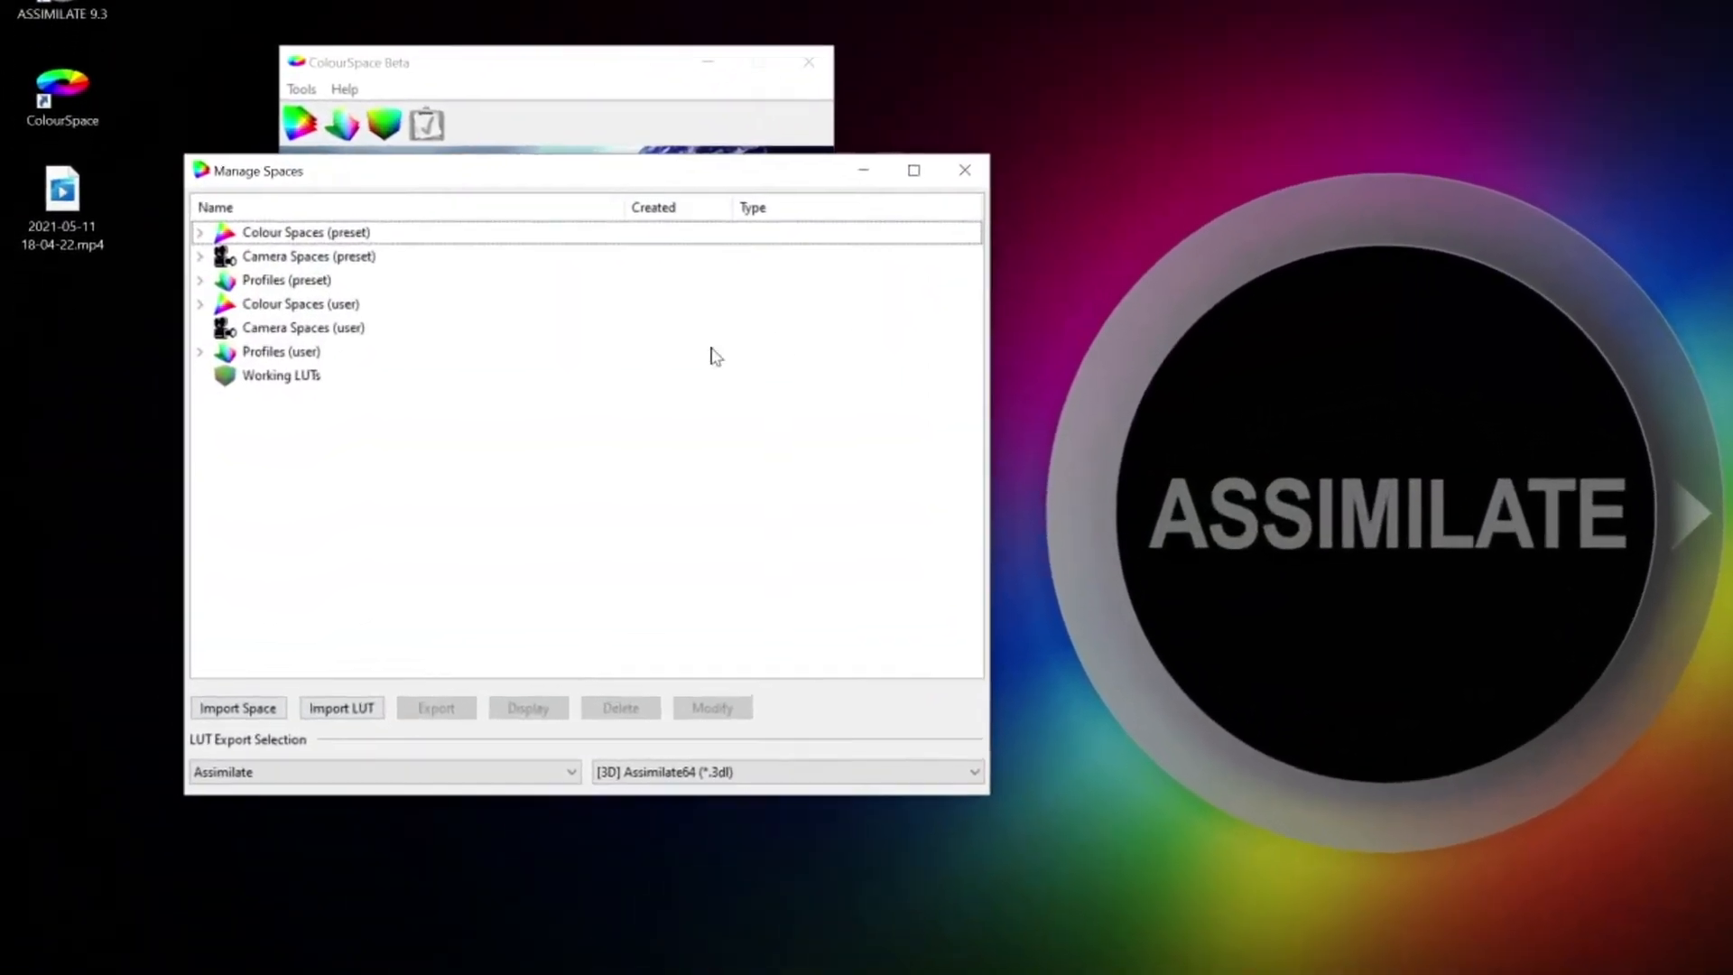
# Step: Select My Profile under Profiles (user) in Manage Spaces
pyautogui.click(200, 351)
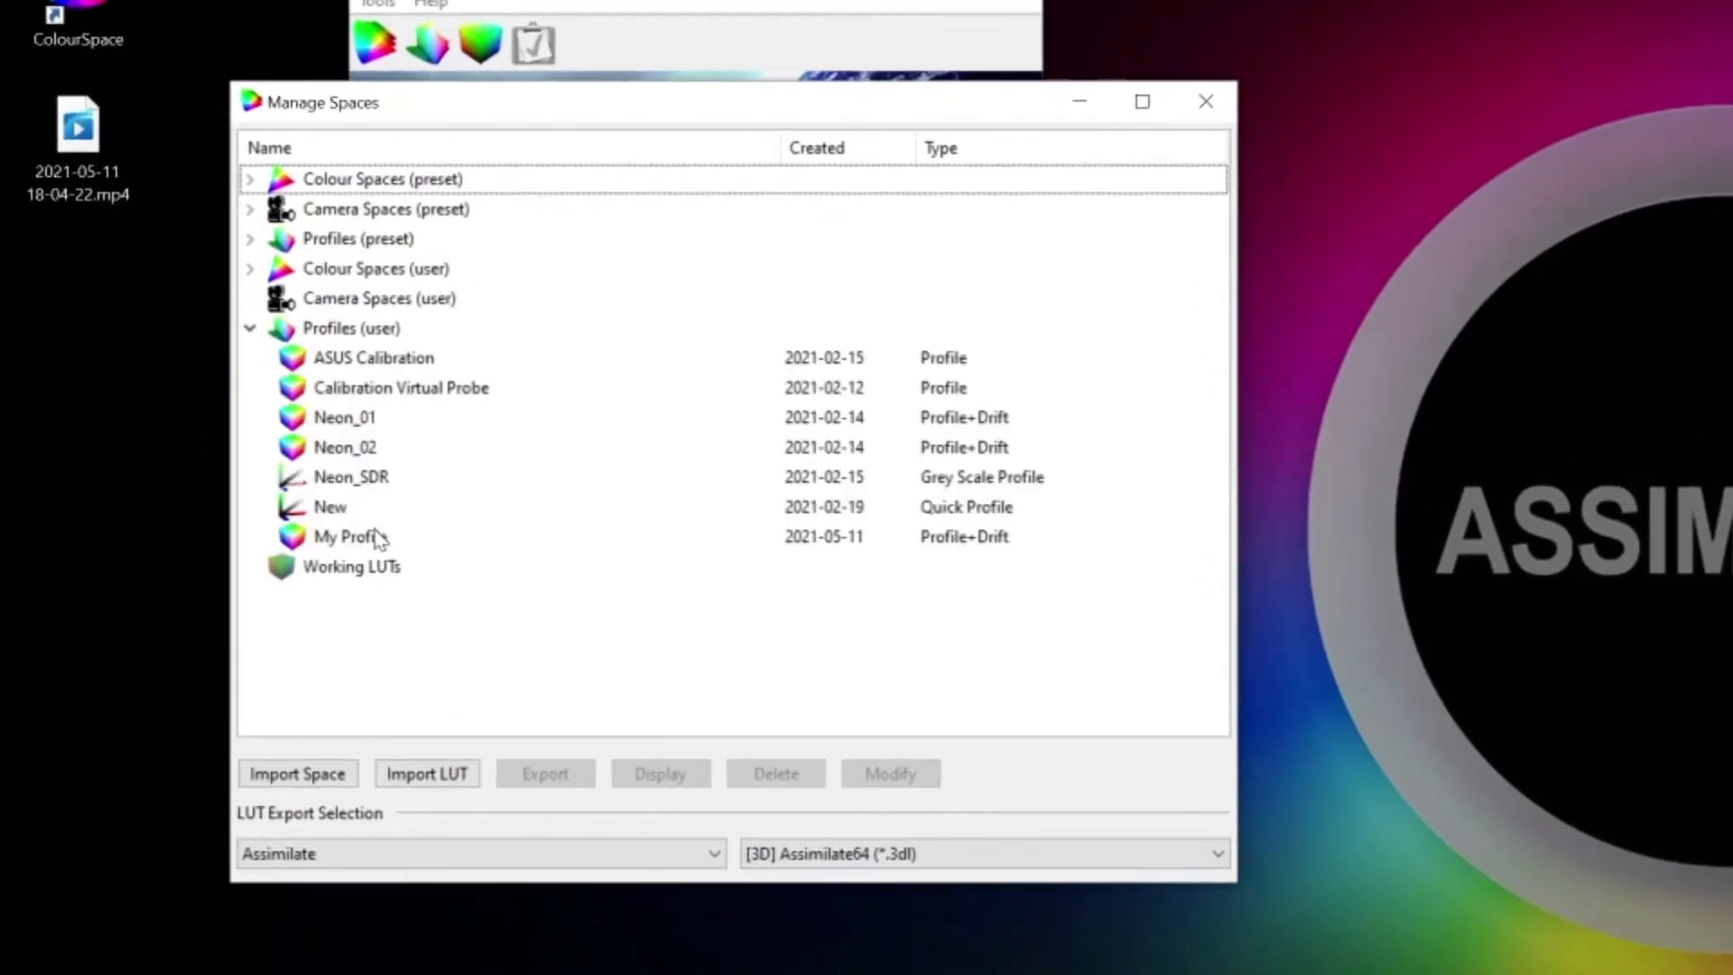
pyautogui.click(349, 536)
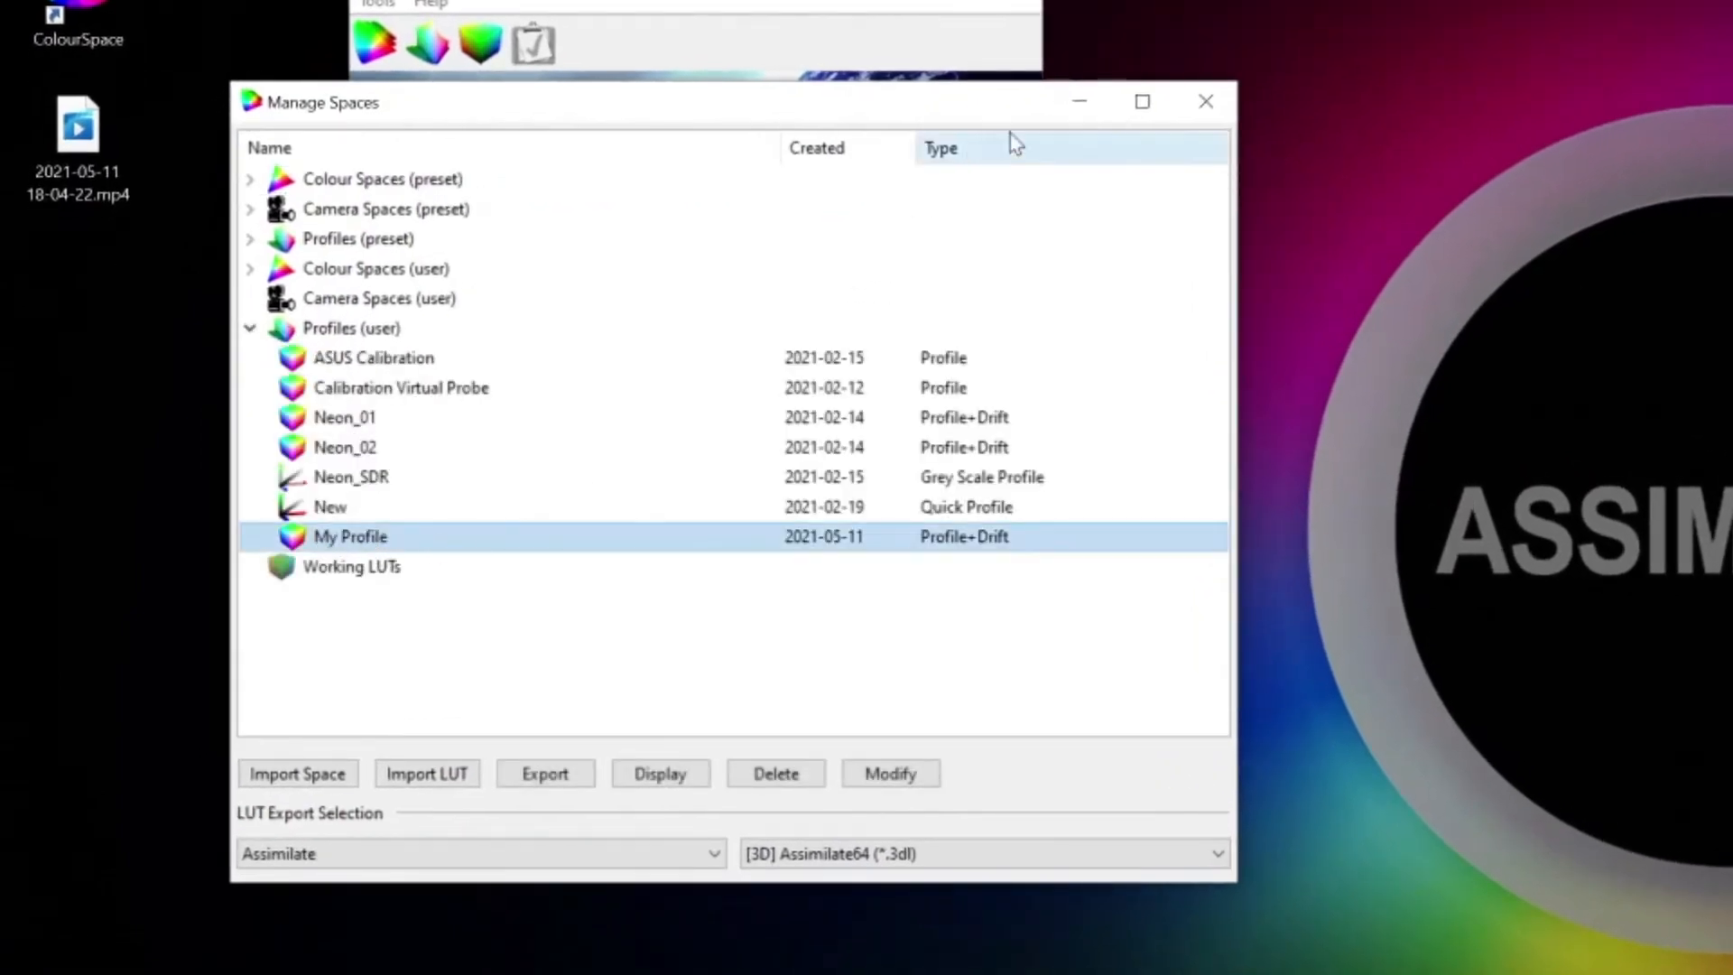
pyautogui.click(1206, 102)
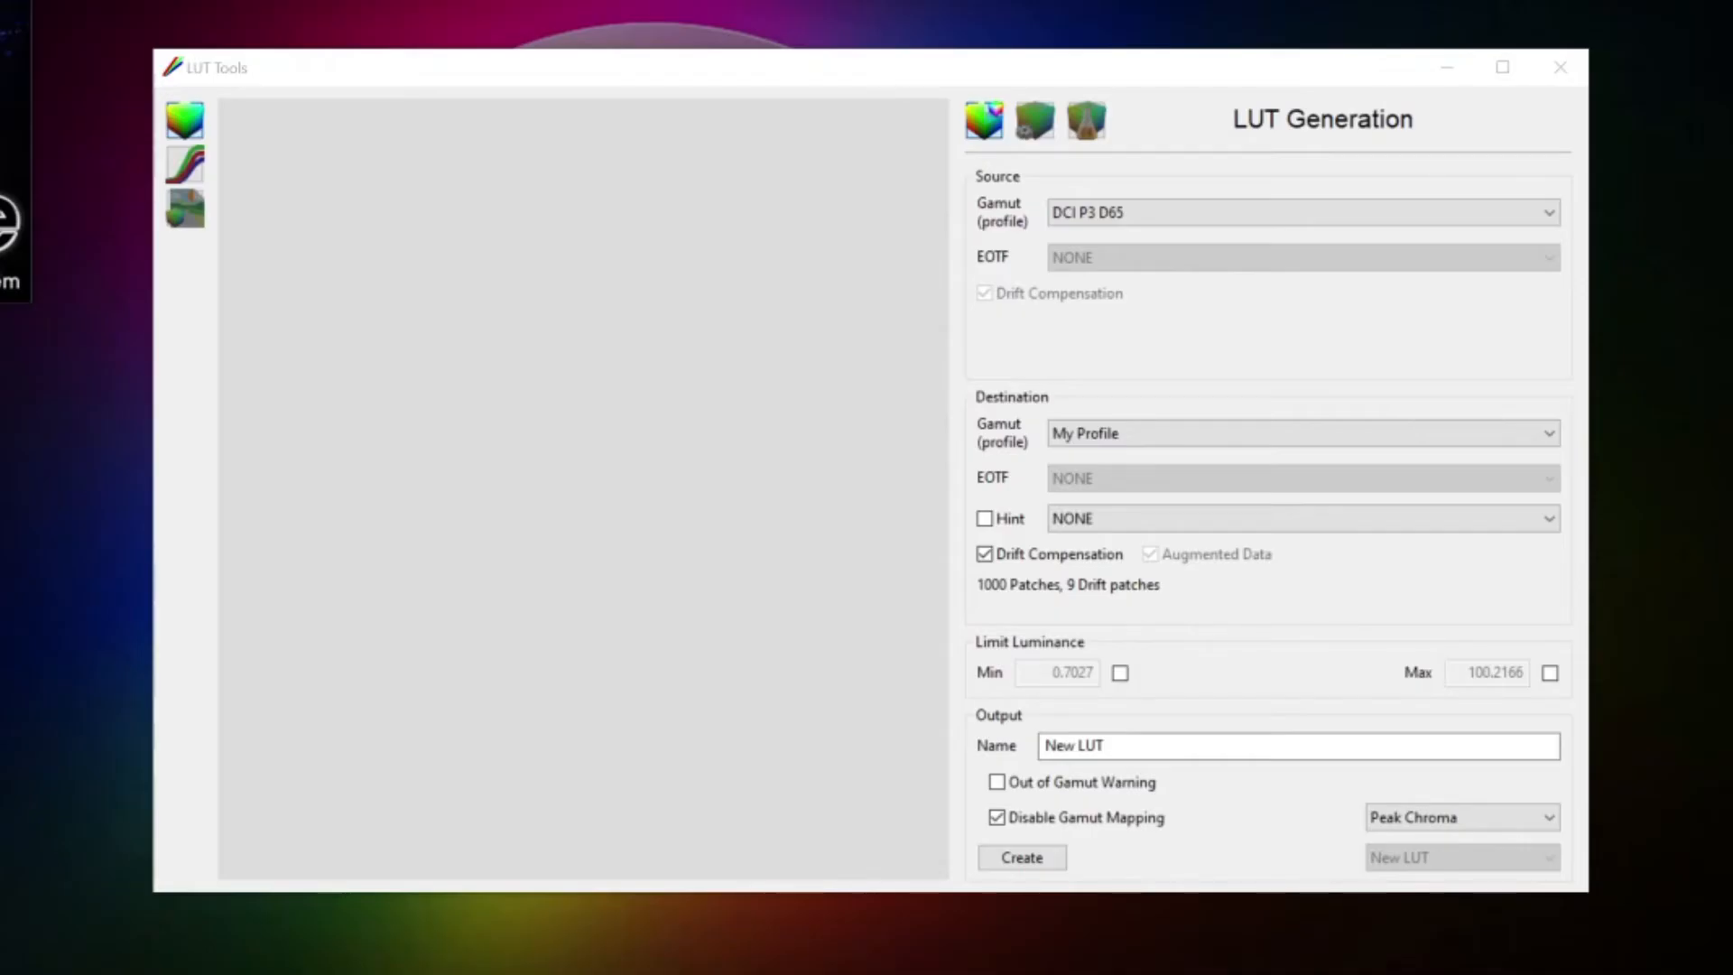
# Step: Generate 'Calibration LUT' from DCI P3 D65 to My Profile with gamut mapping disabled
pyautogui.click(1302, 212)
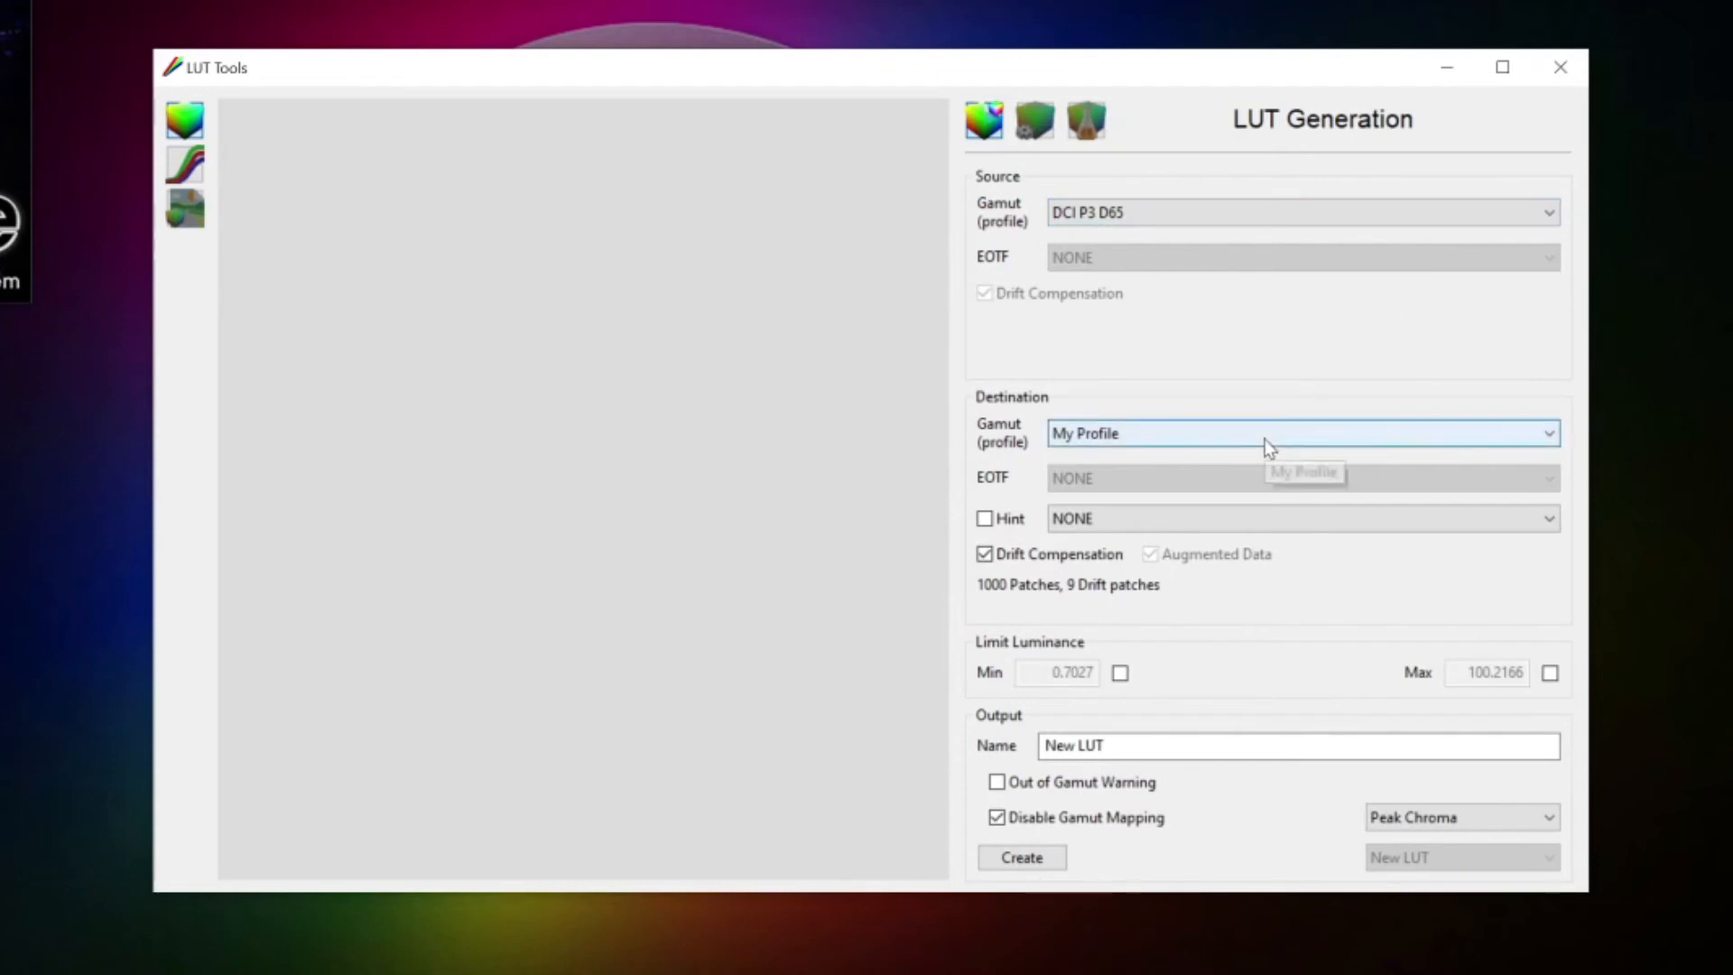
pyautogui.click(1300, 433)
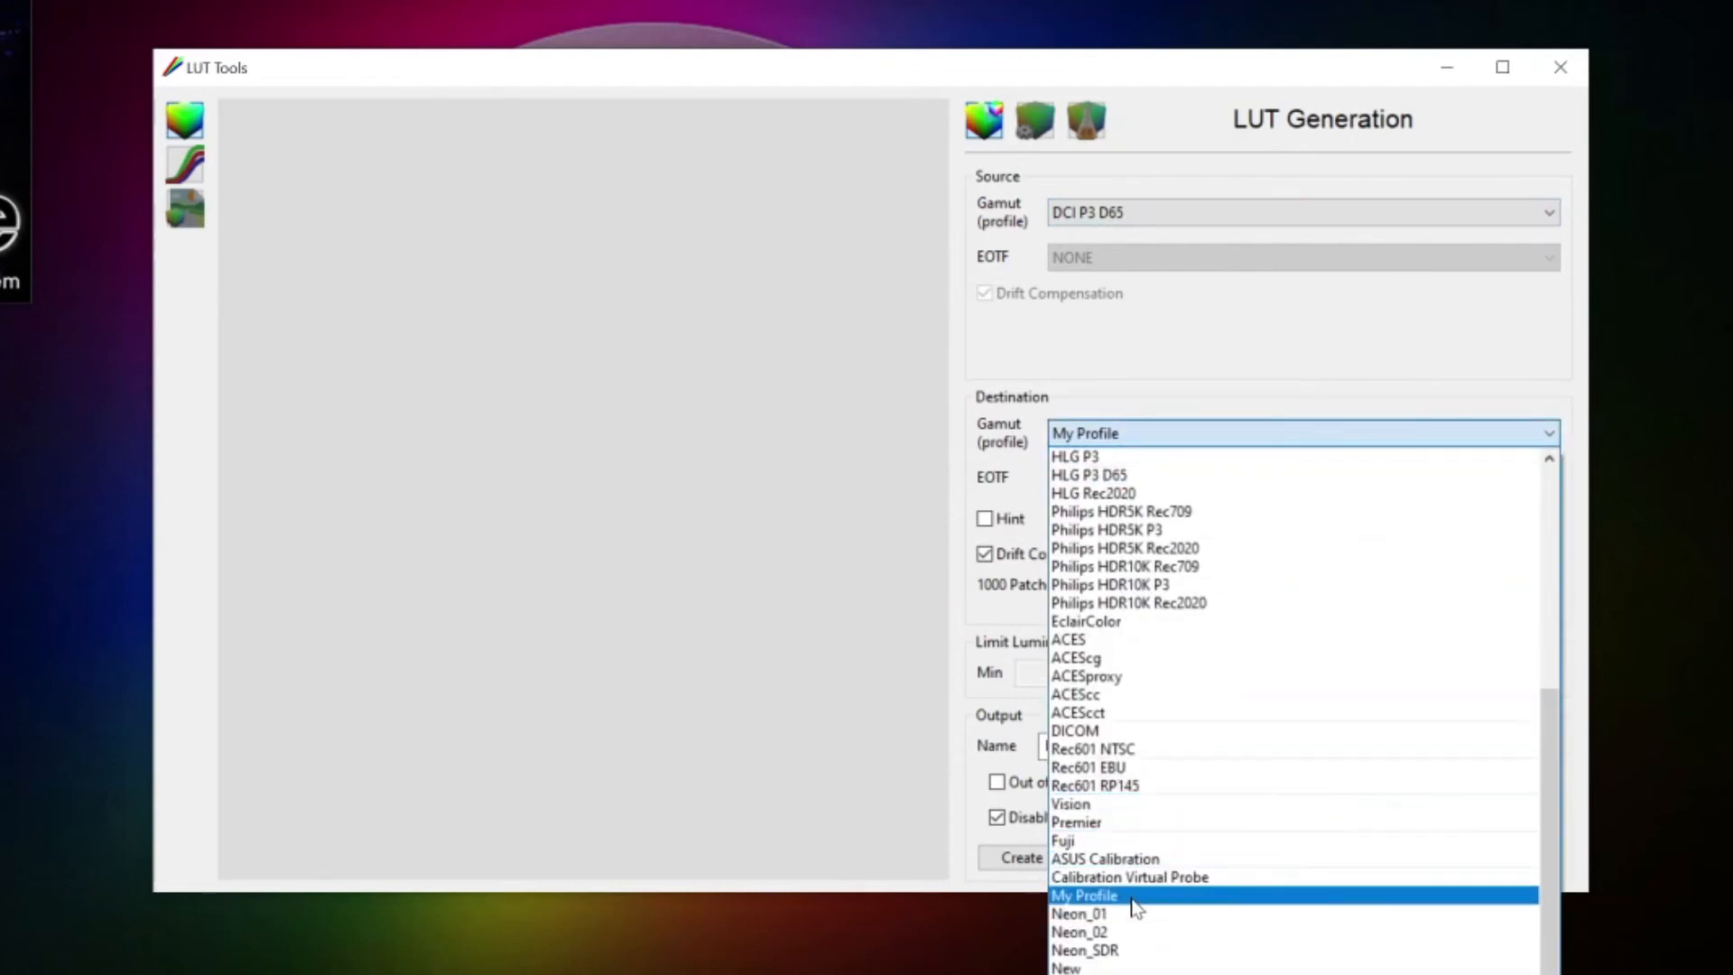
pyautogui.click(1083, 896)
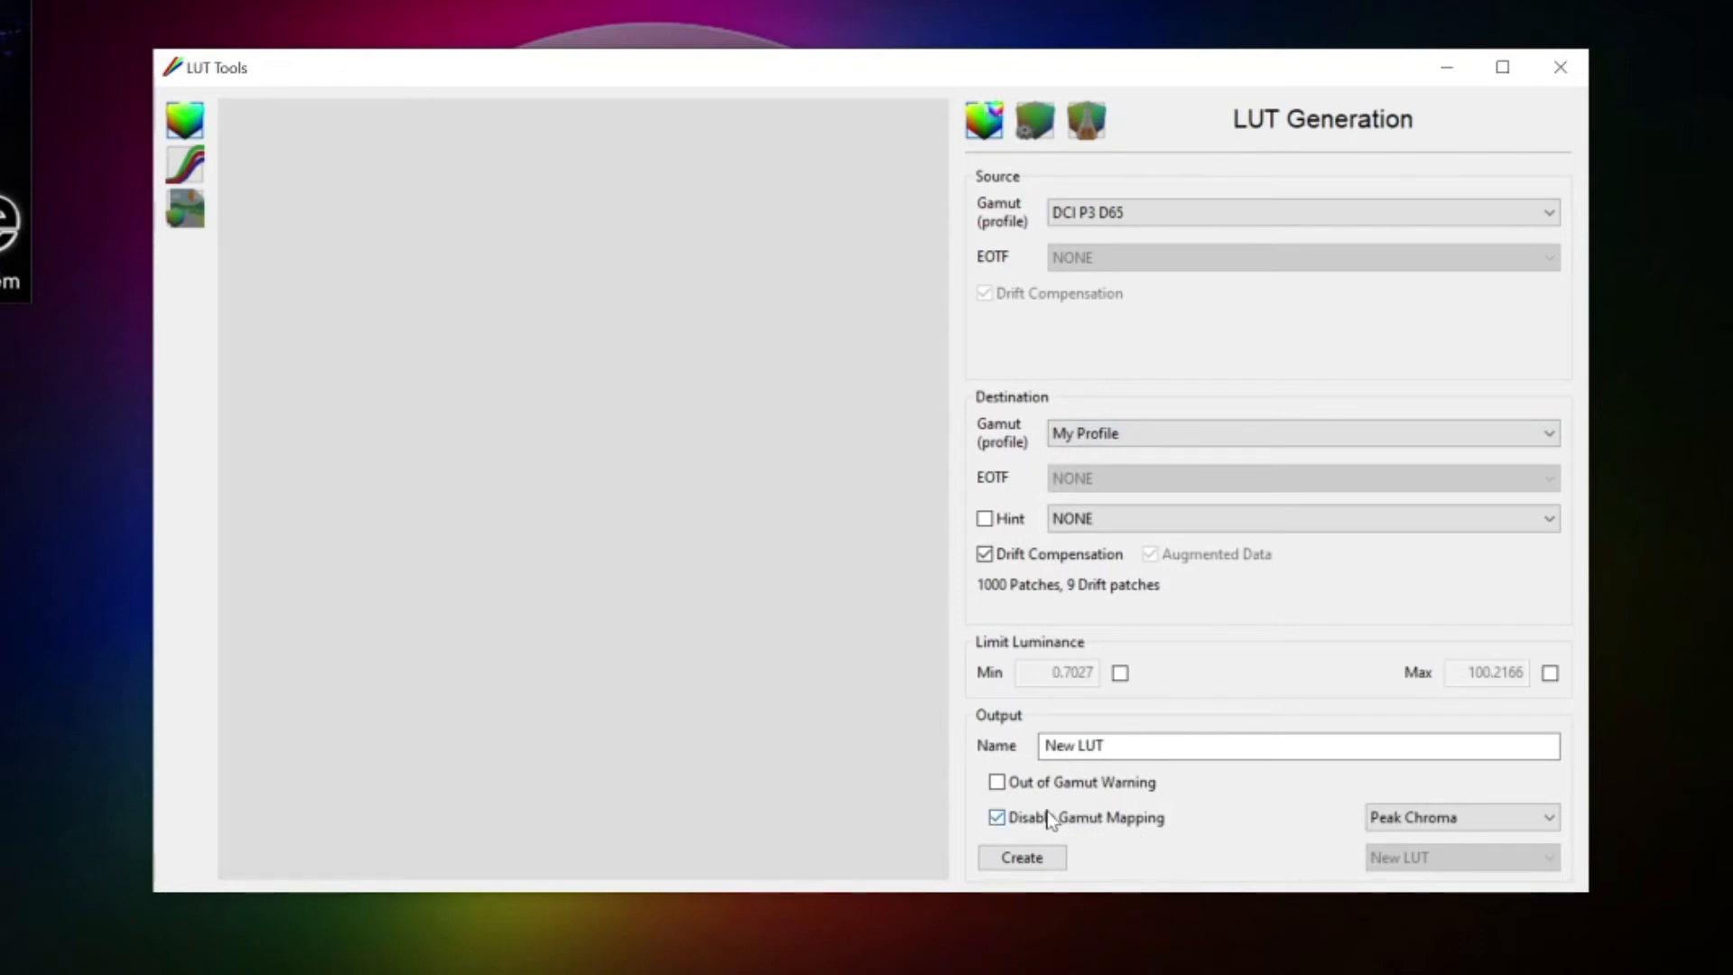
pyautogui.click(995, 817)
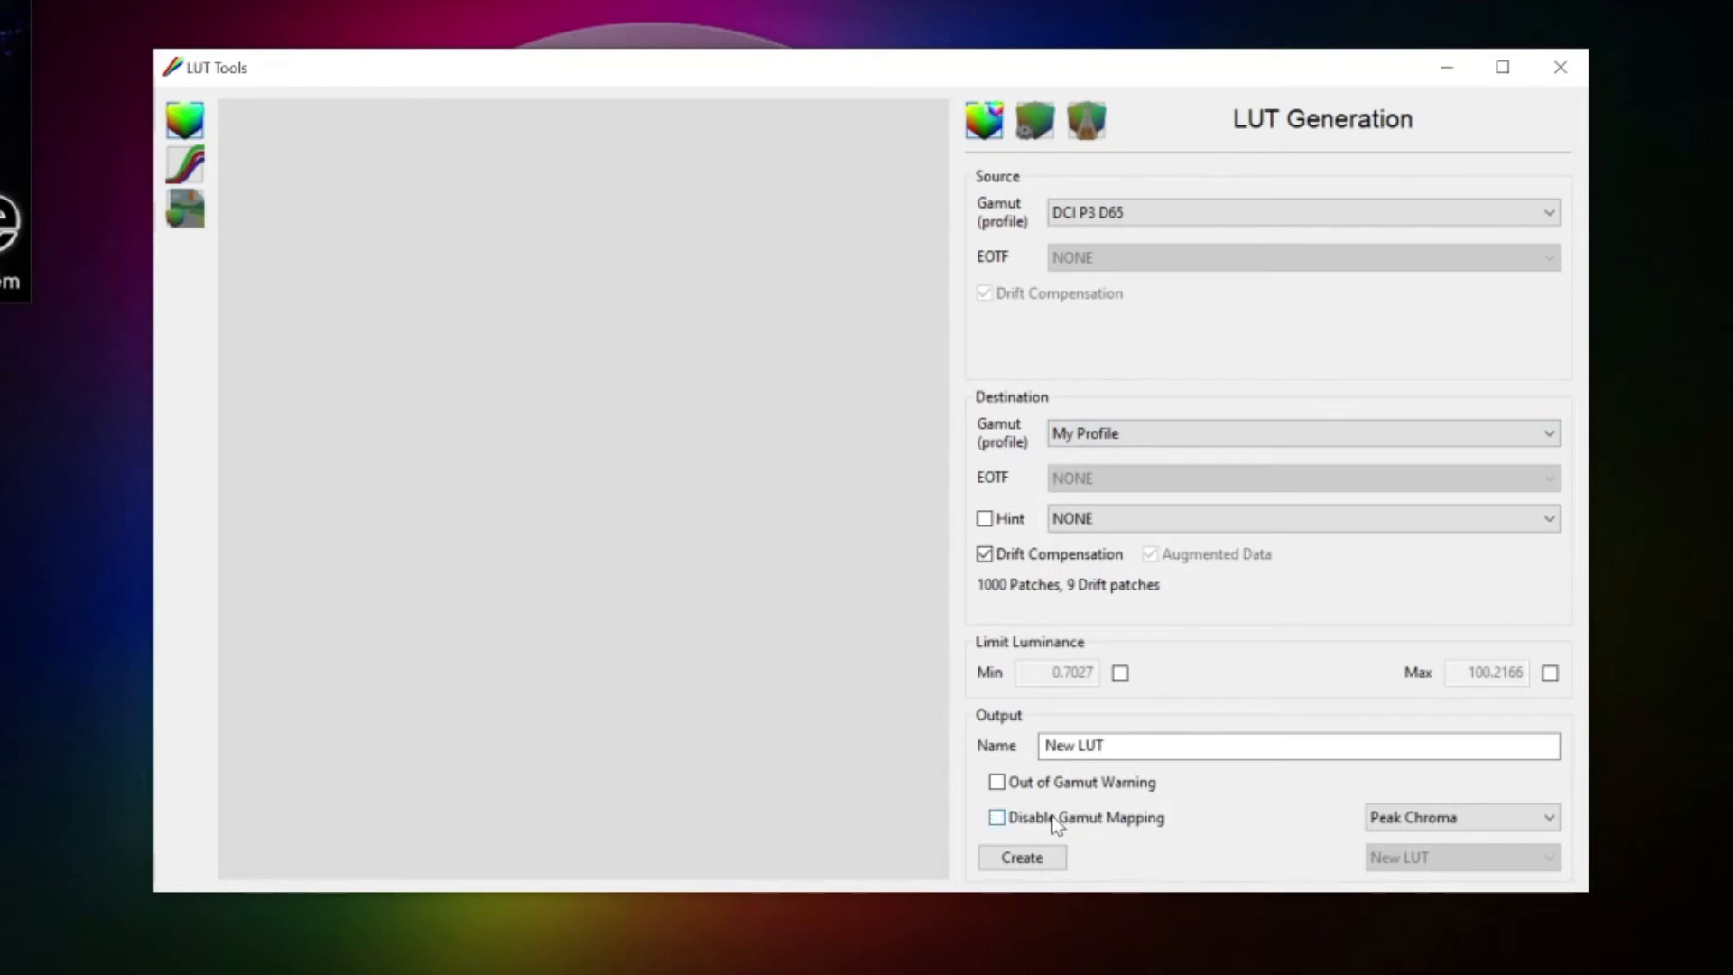
pyautogui.click(996, 816)
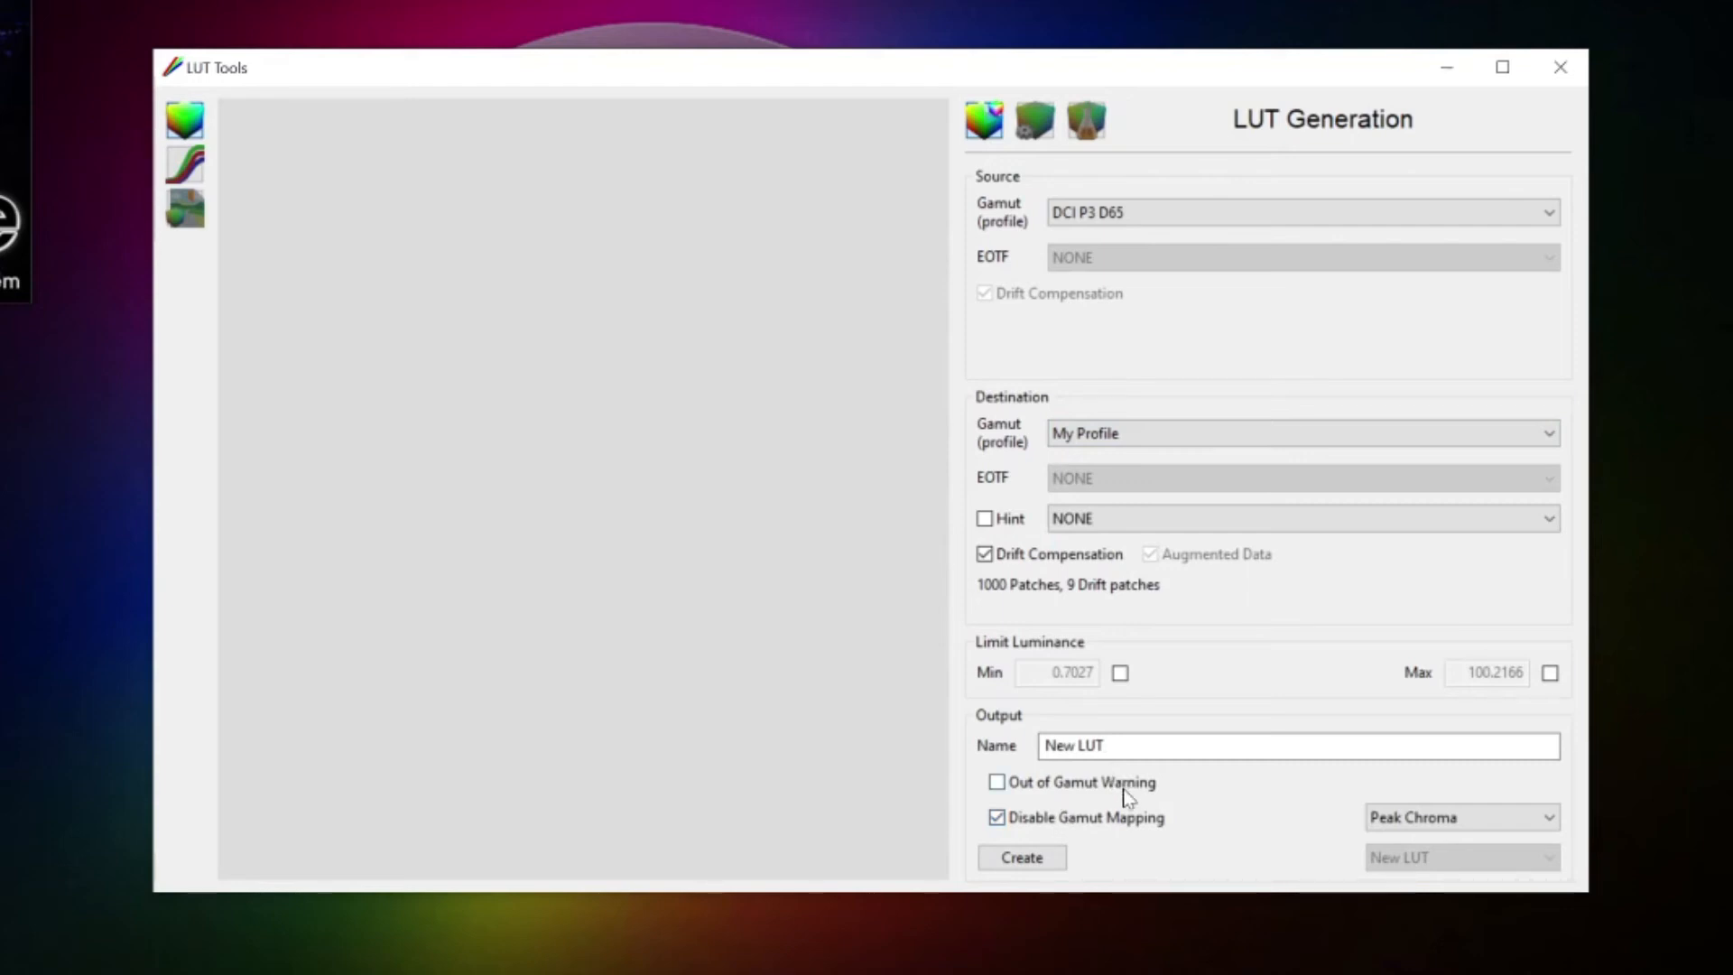
pyautogui.moveTo(1125, 787)
pyautogui.write('C')
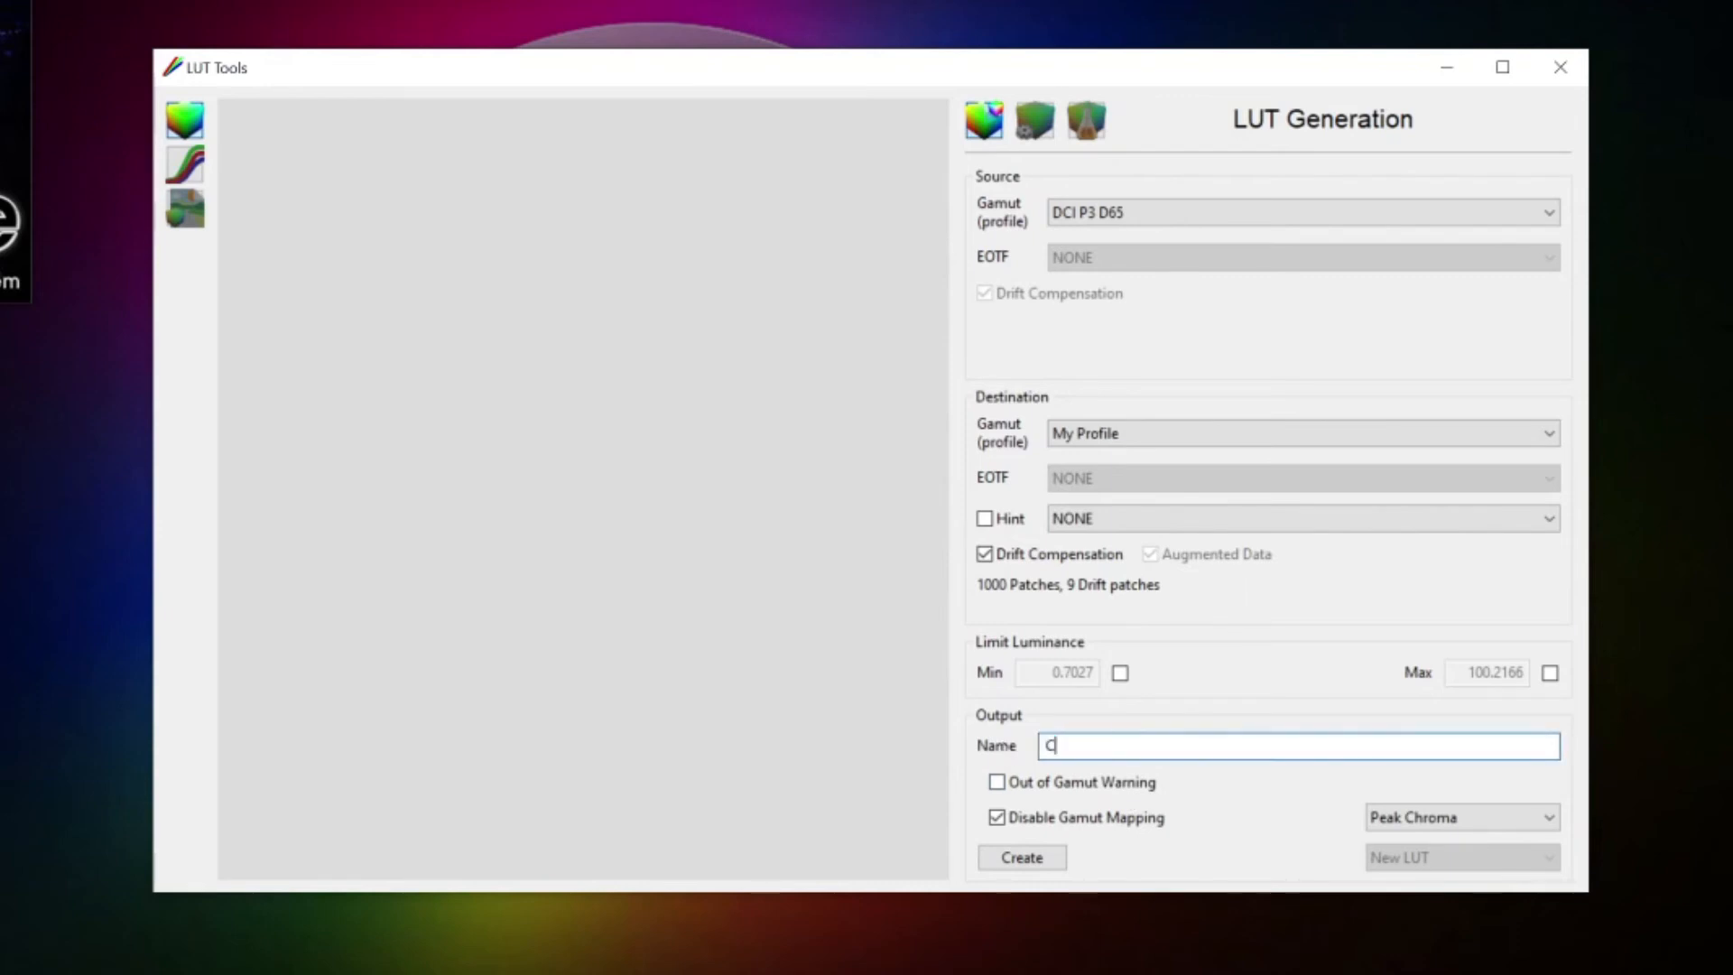
pyautogui.write('alibration LUT')
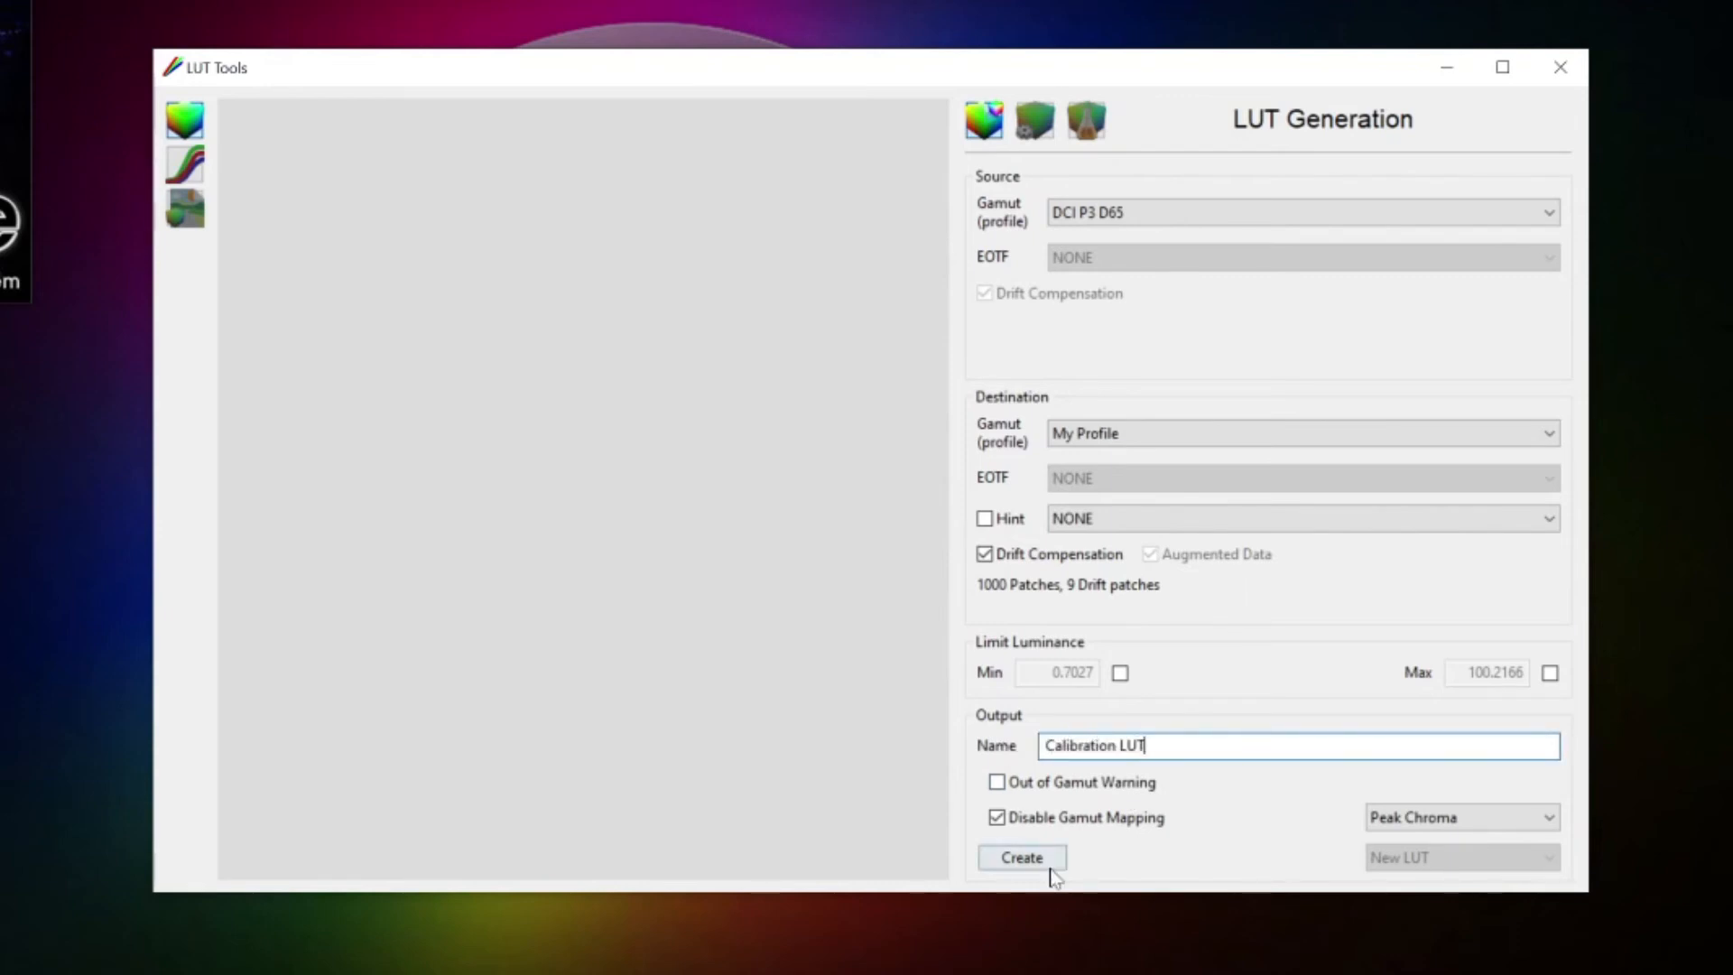
pyautogui.click(1019, 856)
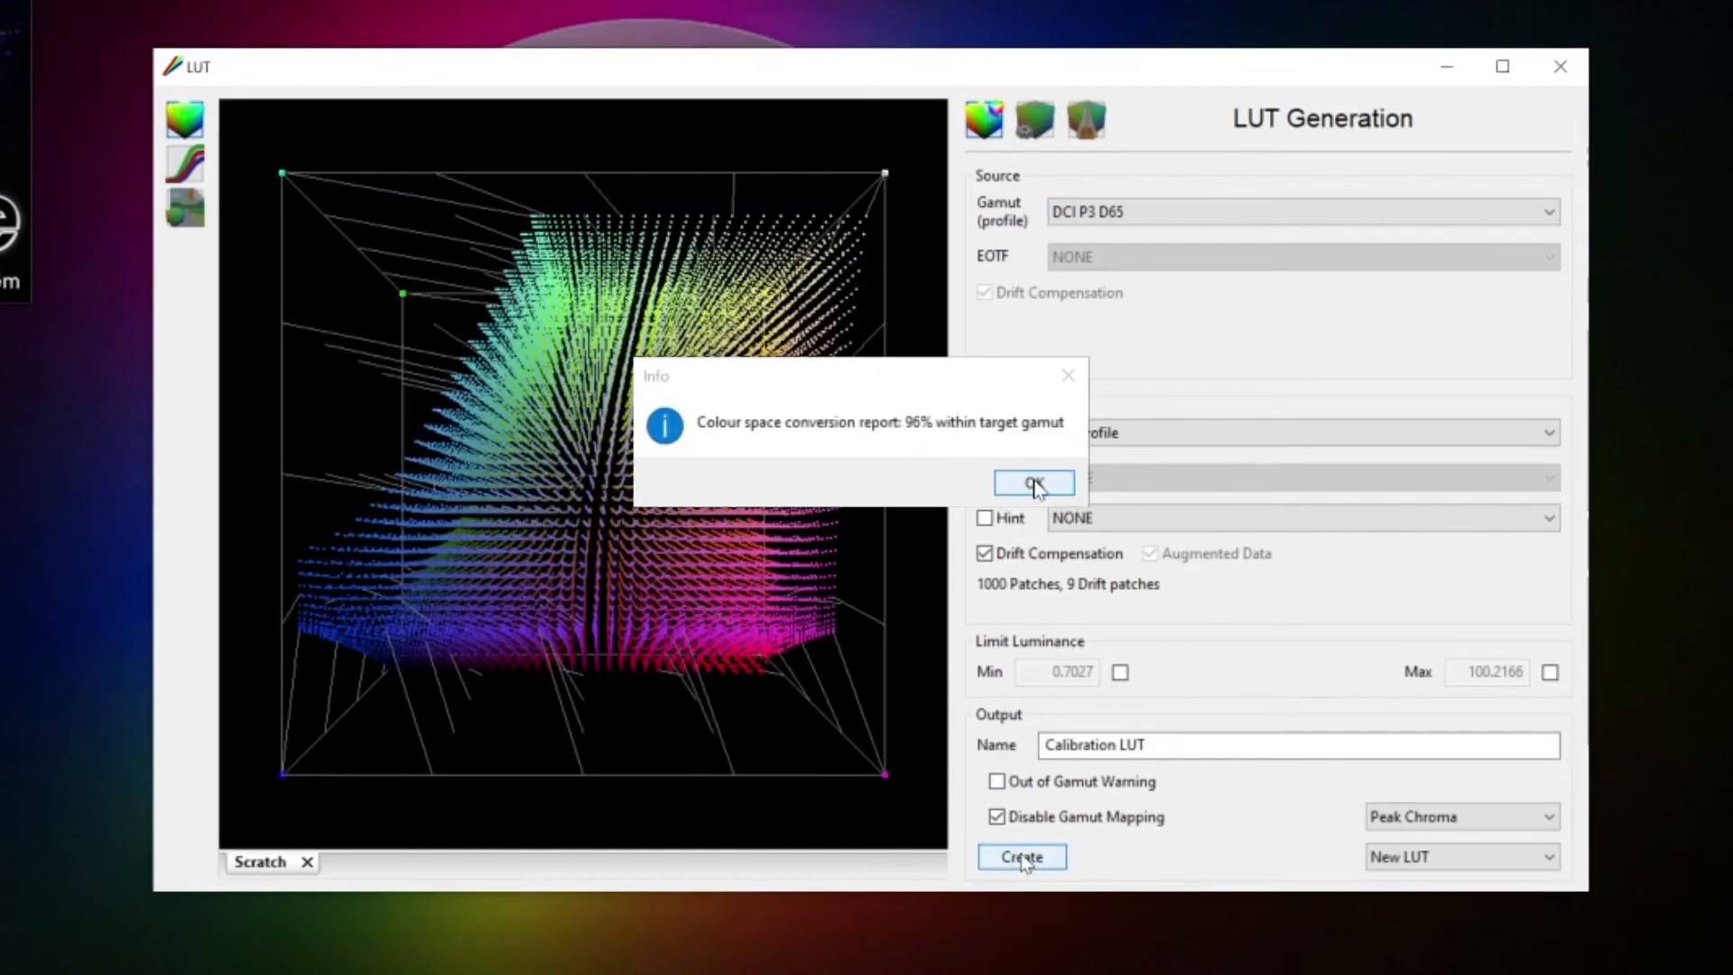
# Step: Dismiss the 96% gamut report and view the LUT as 1D curves and a test-image preview
pyautogui.click(1033, 483)
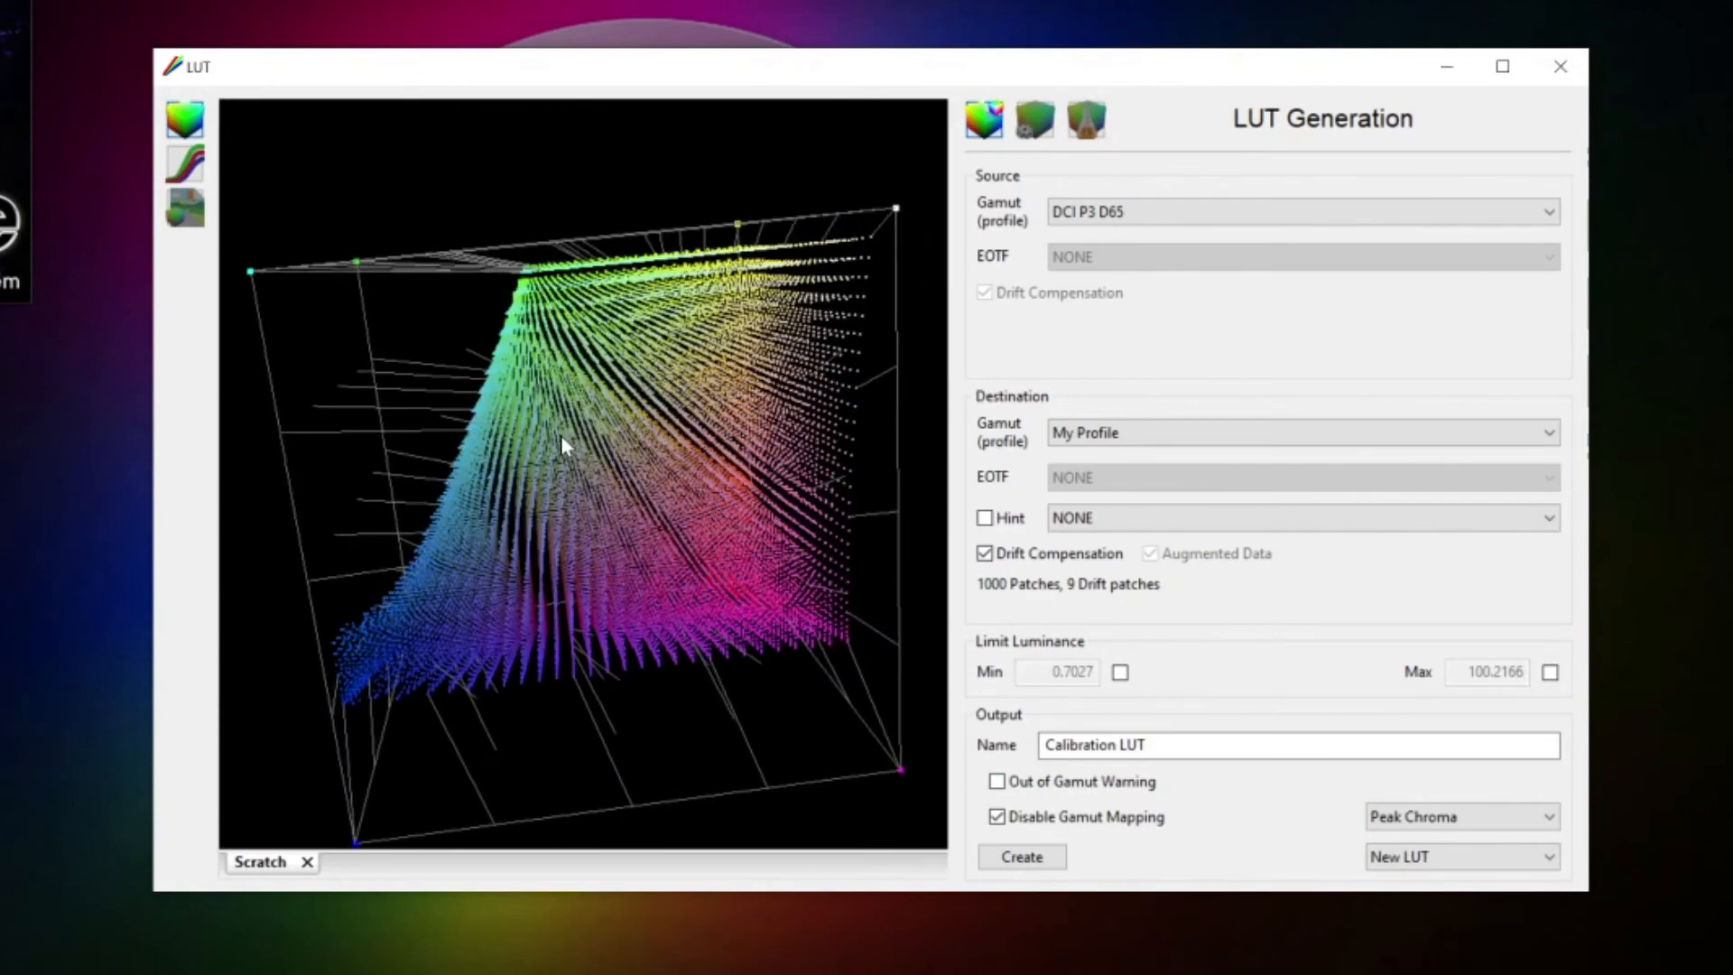
pyautogui.click(184, 164)
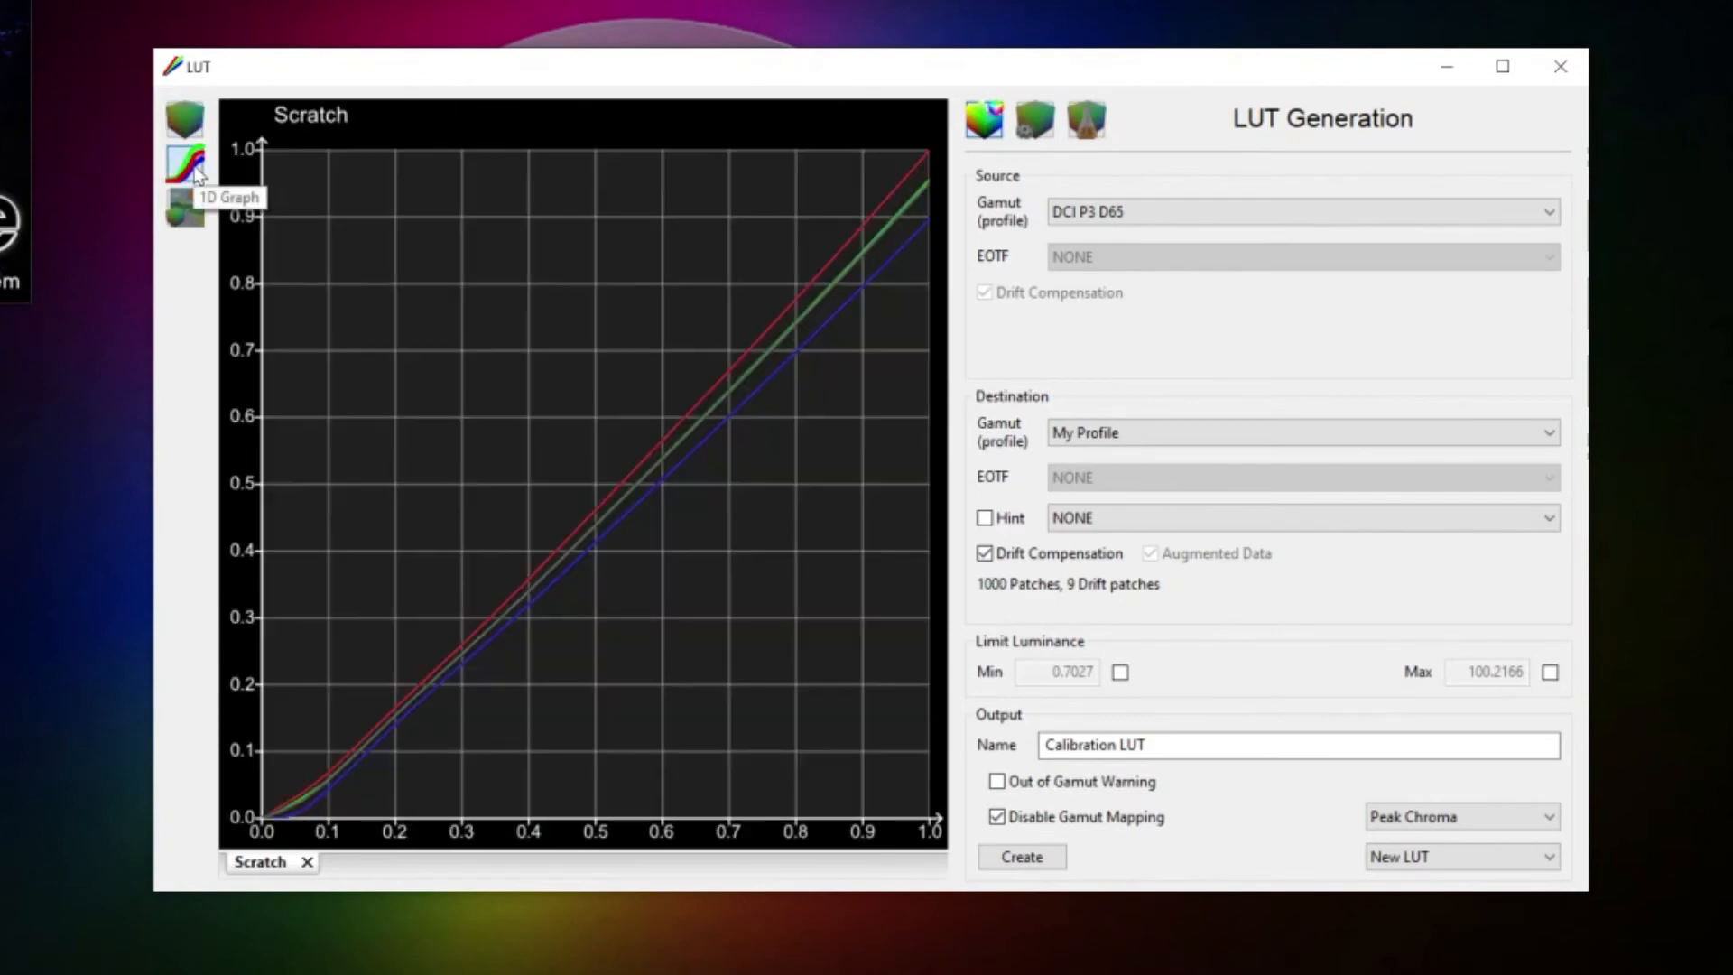
pyautogui.moveTo(184, 210)
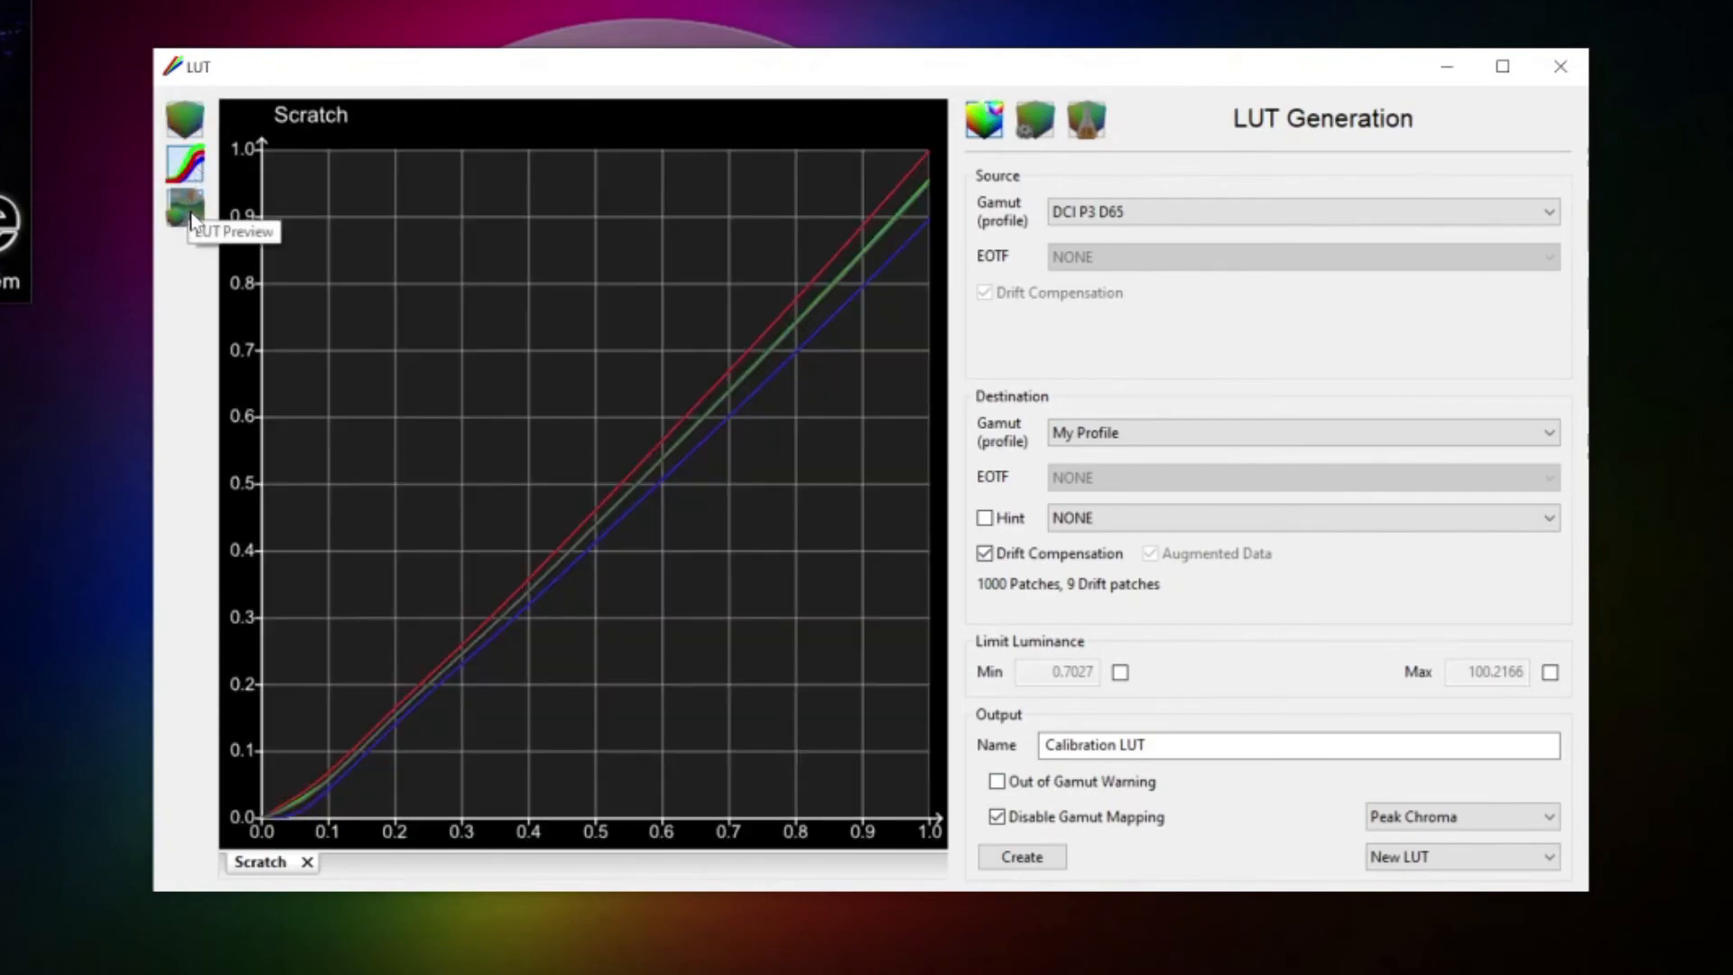
pyautogui.click(184, 208)
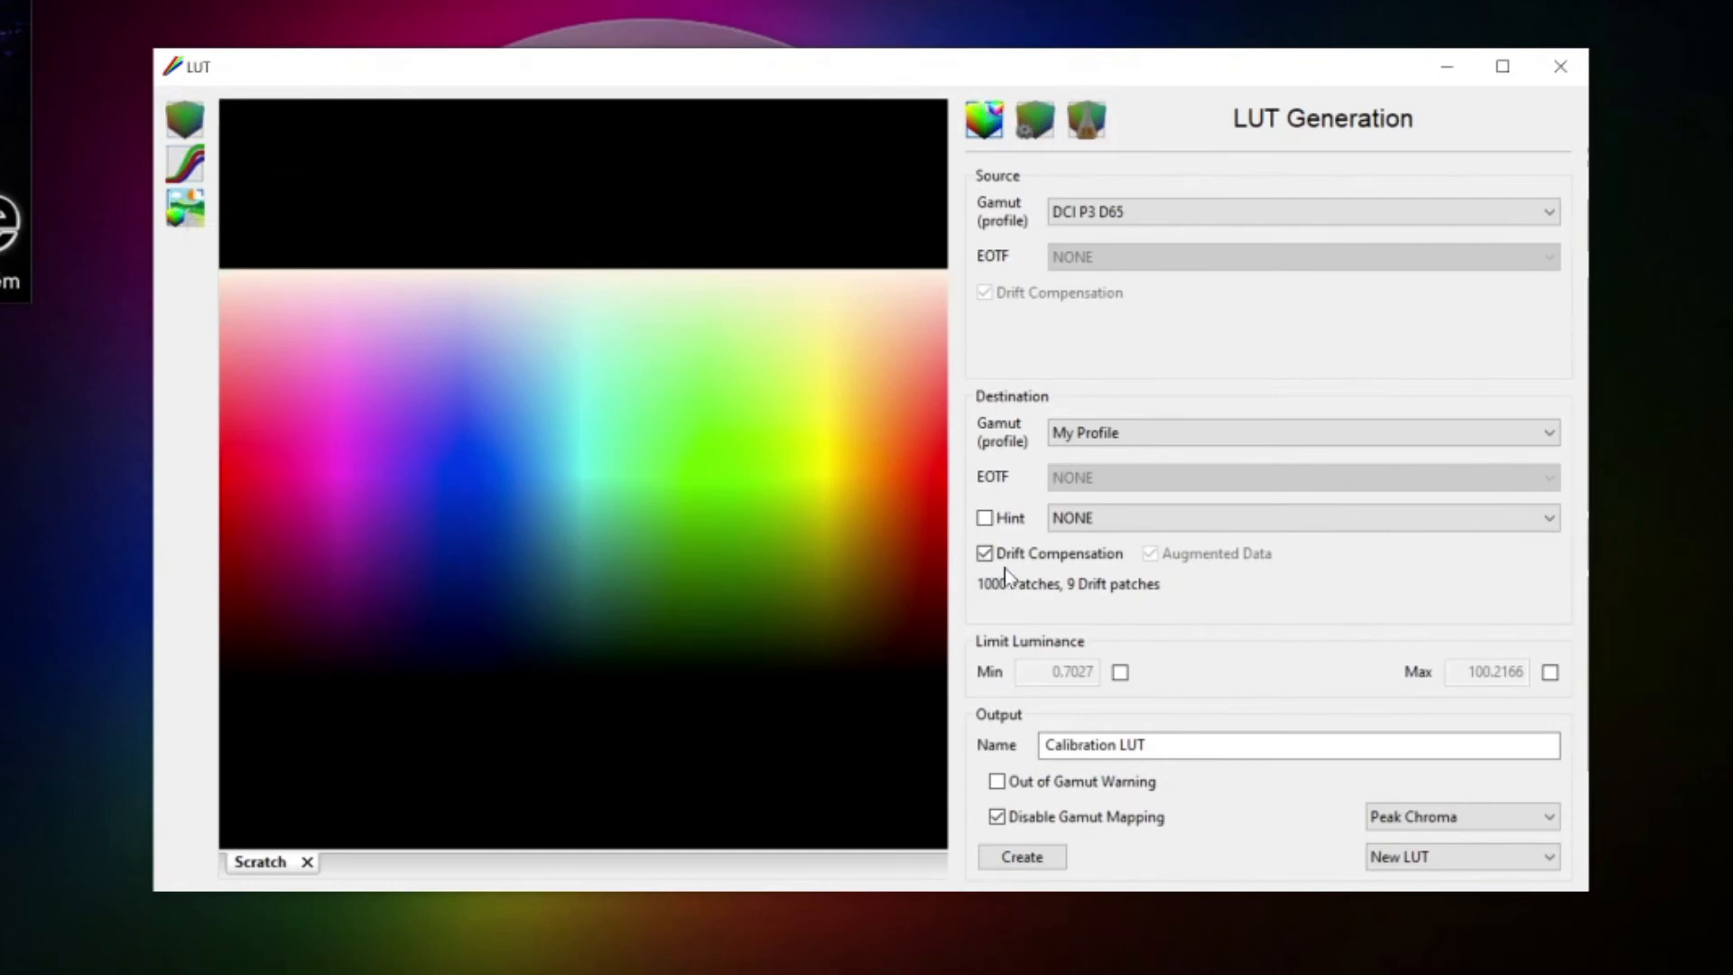
pyautogui.click(1034, 118)
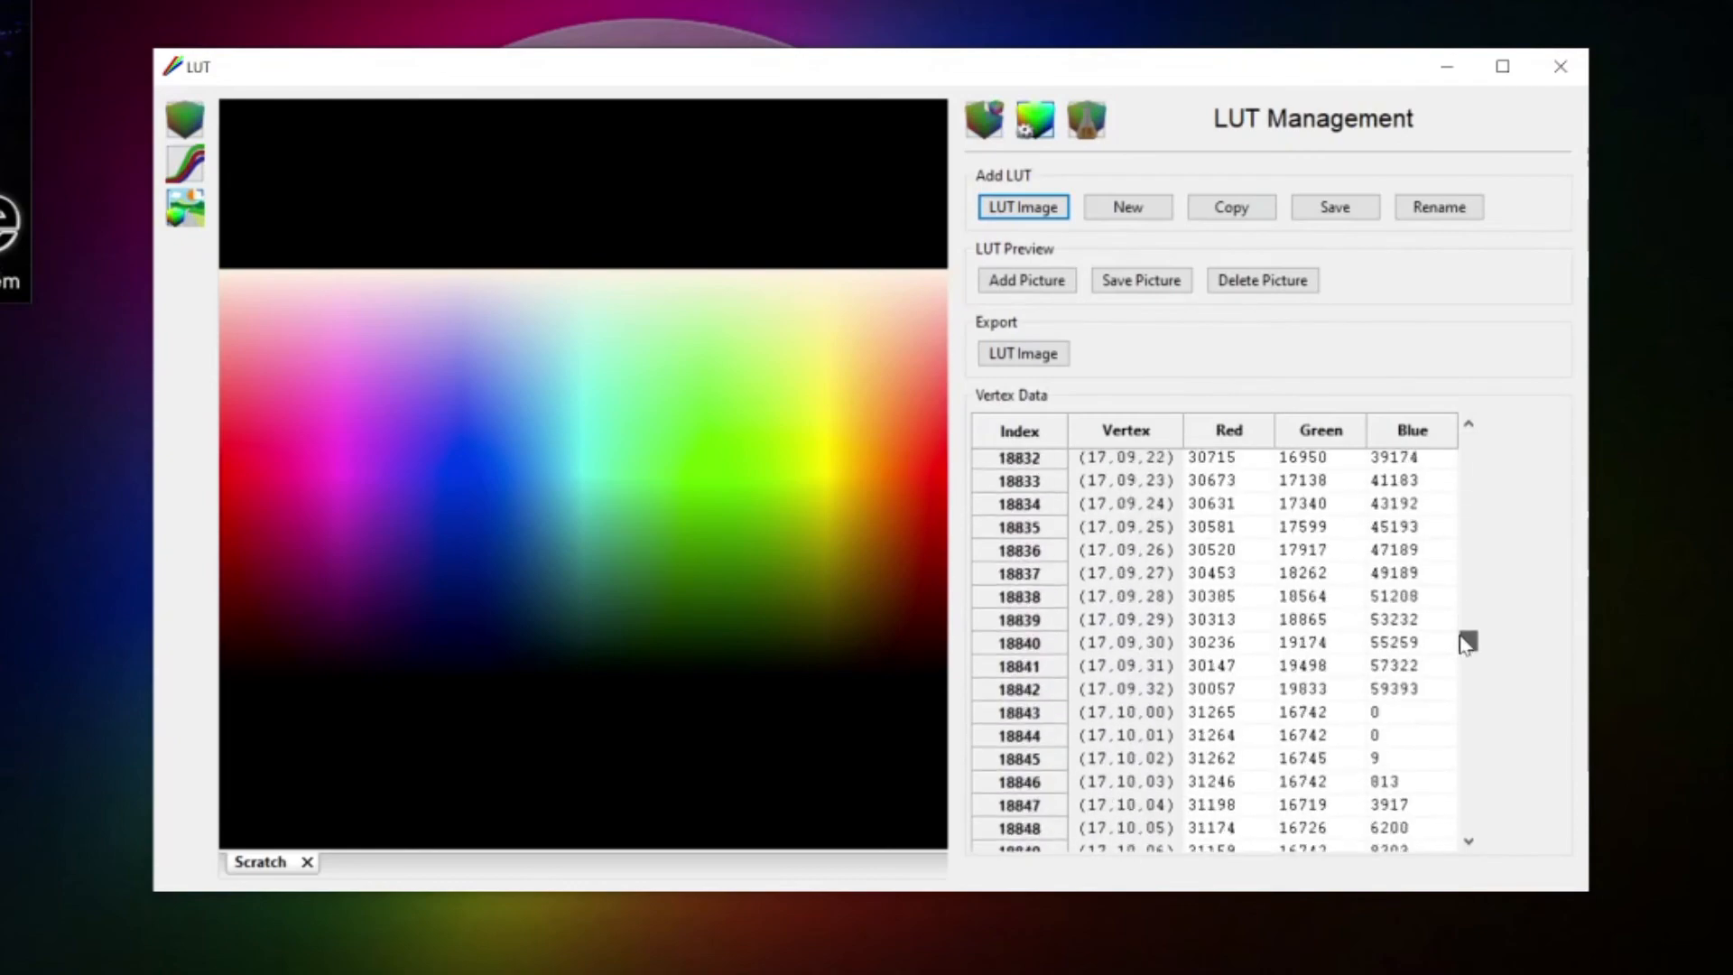
# Step: Save the Calibration LUT to the library and view the LUT colour adjustment options
pyautogui.click(1468, 432)
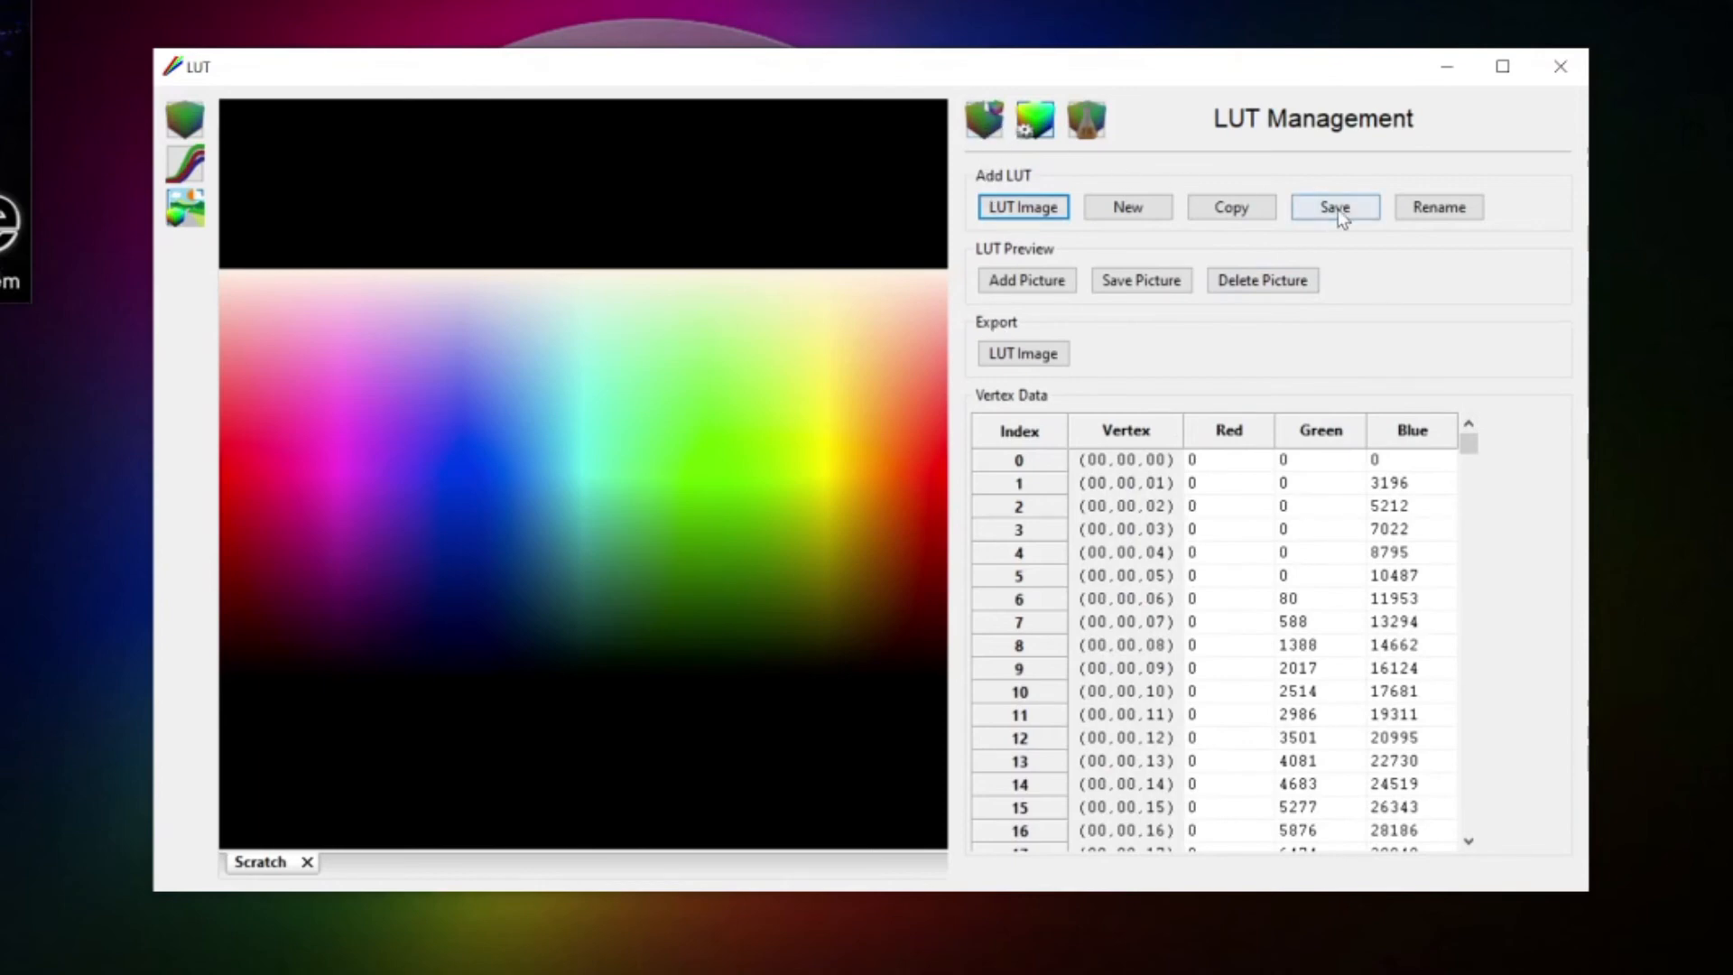
pyautogui.moveTo(1333, 207)
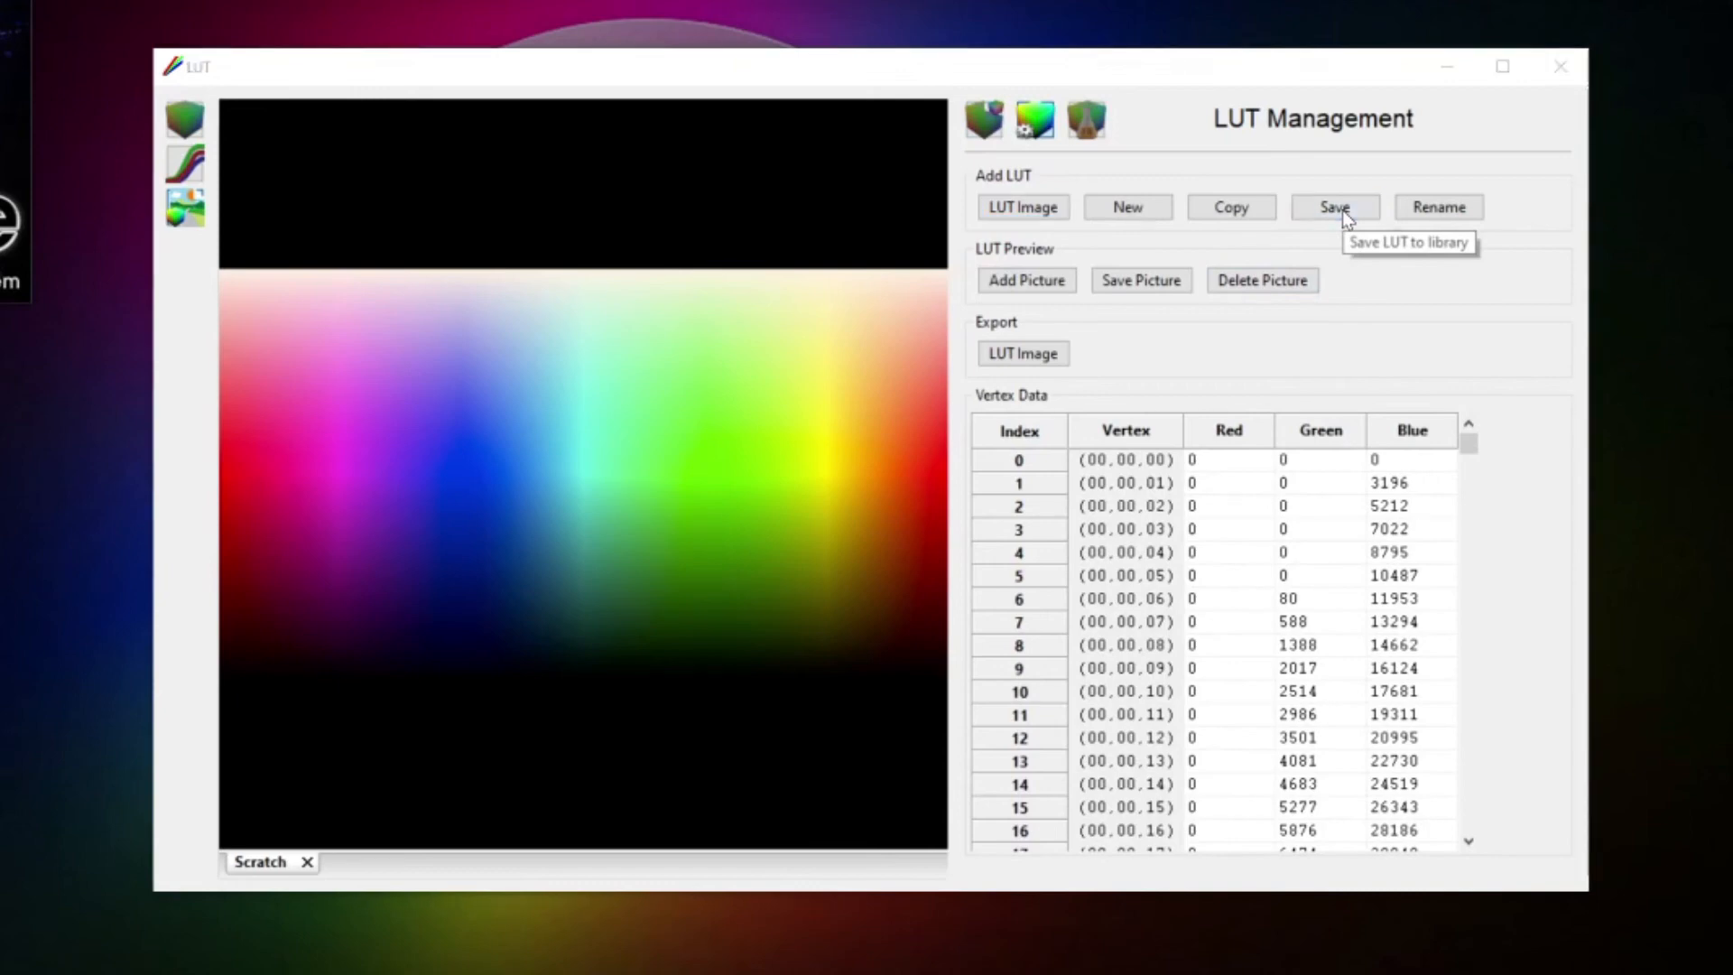
pyautogui.moveTo(1089, 118)
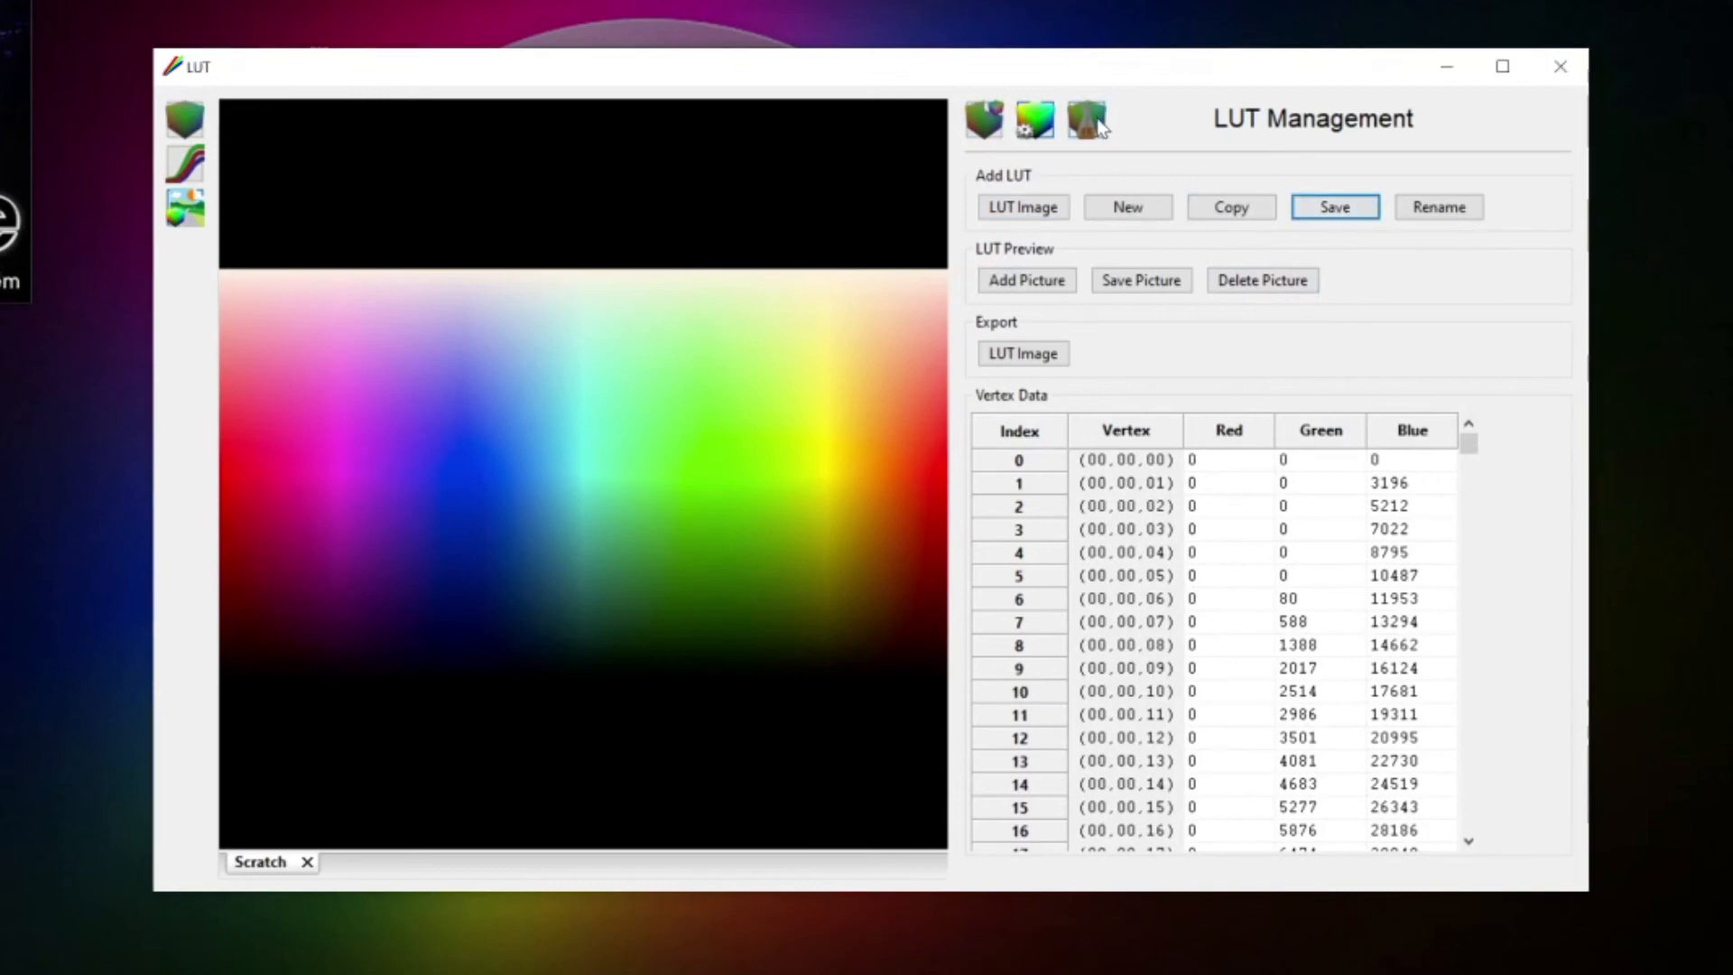
pyautogui.click(1085, 118)
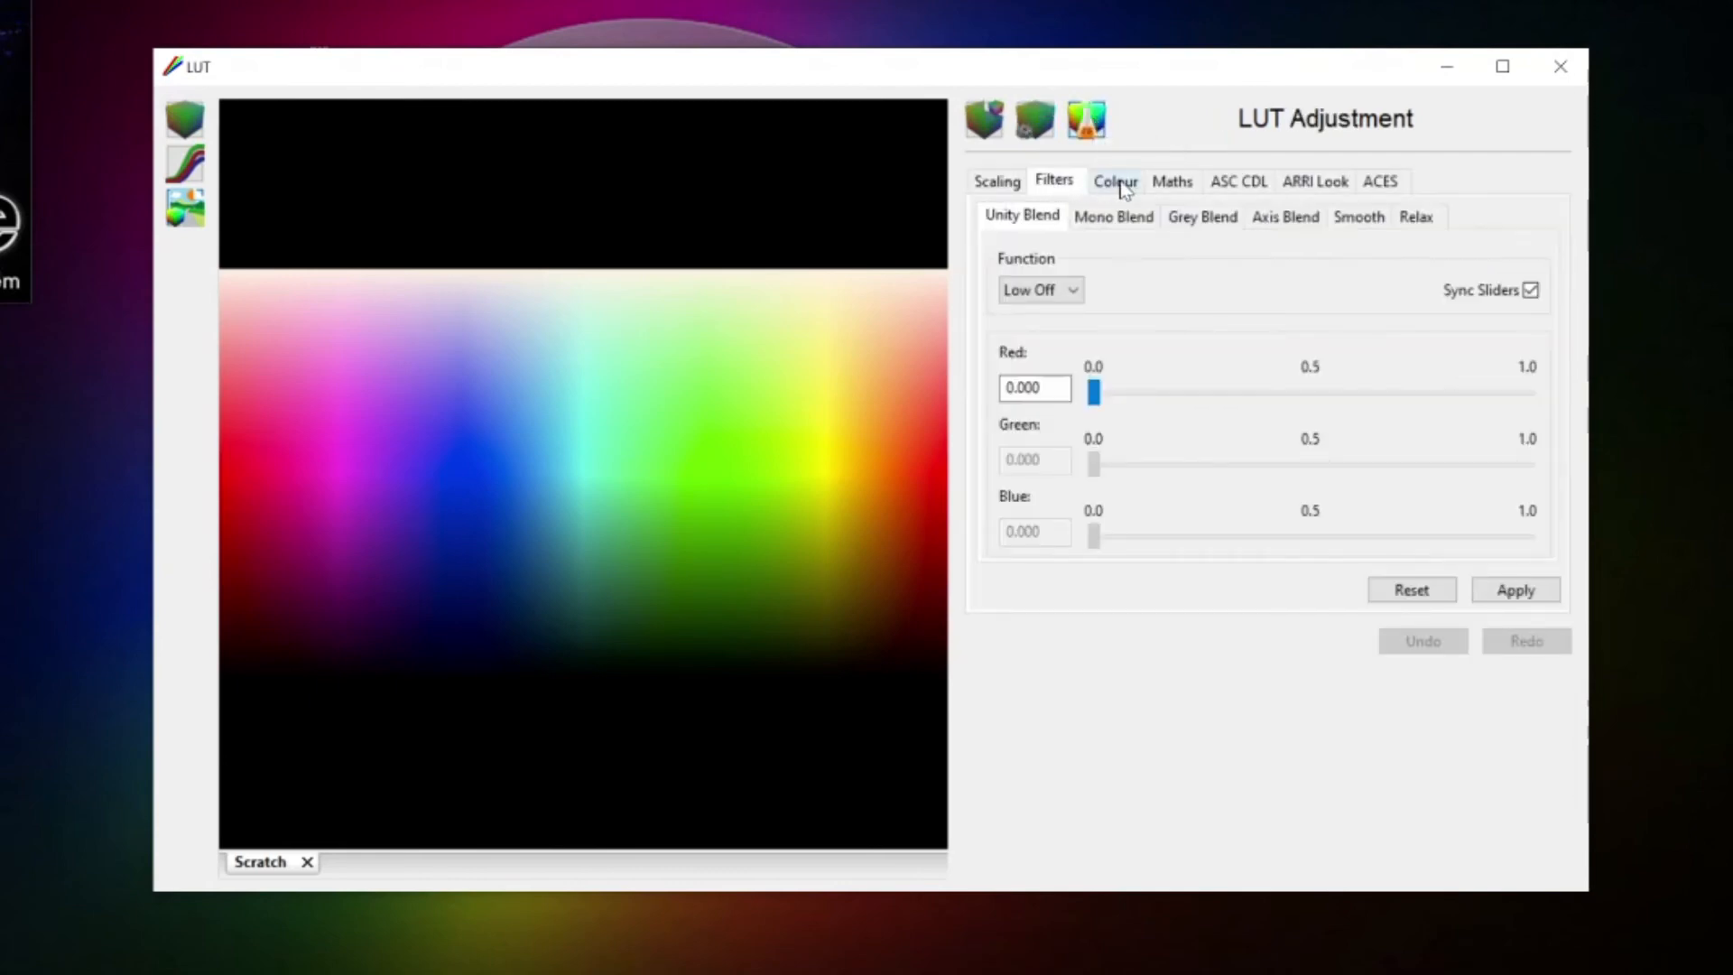
pyautogui.click(1238, 181)
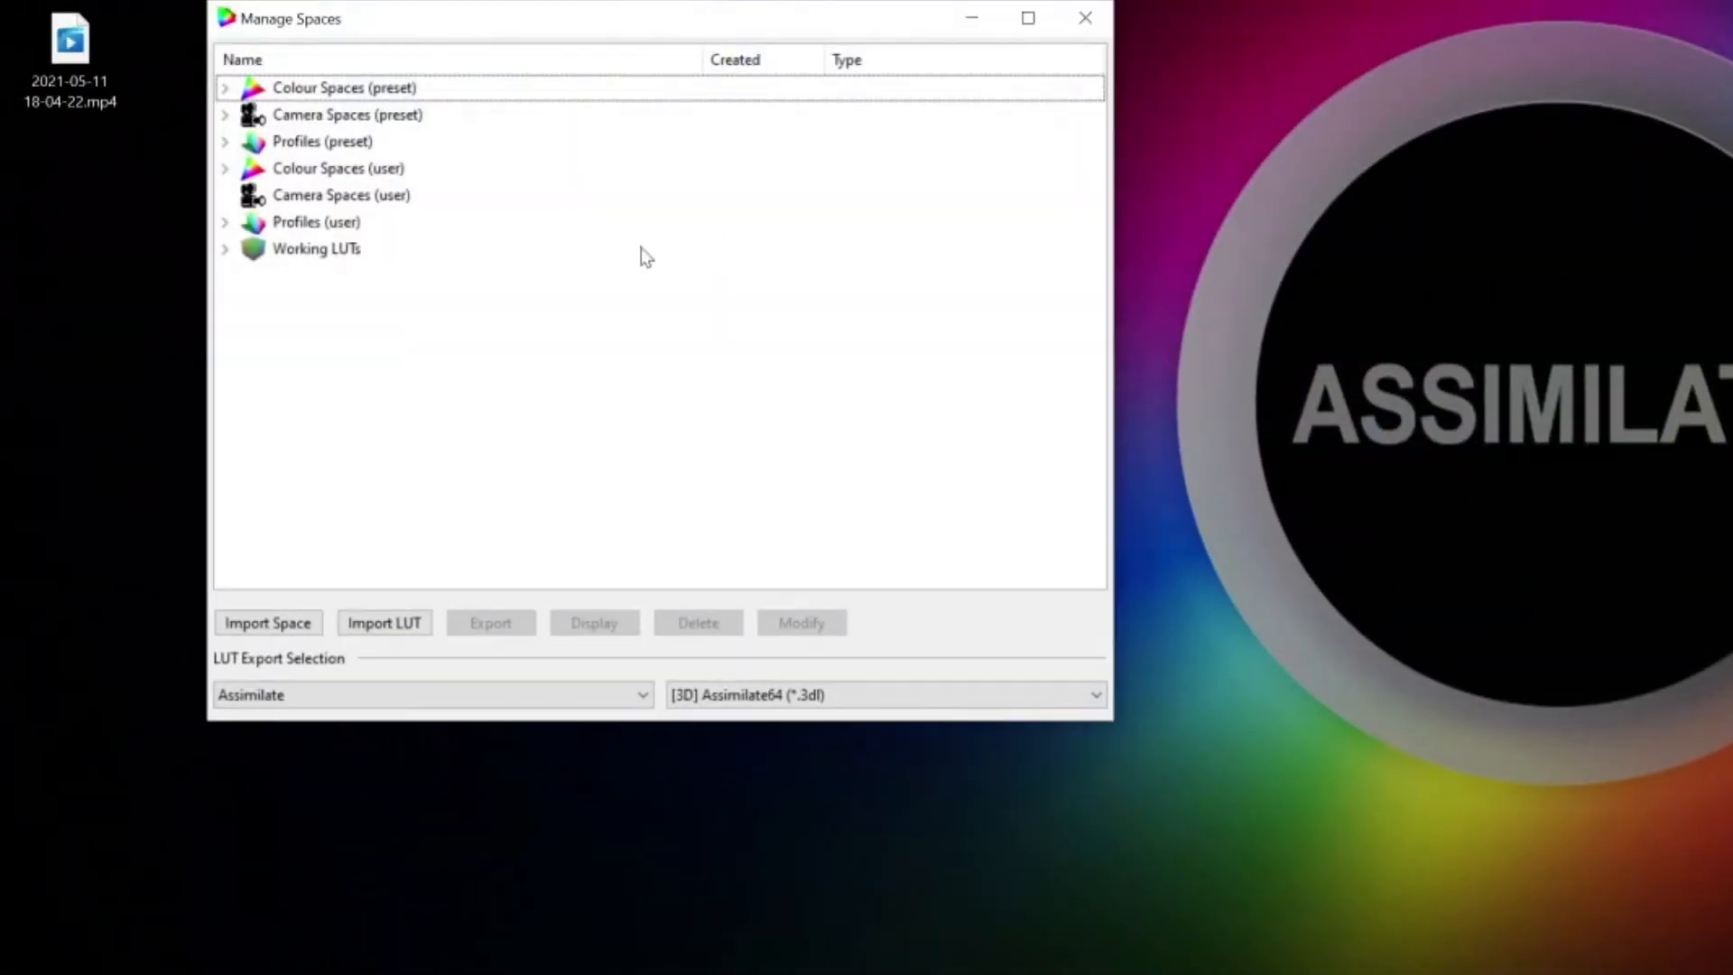
# Step: Export Calibration LUT from Working LUTs as an Assimilate64 .3dl file to the desktop
pyautogui.click(225, 248)
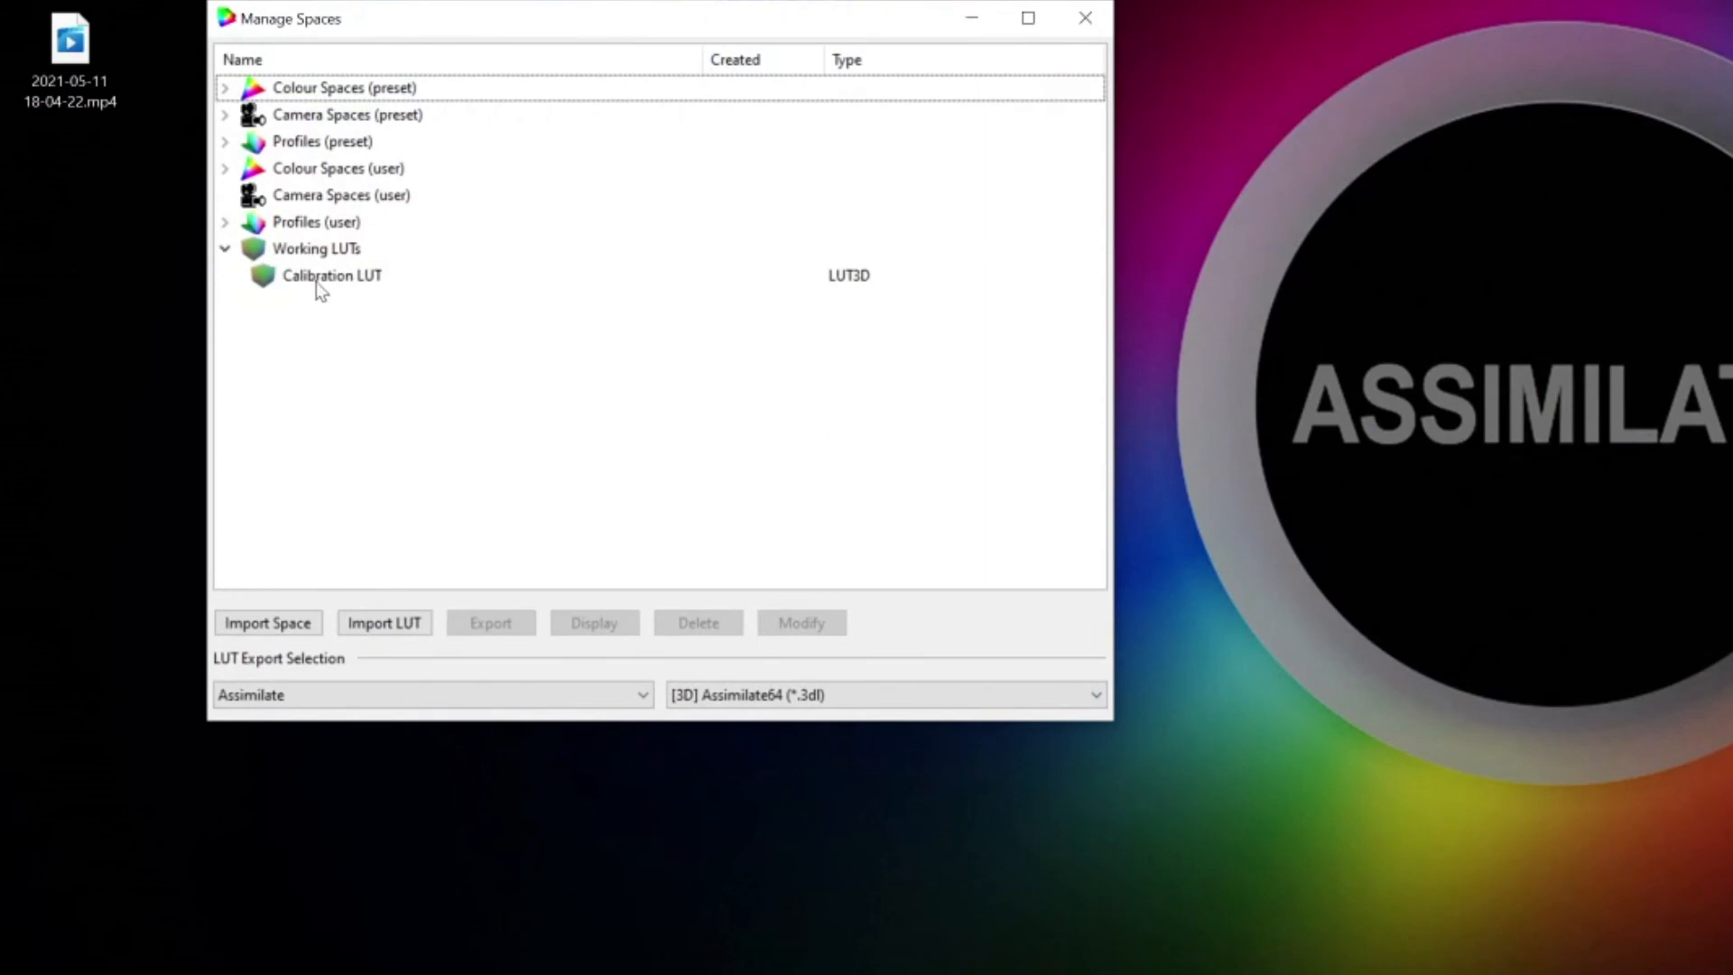
pyautogui.click(331, 276)
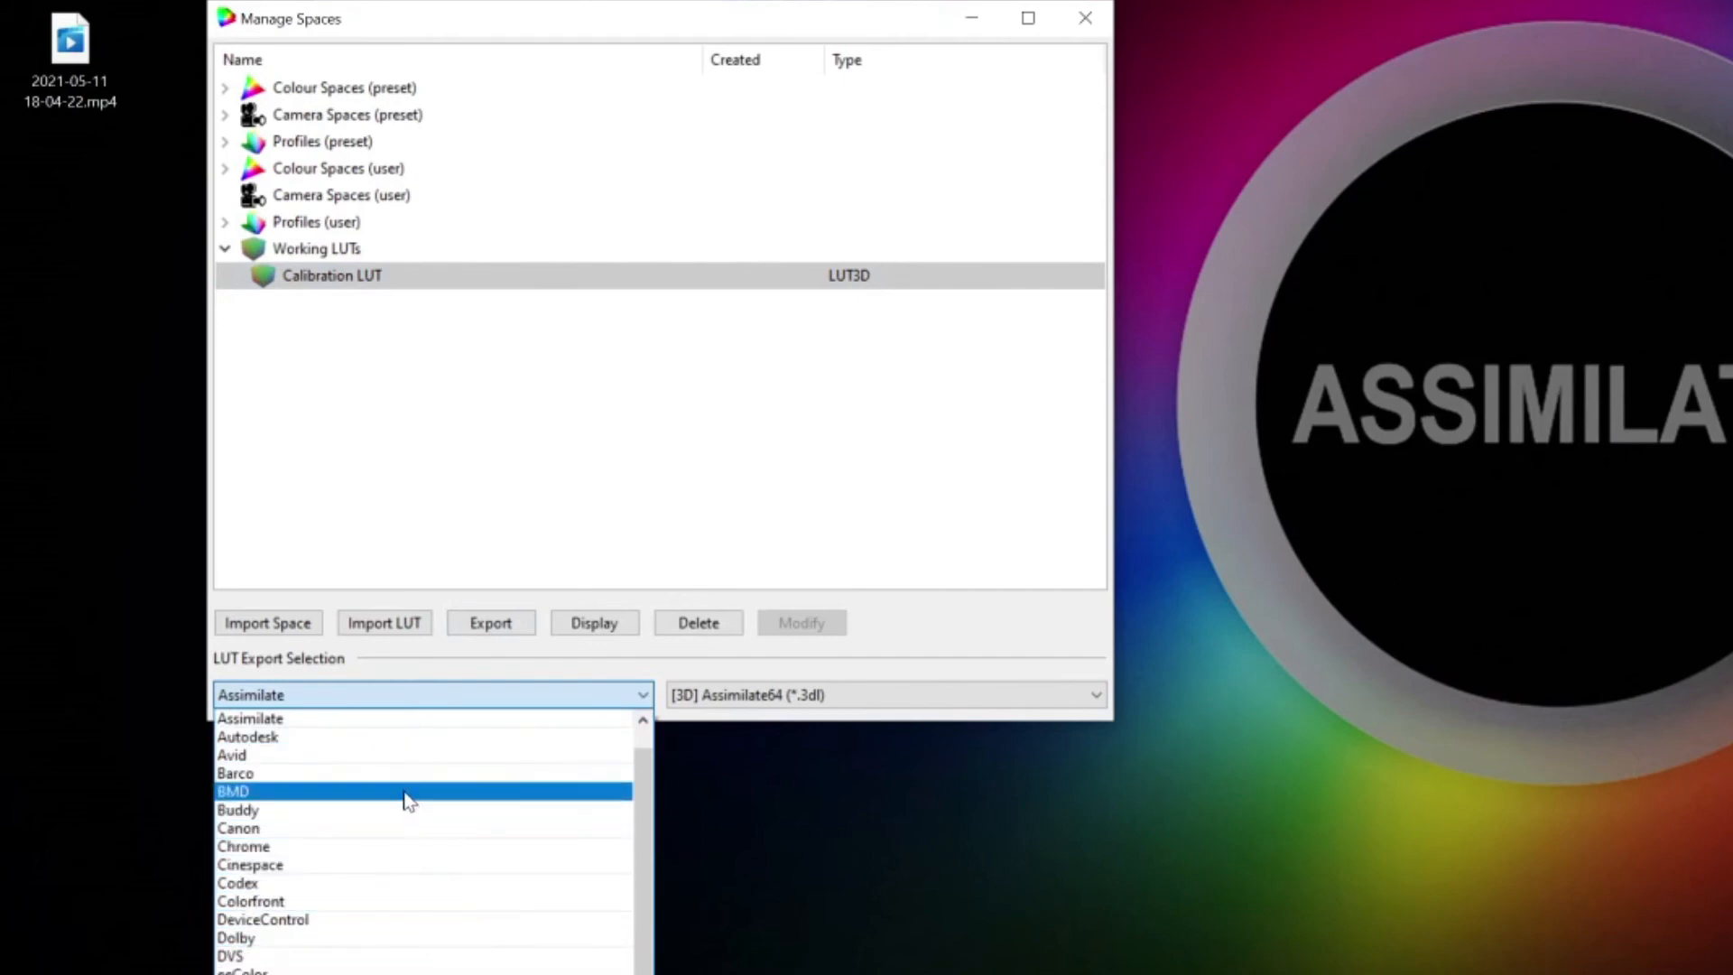
pyautogui.moveTo(400, 797)
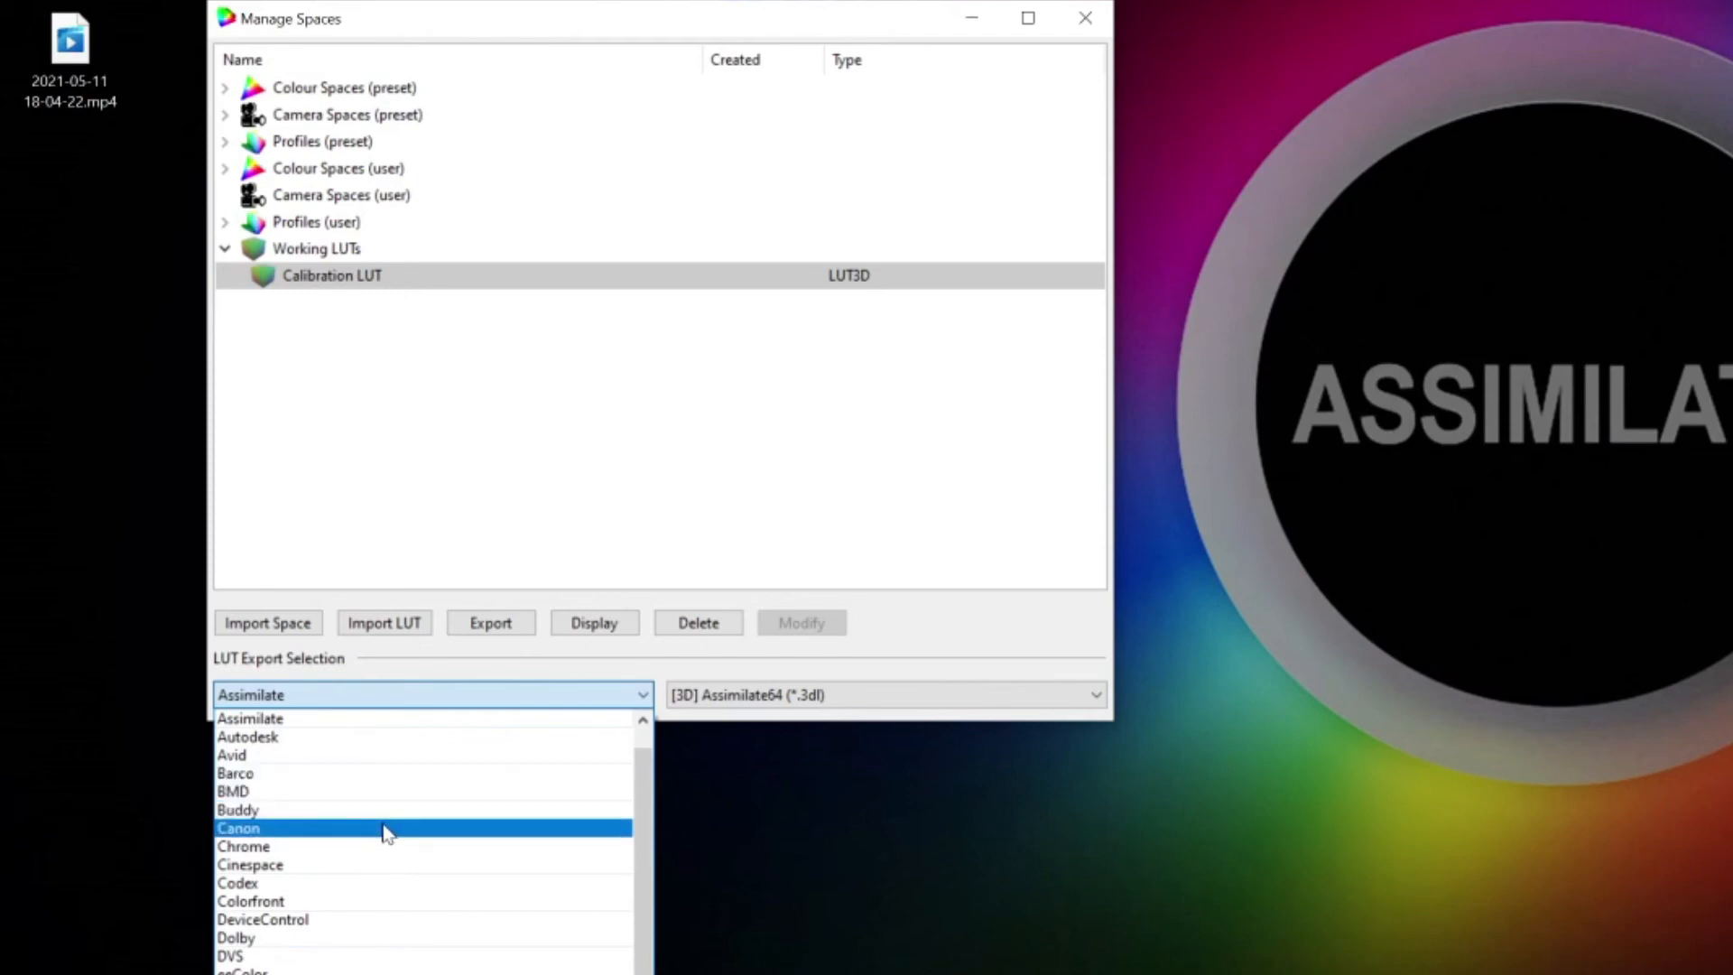
pyautogui.moveTo(381, 720)
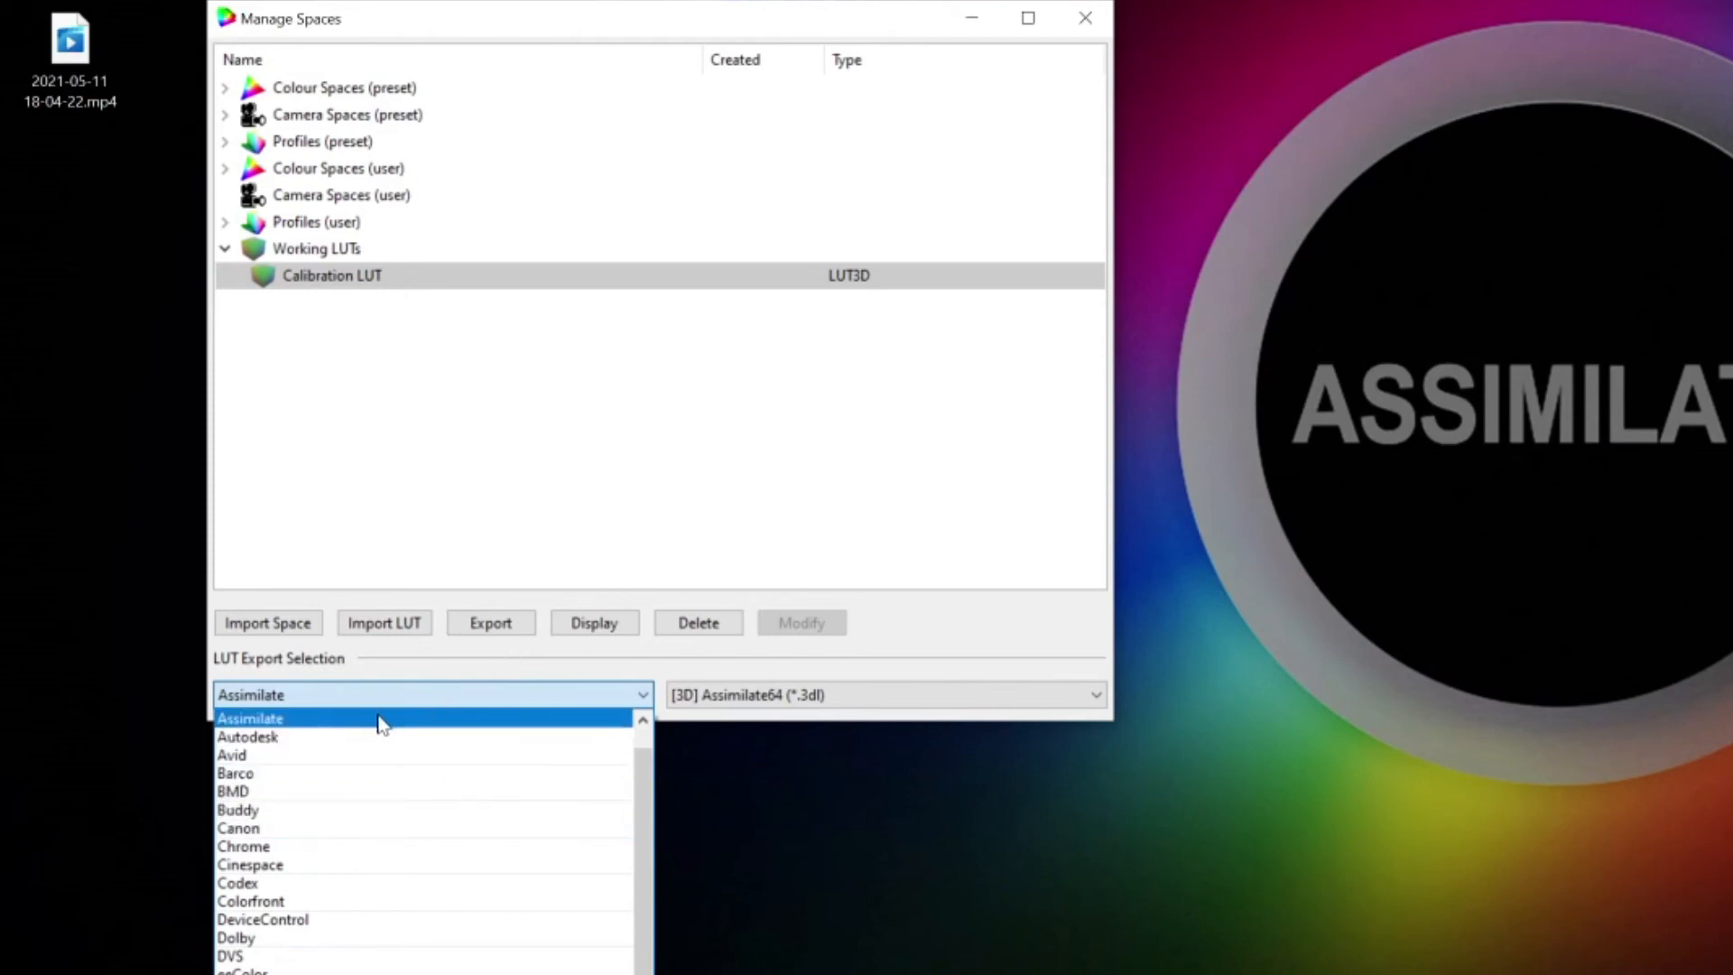
pyautogui.click(250, 717)
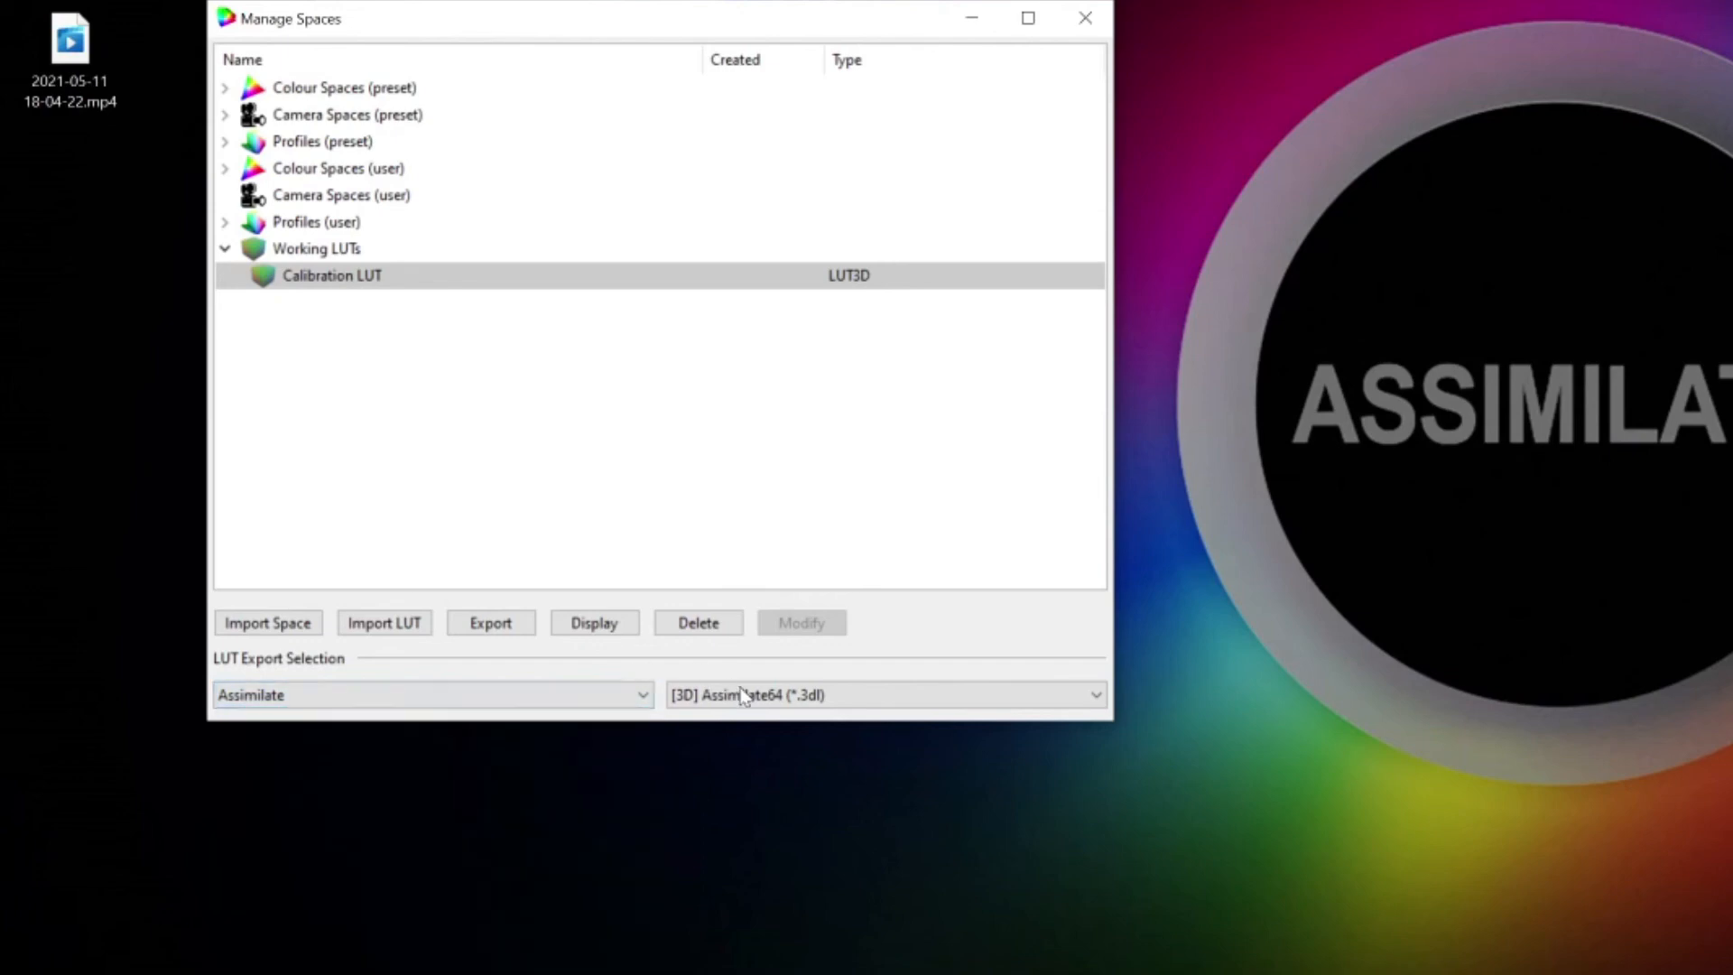
pyautogui.click(884, 694)
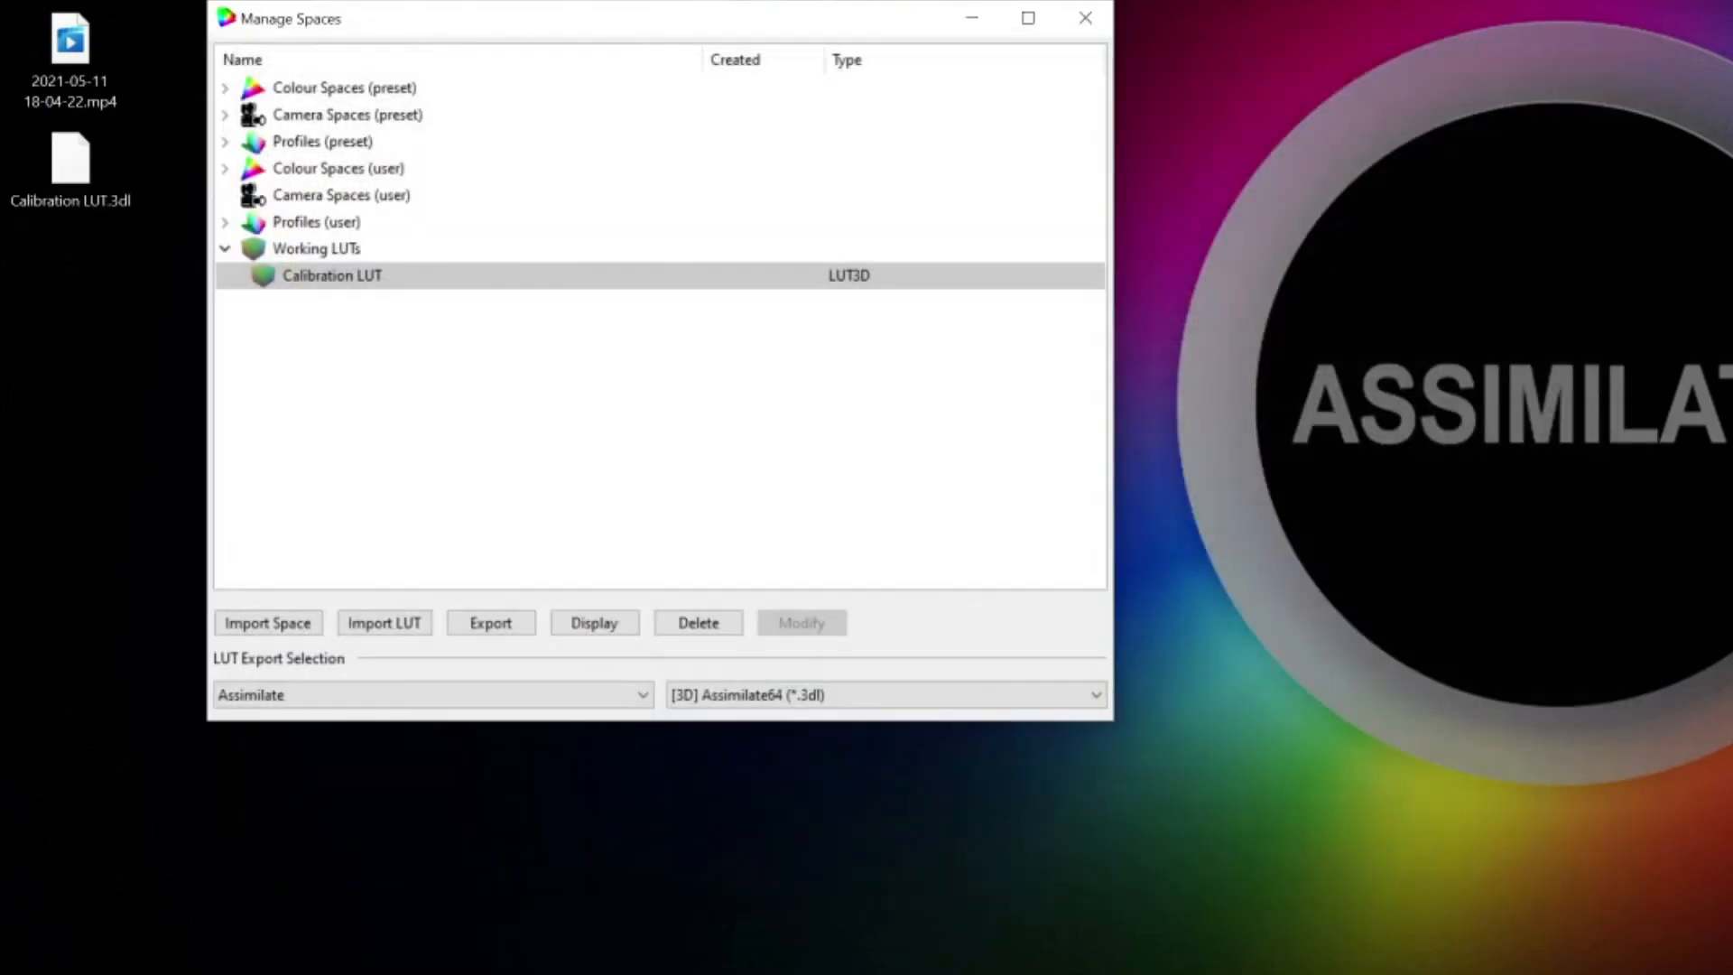
pyautogui.click(1083, 18)
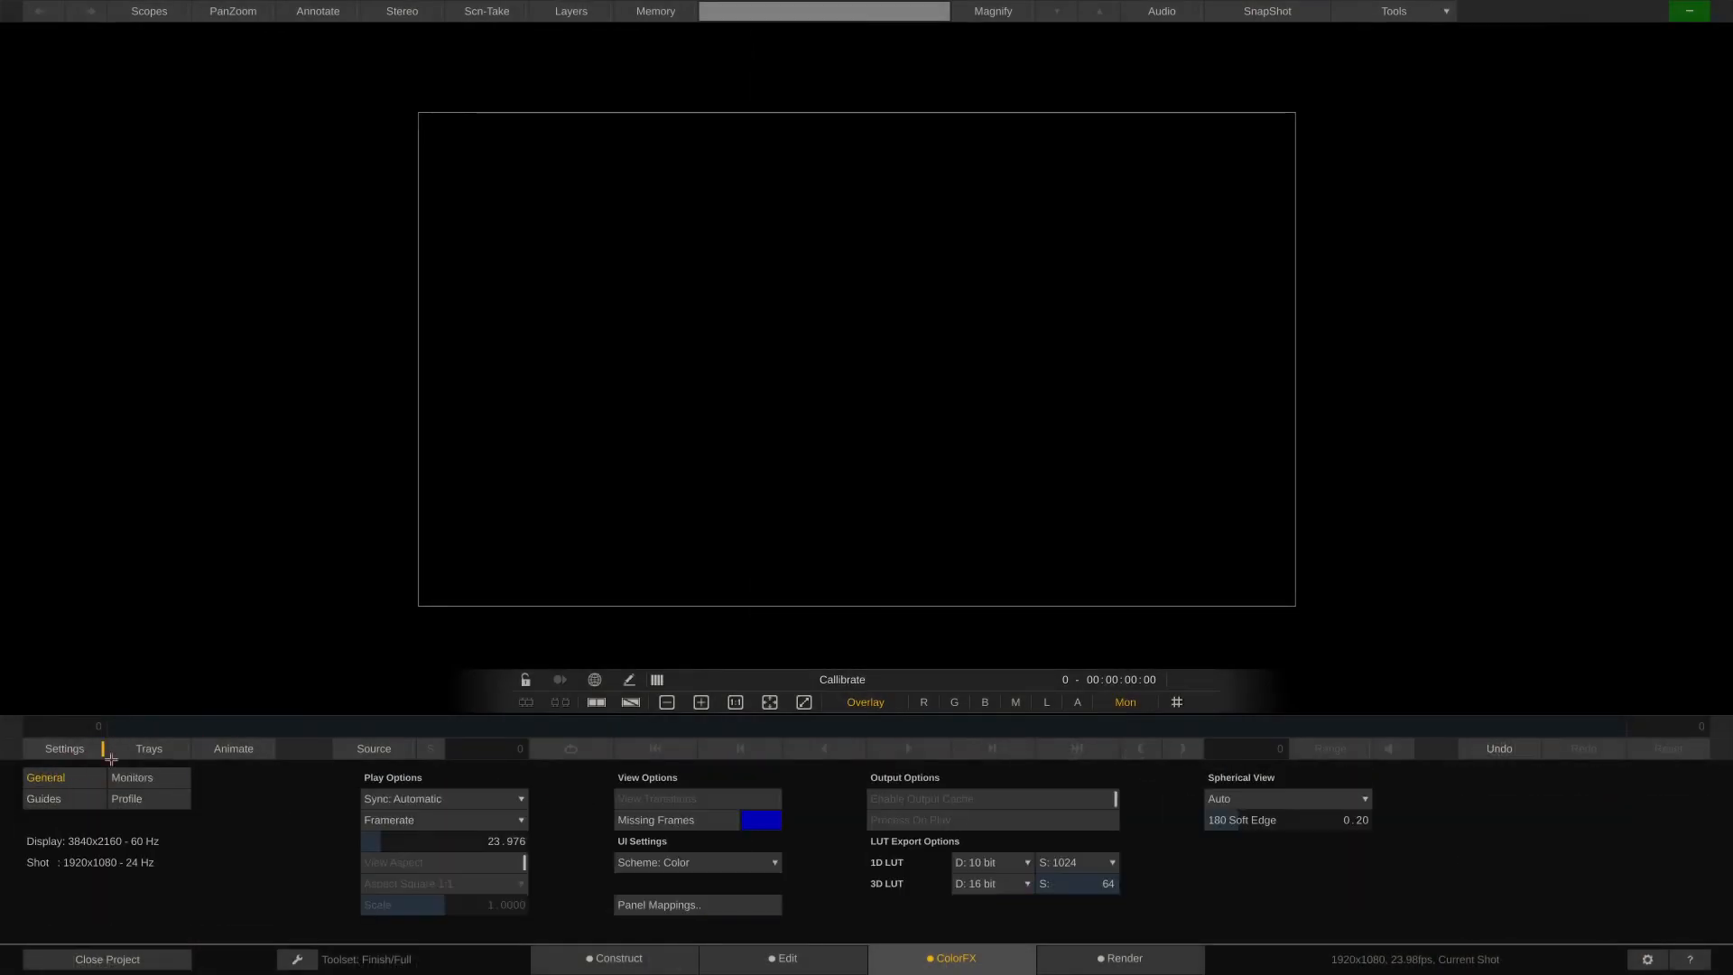
# Step: Load Calibration LUT.3dl from the Desktop as the DeckLink 4K Extreme display LUT
pyautogui.click(130, 777)
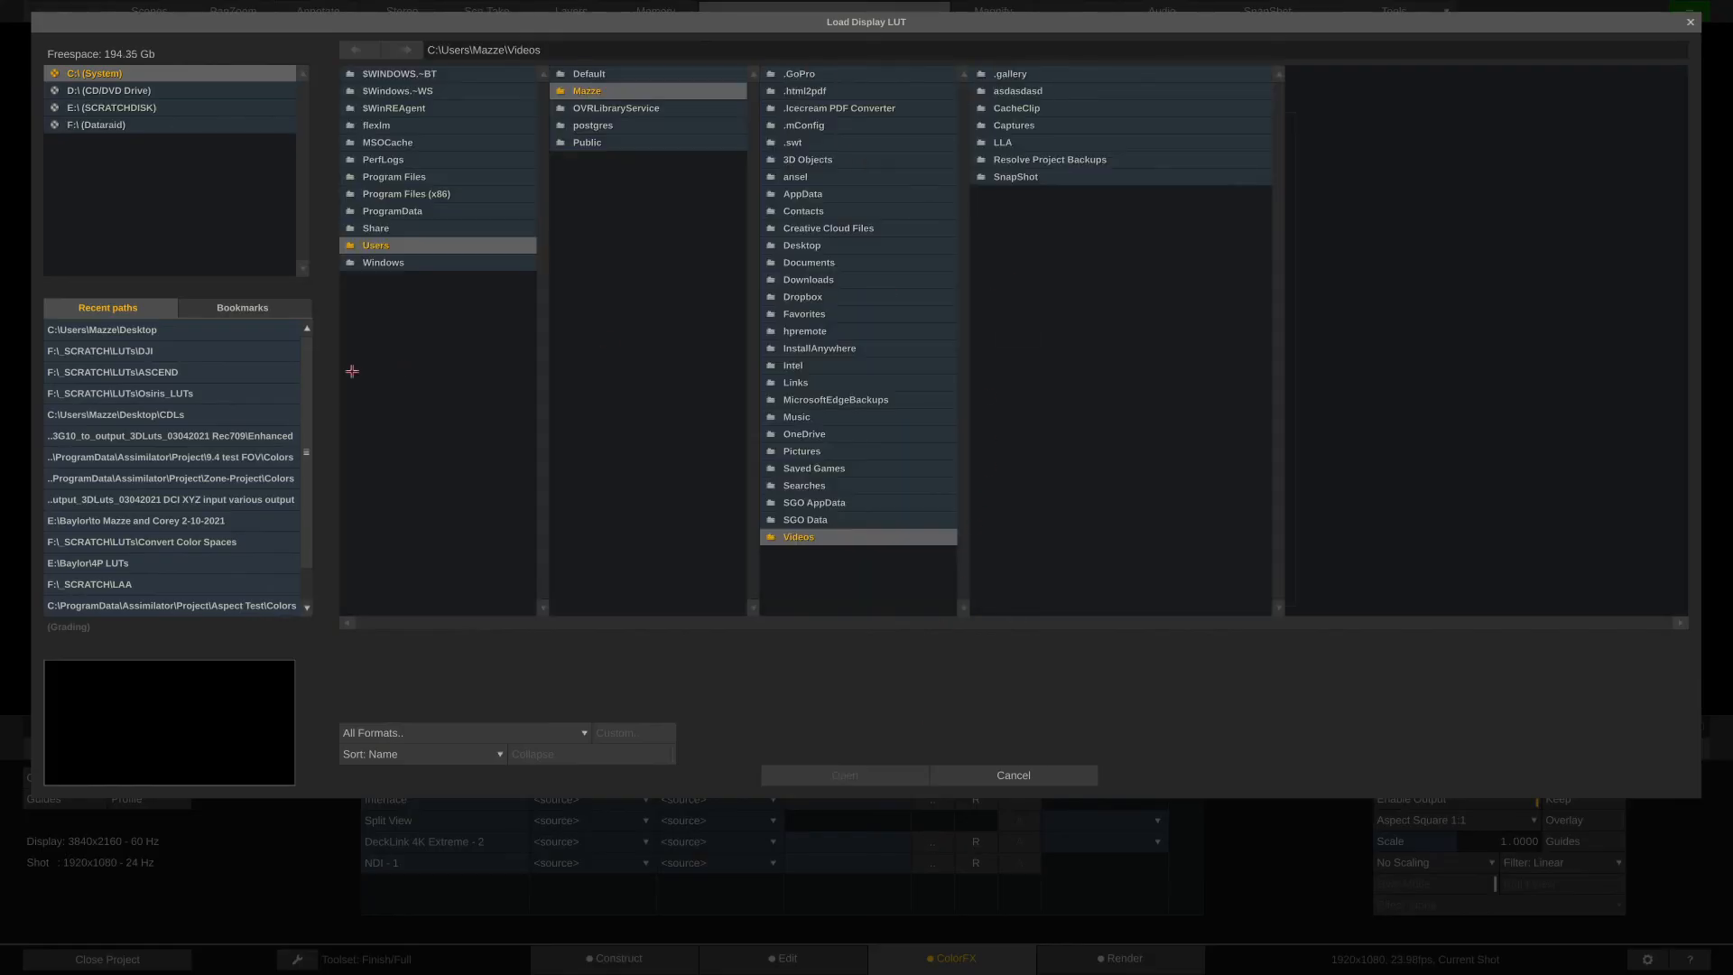
pyautogui.click(802, 244)
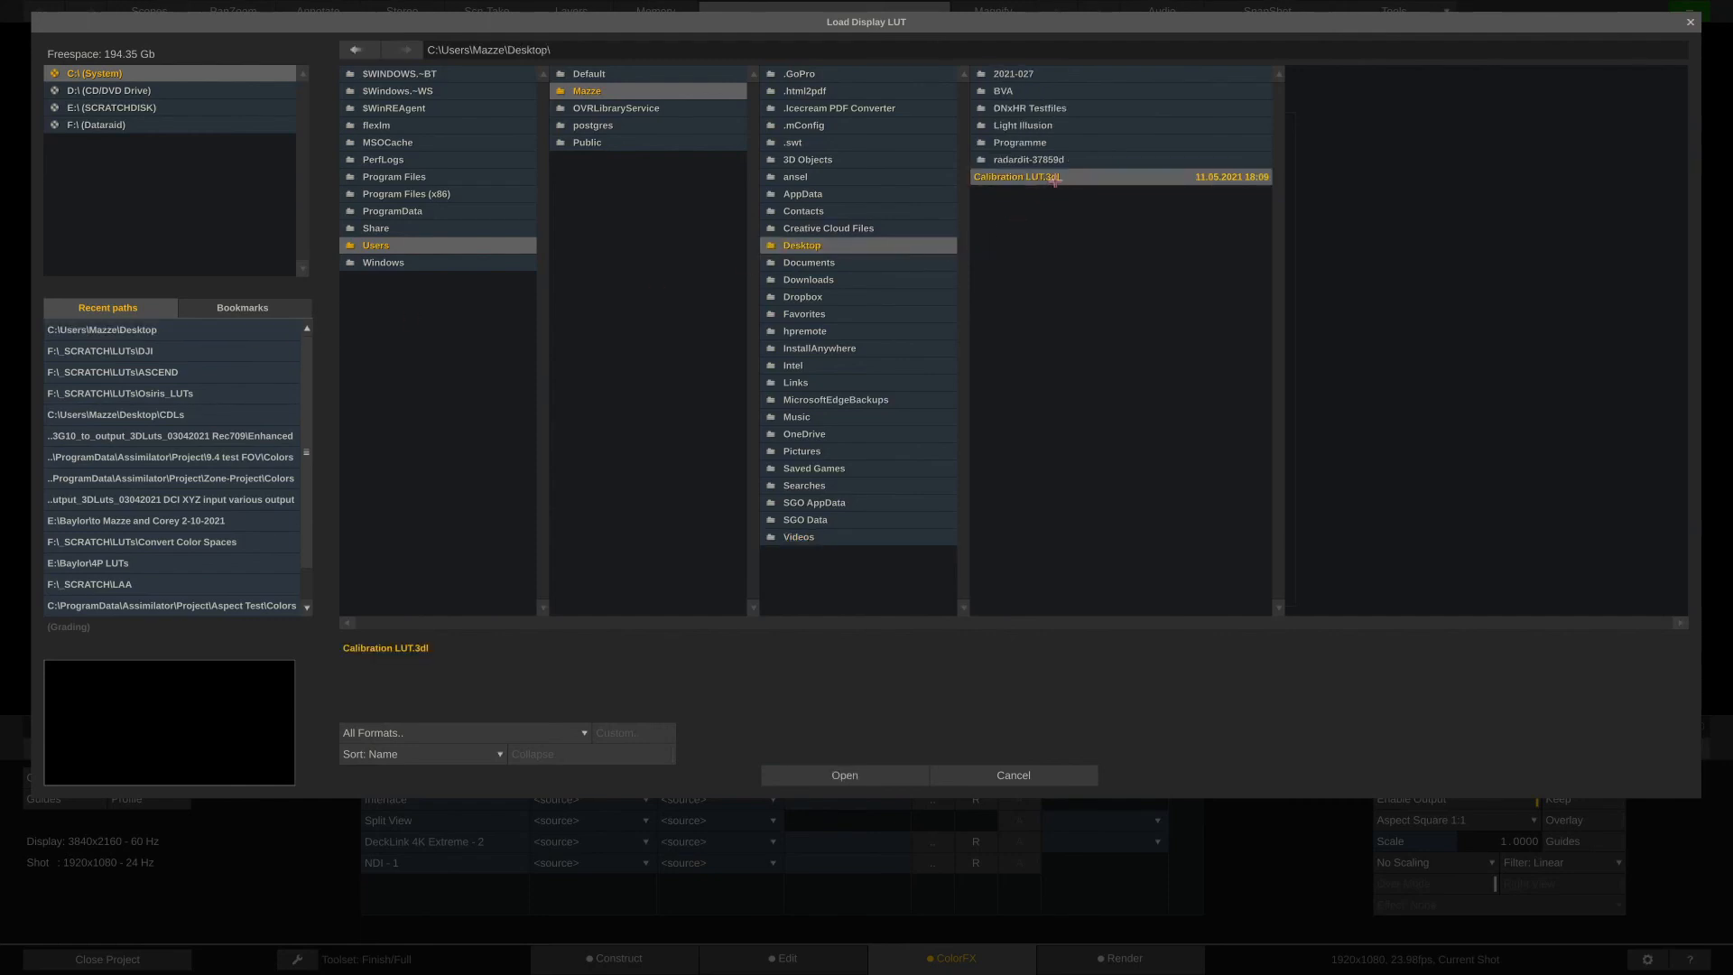
pyautogui.click(843, 774)
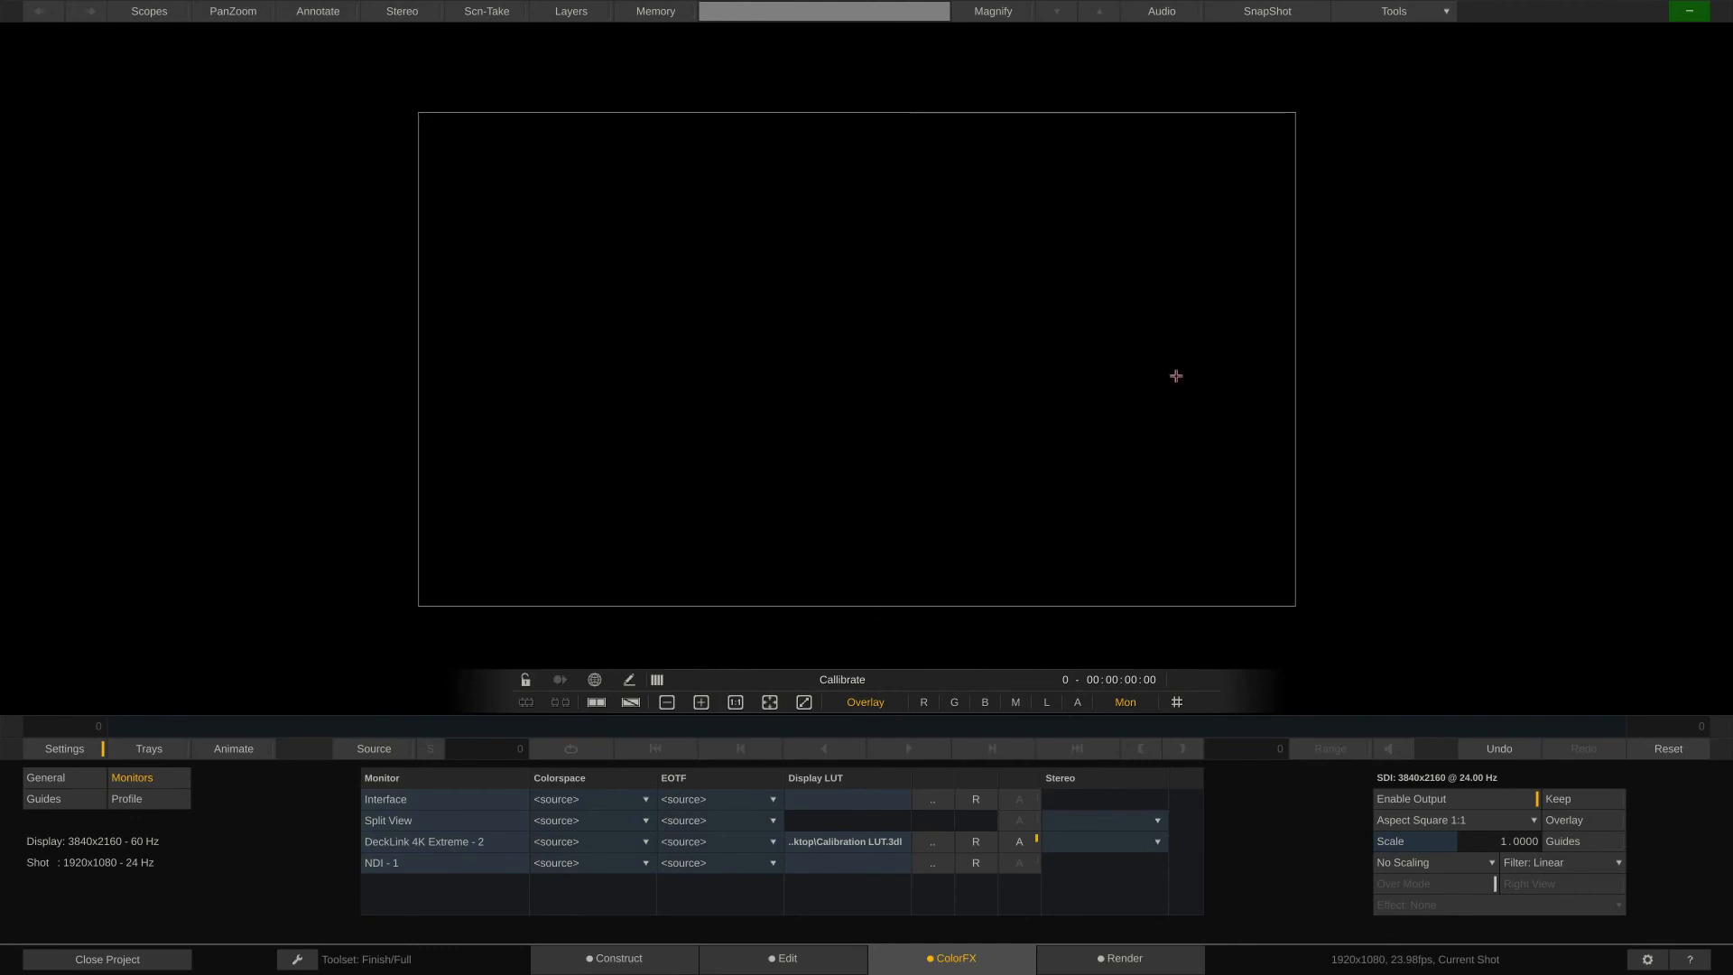
pyautogui.moveTo(1262, 819)
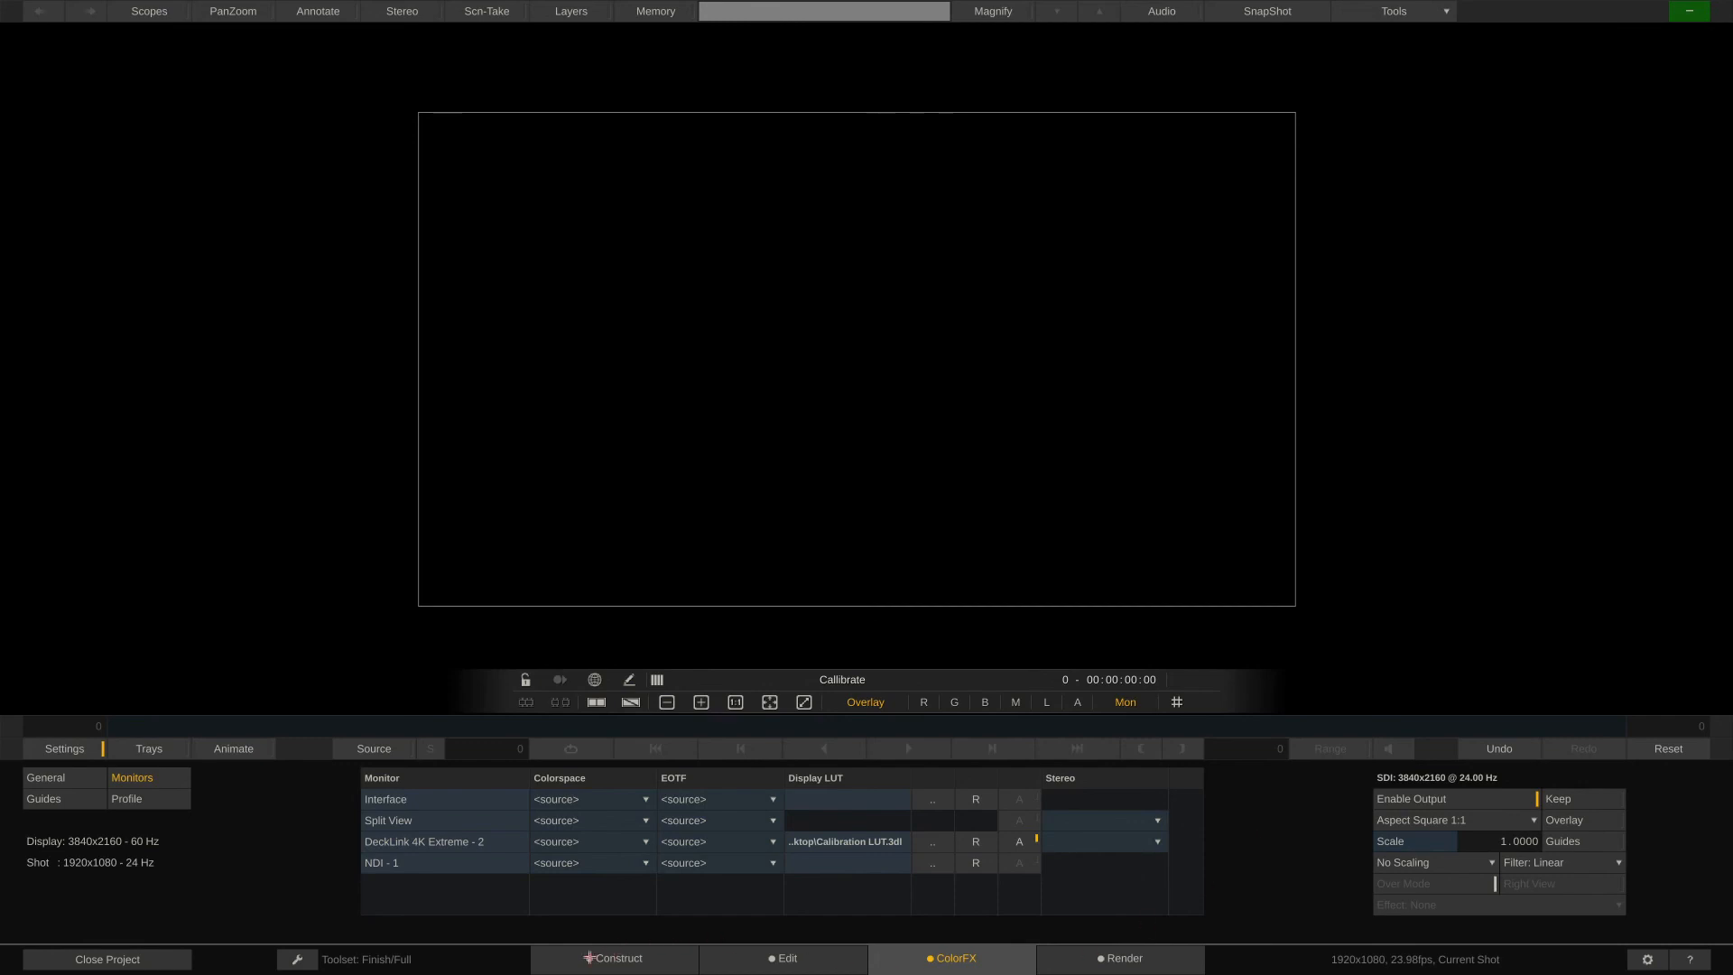
pyautogui.click(107, 959)
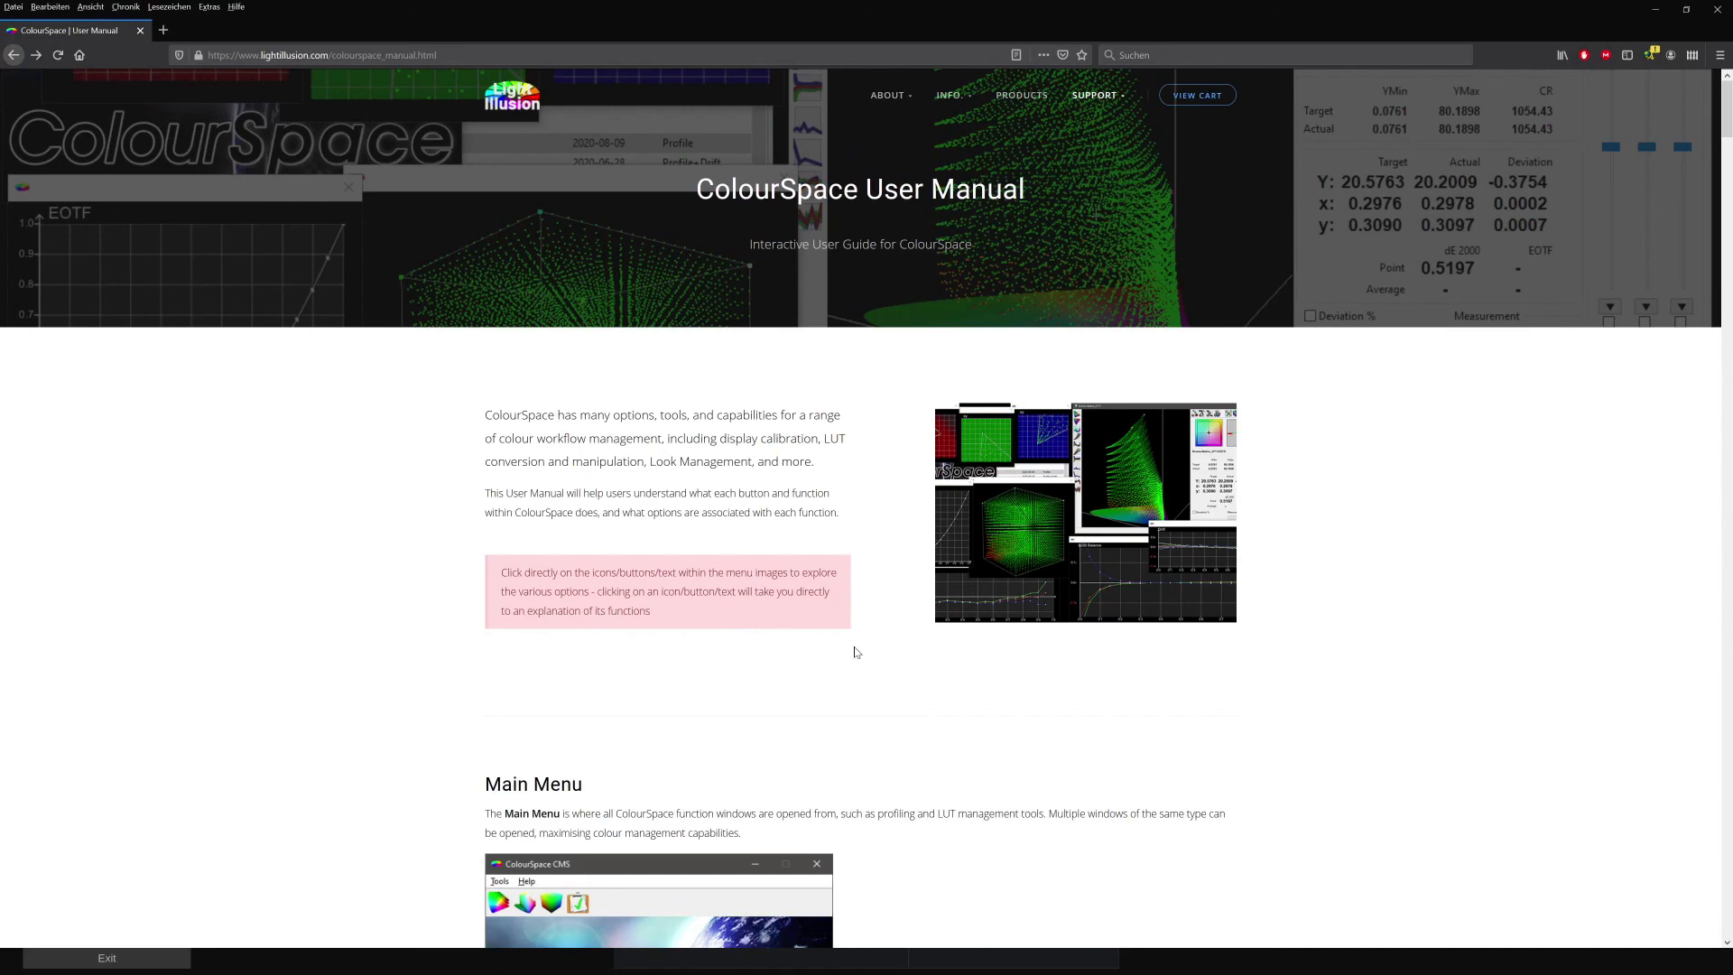
pyautogui.moveTo(880, 594)
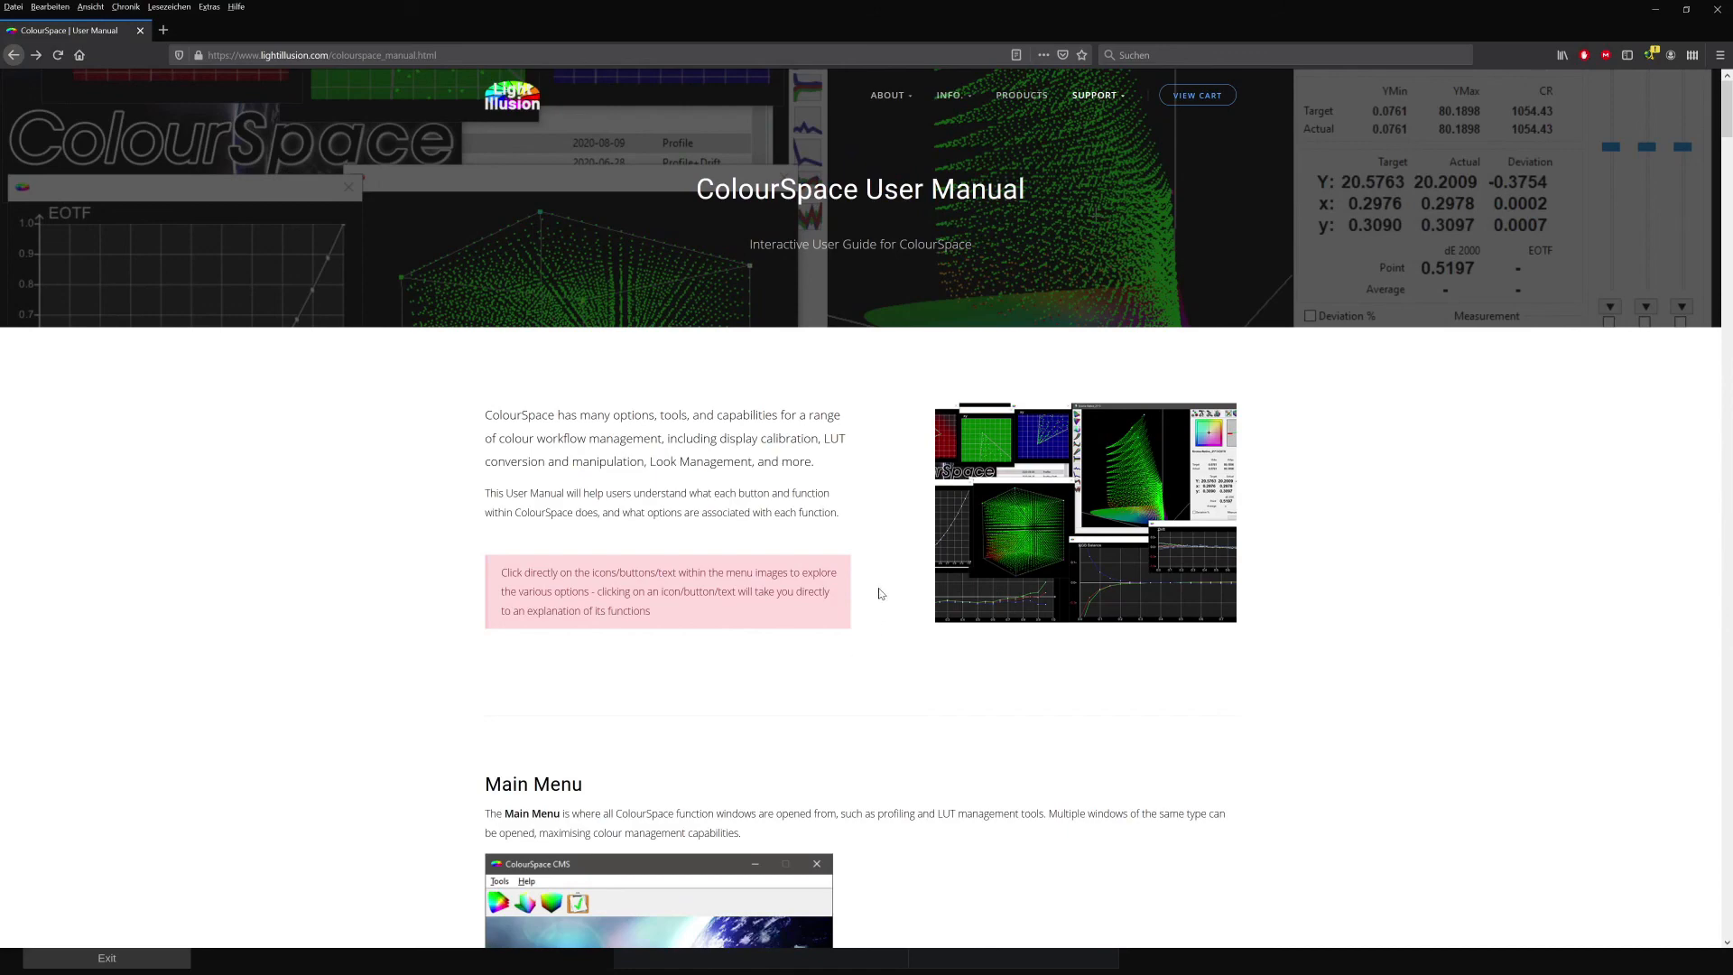
# Step: Scroll the User Manual and close the Graphs popup to reach the Profiling section
pyautogui.scroll(-3)
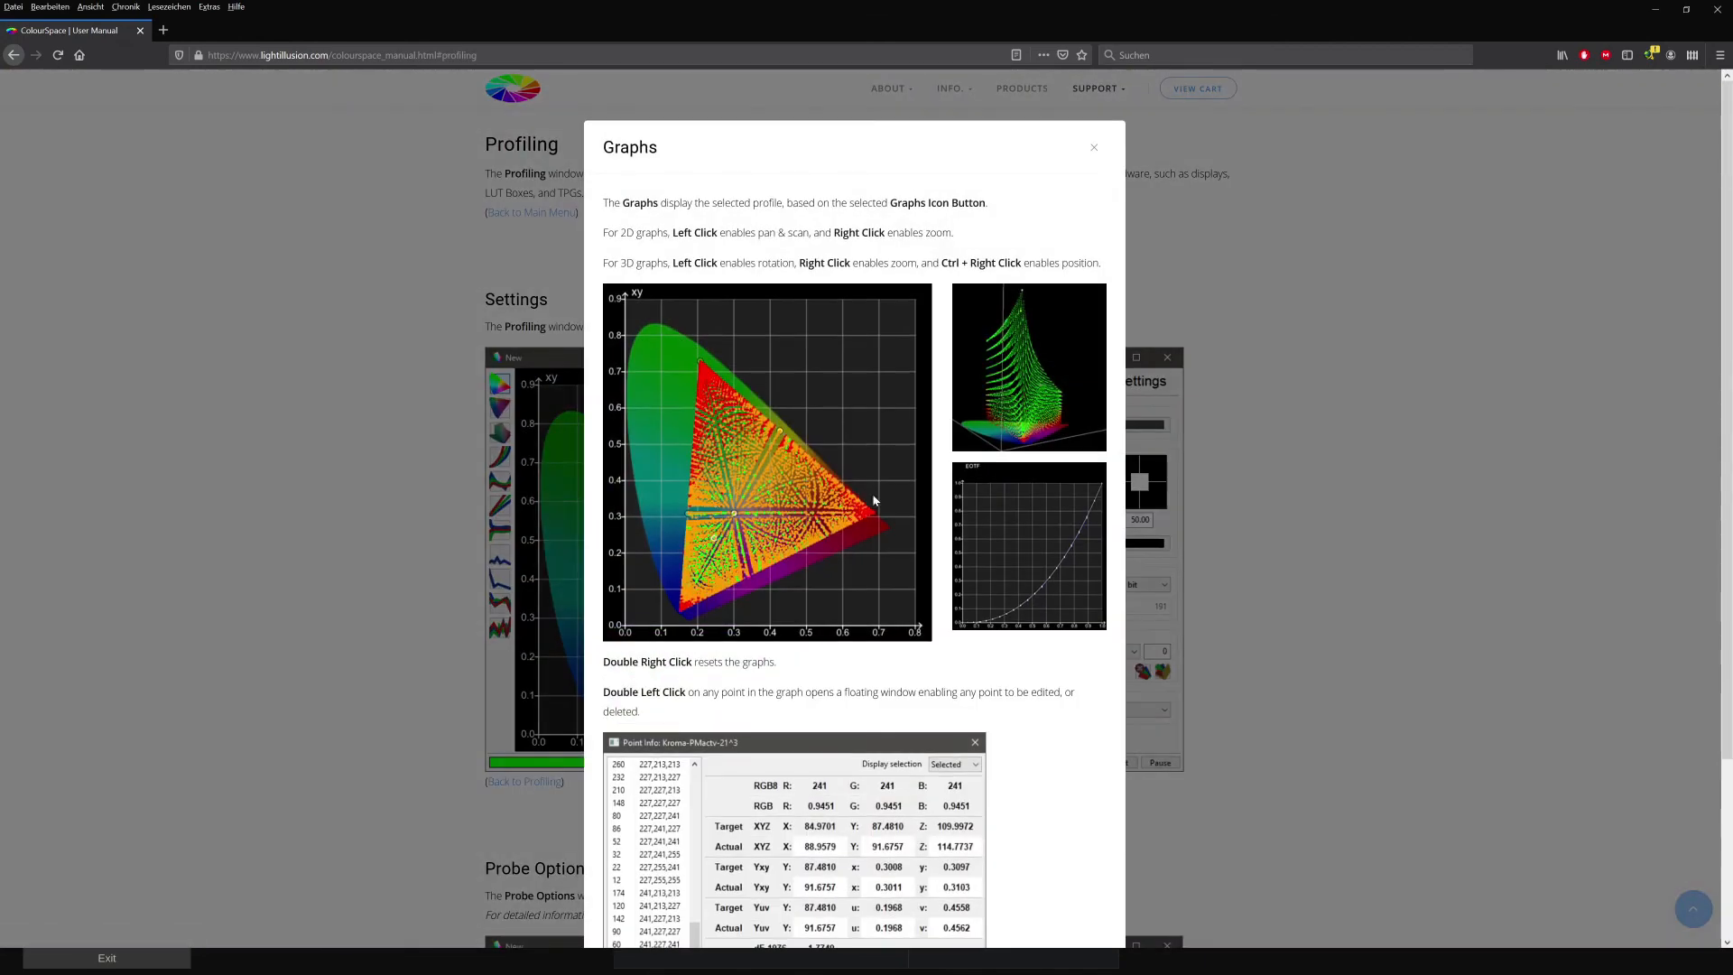
pyautogui.click(1093, 147)
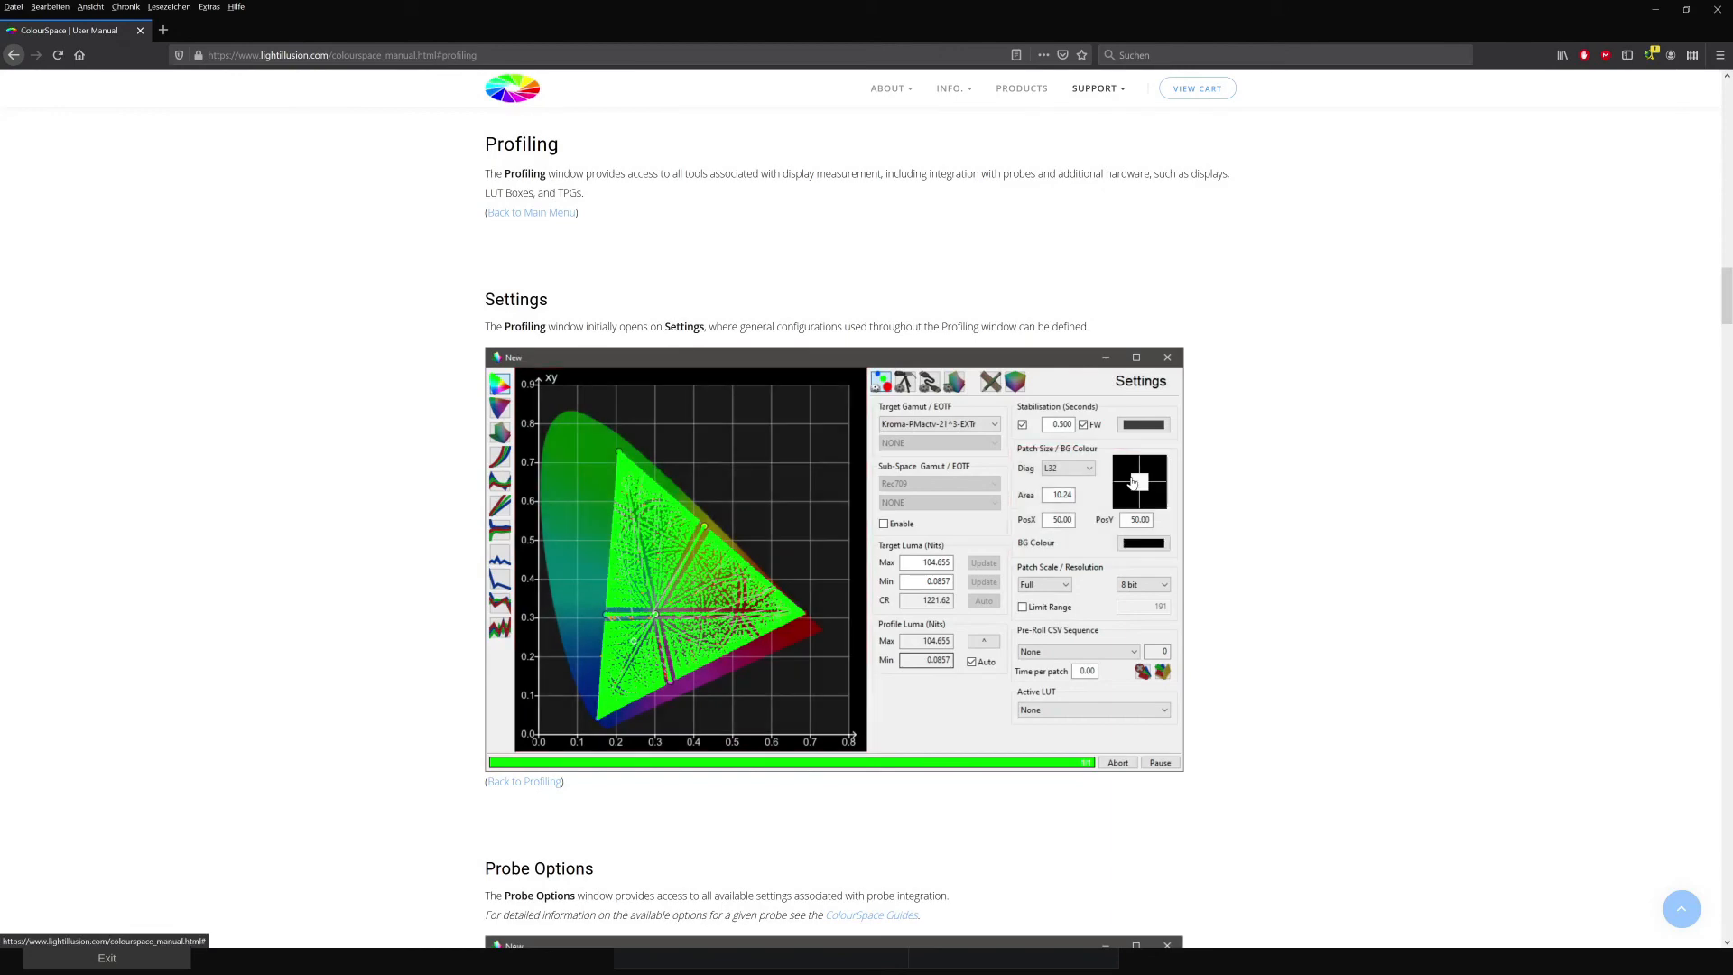